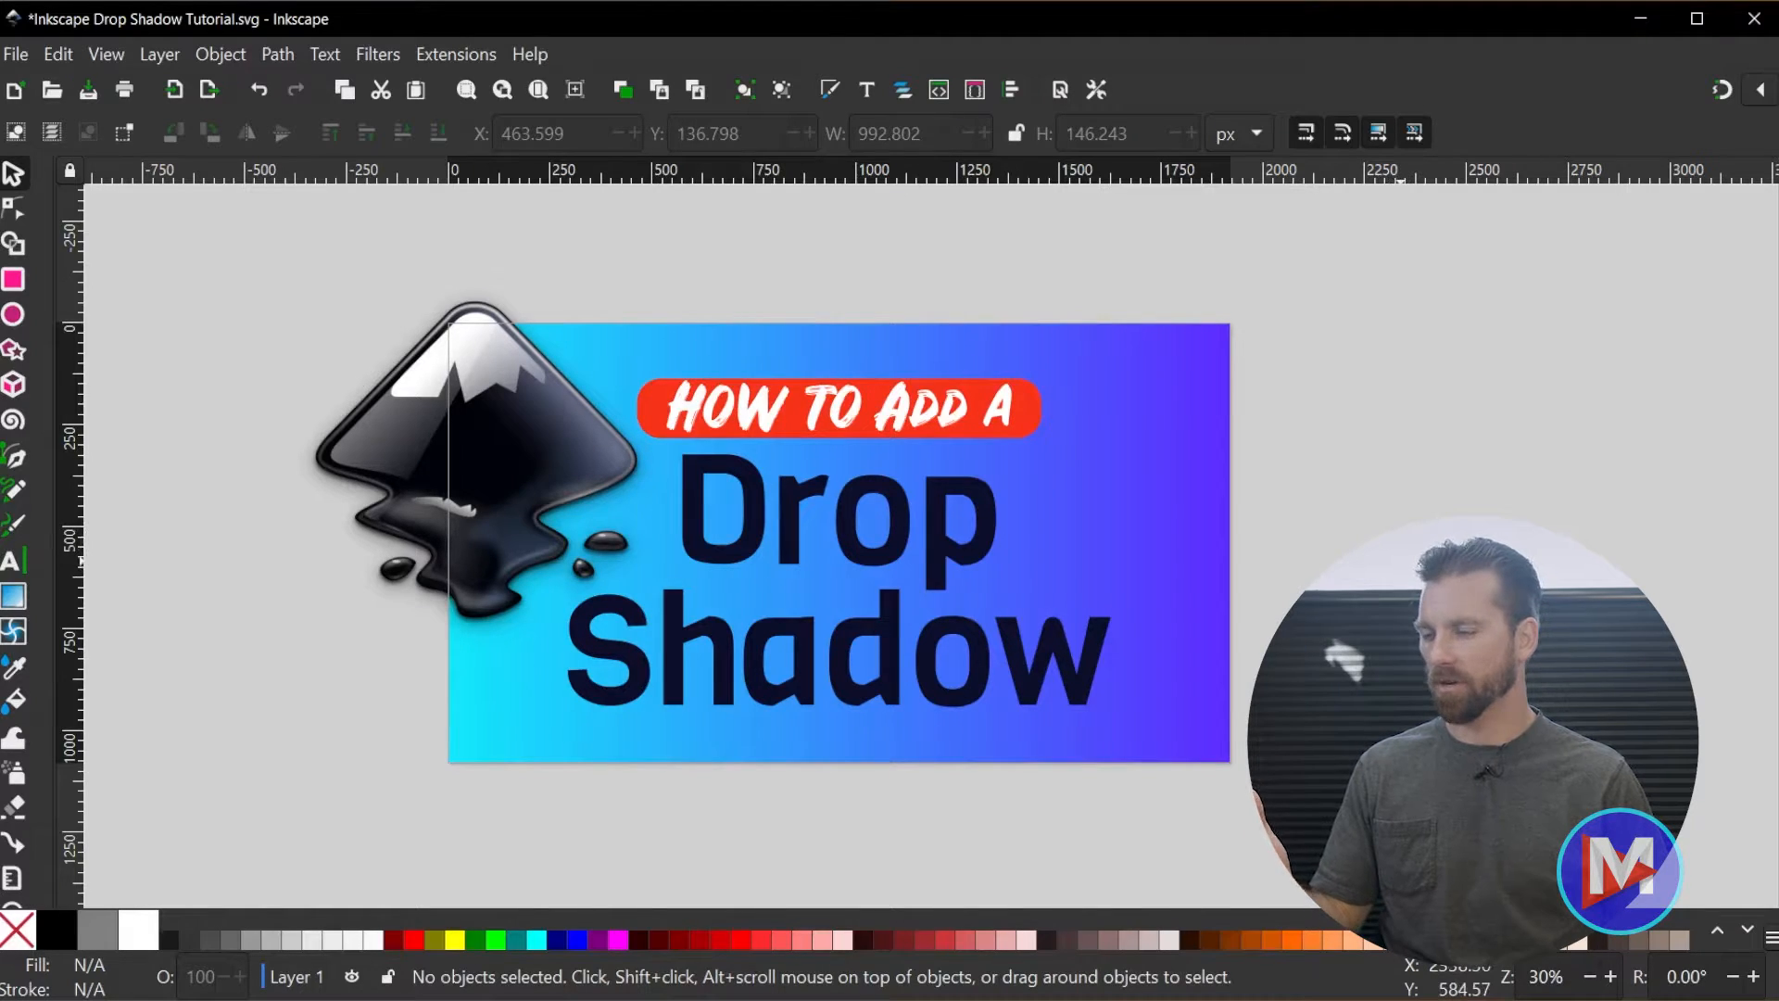
{"action": "mouse_move", "coordinate": [17, 187]}
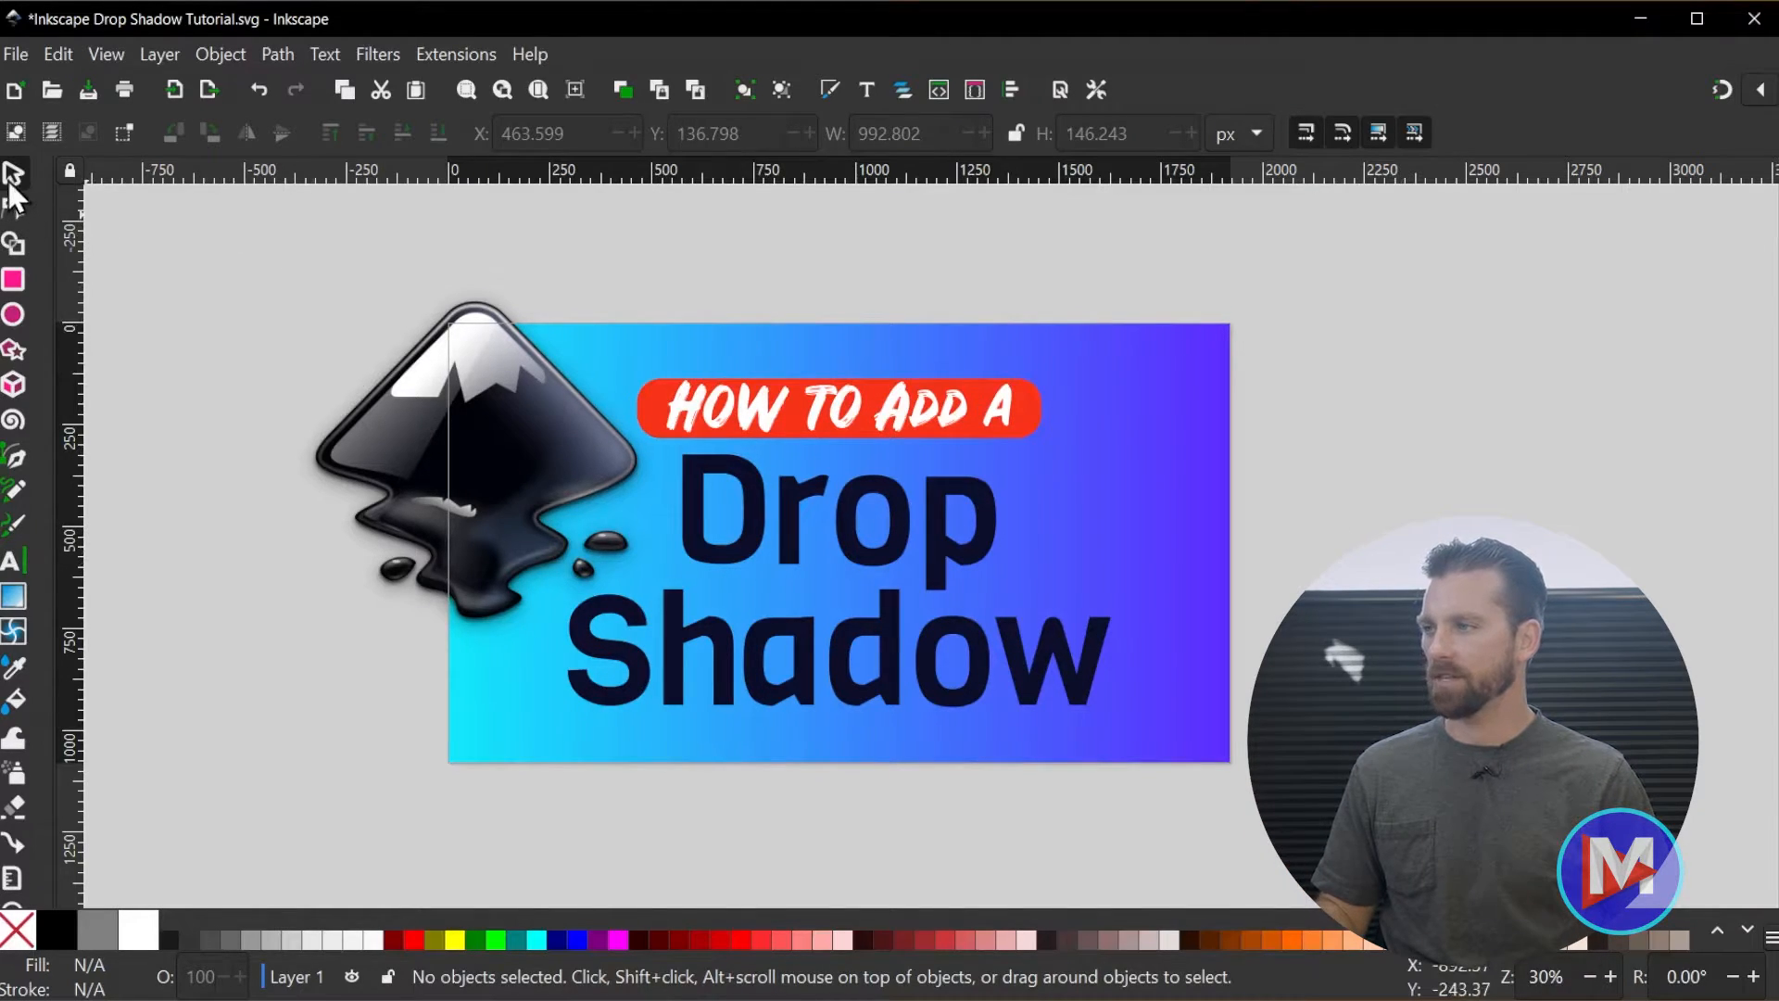
{"action": "mouse_move", "coordinate": [1234, 534]}
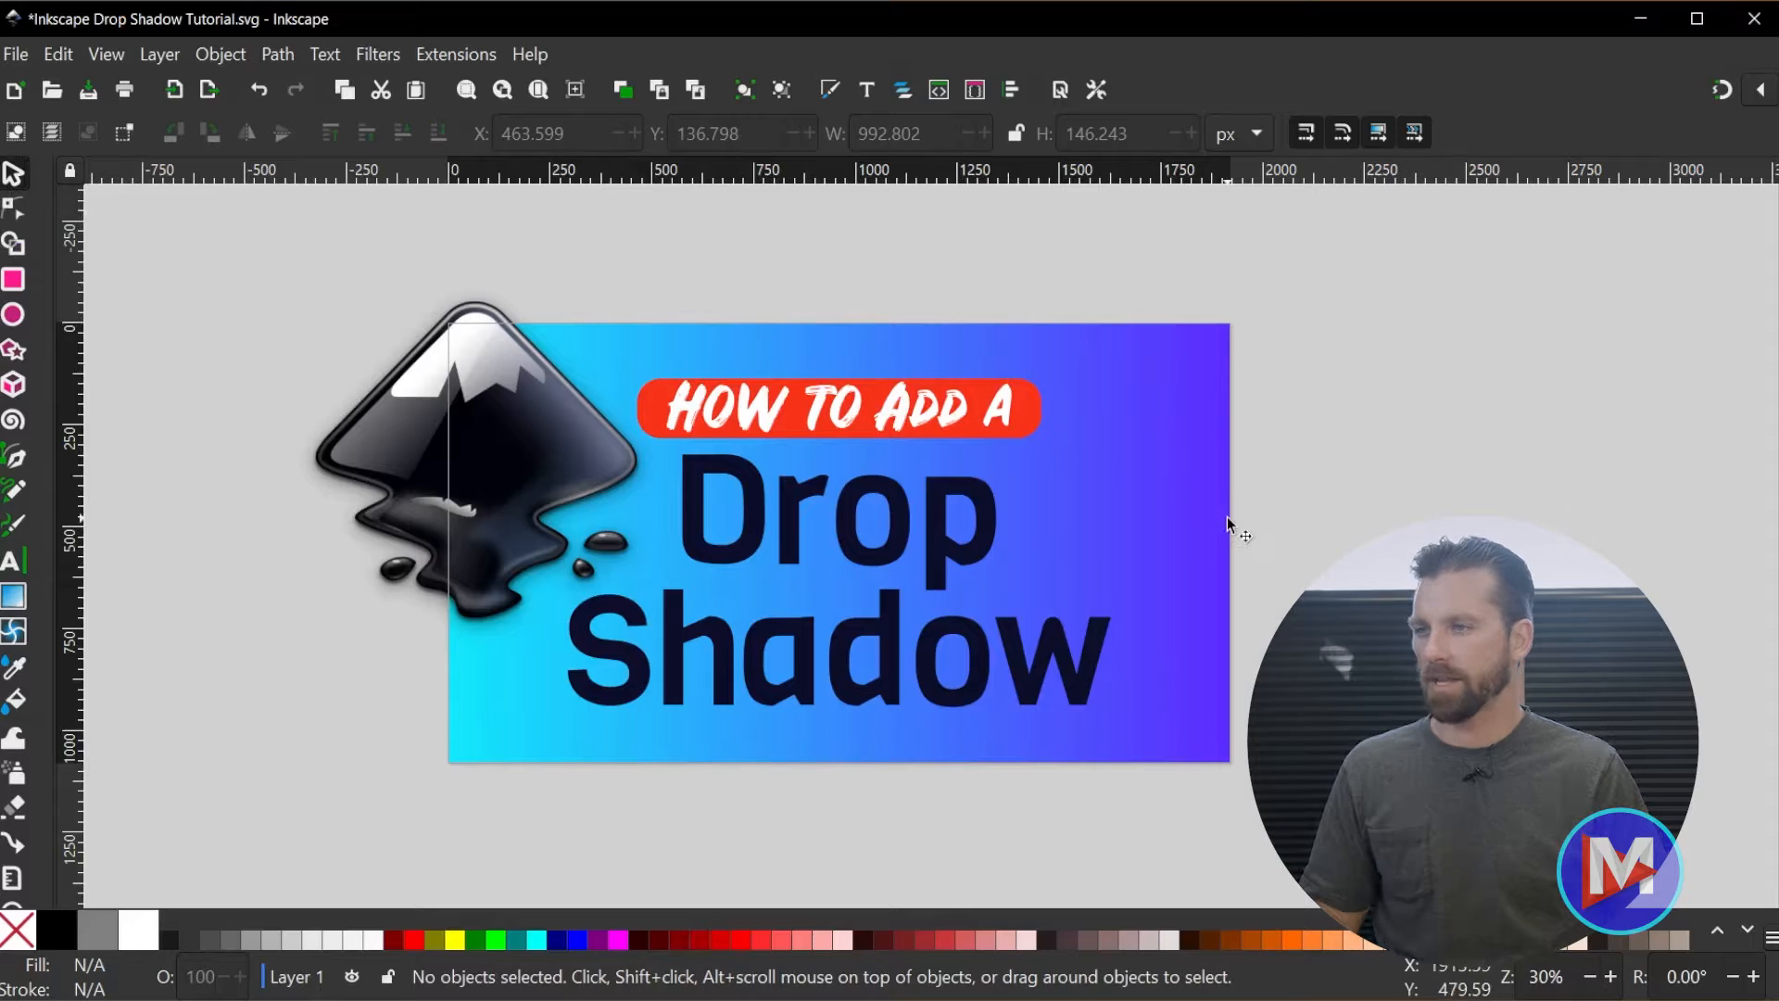
Select the red banner rectangle behind the 'HOW TO ADD A' heading.
{"action": "left_click", "coordinate": [837, 407]}
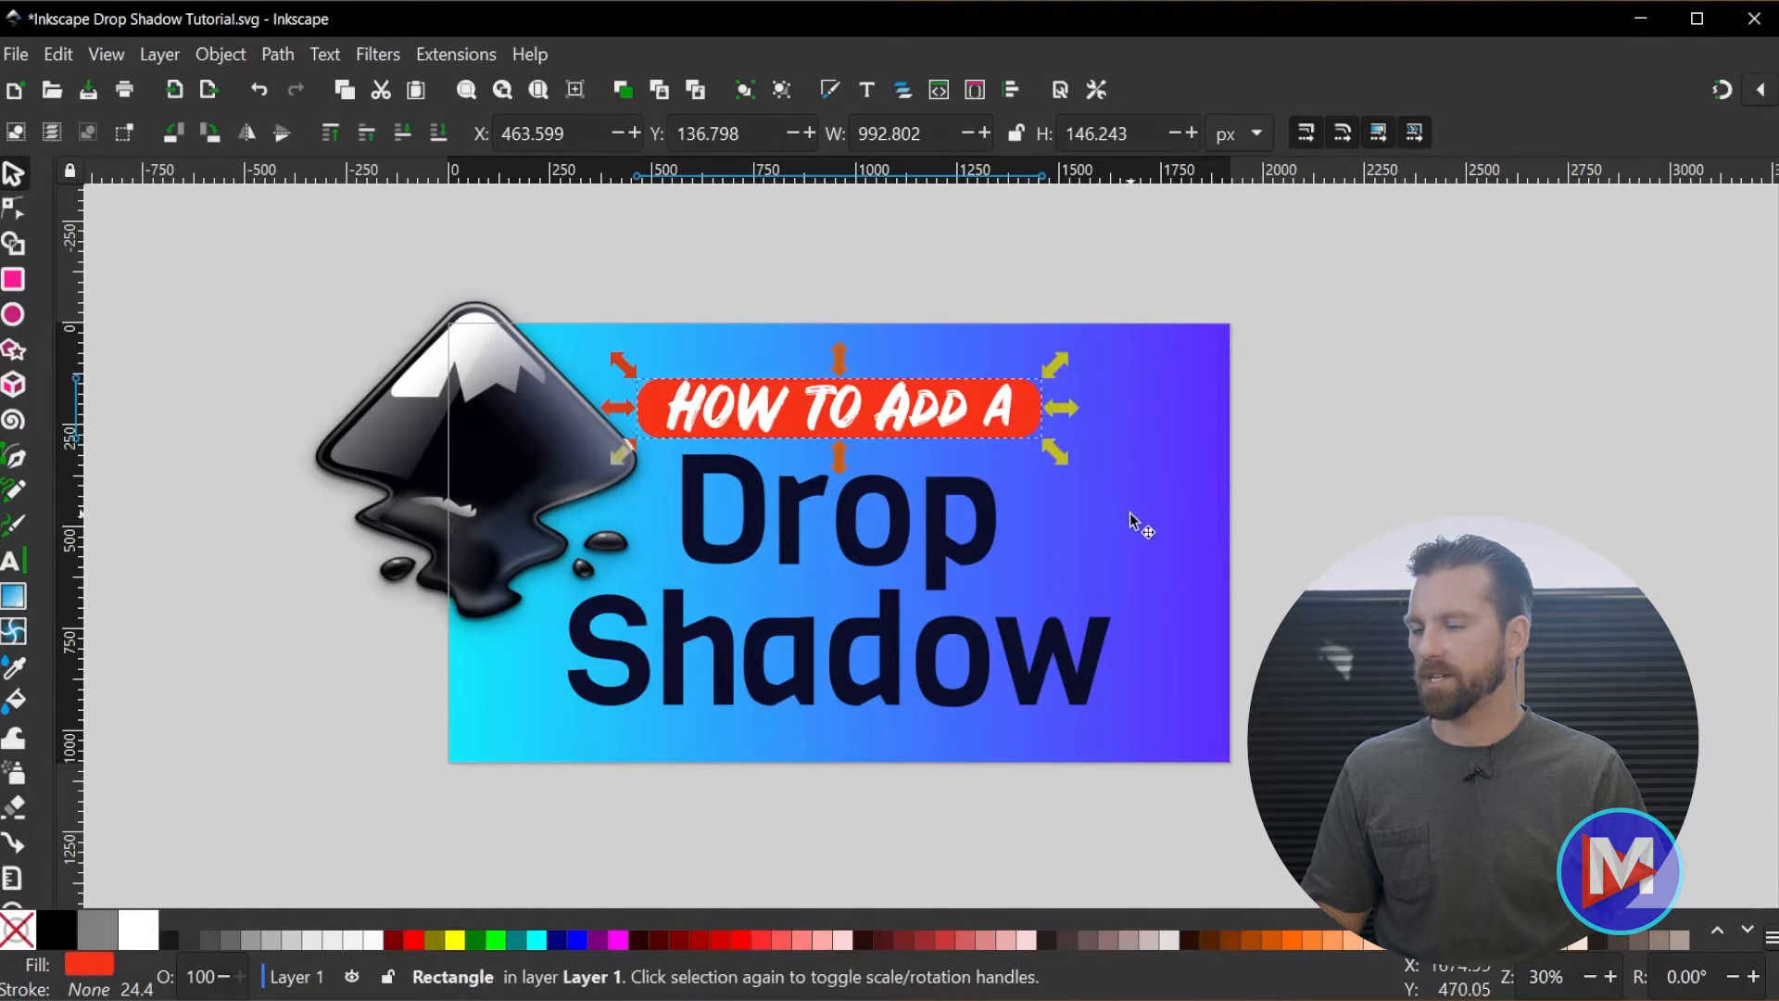
{"action": "mouse_move", "coordinate": [1084, 498]}
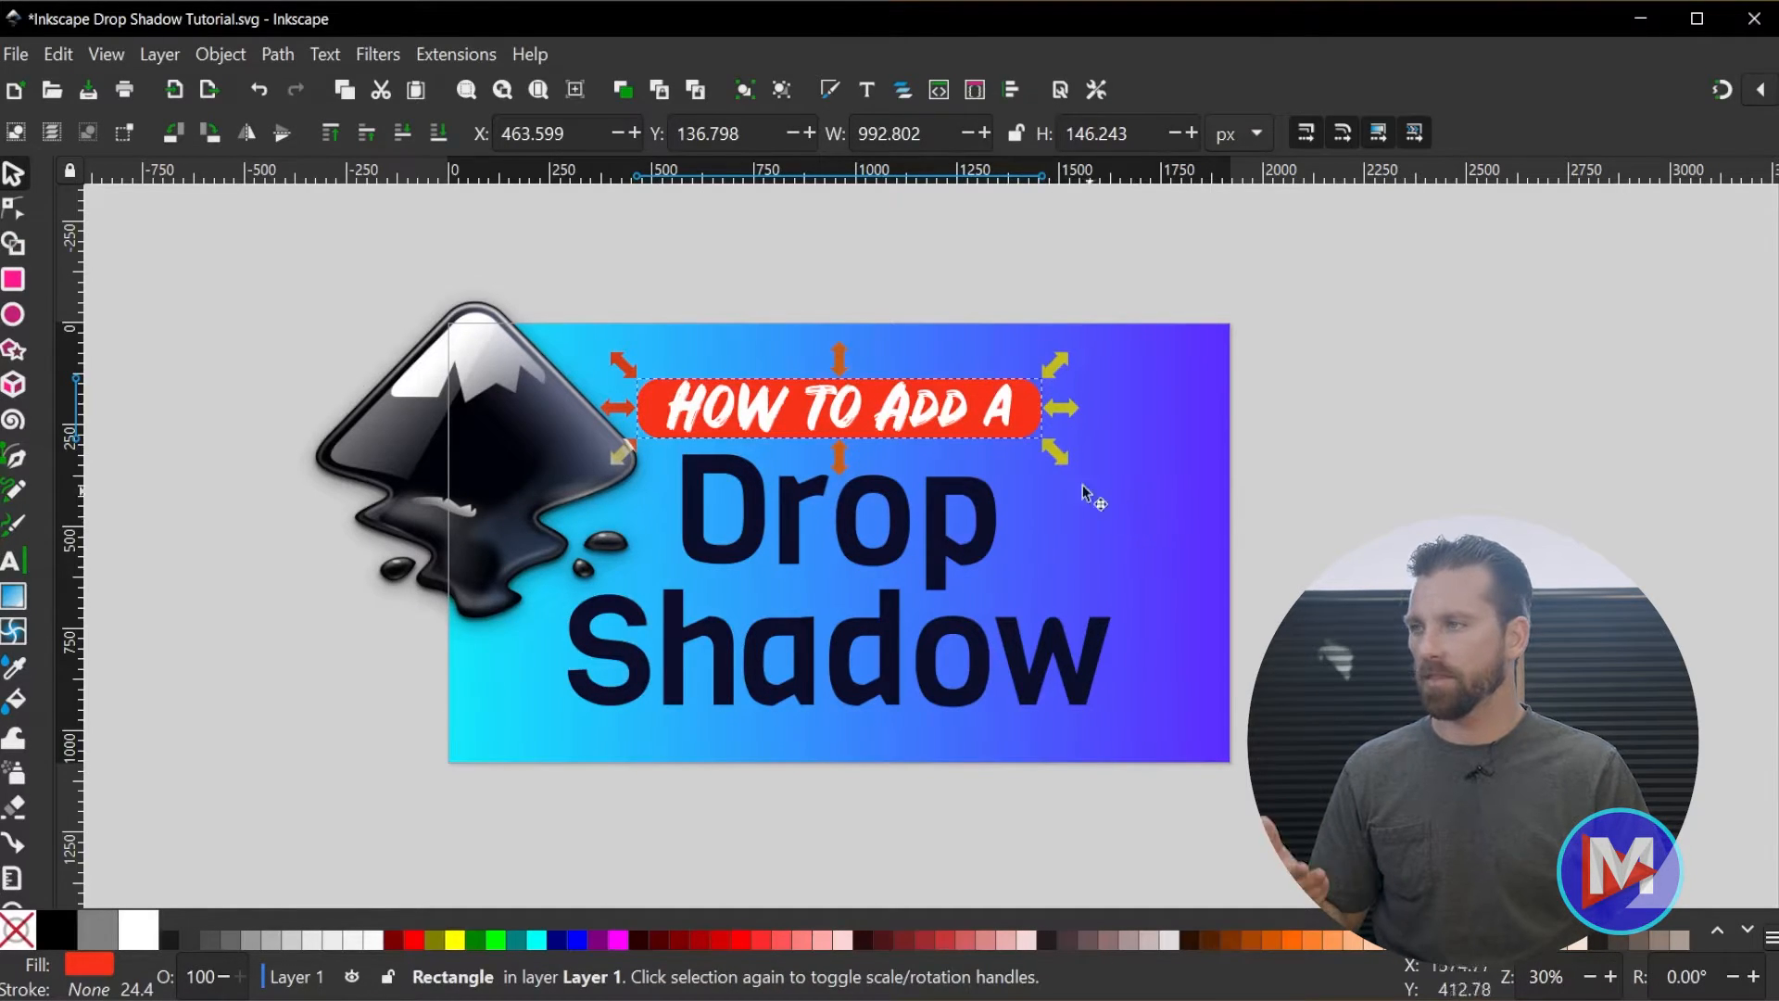
Bring up the Drop Shadow filter dialog from Filters > Shadows and Glows.
{"action": "left_click", "coordinate": [376, 53]}
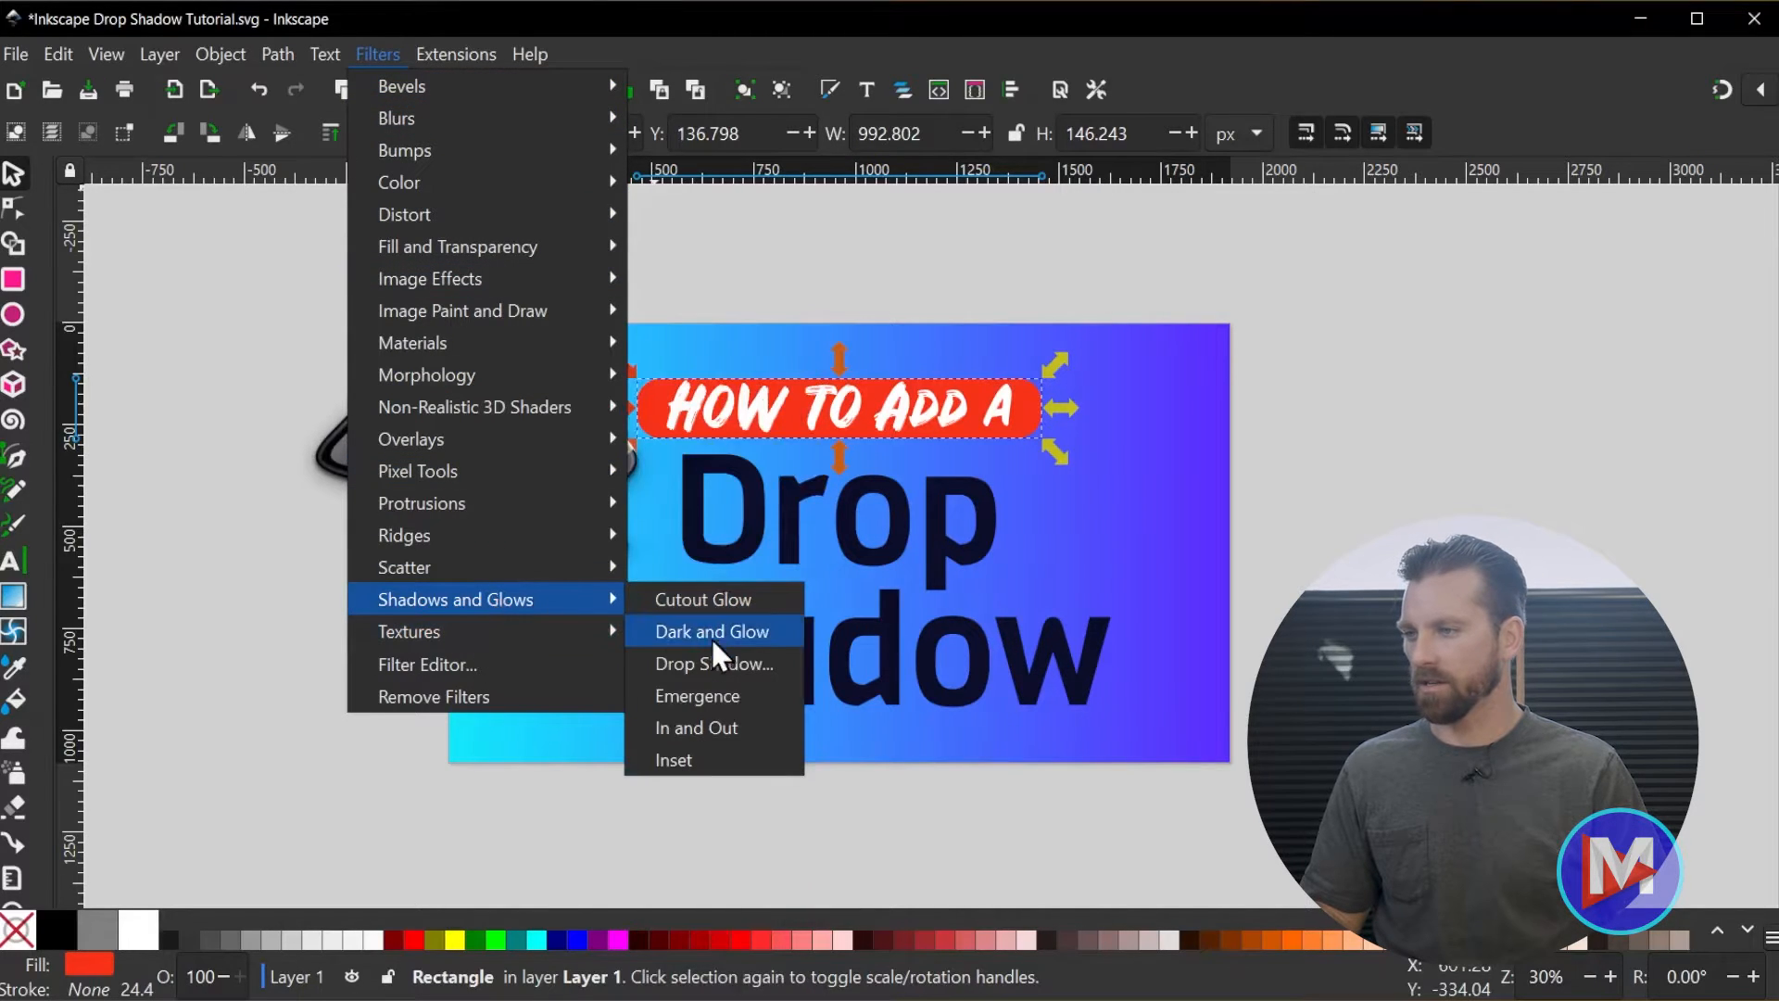
{"action": "left_click", "coordinate": [712, 664]}
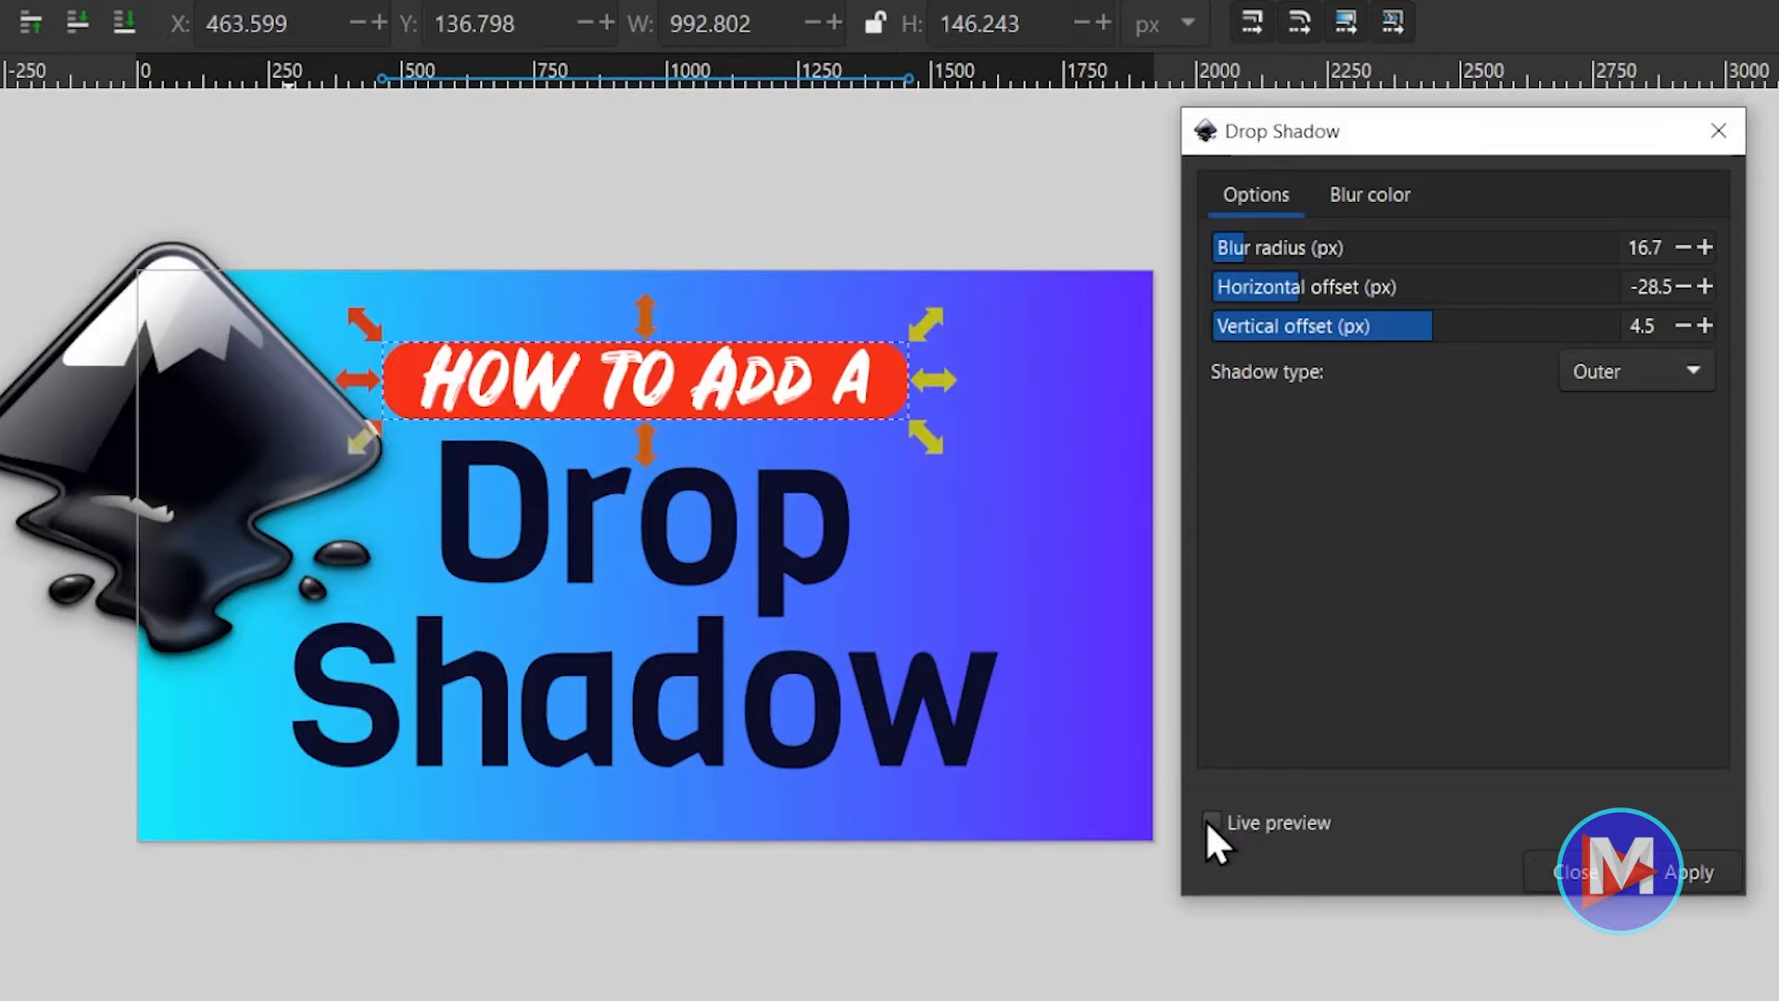
Turn on live preview and raise the shadow's blur radius to about 21.7.
{"action": "left_click", "coordinate": [1211, 821]}
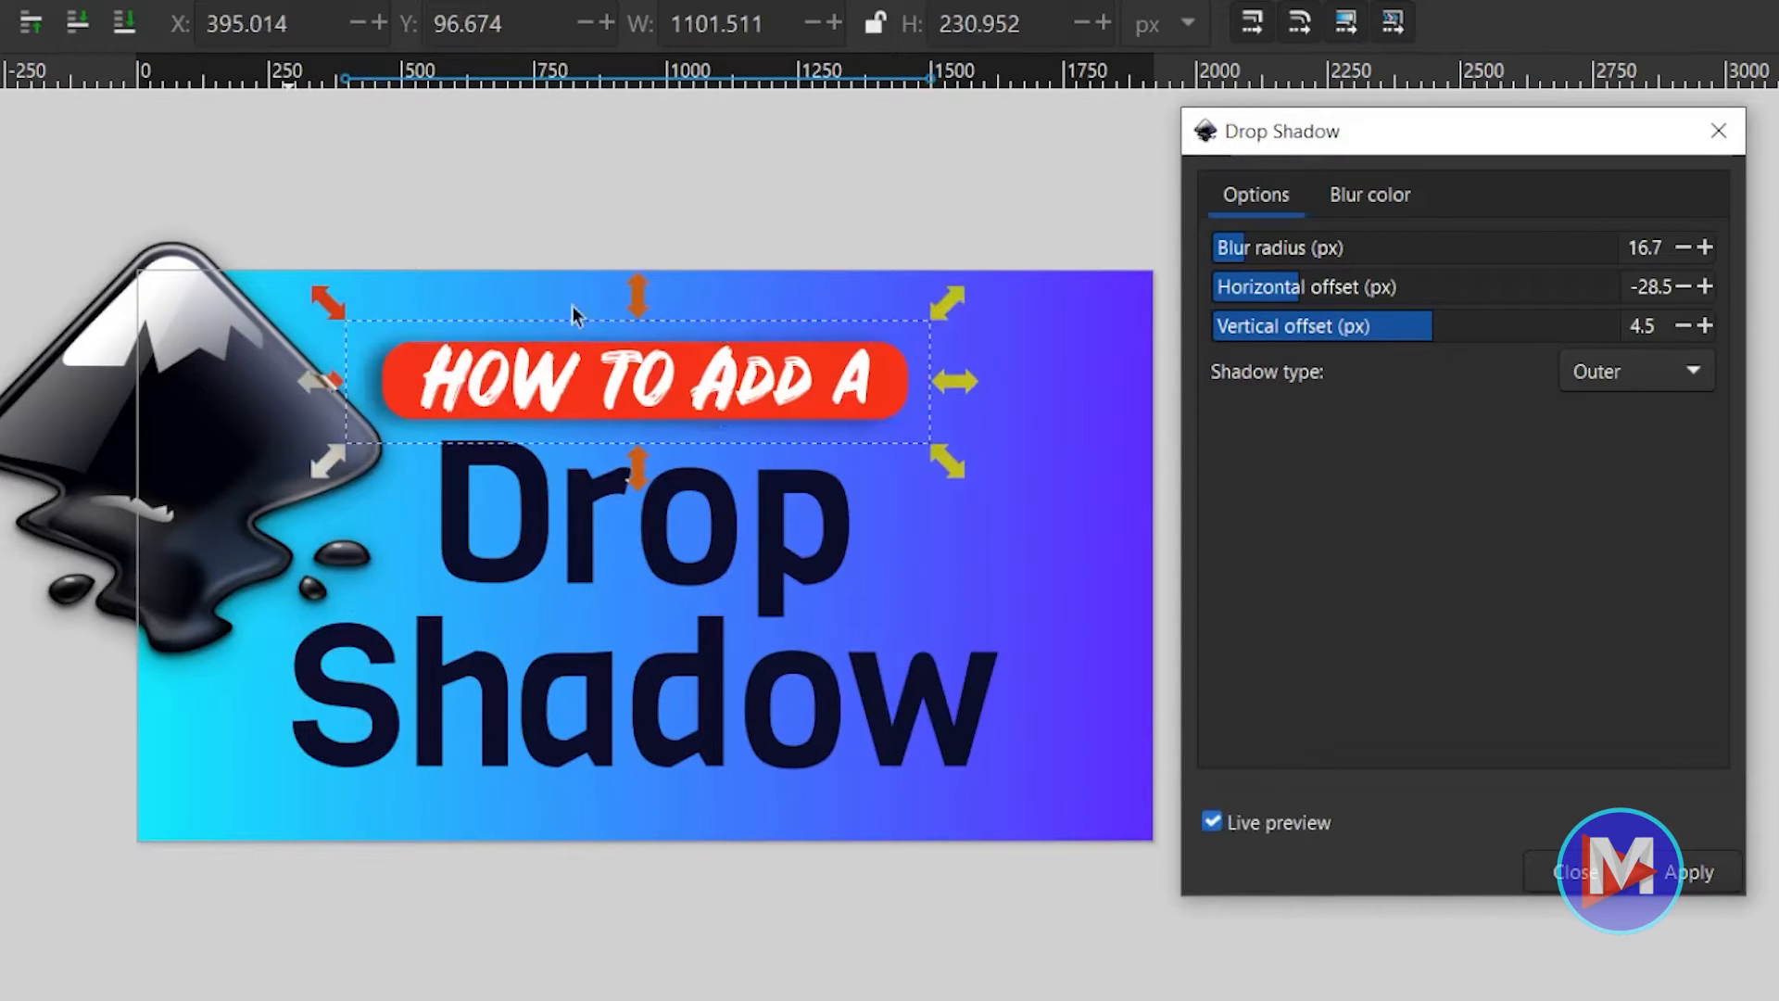
{"action": "mouse_move", "coordinate": [1271, 278]}
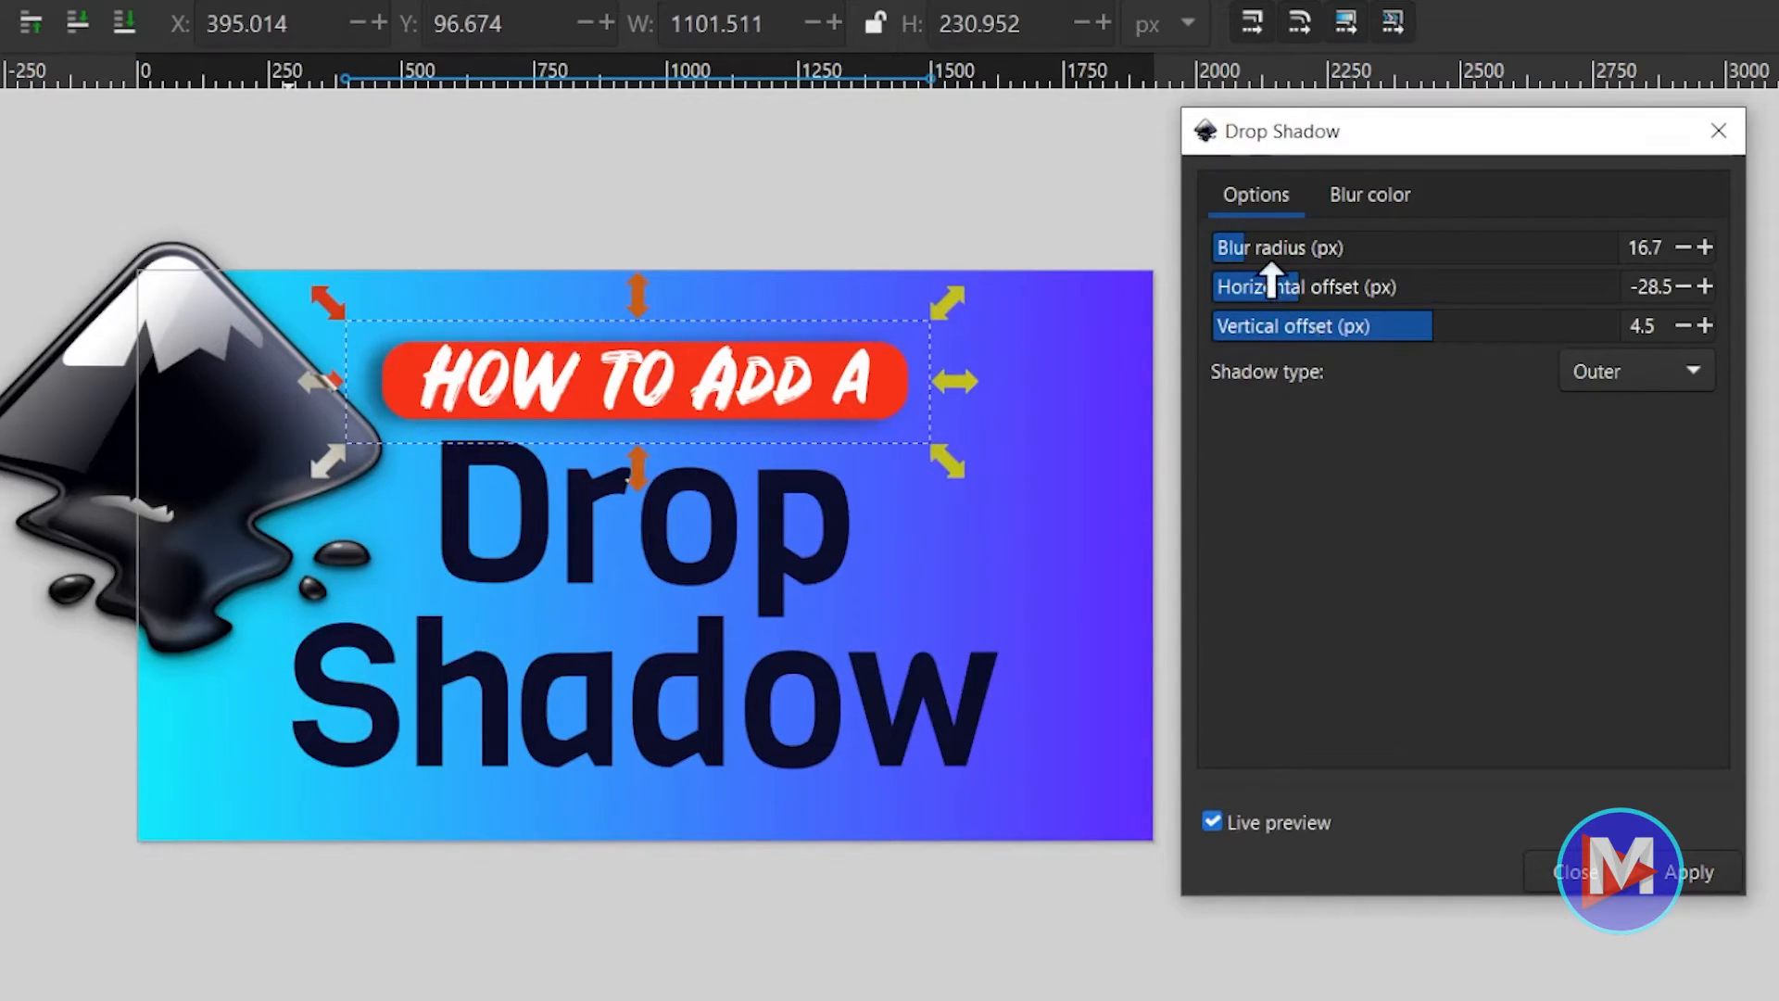
{"action": "mouse_move", "coordinate": [1345, 330]}
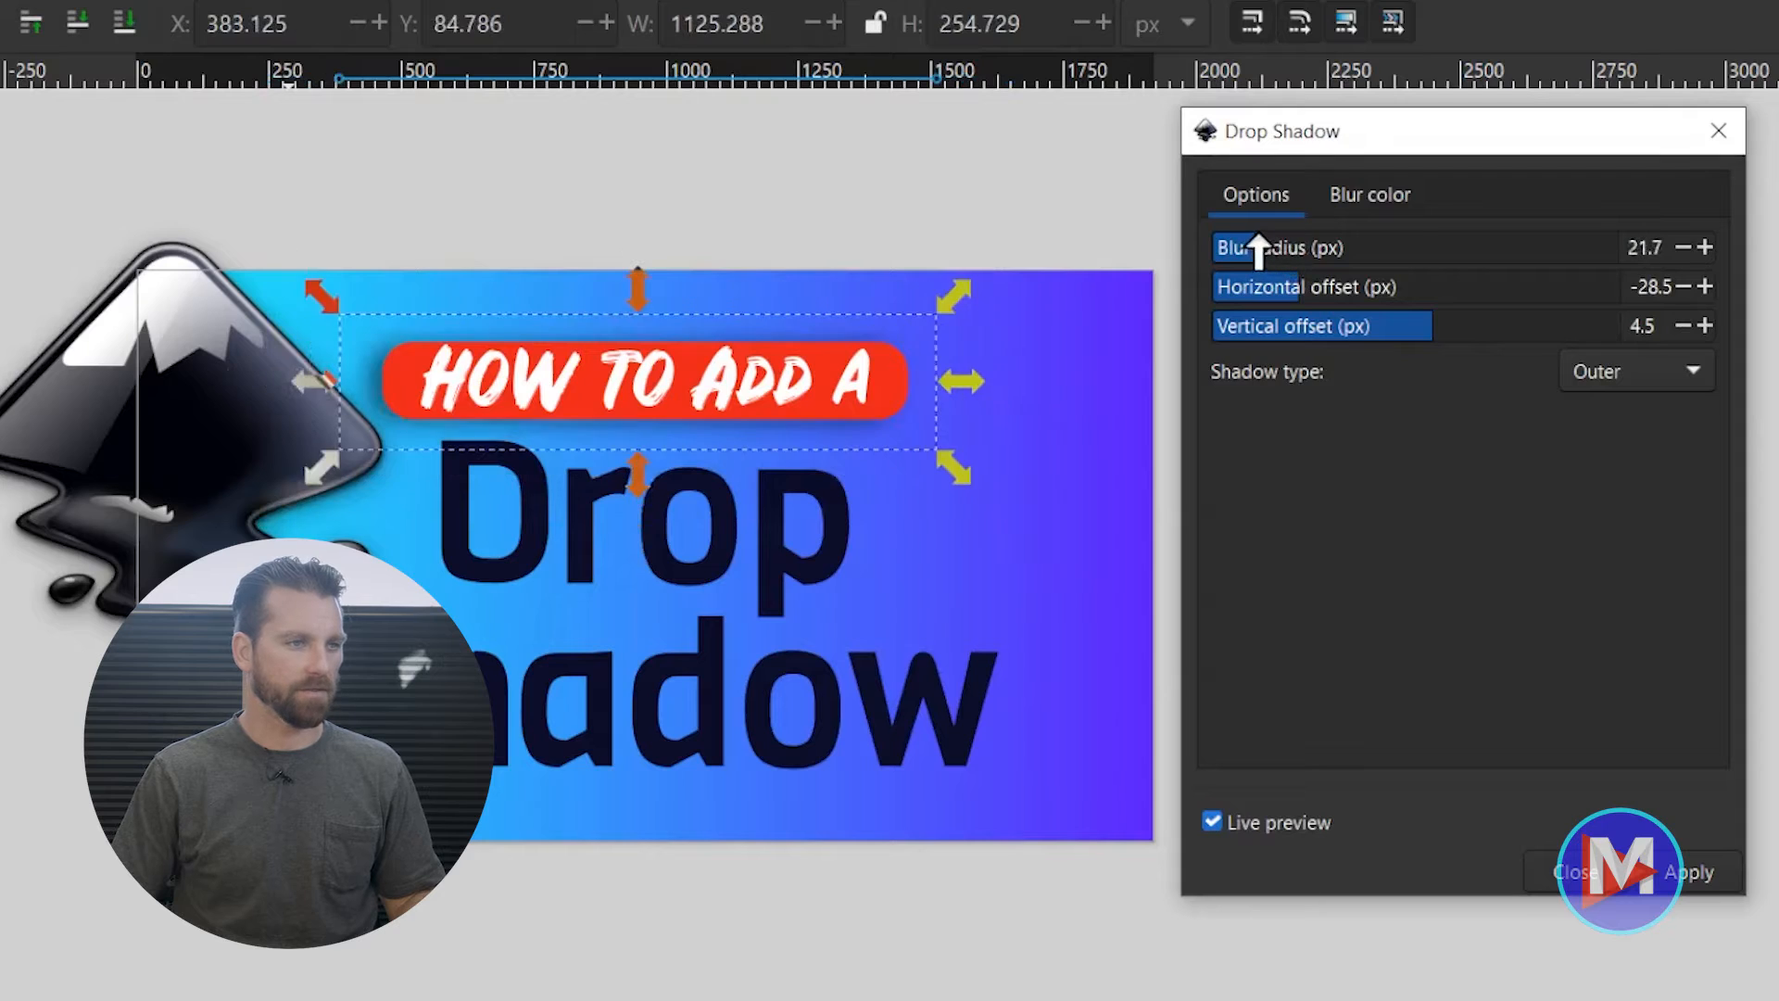
{"action": "left_click", "coordinate": [1684, 247]}
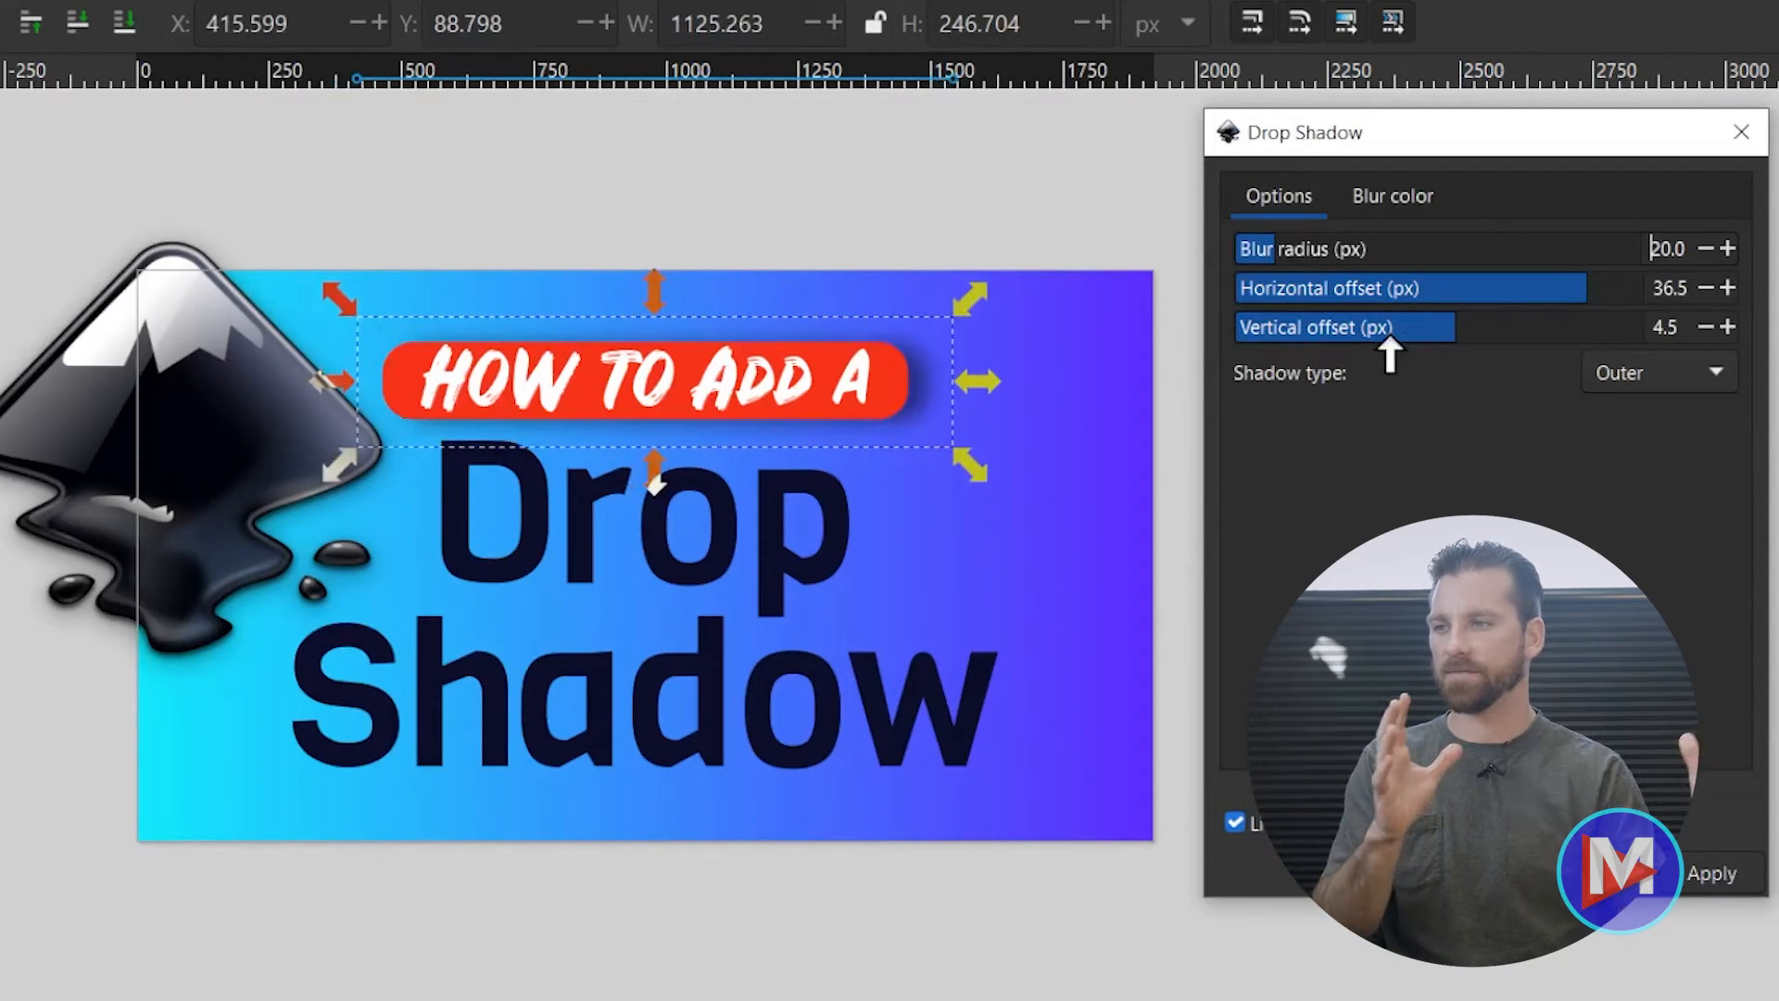
{"action": "mouse_move", "coordinate": [1079, 379]}
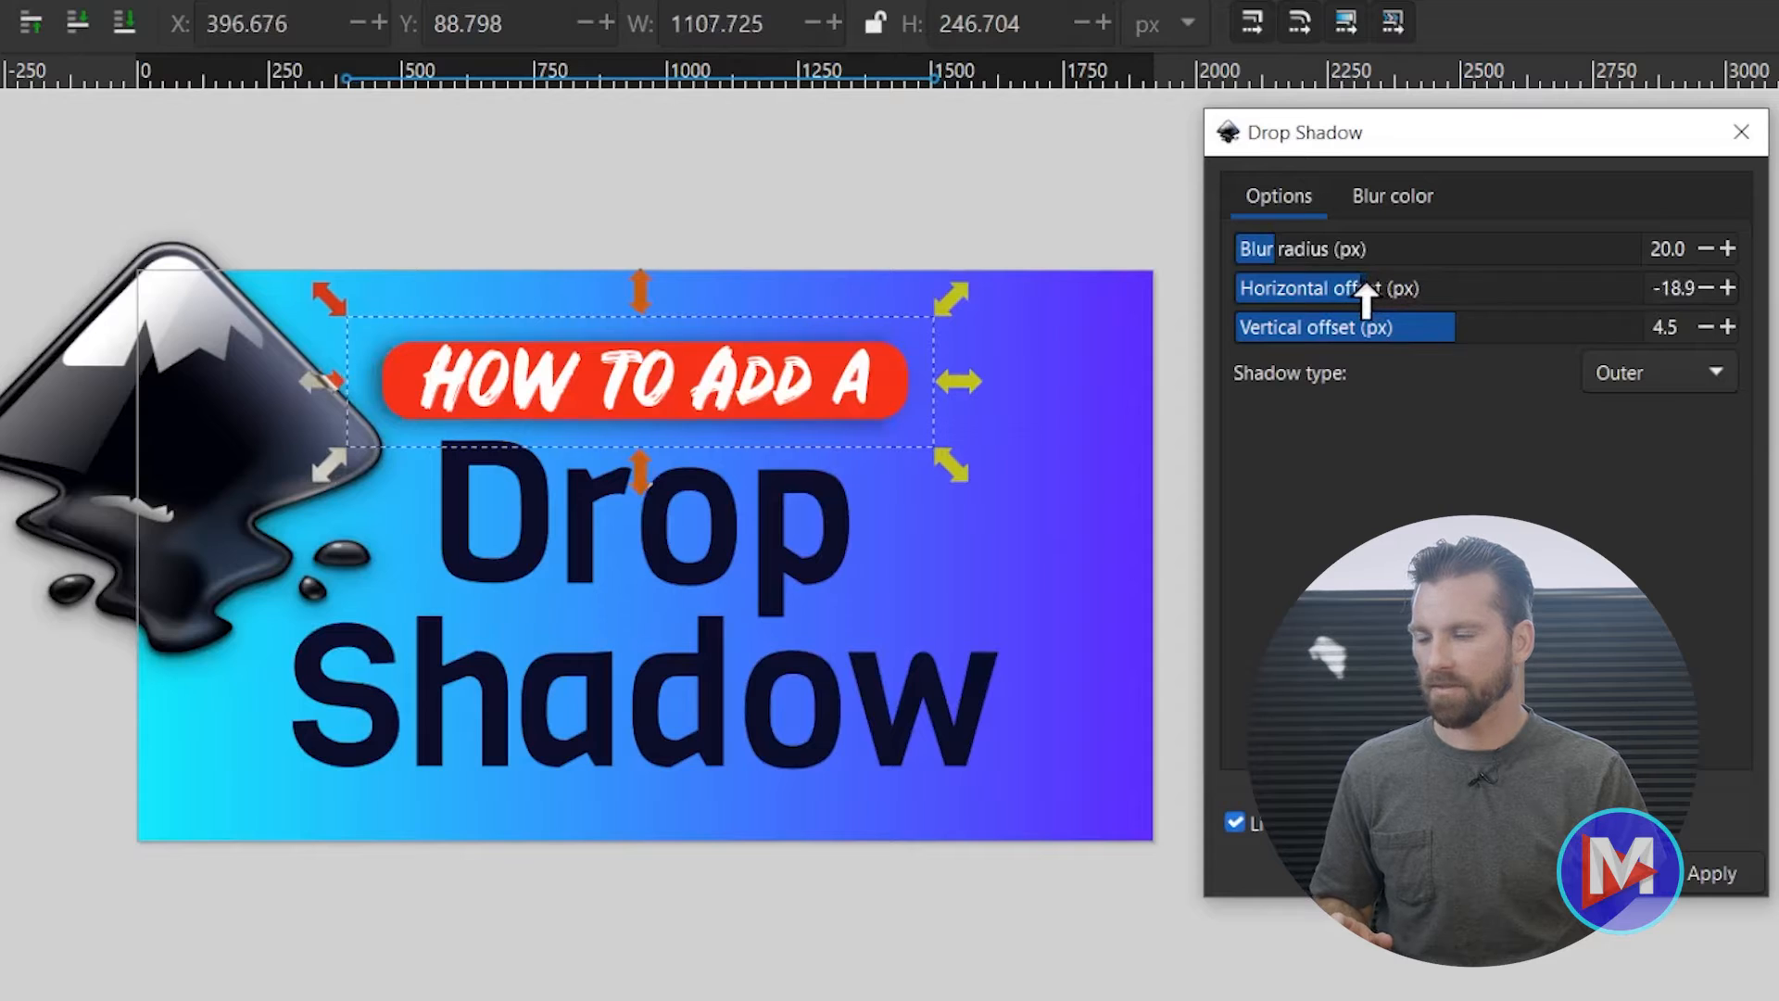
{"action": "mouse_move", "coordinate": [1442, 335]}
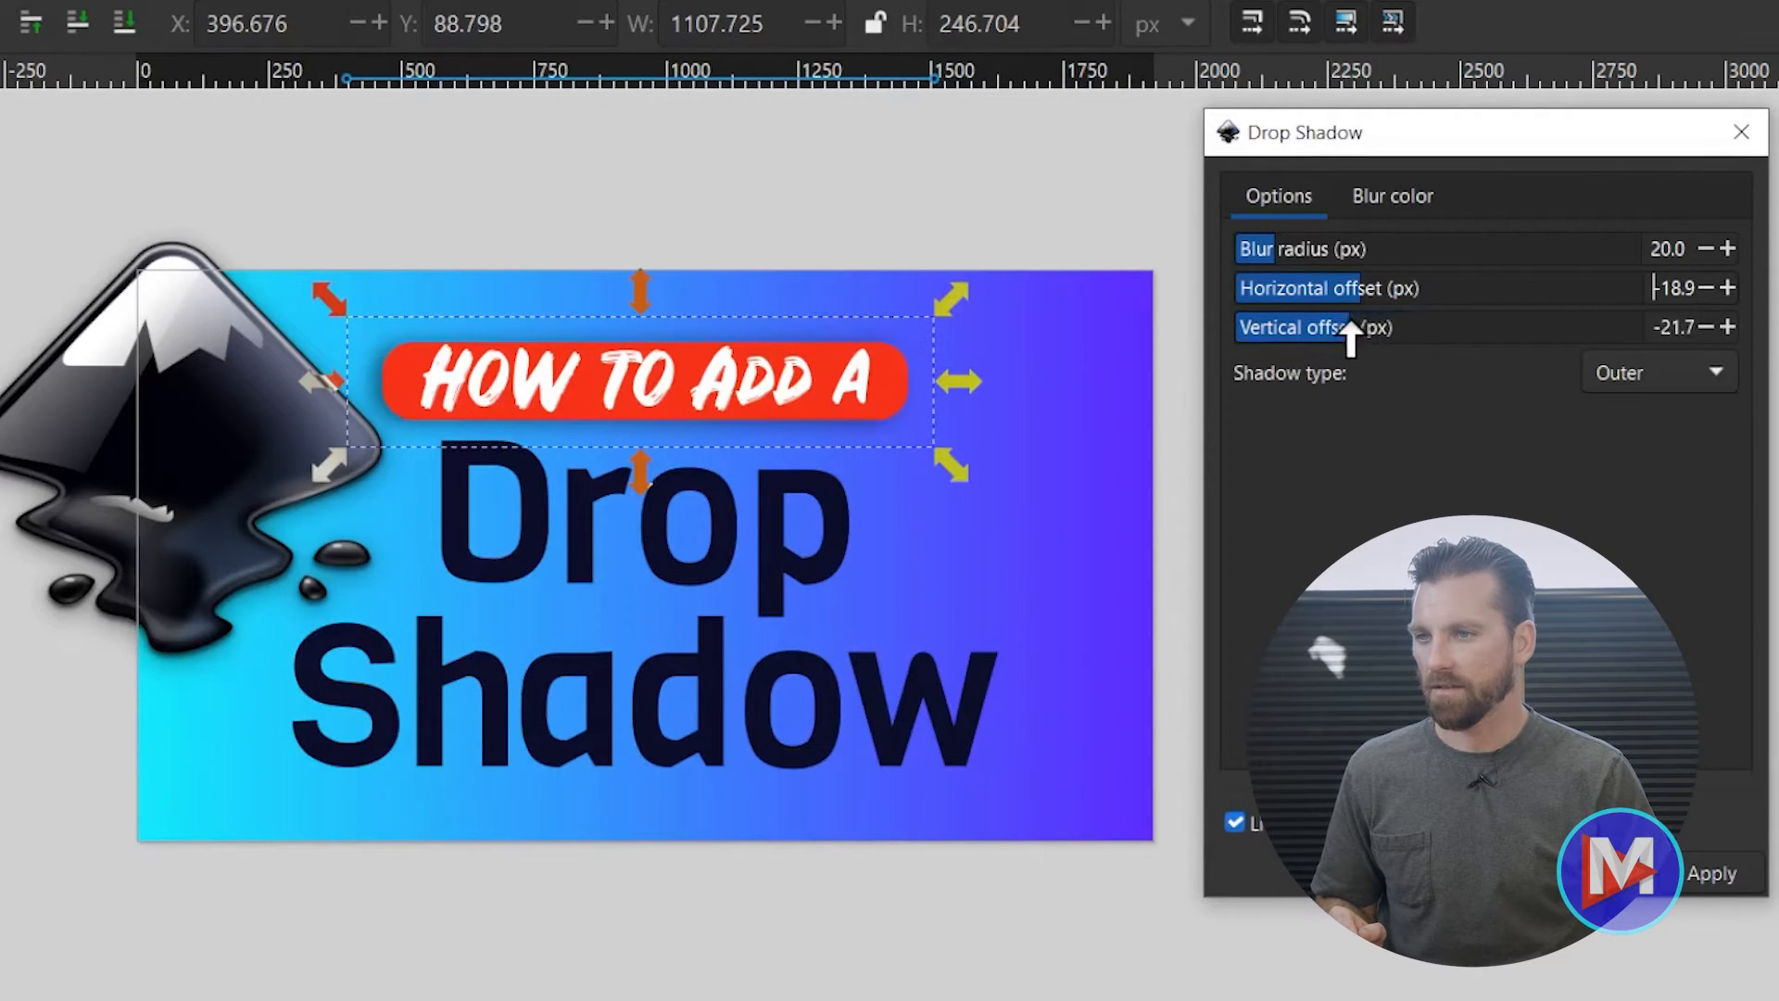
Adjust the shadow offsets so it sits at vertical 10.9, horizontal -21.7 with blur 15.5.
{"action": "left_click_drag", "start_coordinate": [641, 380], "coordinate": [641, 358]}
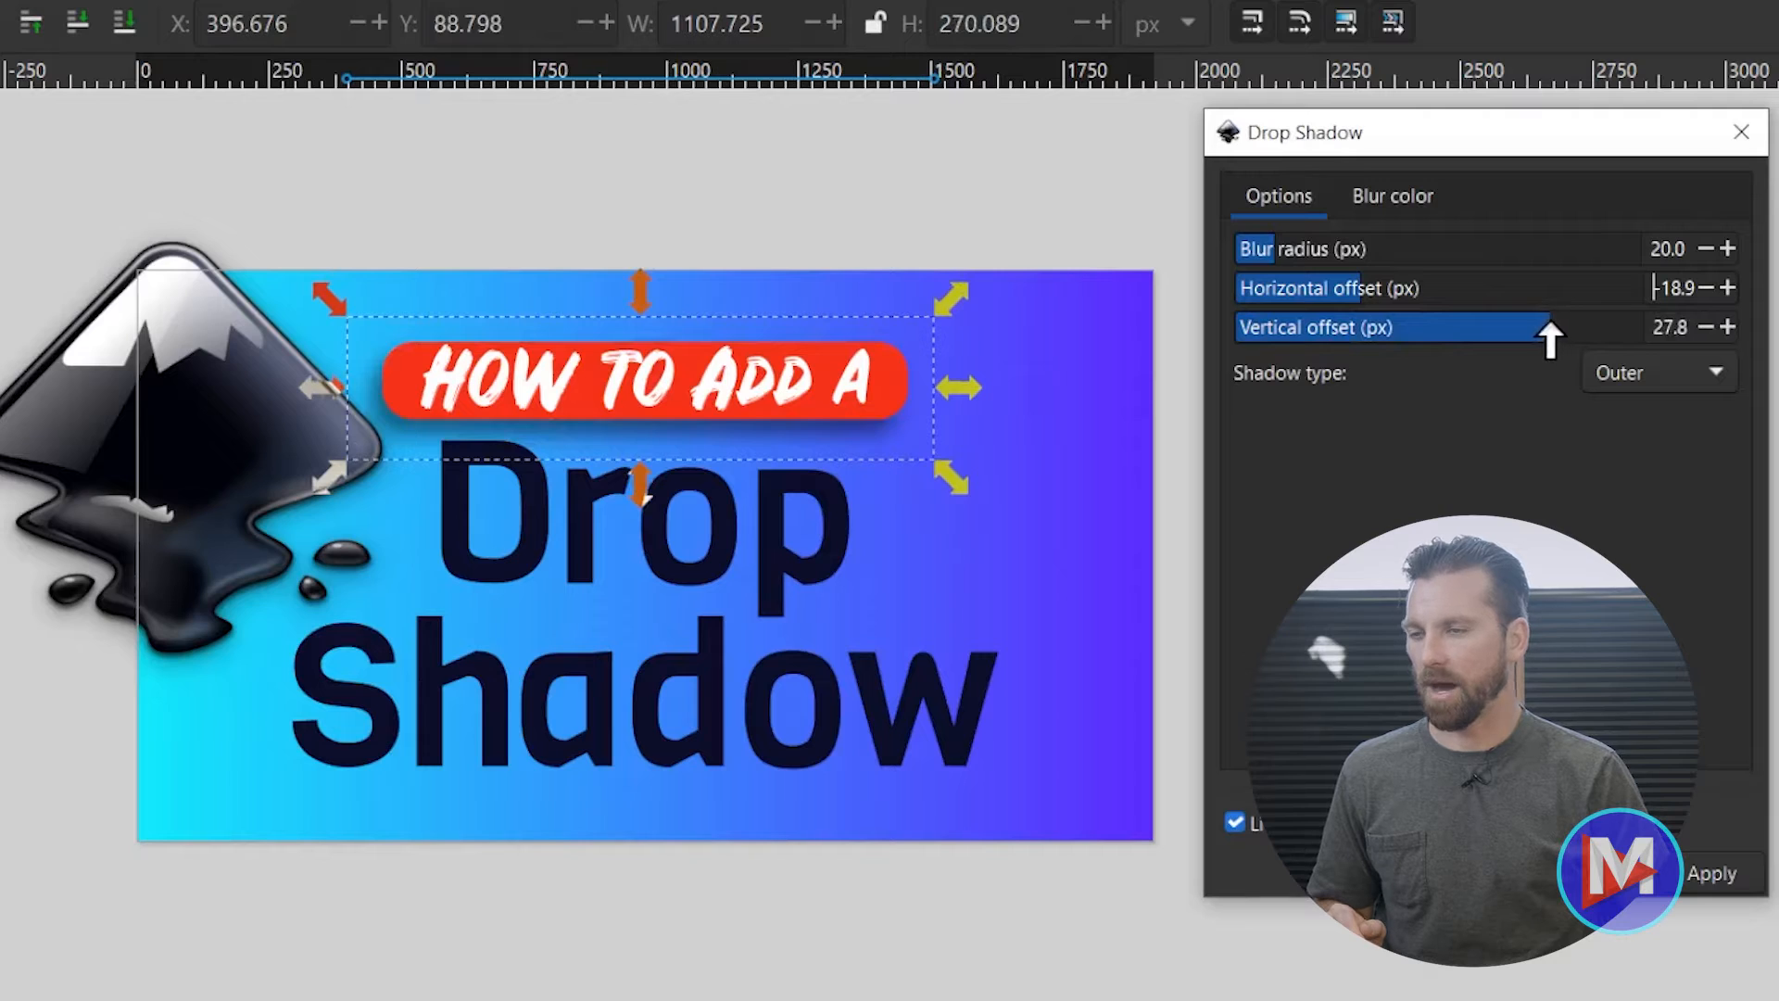
{"action": "left_click", "coordinate": [1745, 326]}
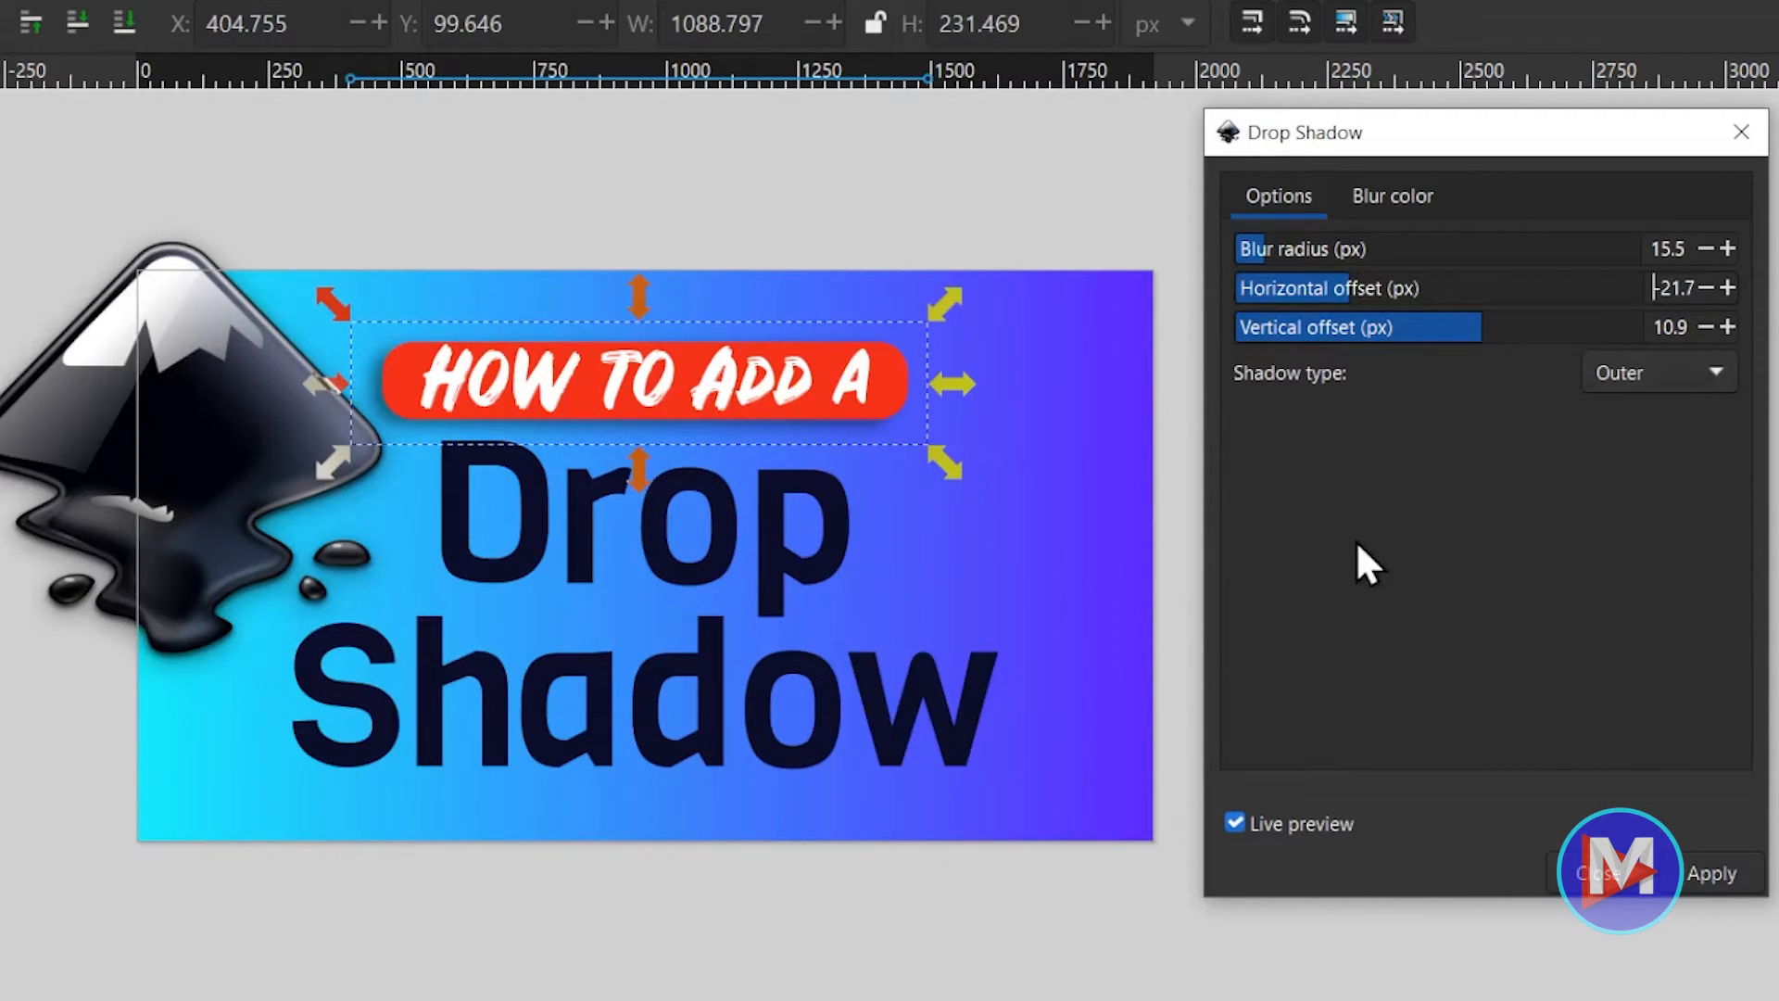
{"action": "mouse_move", "coordinate": [1432, 374]}
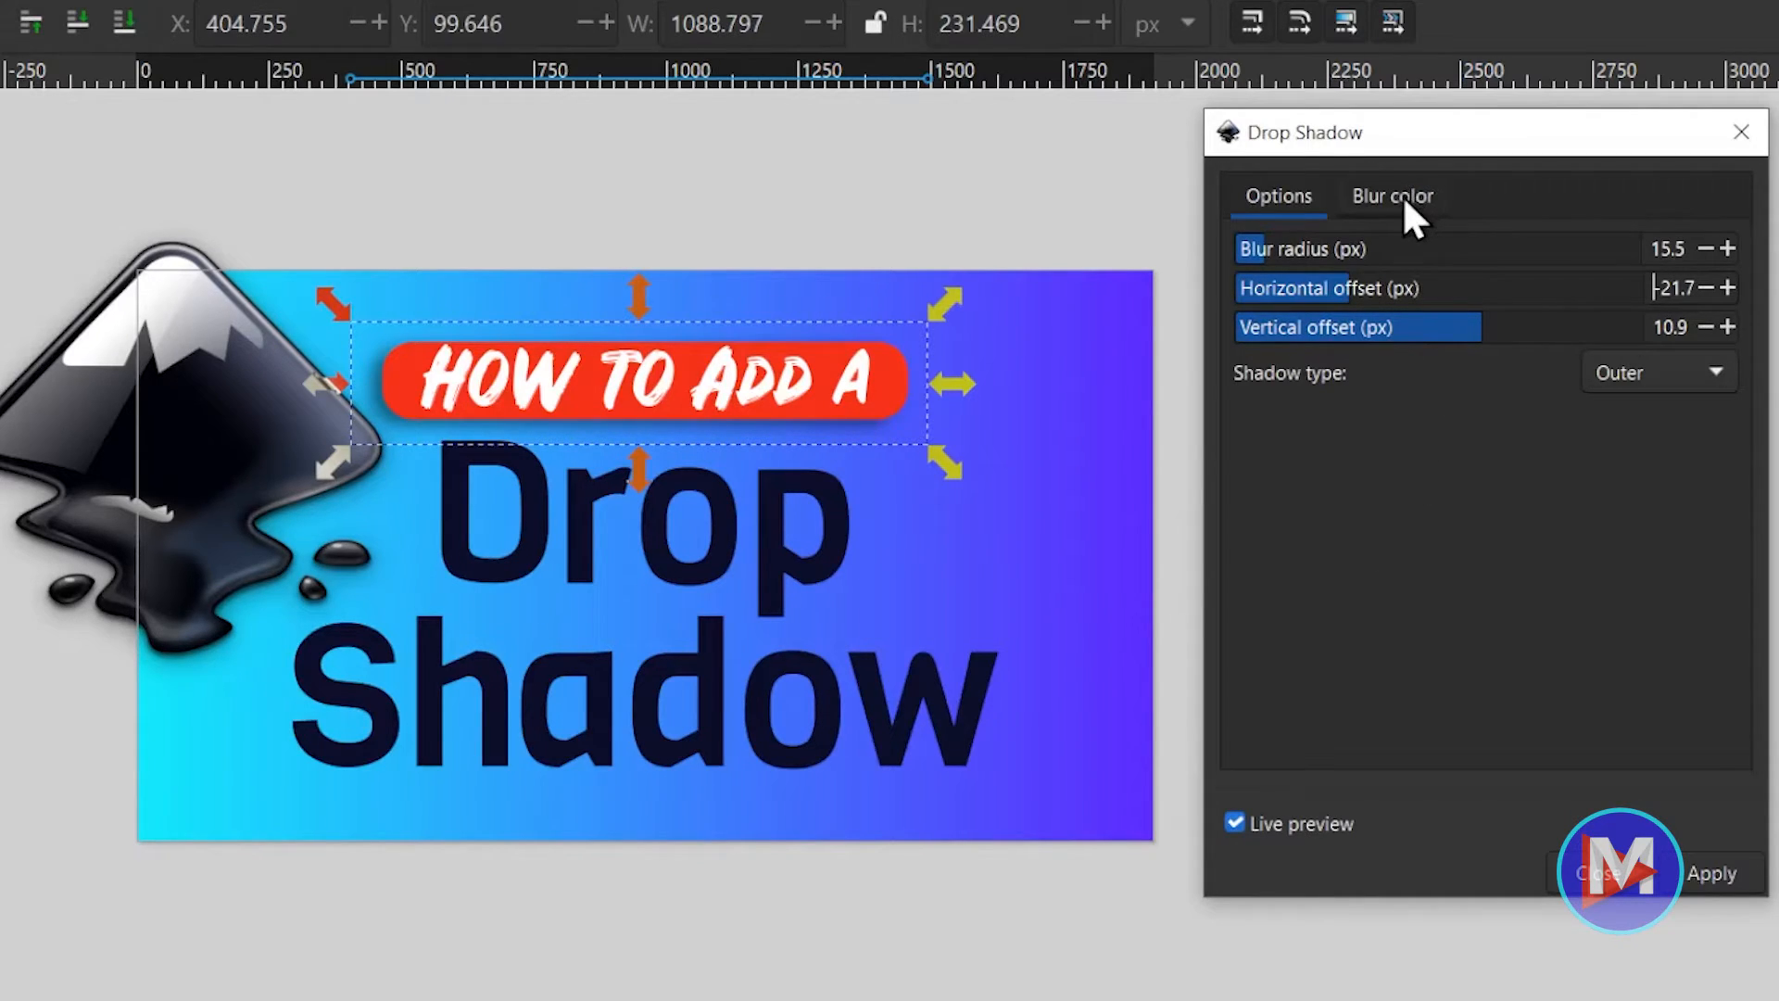
Switch to the Blur color settings and tint the shadow a light green (8bdc2e81).
{"action": "left_click", "coordinate": [1392, 194]}
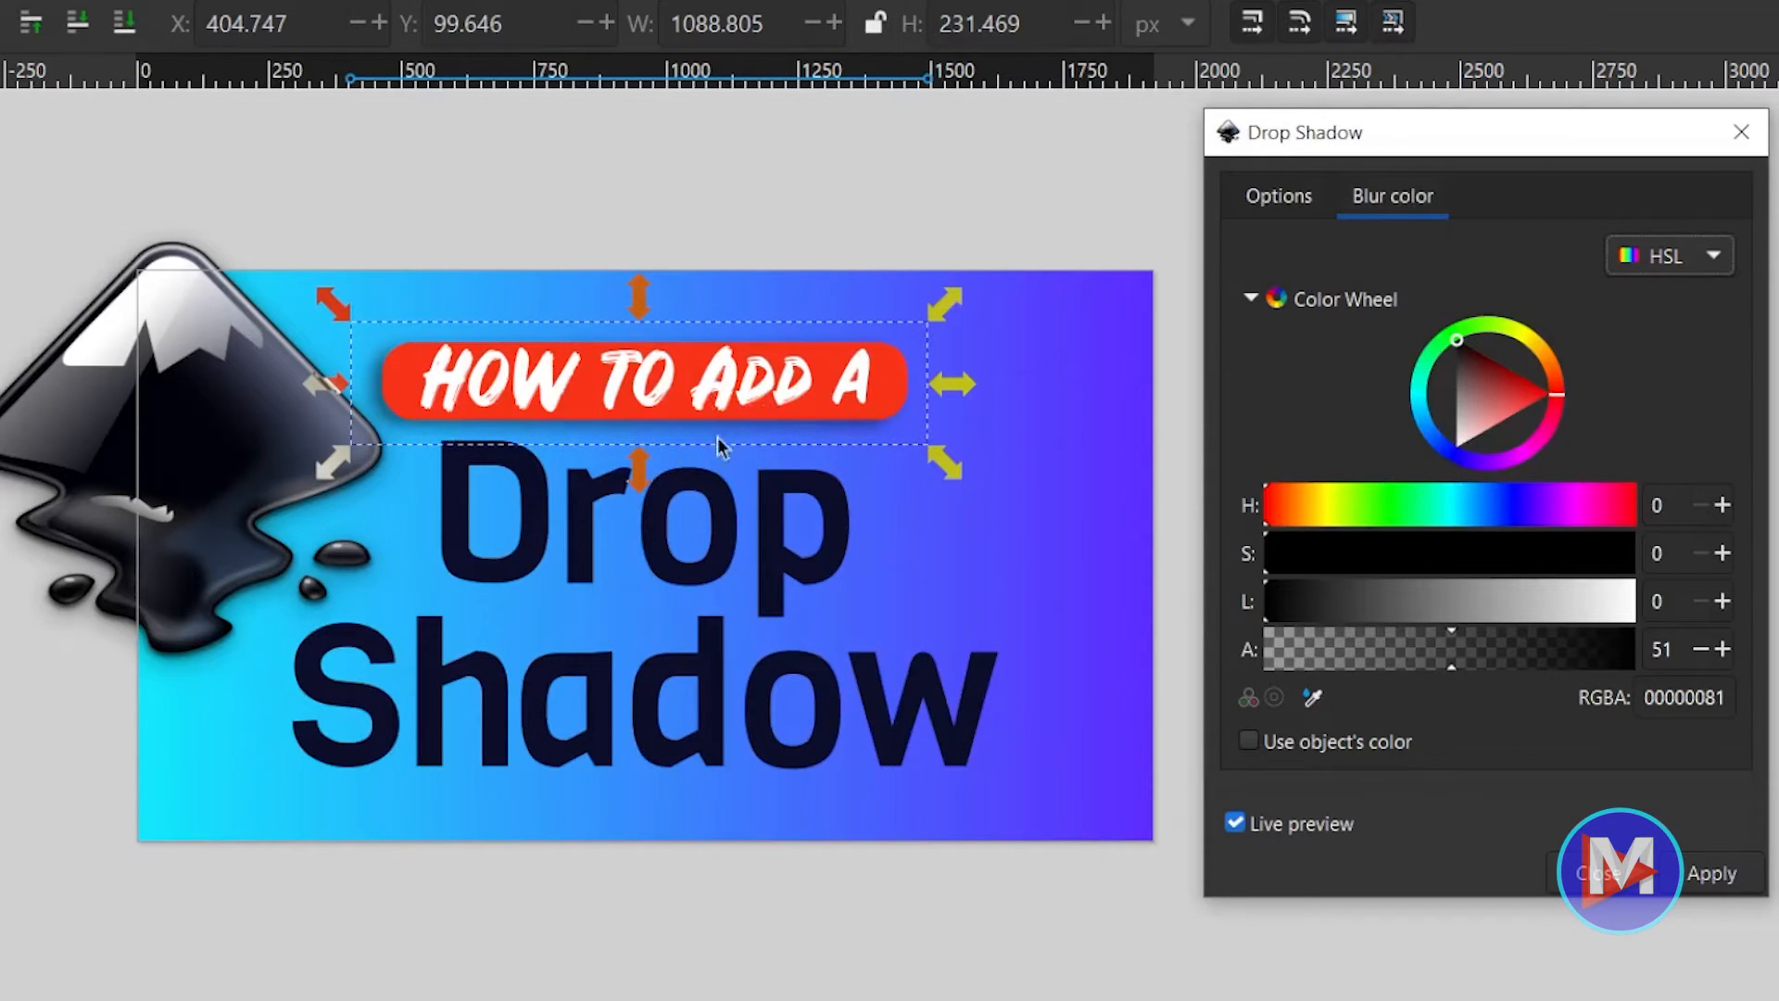
{"action": "mouse_move", "coordinate": [1139, 588]}
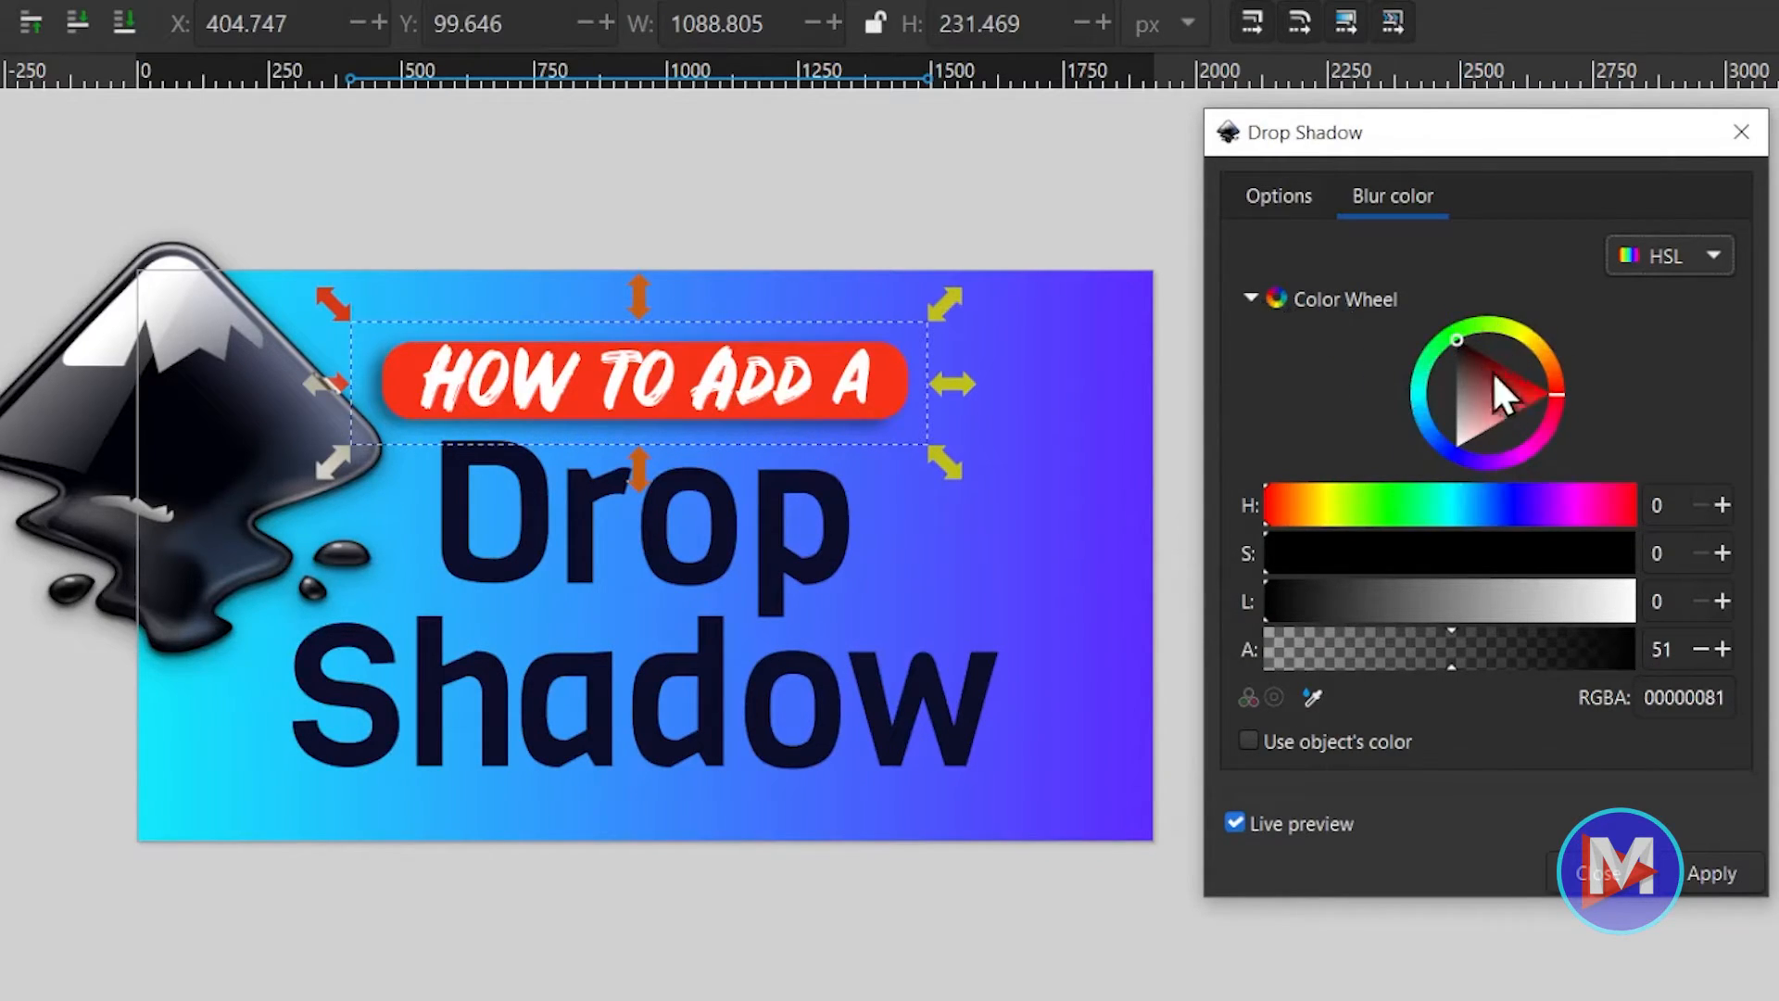
{"action": "left_click", "coordinate": [1538, 394]}
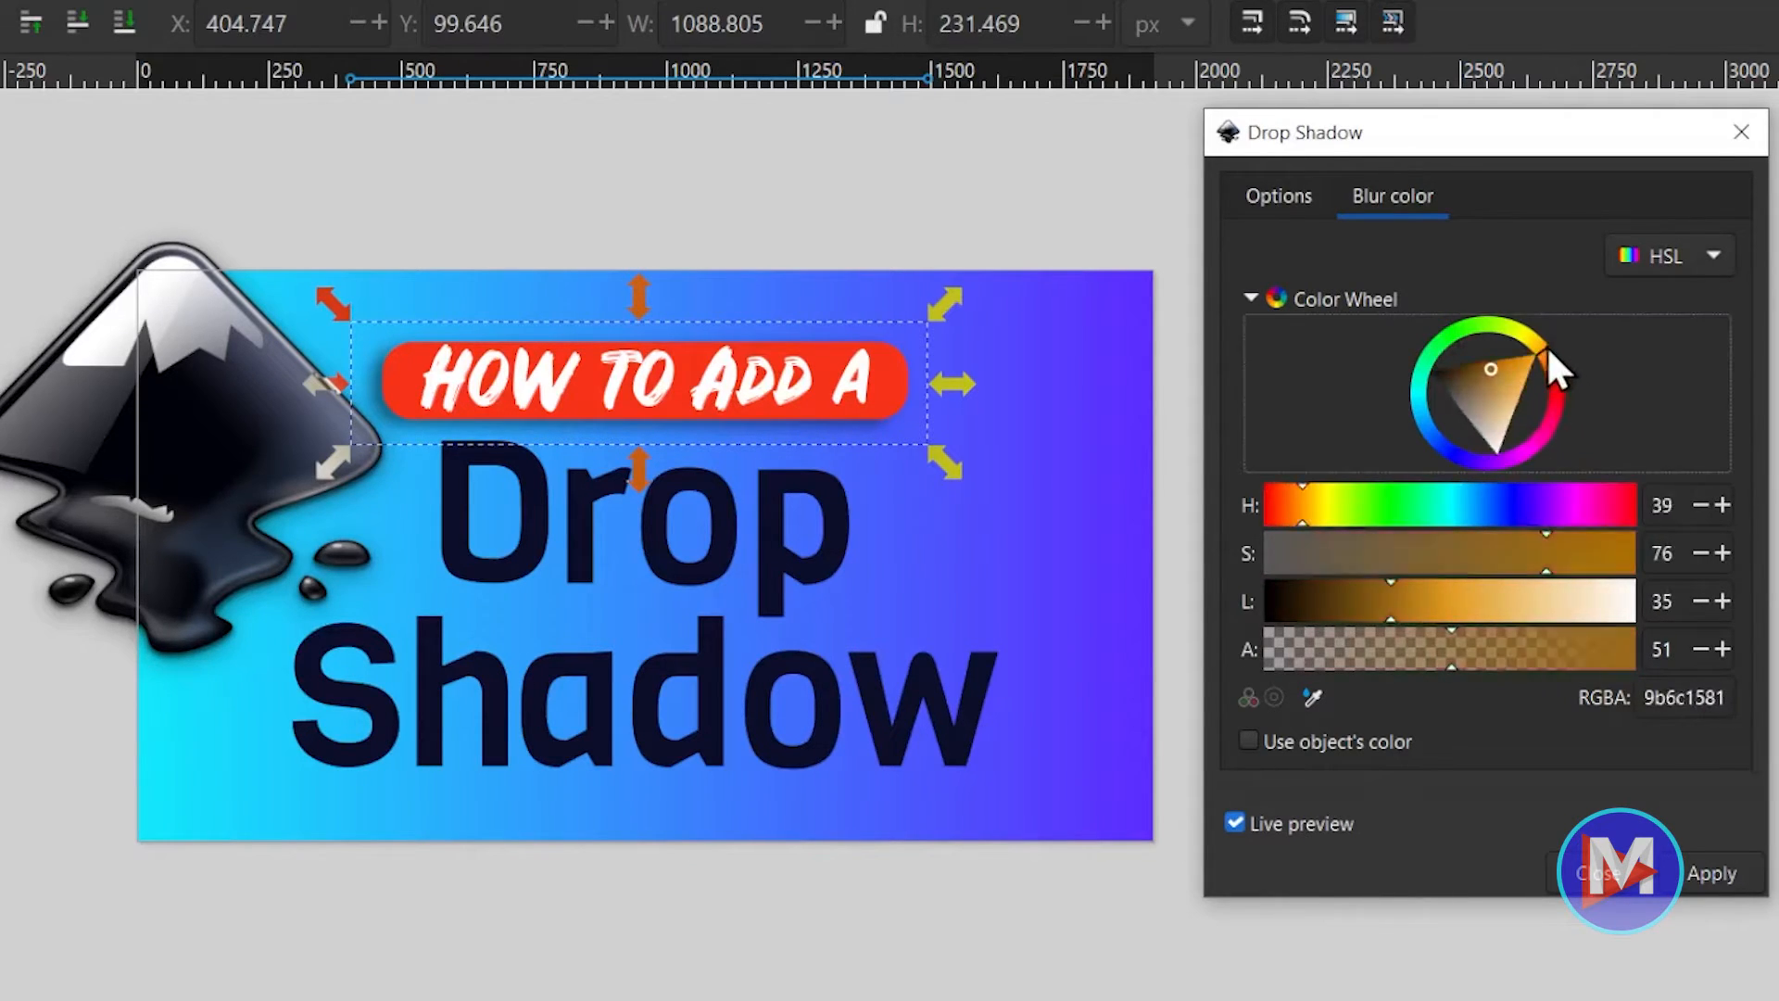
{"action": "left_click", "coordinate": [1496, 351]}
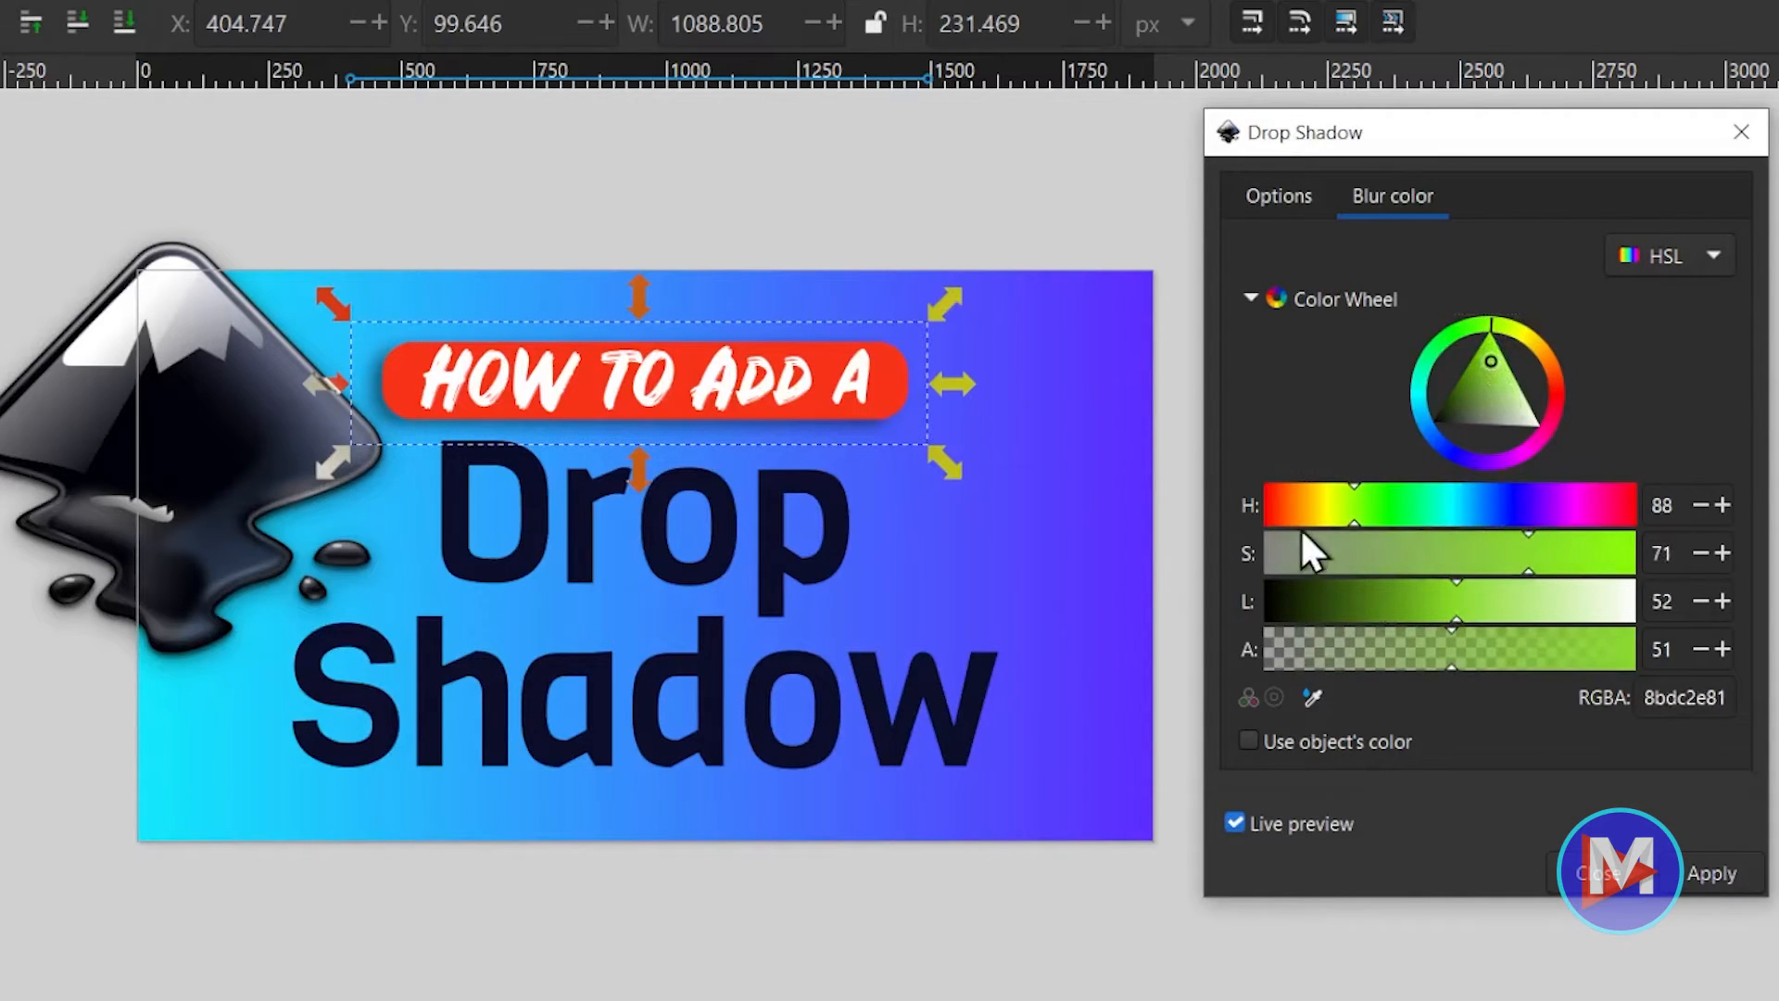
{"action": "mouse_move", "coordinate": [1345, 523]}
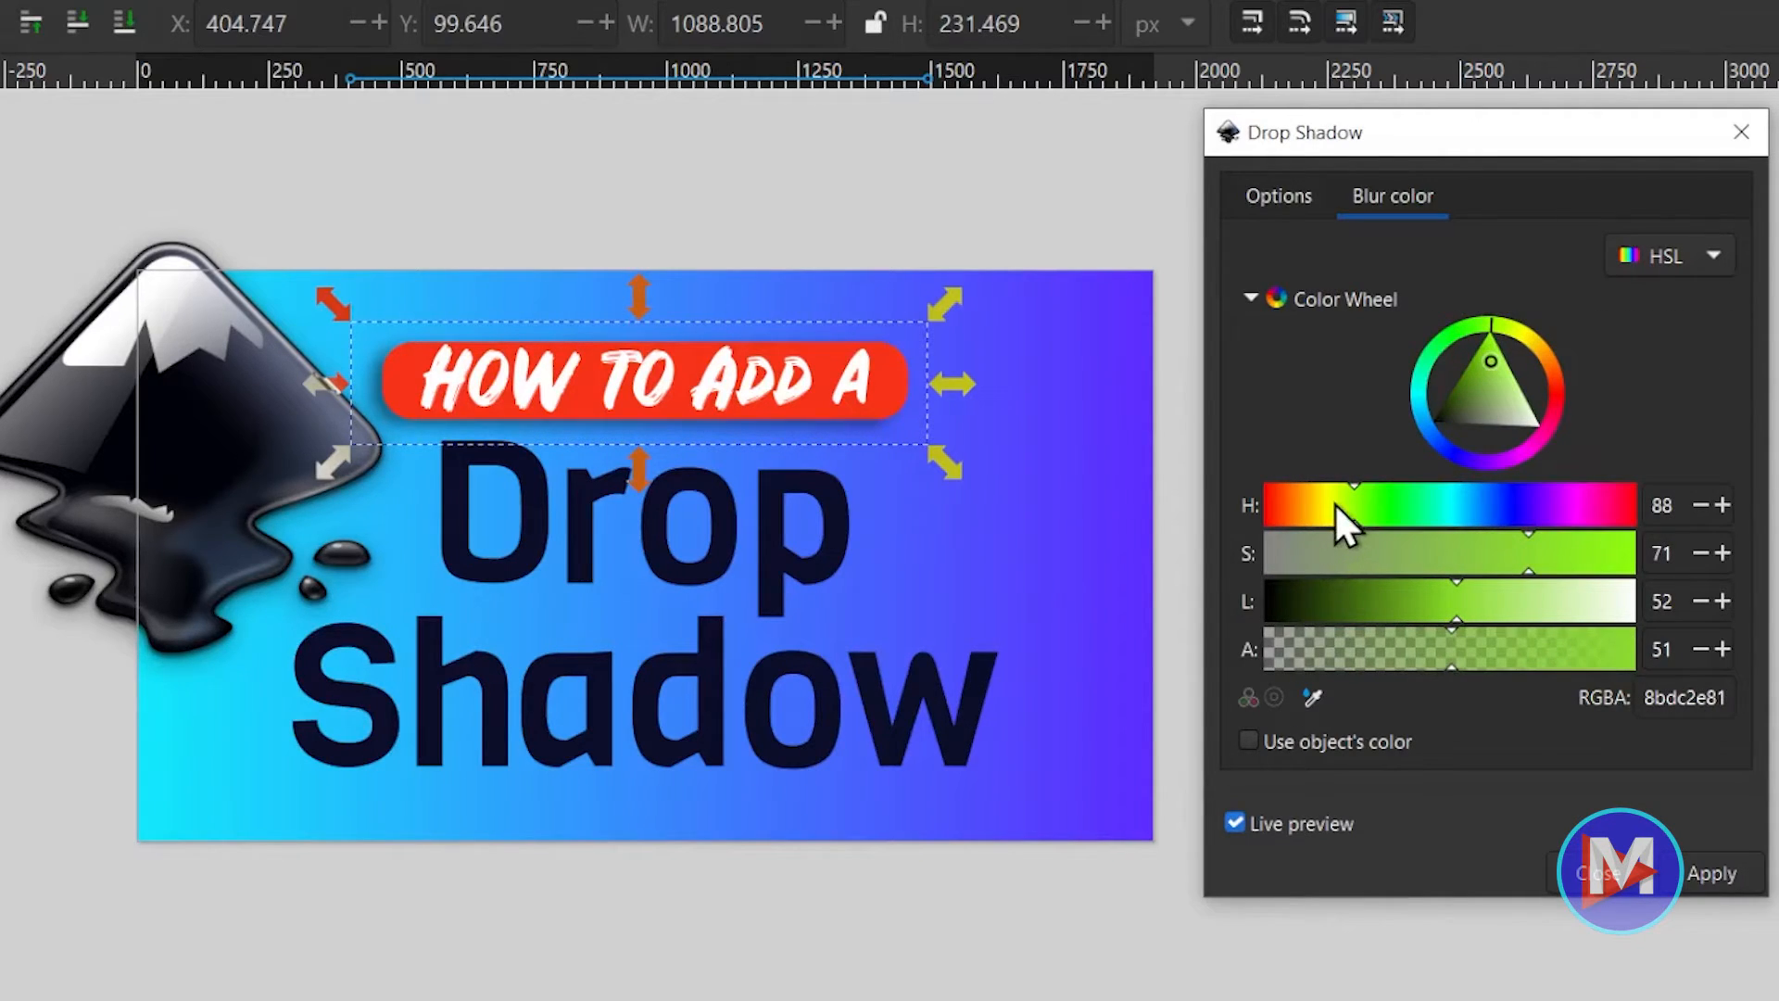
{"action": "mouse_move", "coordinate": [1689, 273]}
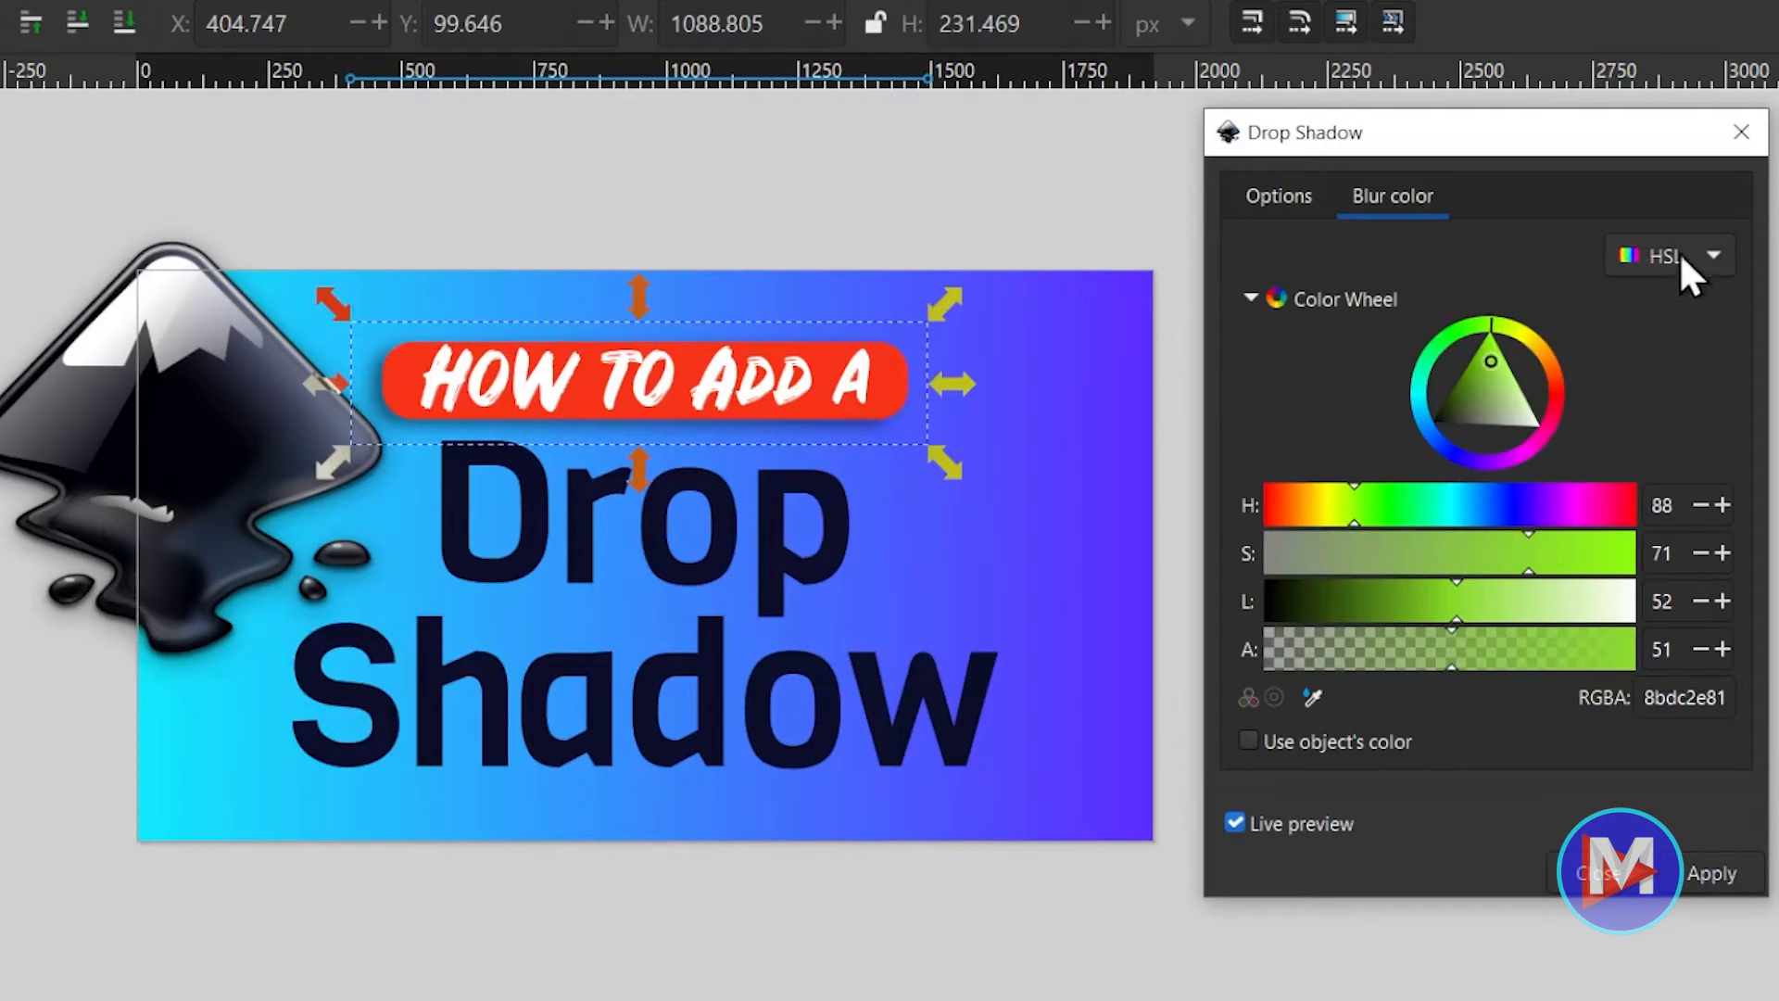
{"action": "mouse_move", "coordinate": [1368, 517]}
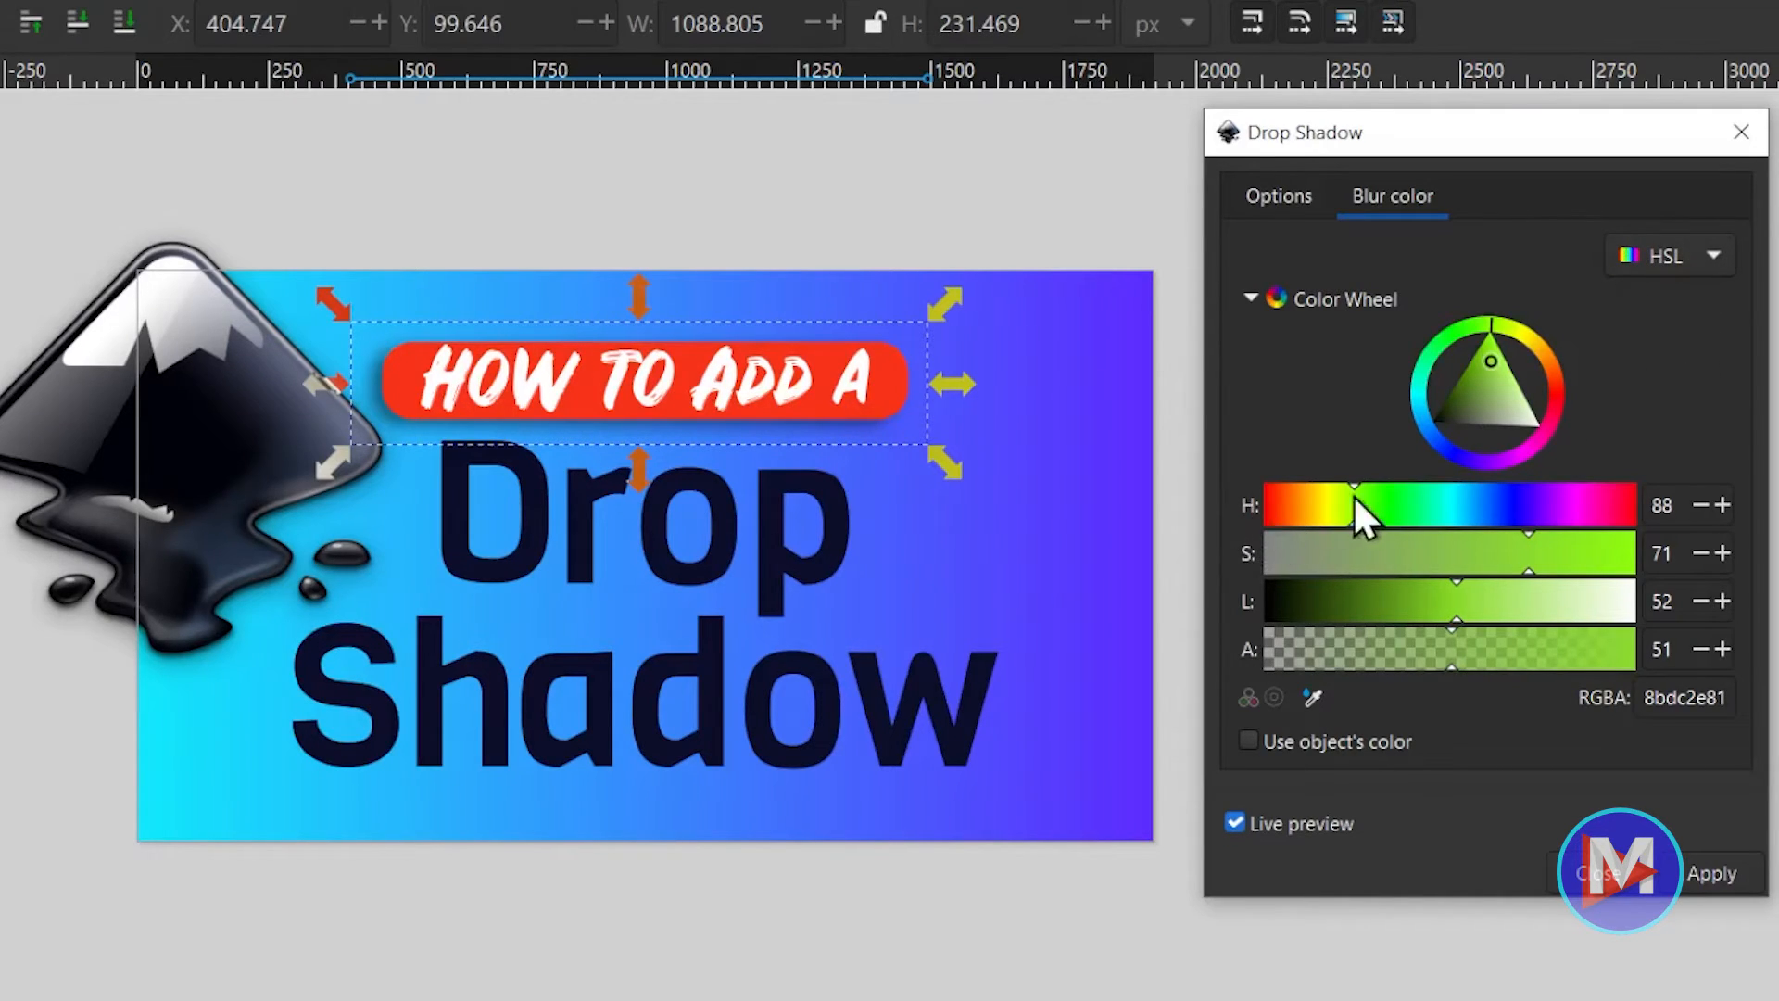
{"action": "mouse_move", "coordinate": [1427, 639]}
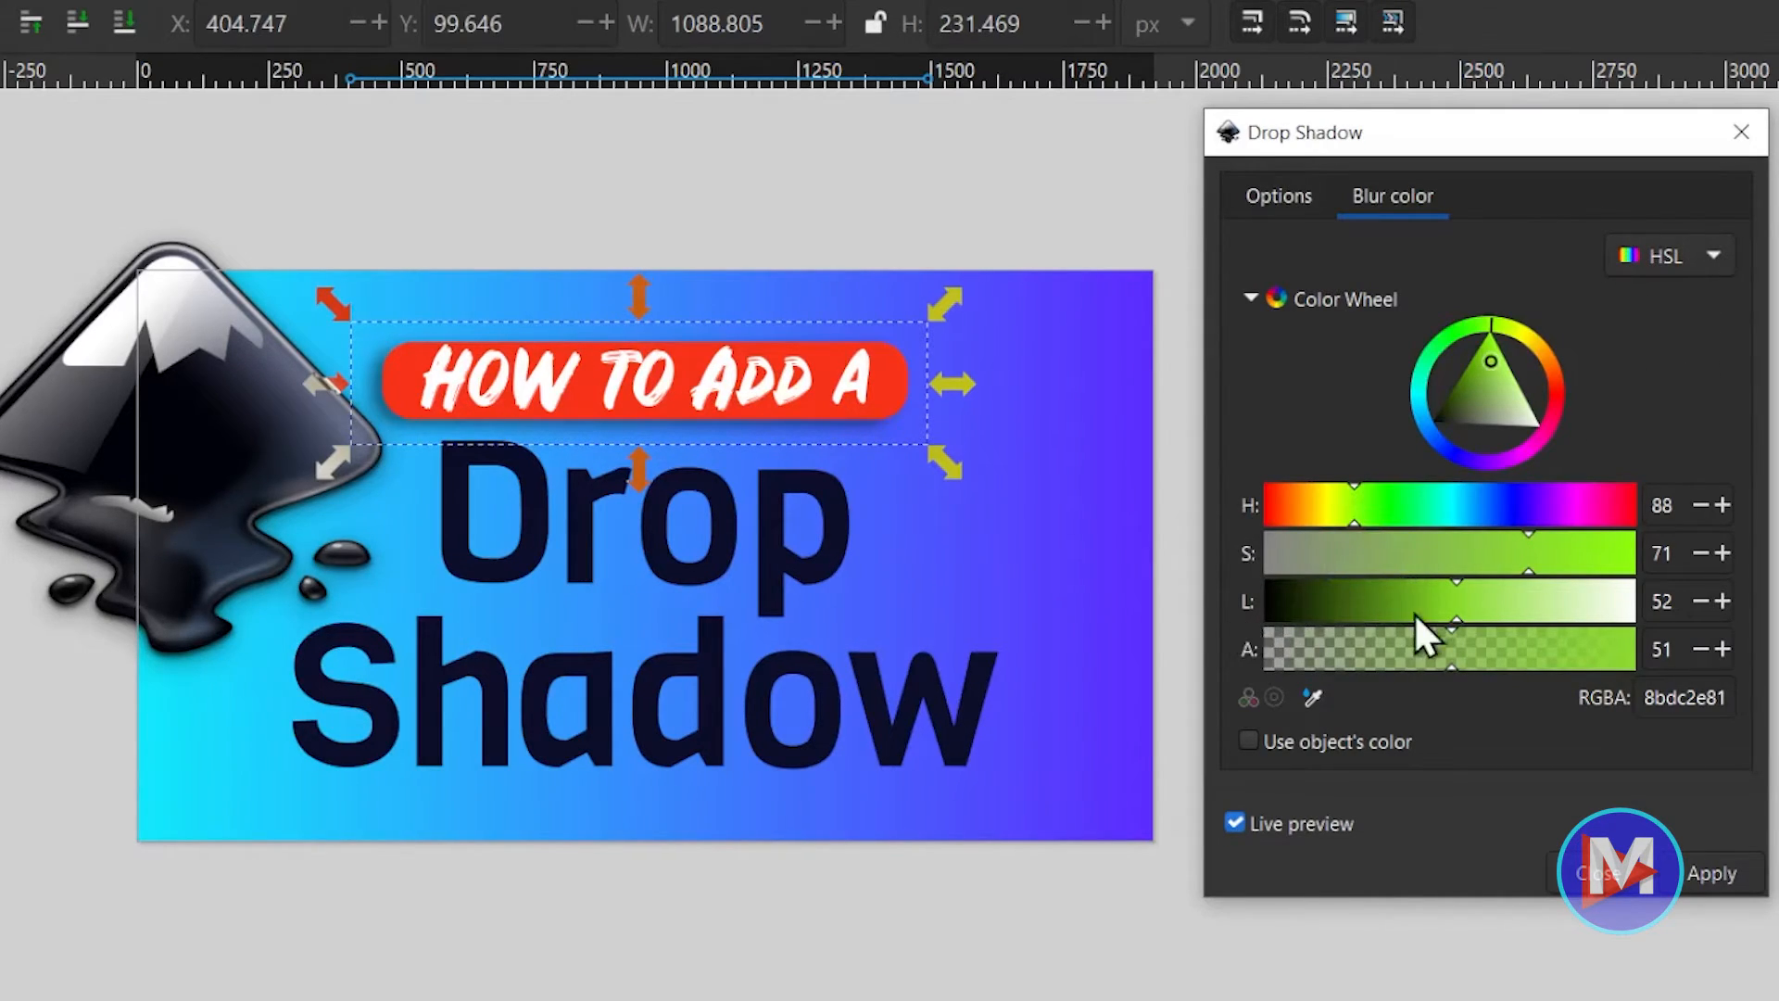
{"action": "mouse_move", "coordinate": [1423, 630]}
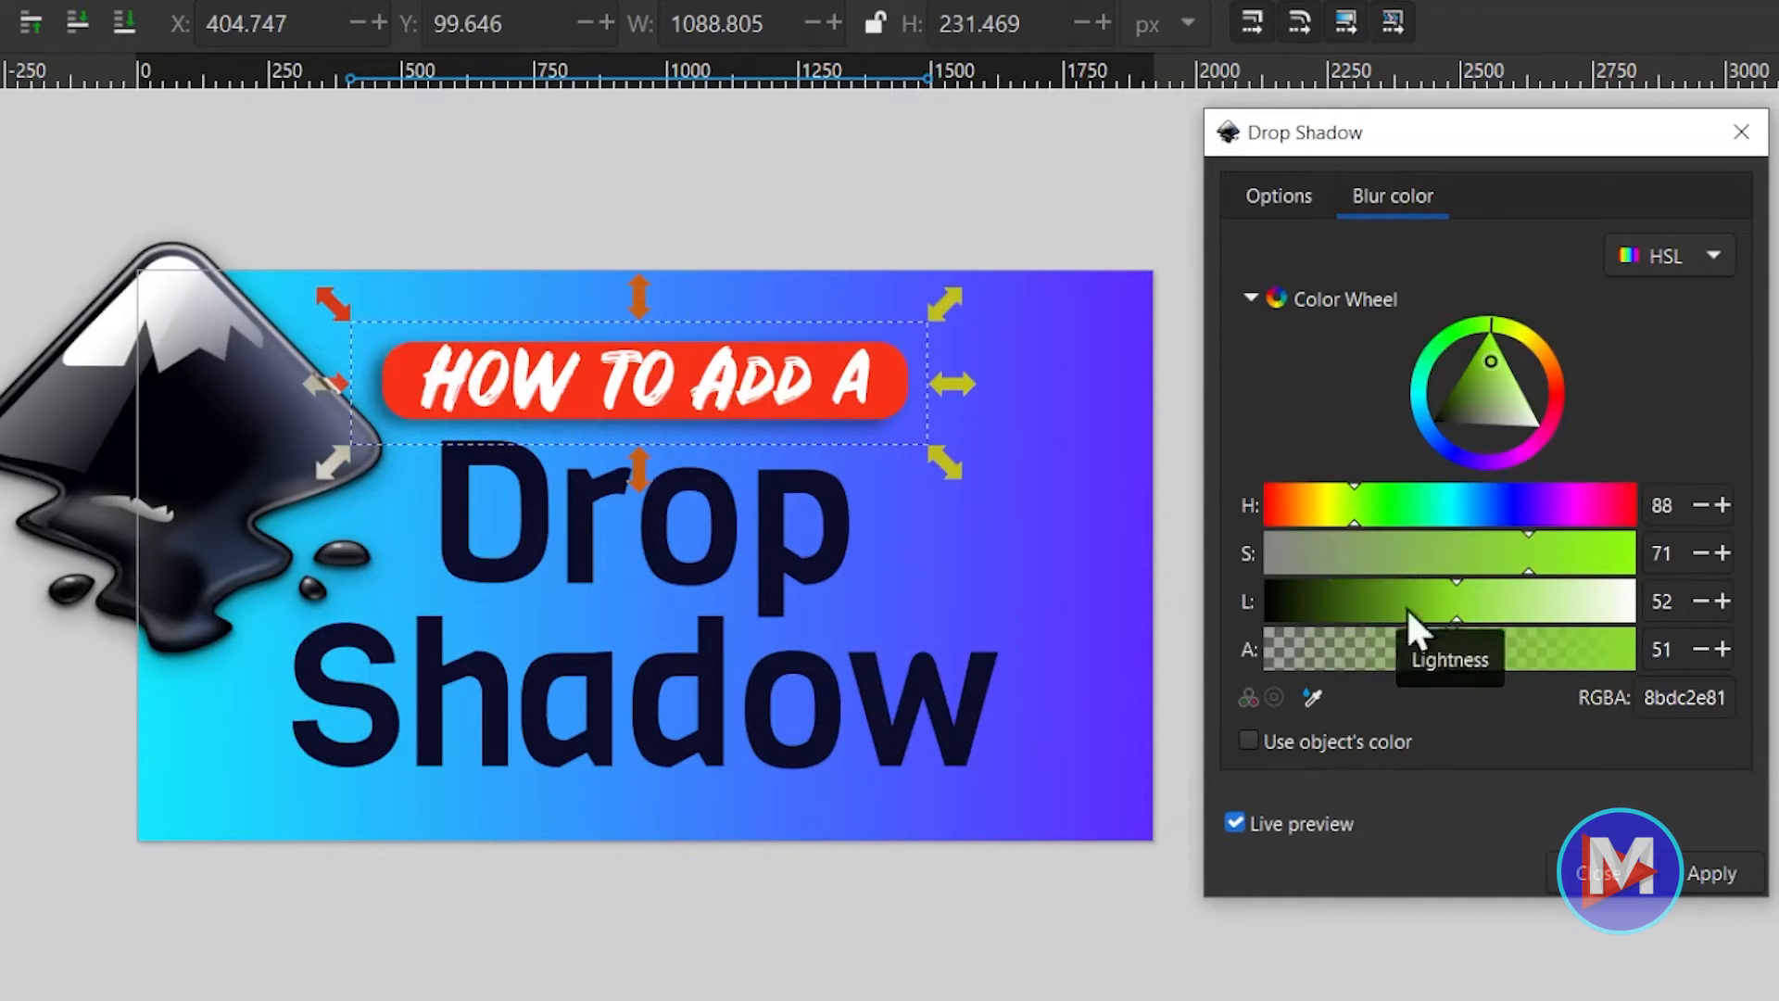
{"action": "mouse_move", "coordinate": [1464, 675]}
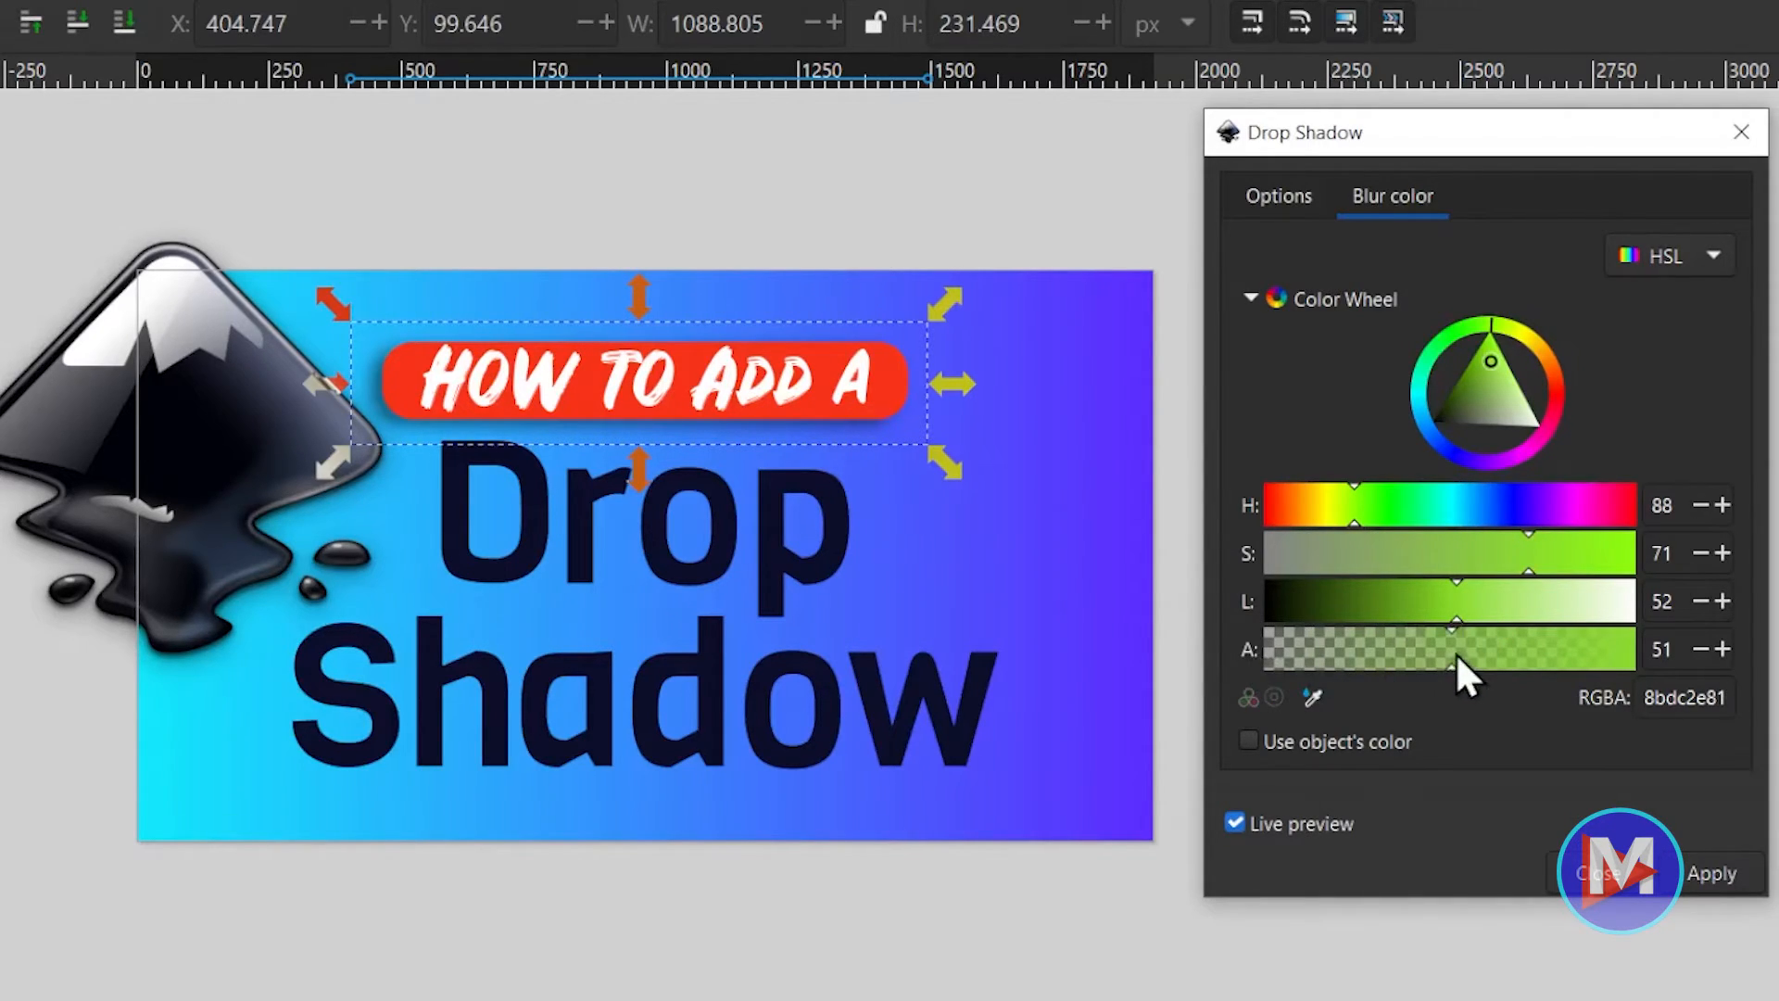
{"action": "mouse_move", "coordinate": [1497, 674]}
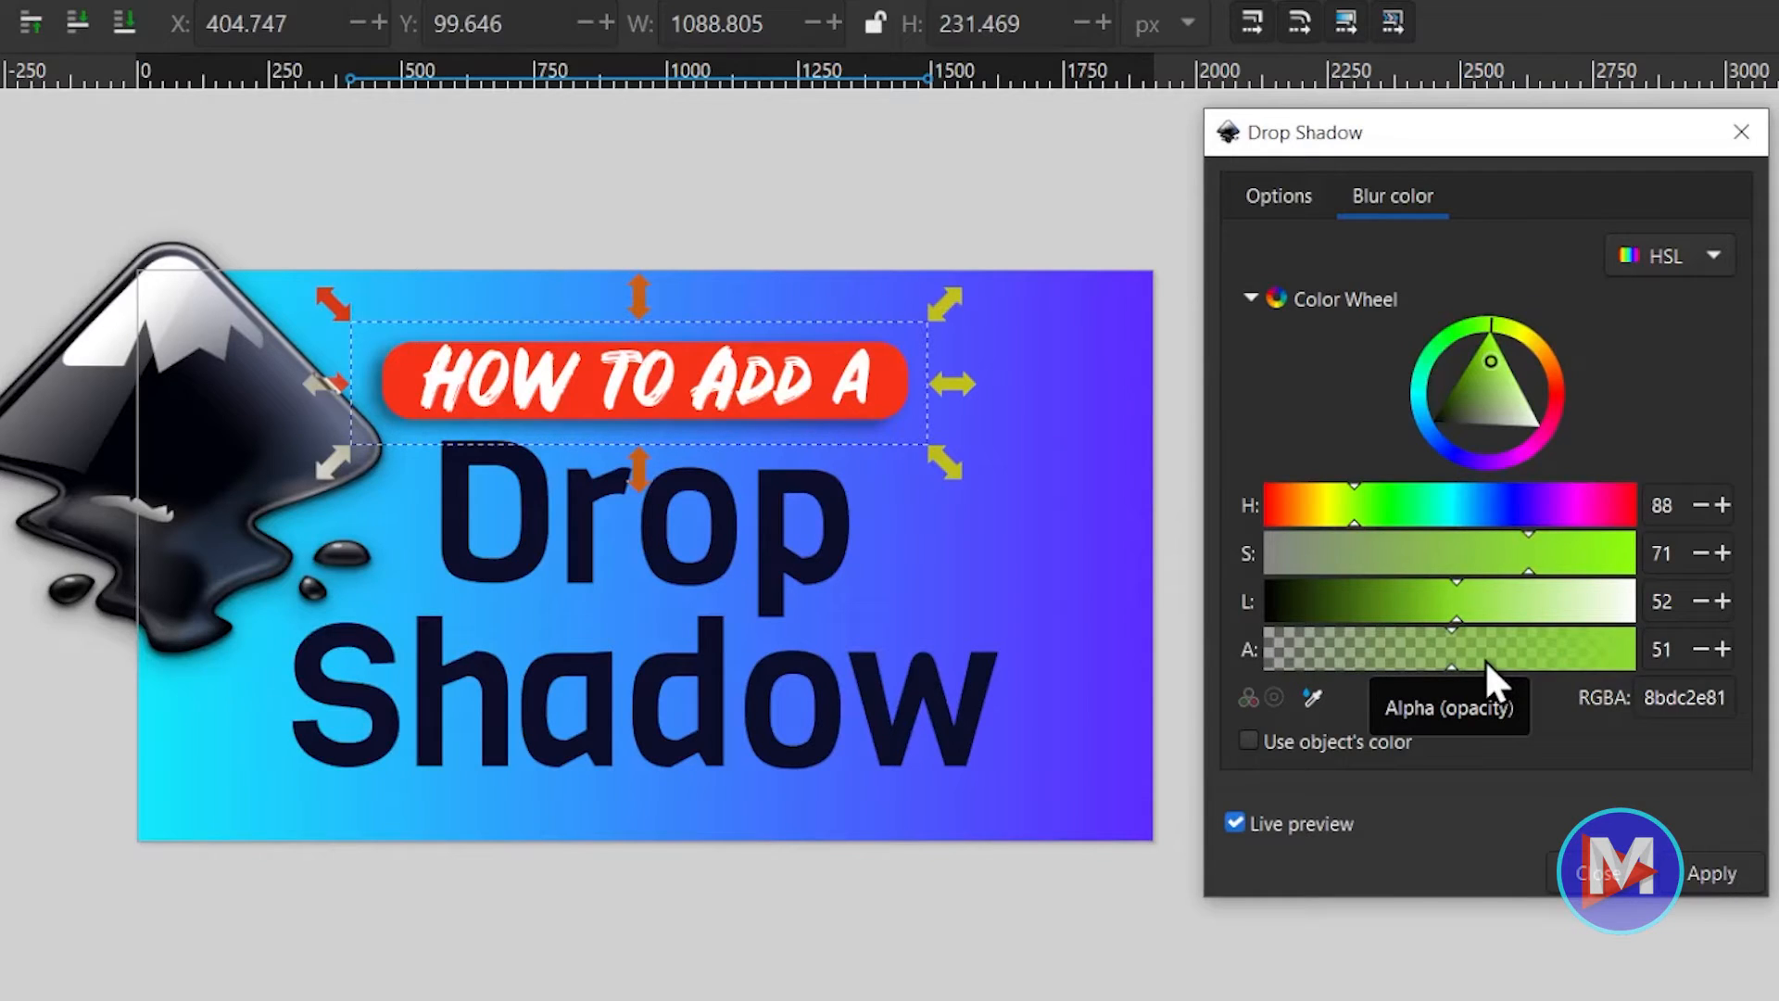
{"action": "mouse_move", "coordinate": [1474, 680]}
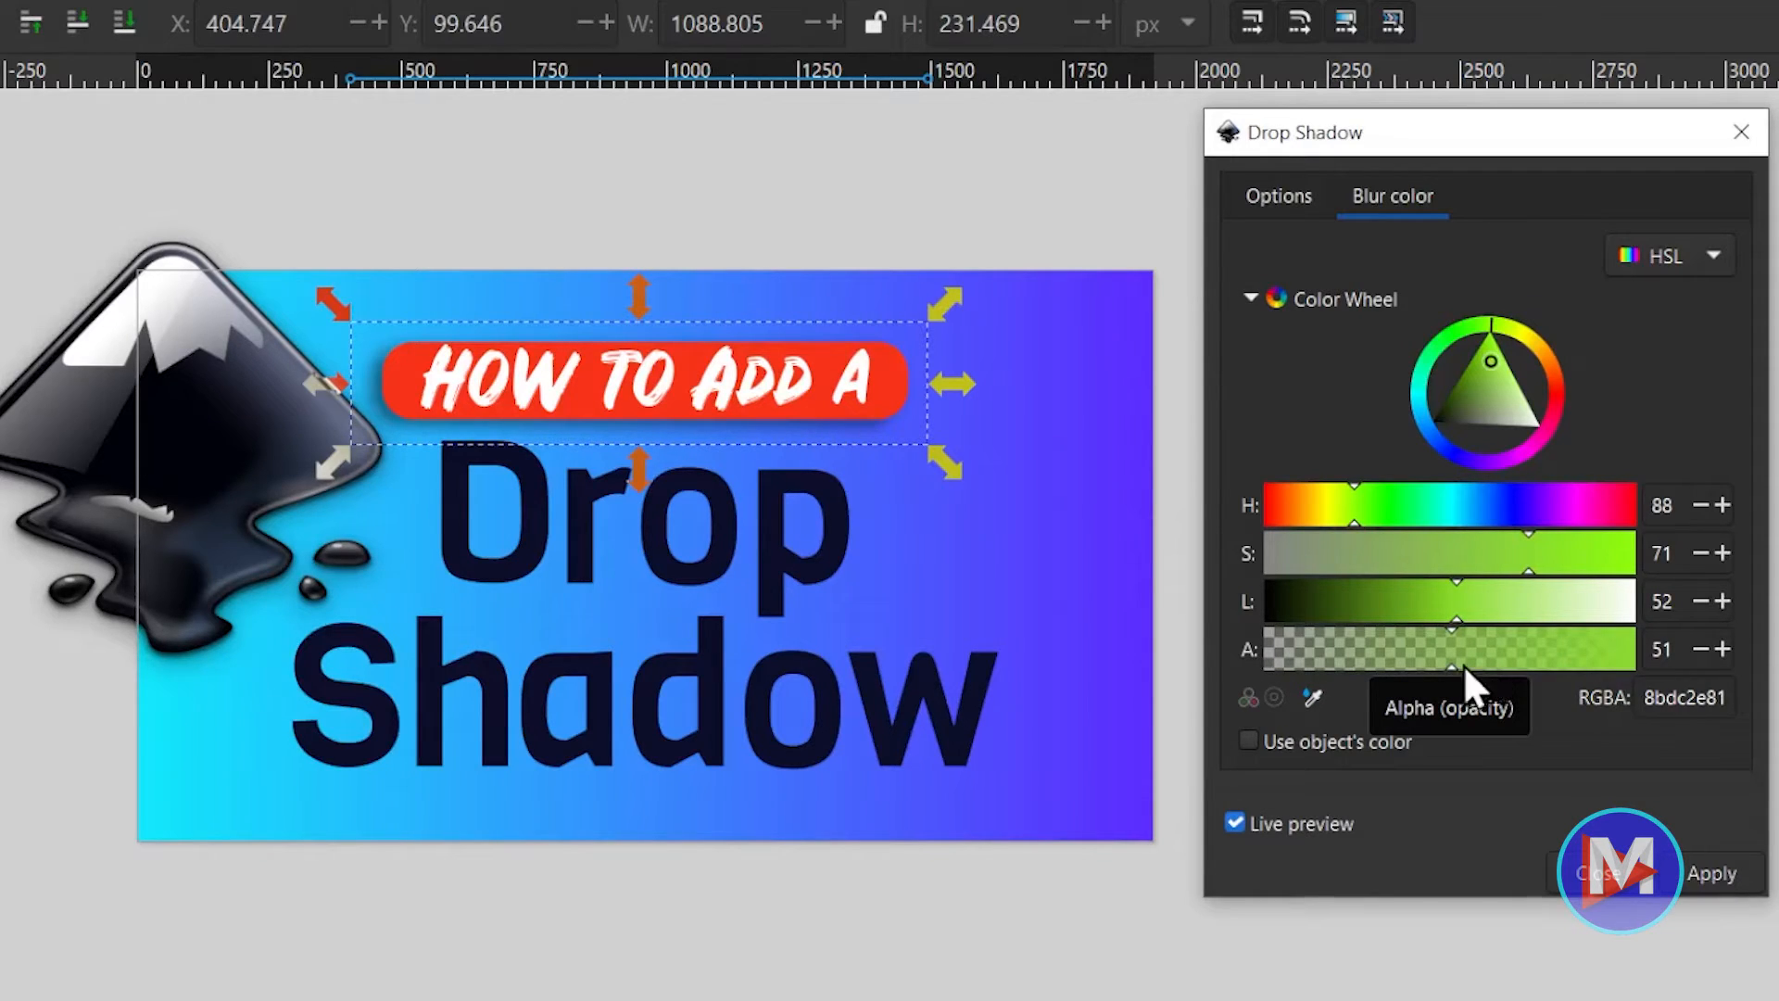
{"action": "left_click", "coordinate": [1247, 740]}
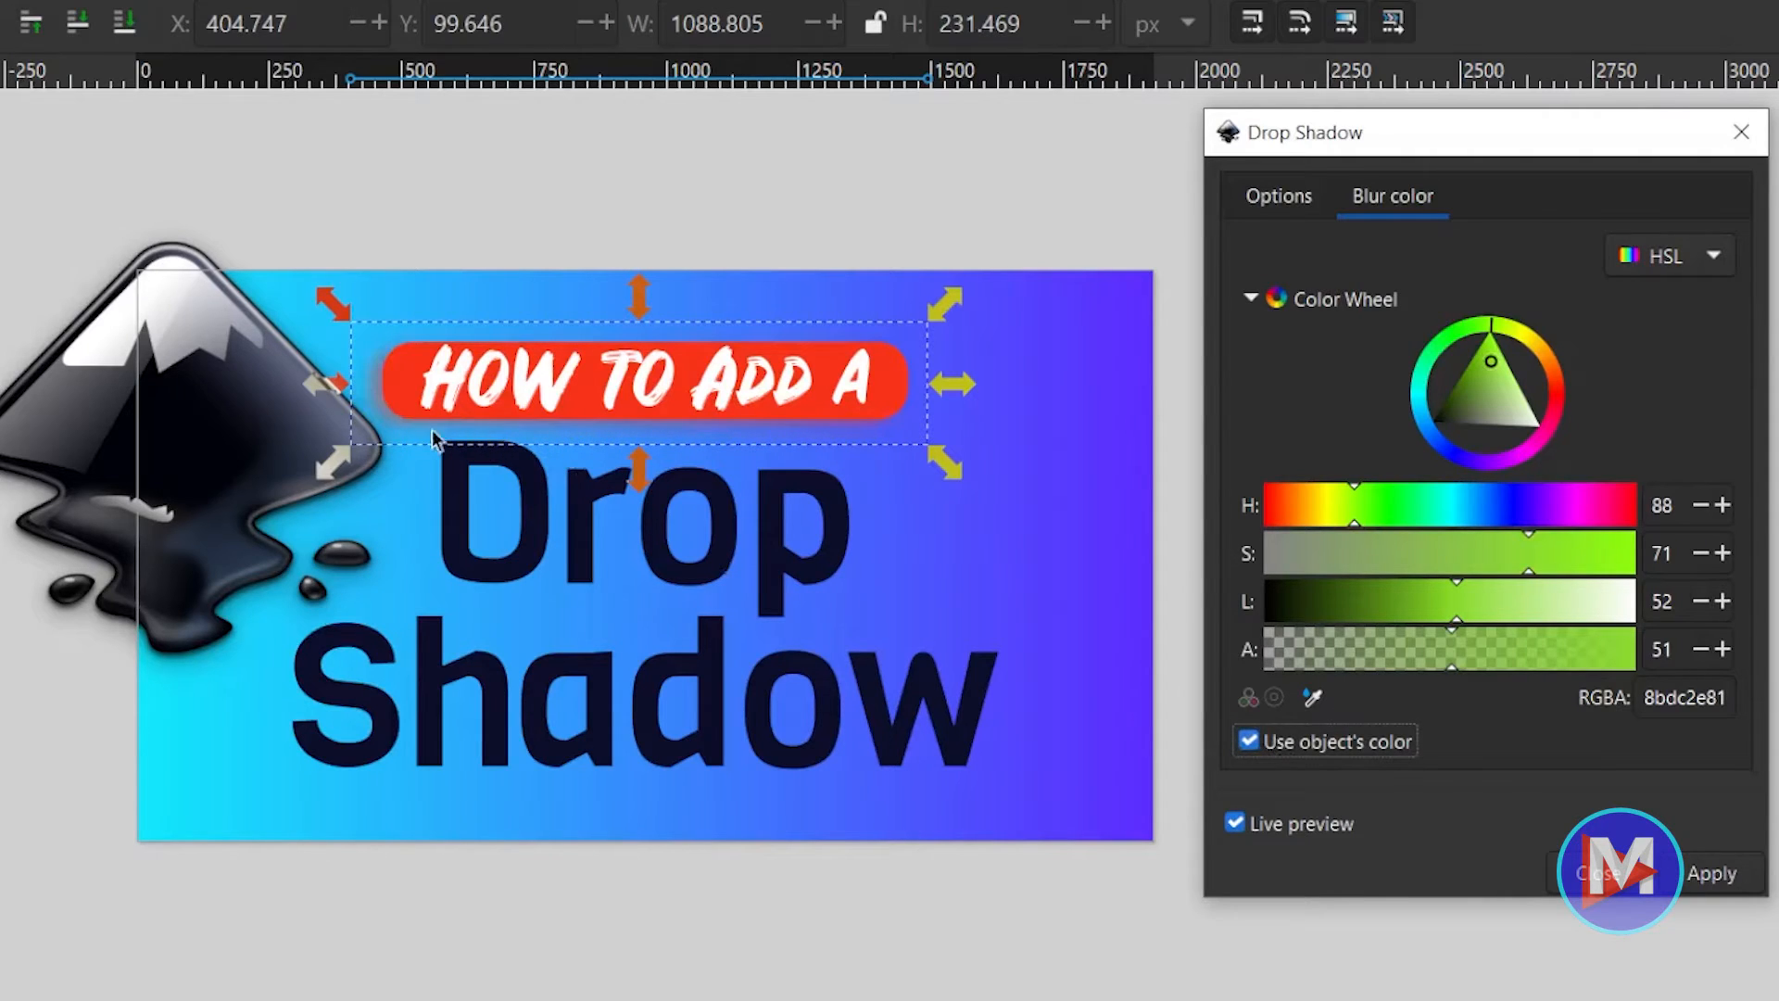
{"action": "mouse_move", "coordinate": [636, 428]}
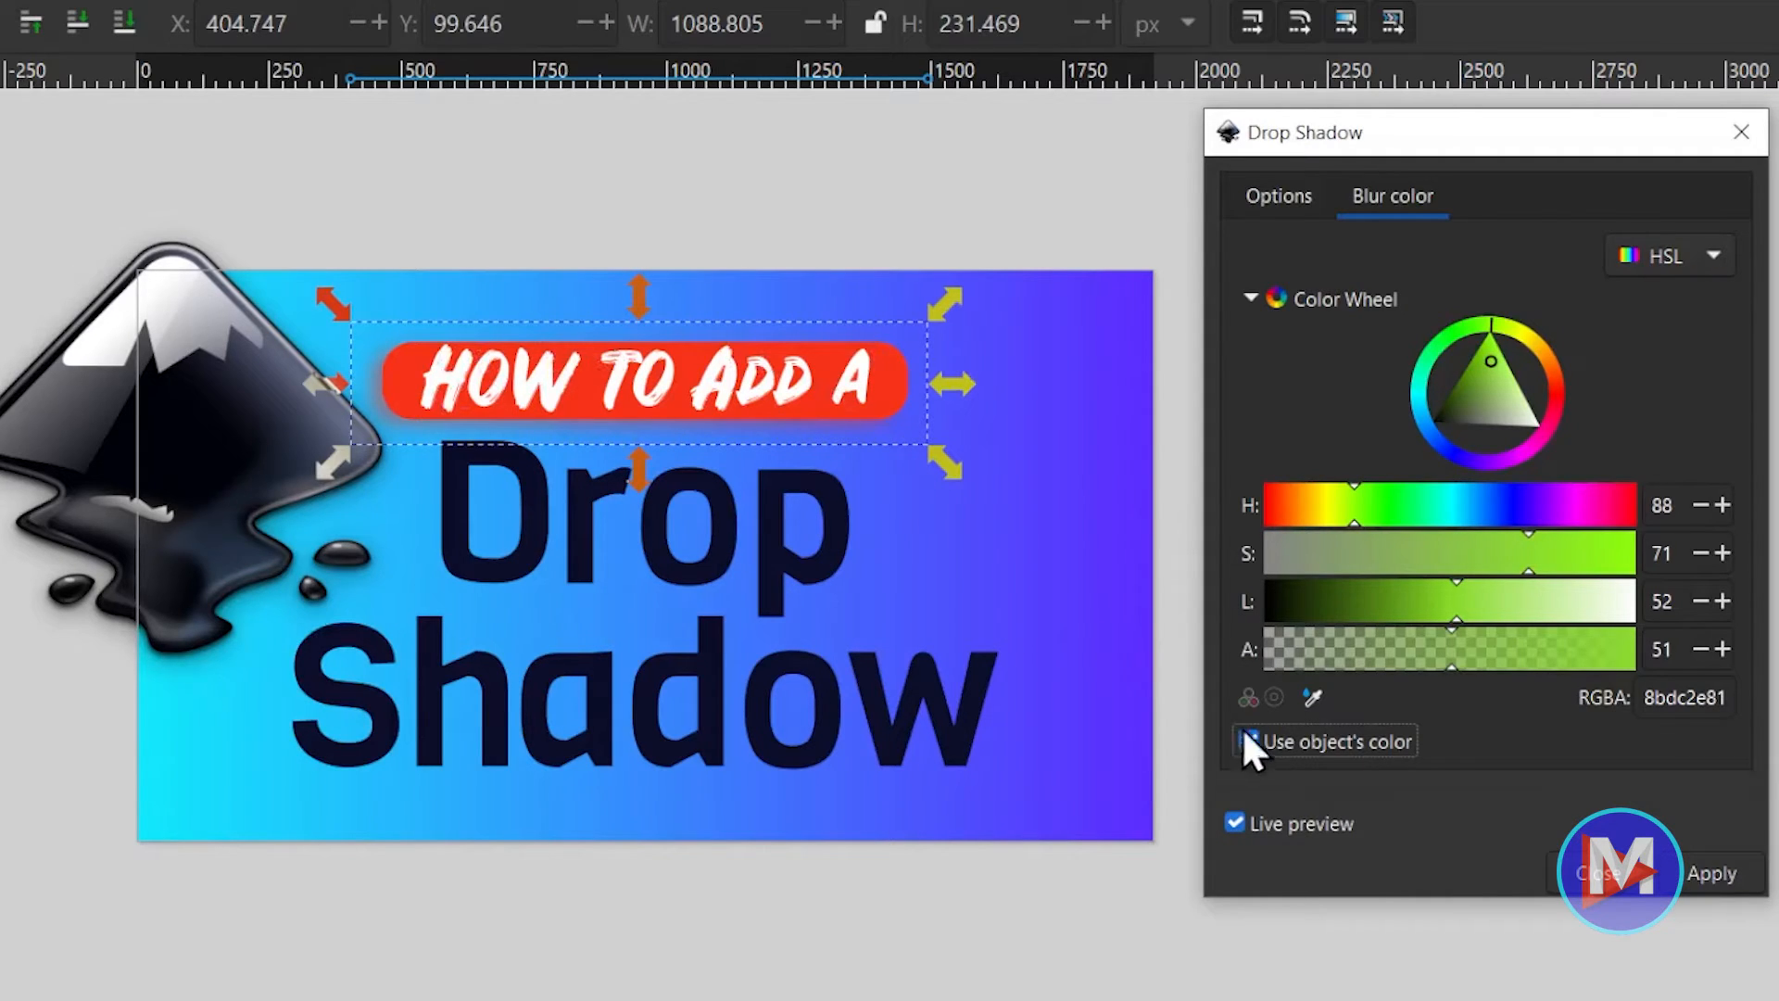
{"action": "left_click", "coordinate": [1245, 739]}
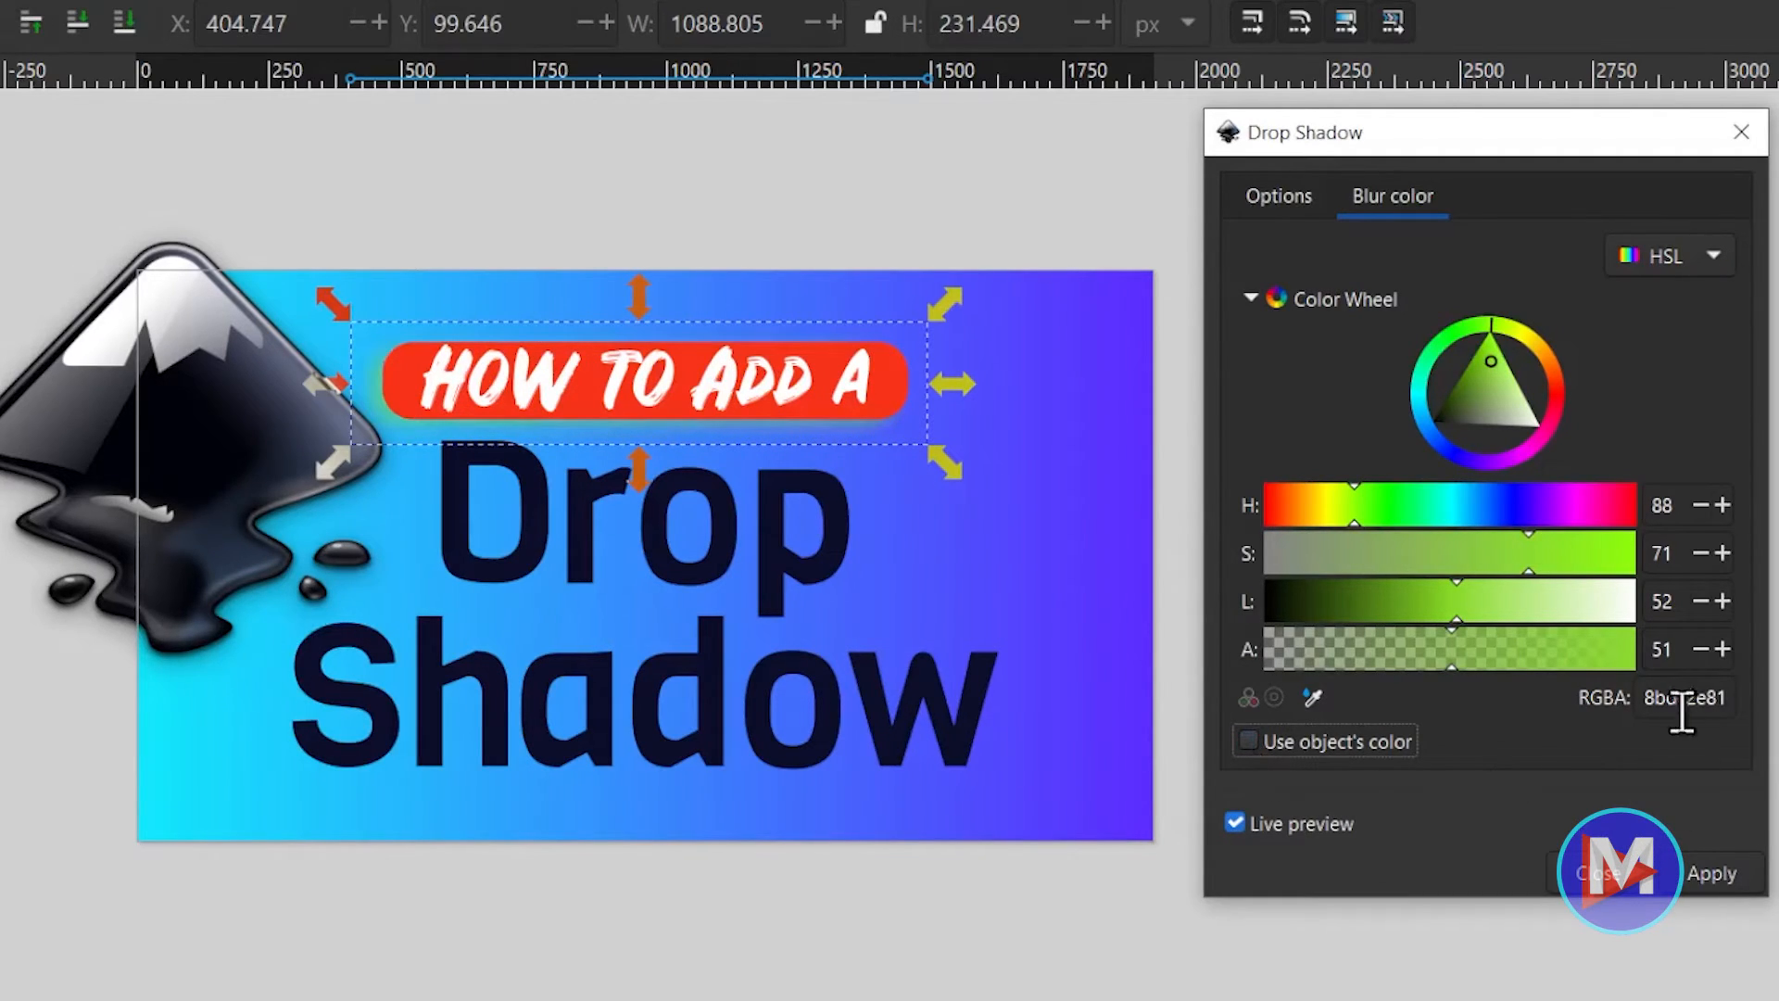
Set the shadow colour code to blue 1f18da82 and toggle live preview off and on.
{"action": "triple_click", "coordinate": [1684, 696]}
{"action": "type", "text": "1f18da"}
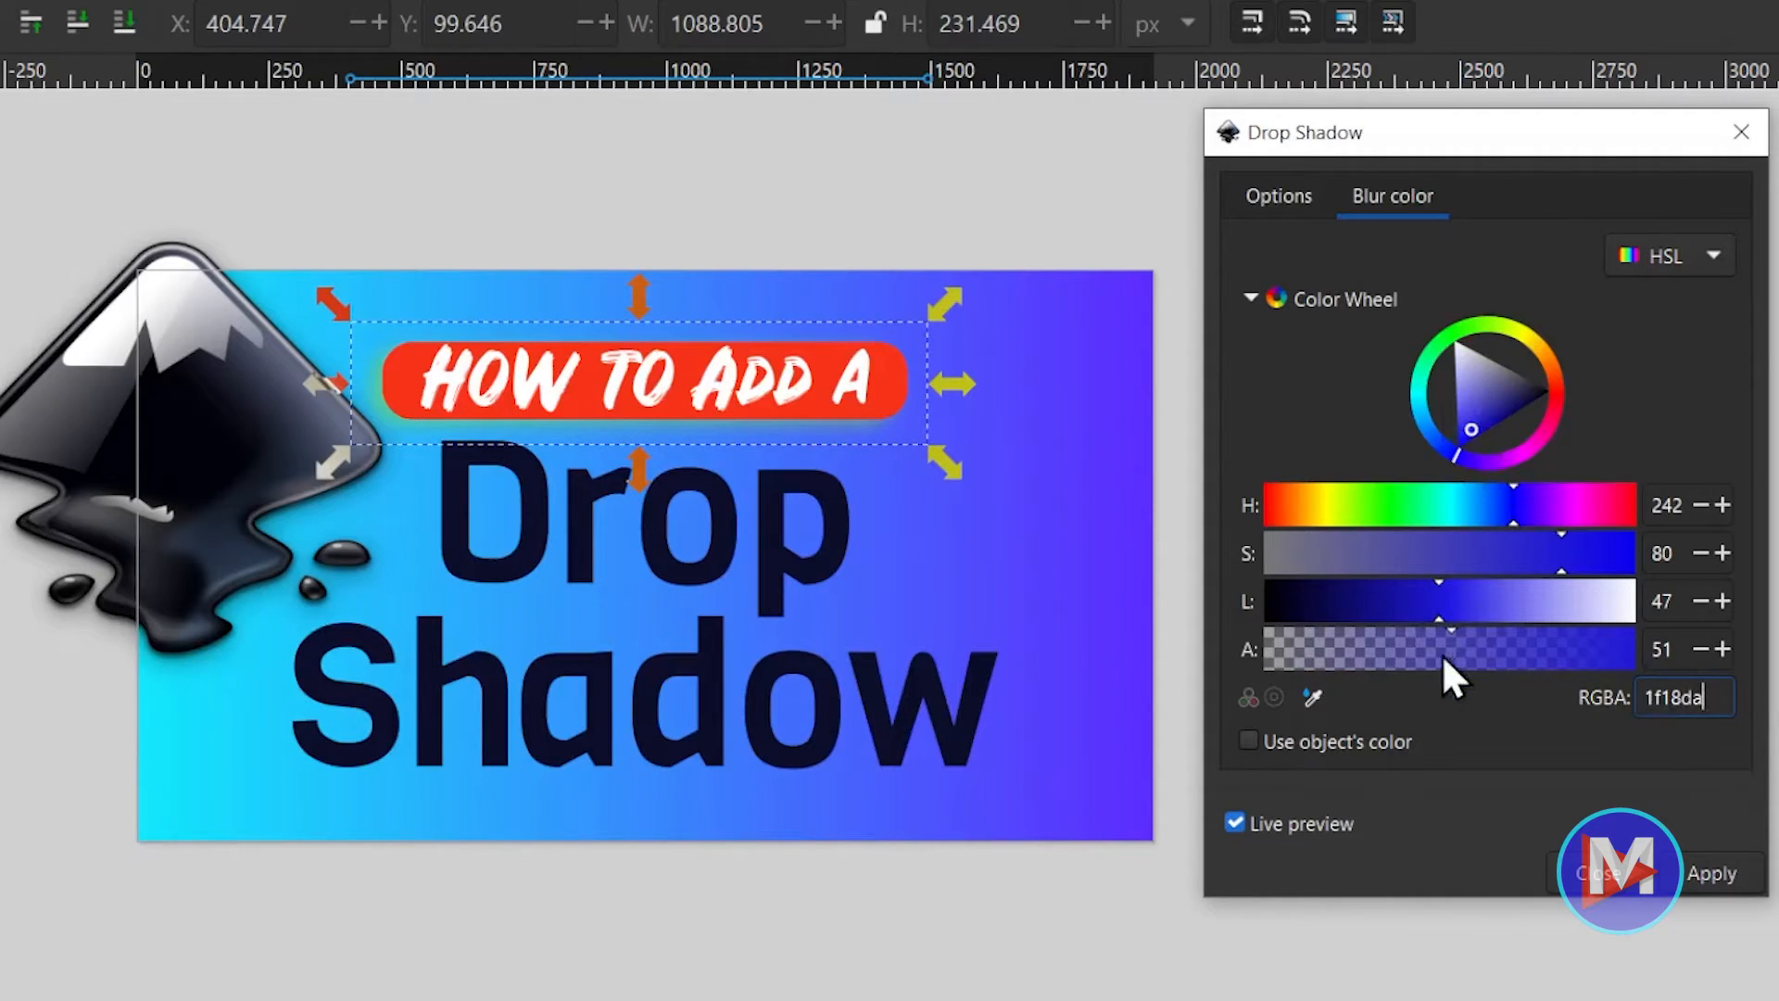
{"action": "mouse_move", "coordinate": [1380, 806]}
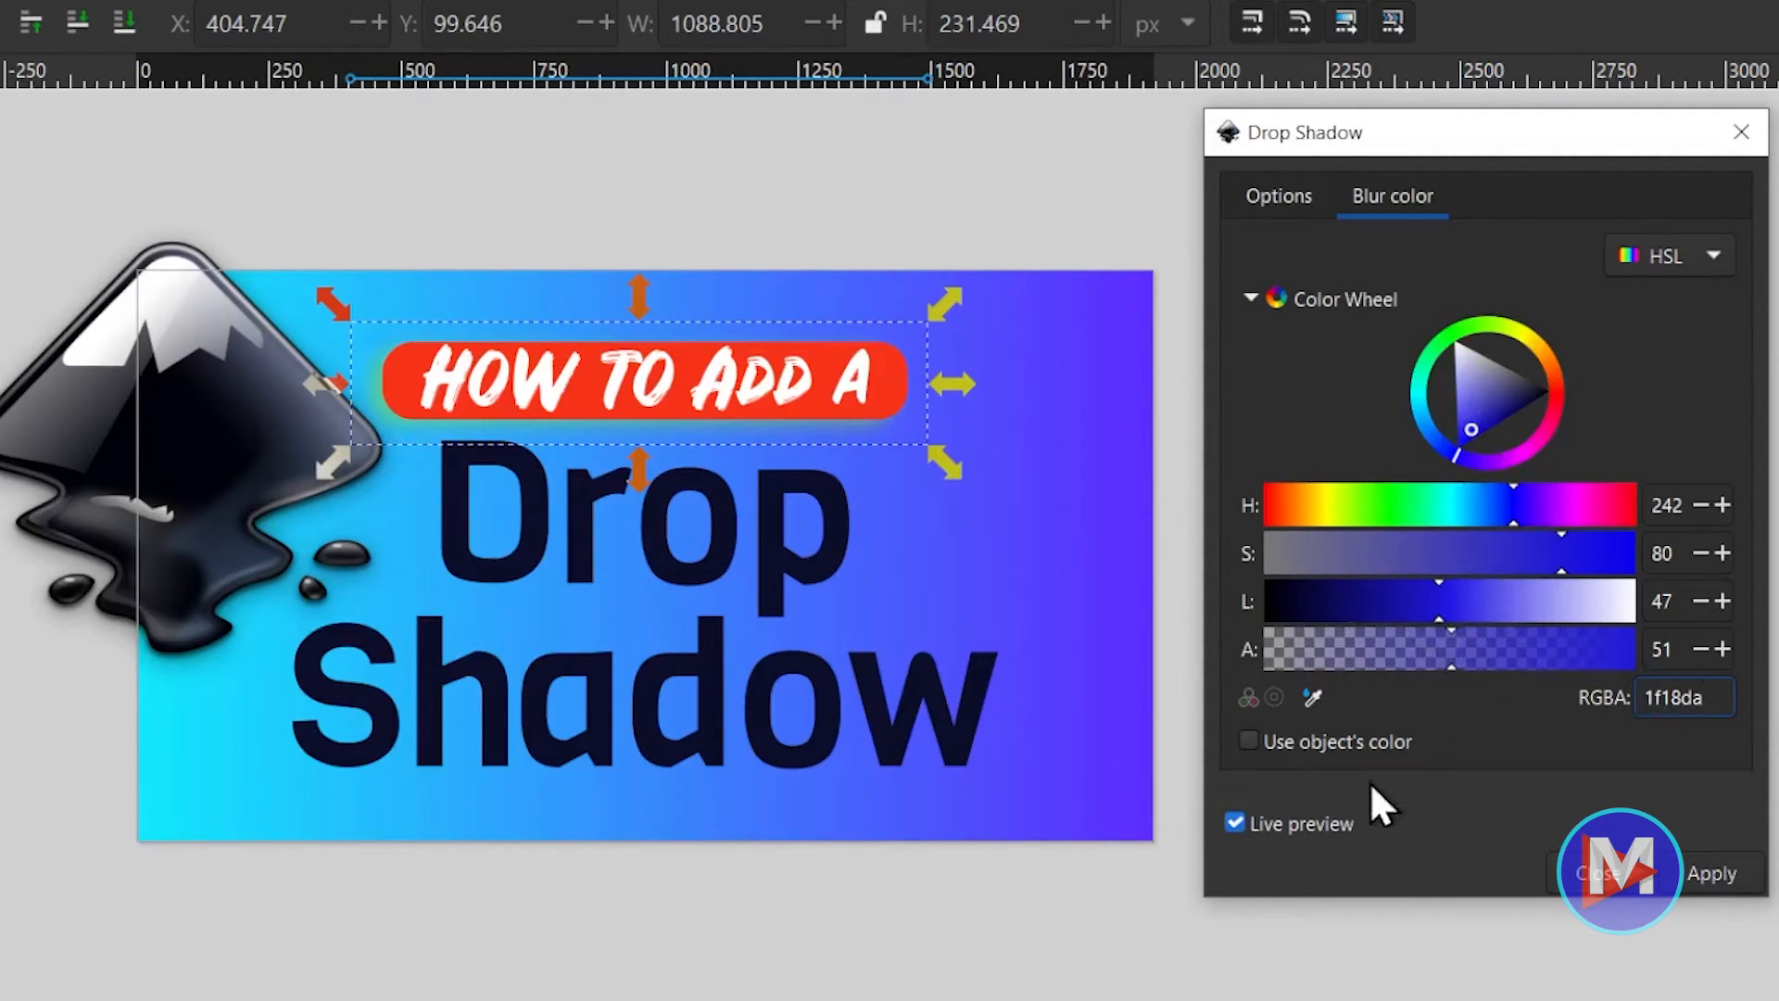
{"action": "left_click", "coordinate": [1666, 649]}
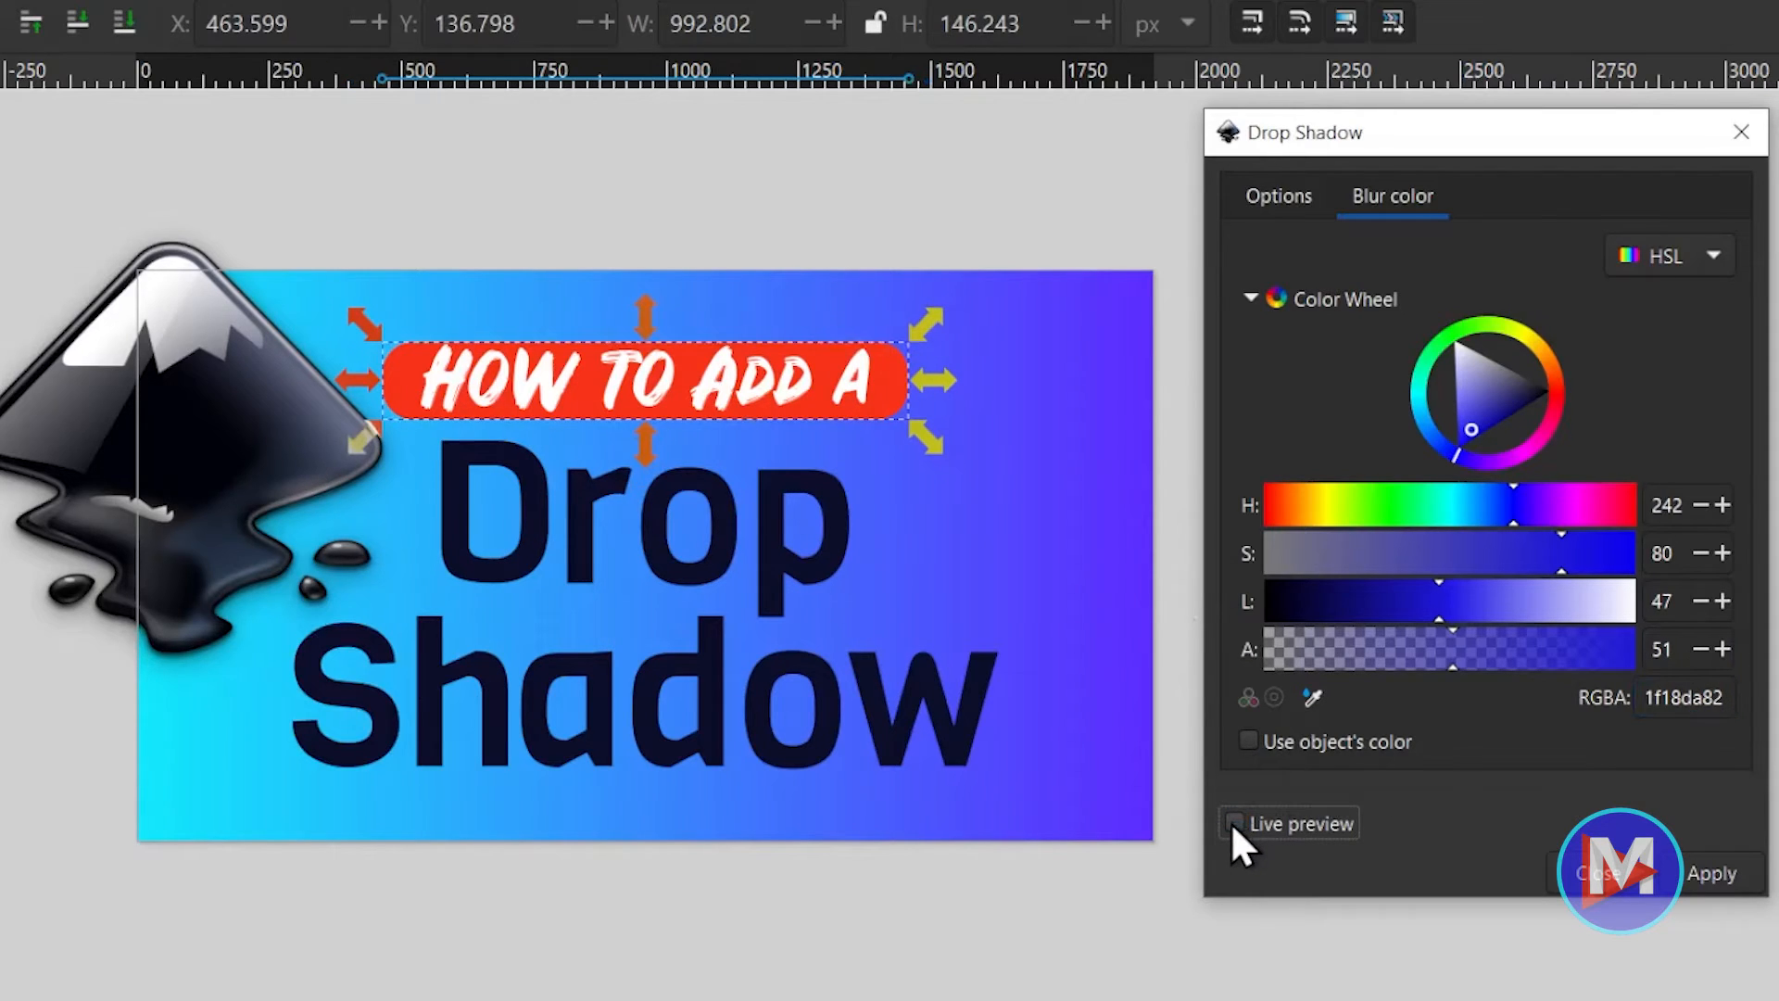
{"action": "left_click", "coordinate": [1235, 823]}
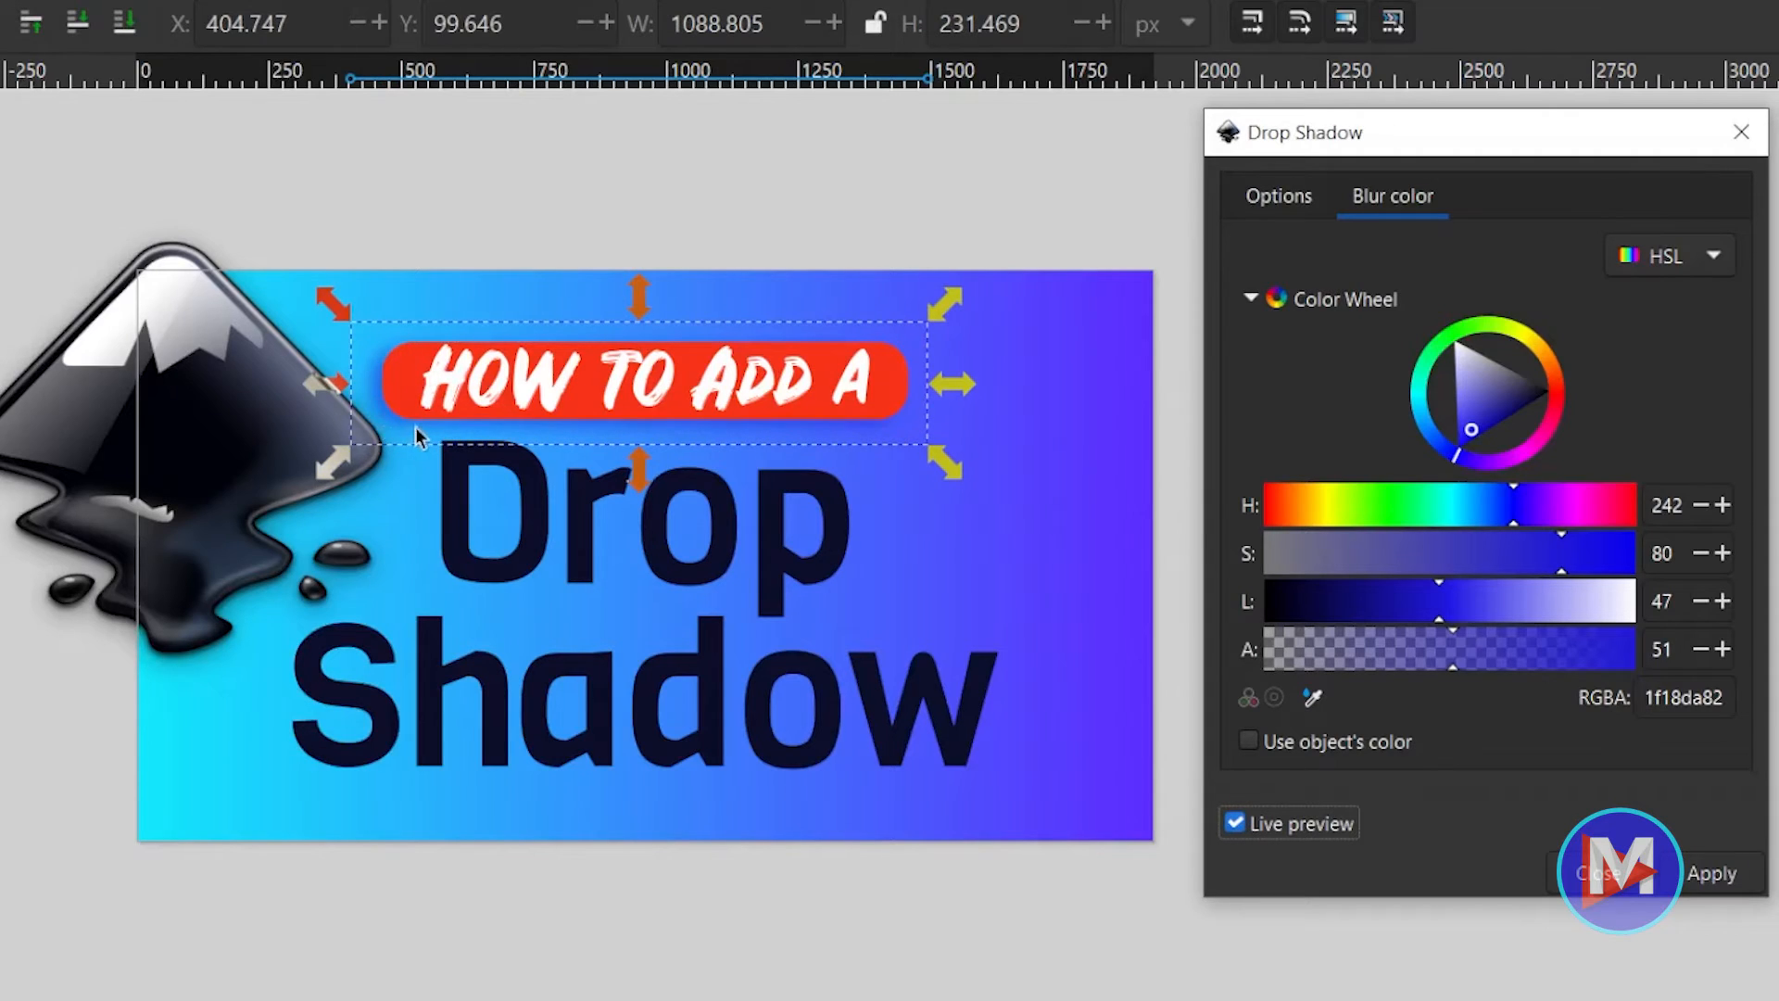
{"action": "mouse_move", "coordinate": [600, 497]}
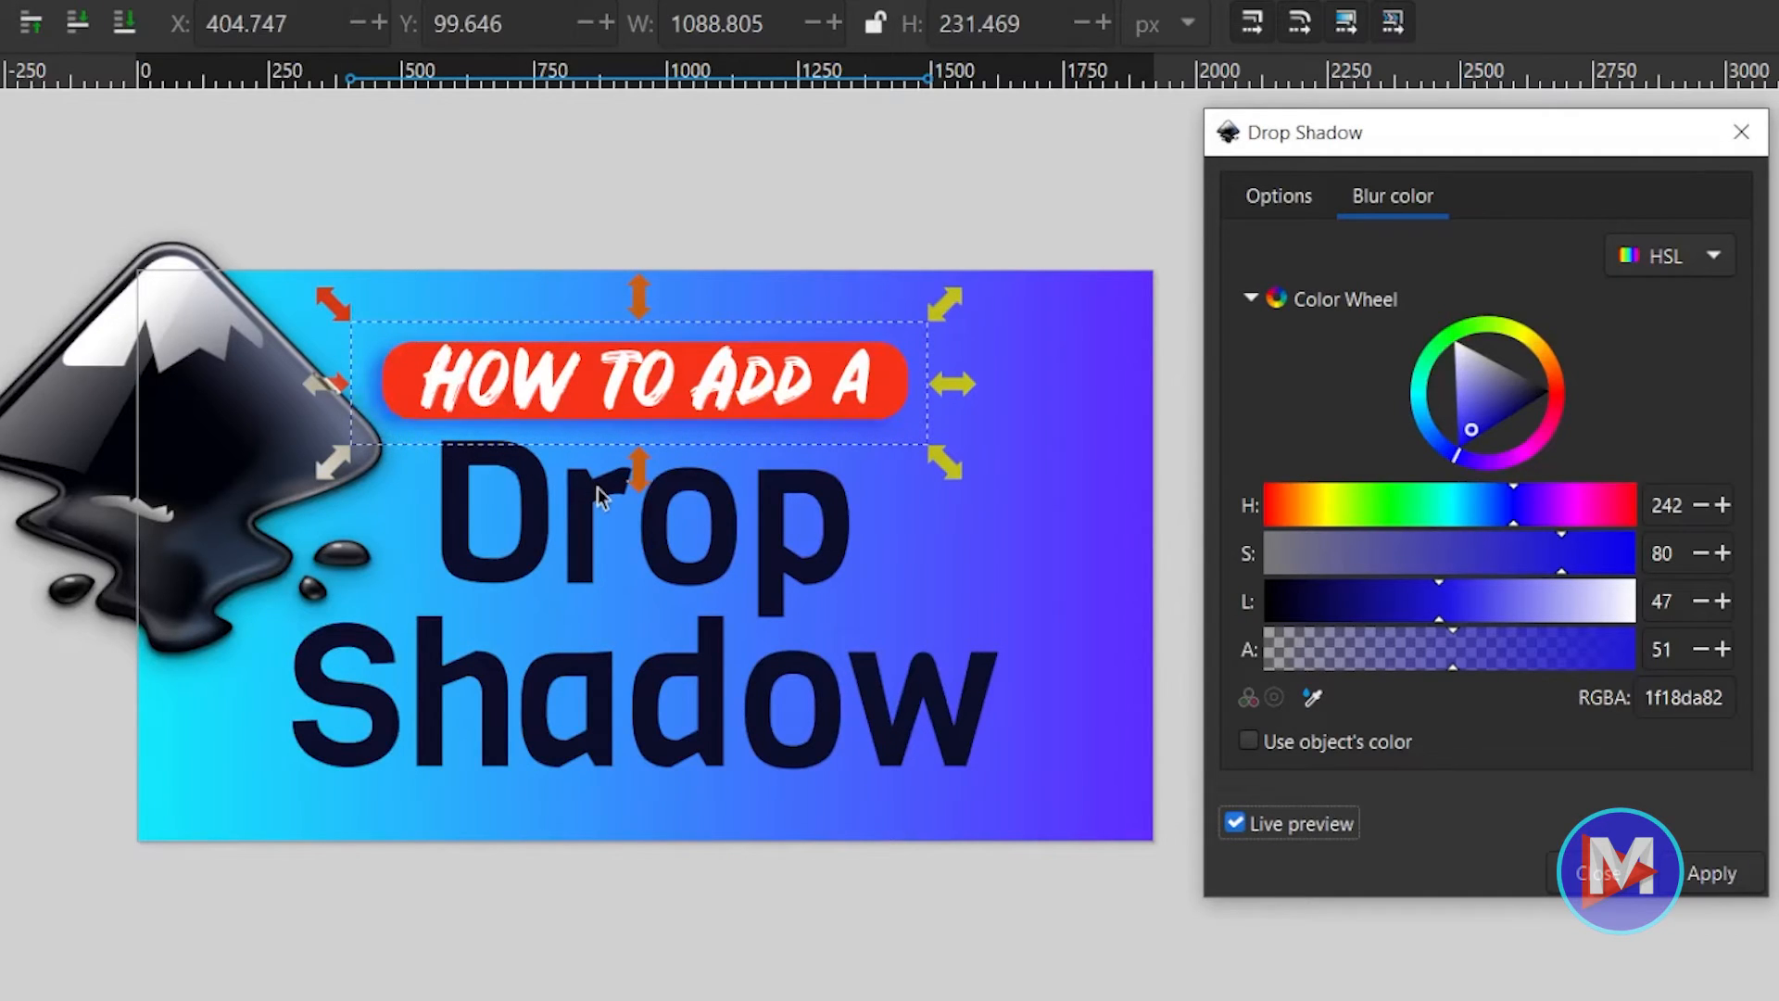
Show the shadow colour as RGB values 31, 24, 218 instead of HSL.
{"action": "left_click", "coordinate": [1667, 255]}
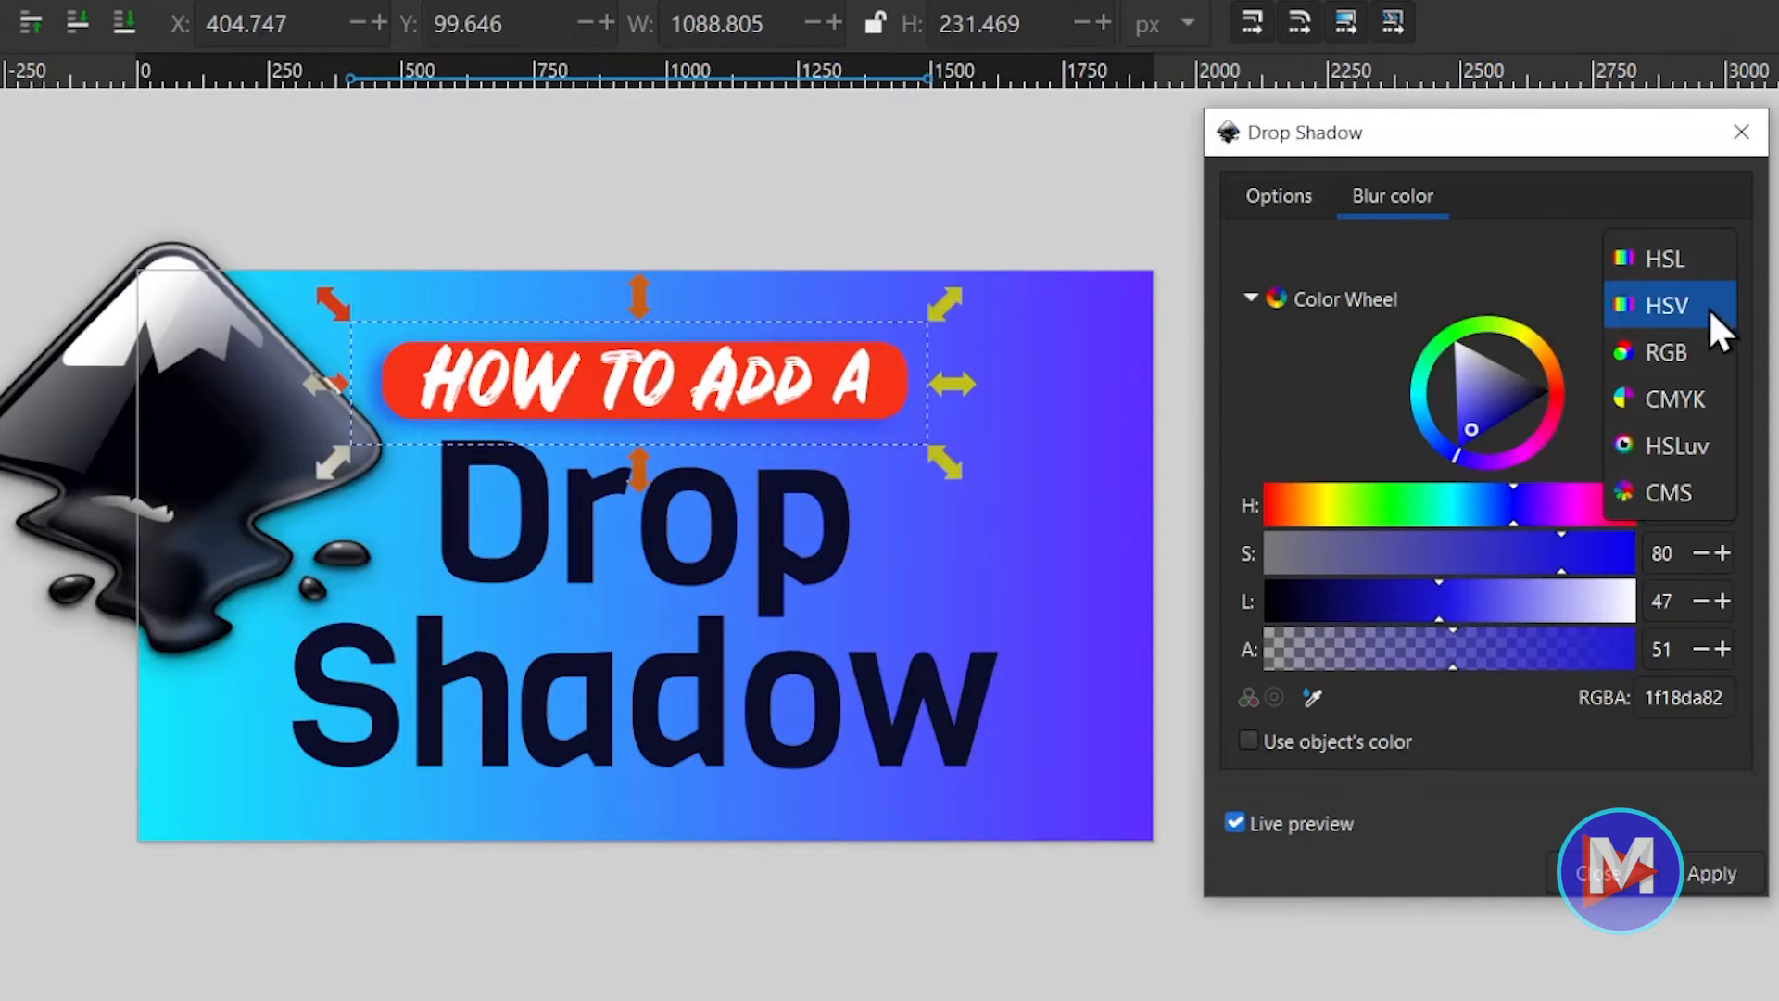
{"action": "mouse_move", "coordinate": [1665, 493]}
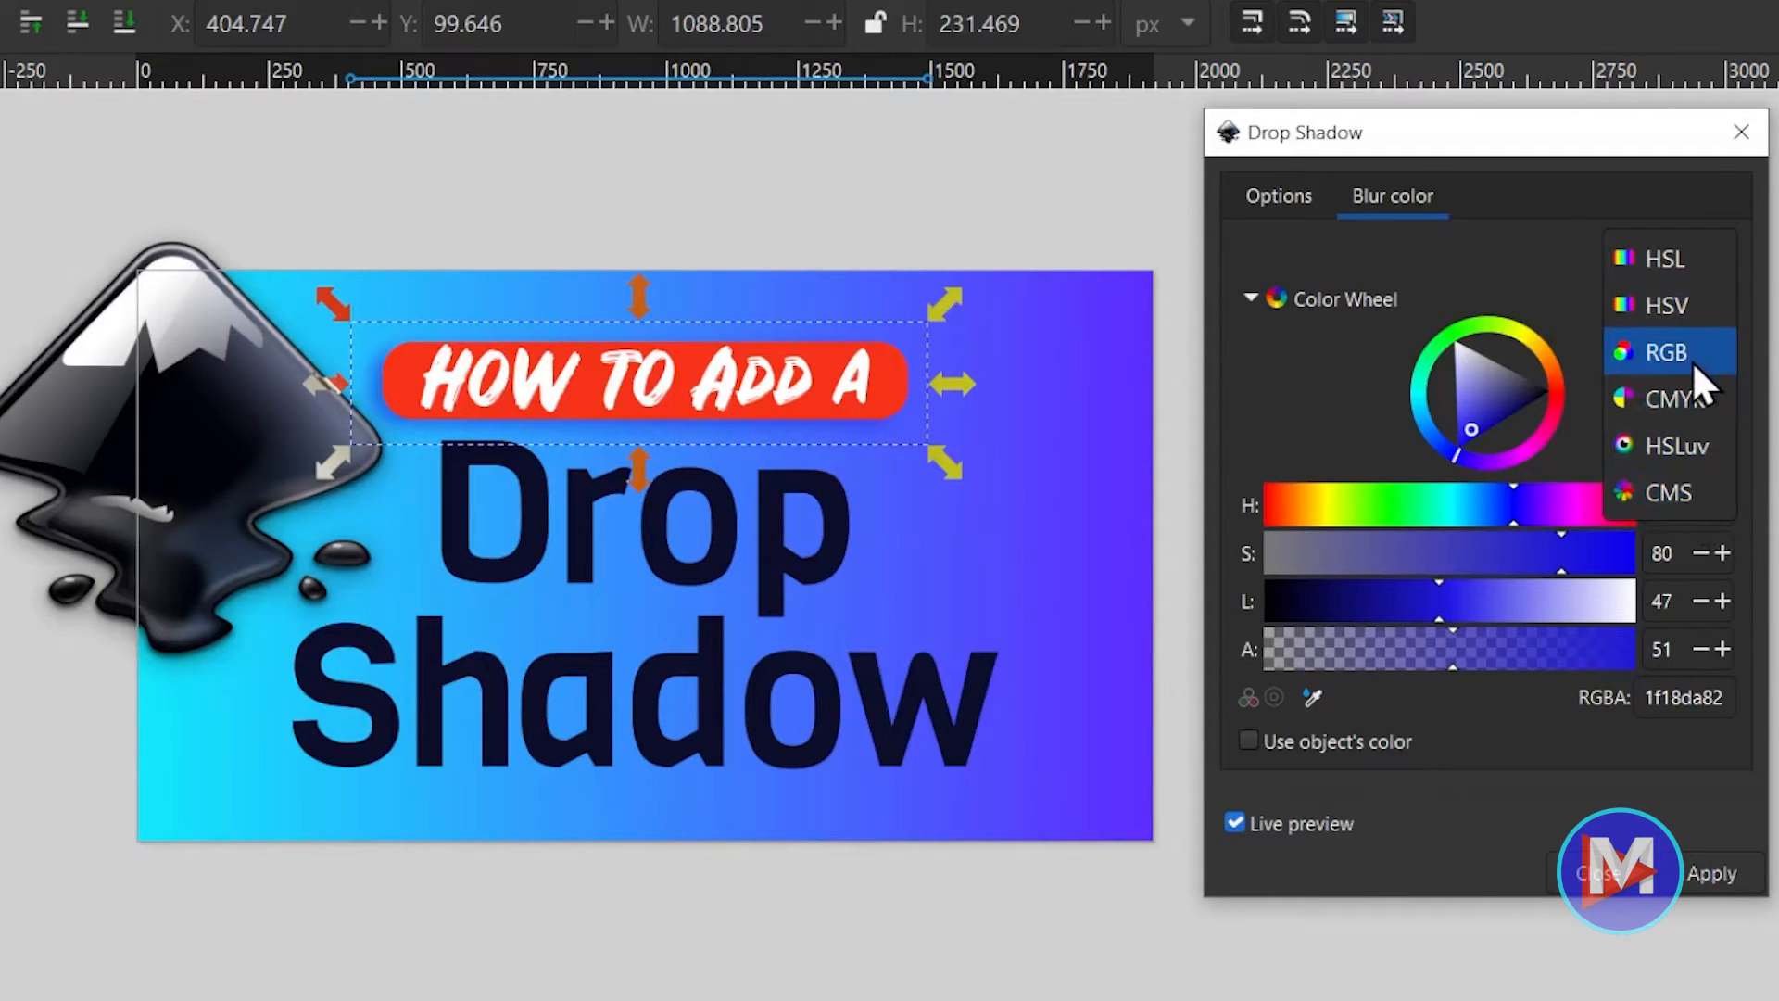
{"action": "left_click", "coordinate": [1664, 350]}
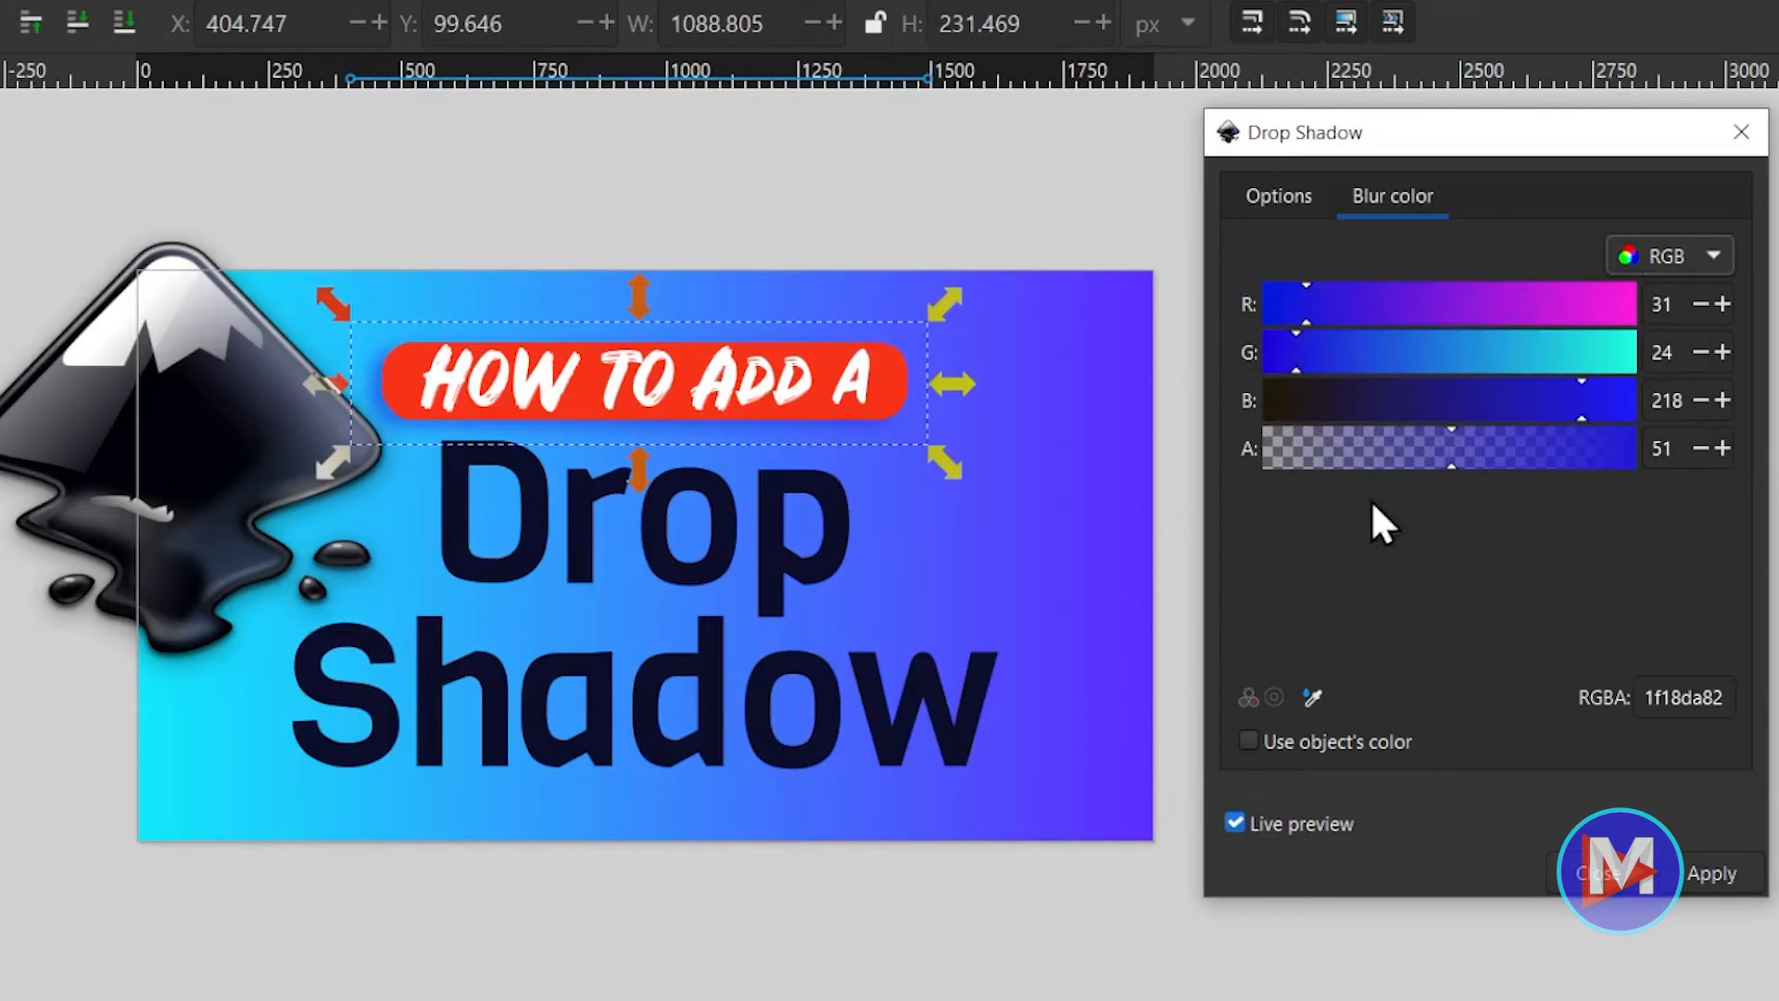
{"action": "left_click", "coordinate": [1668, 256]}
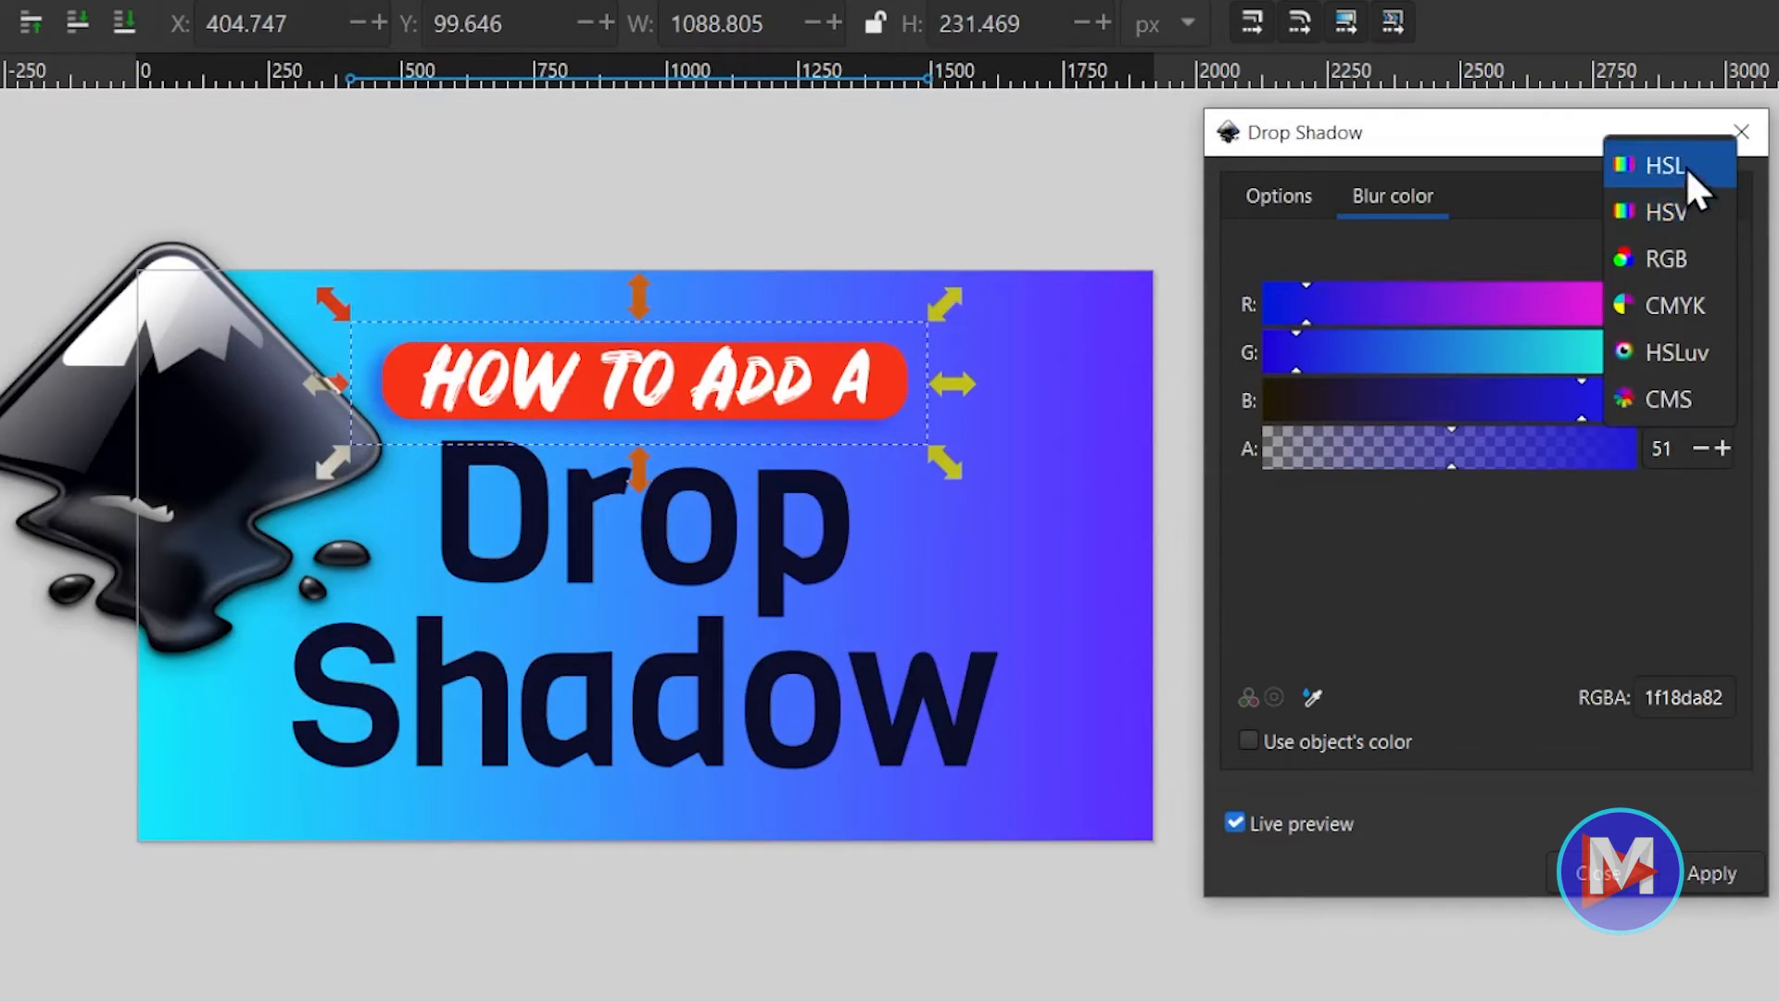
Back in HSL, drop lightness to 0 for a black 00000082 shadow and apply it.
{"action": "left_click", "coordinate": [1664, 165]}
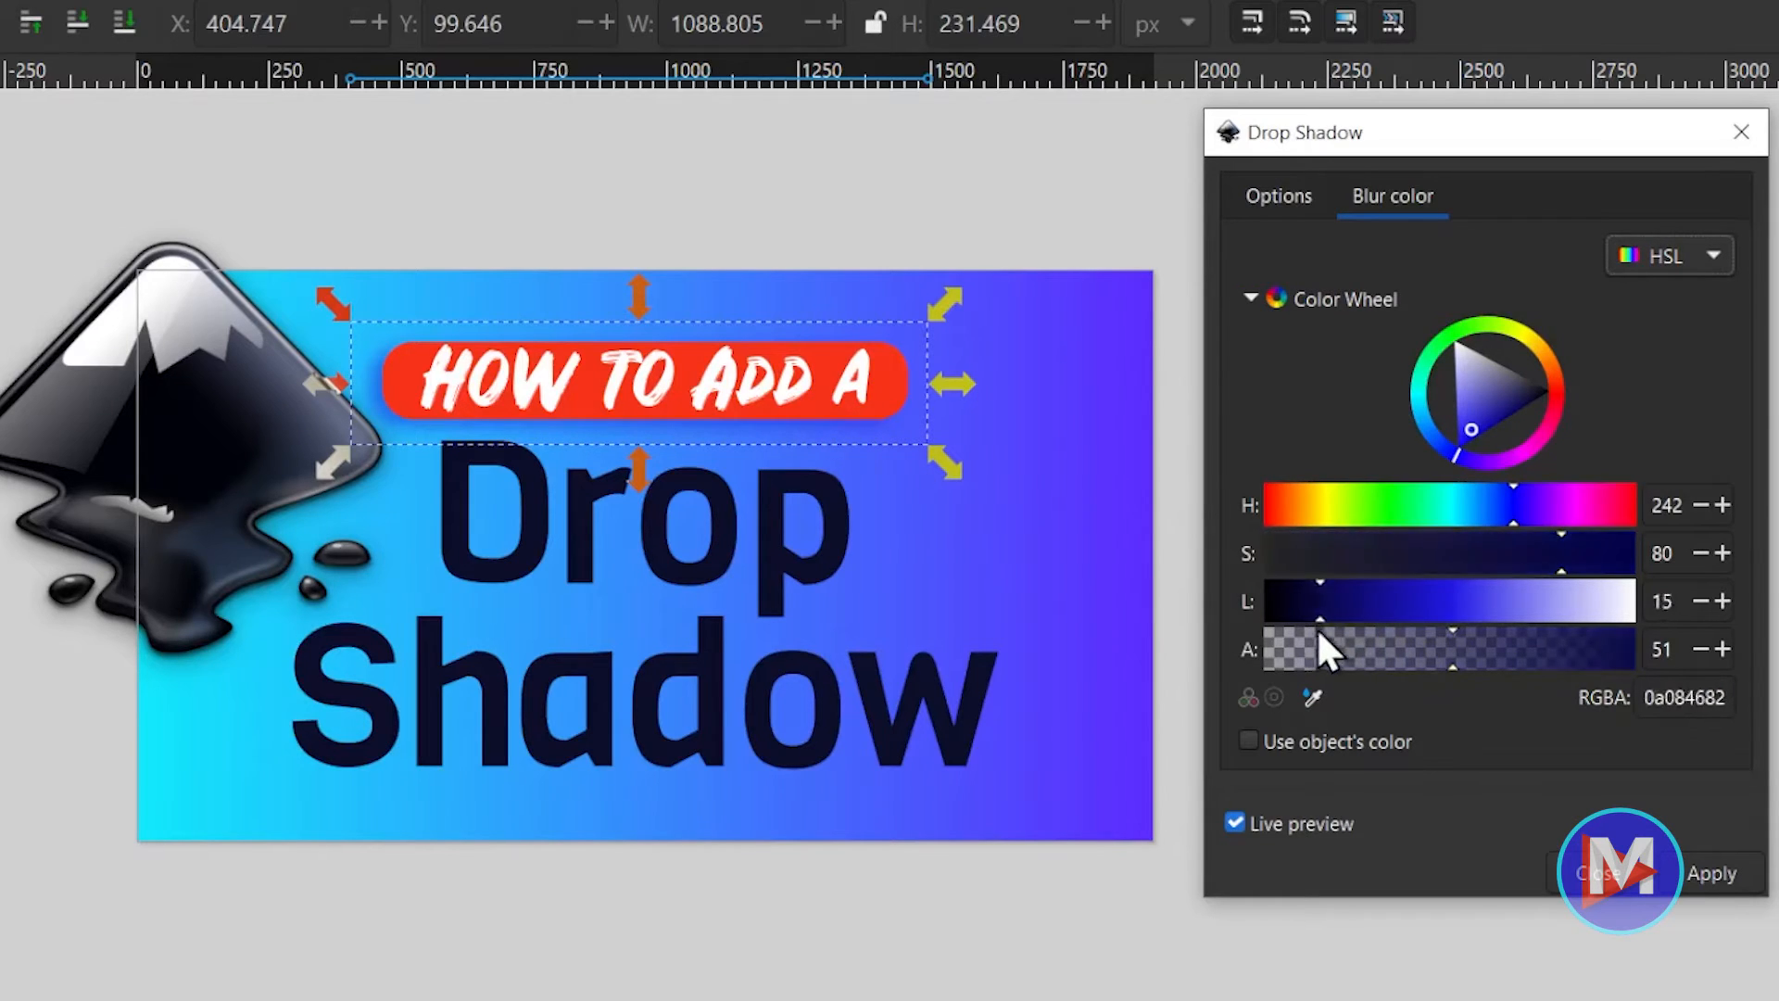
{"action": "left_click", "coordinate": [1447, 369]}
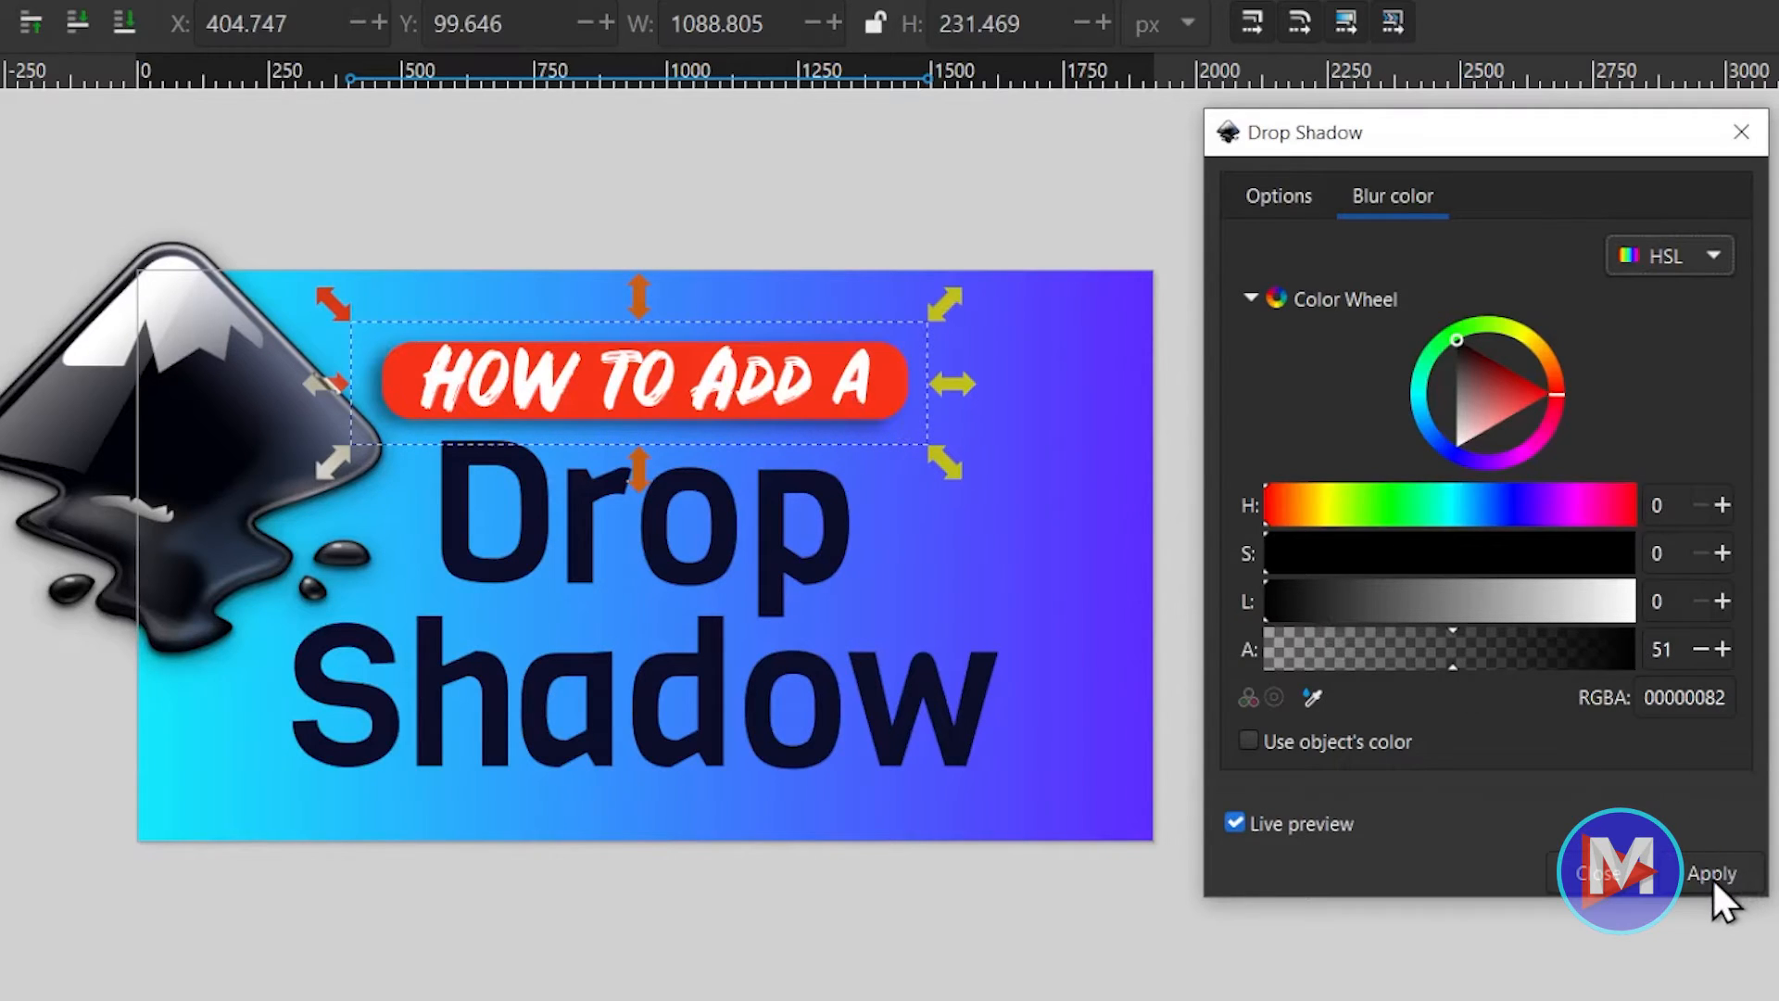
{"action": "left_click", "coordinate": [1236, 823]}
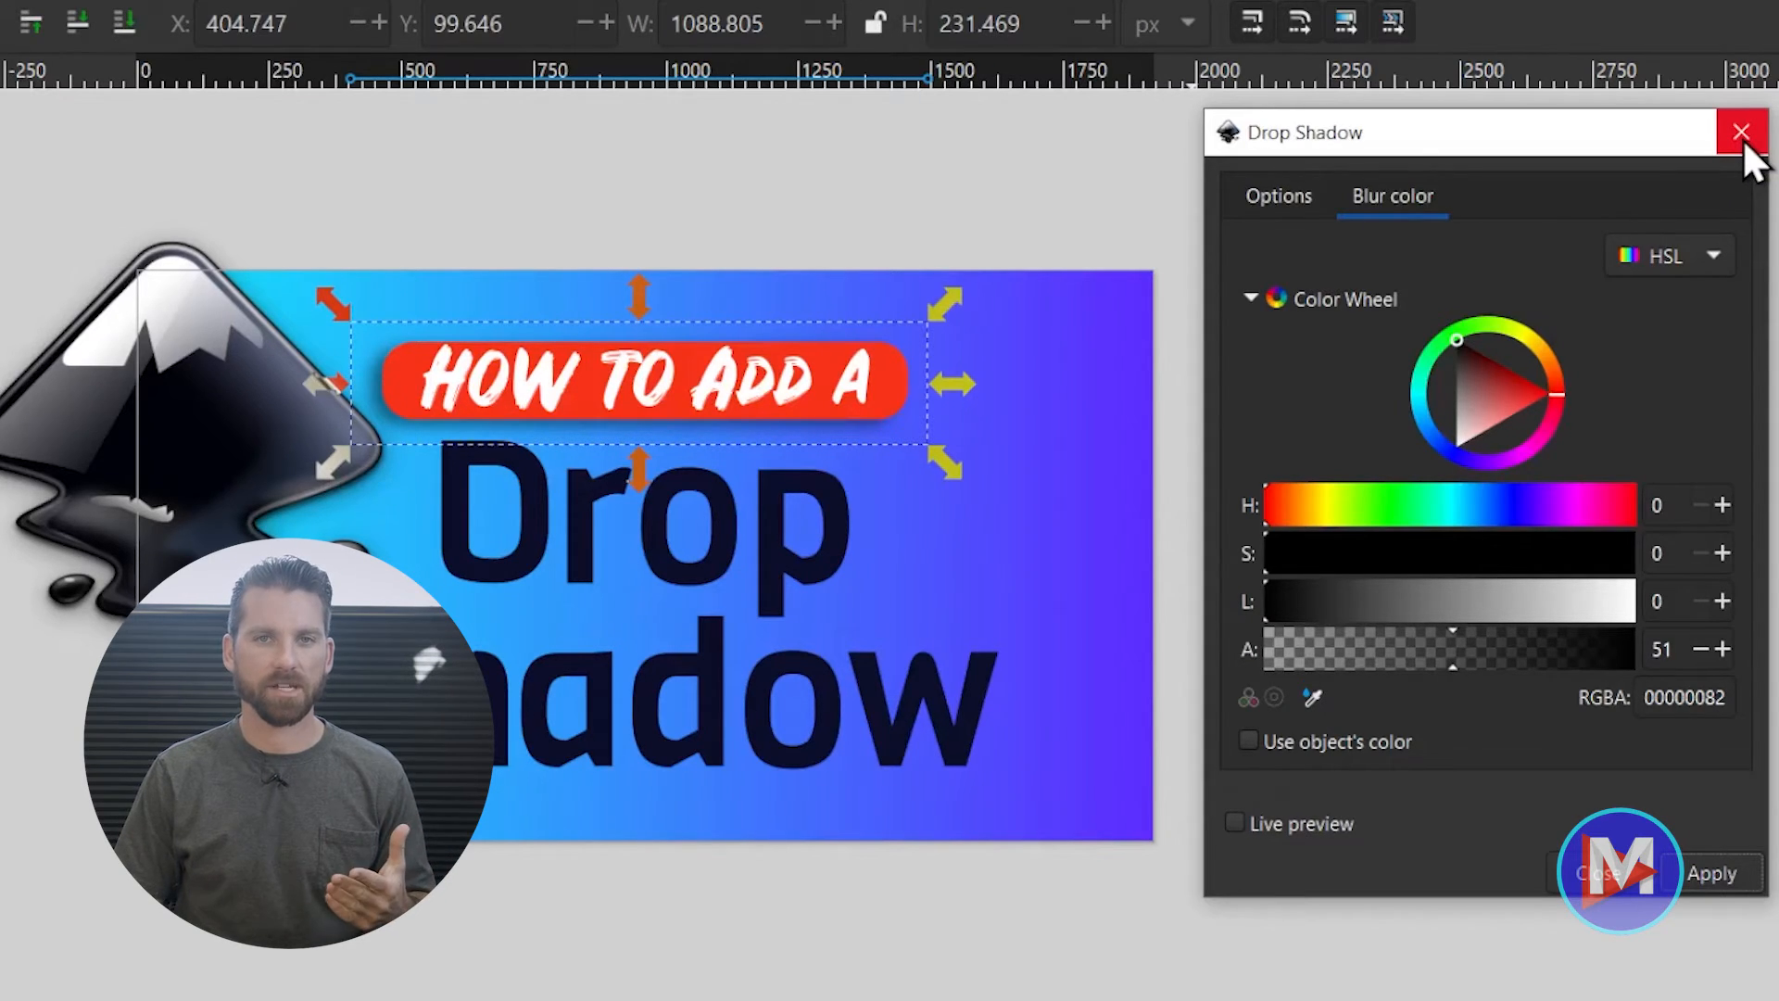
{"action": "mouse_move", "coordinate": [1373, 252]}
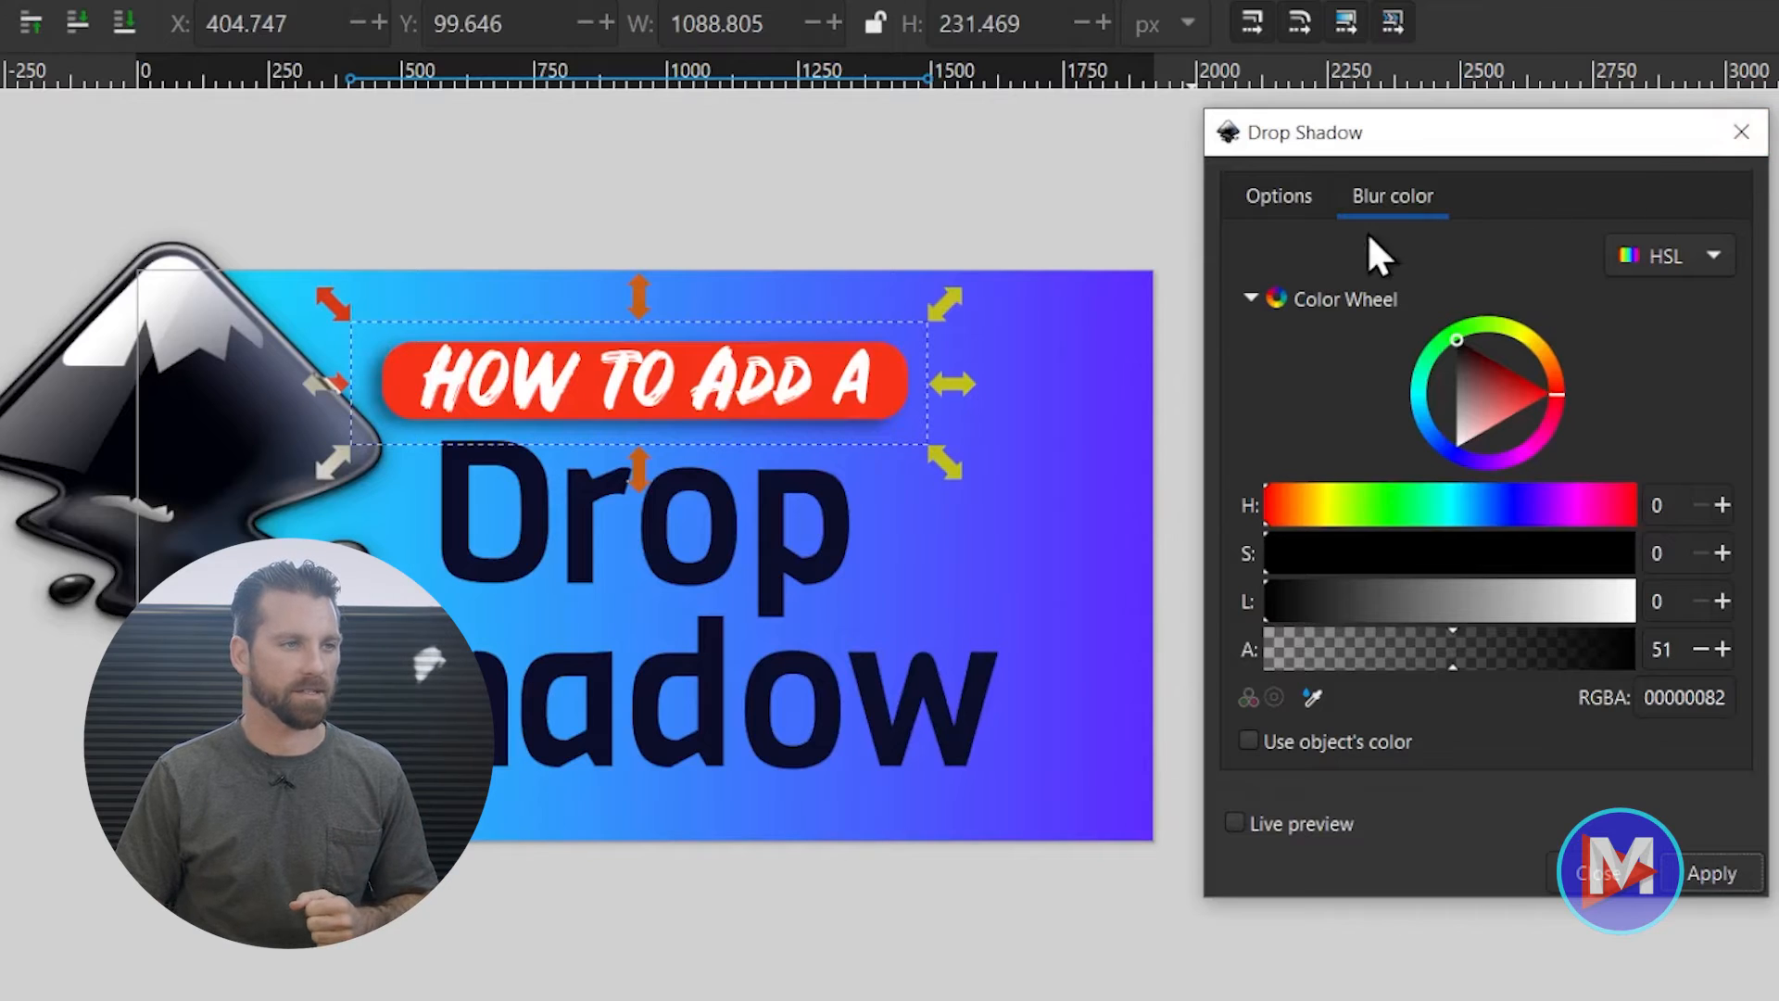
Change the shadow type to Inner and preview it on the banner.
{"action": "left_click", "coordinate": [1277, 195]}
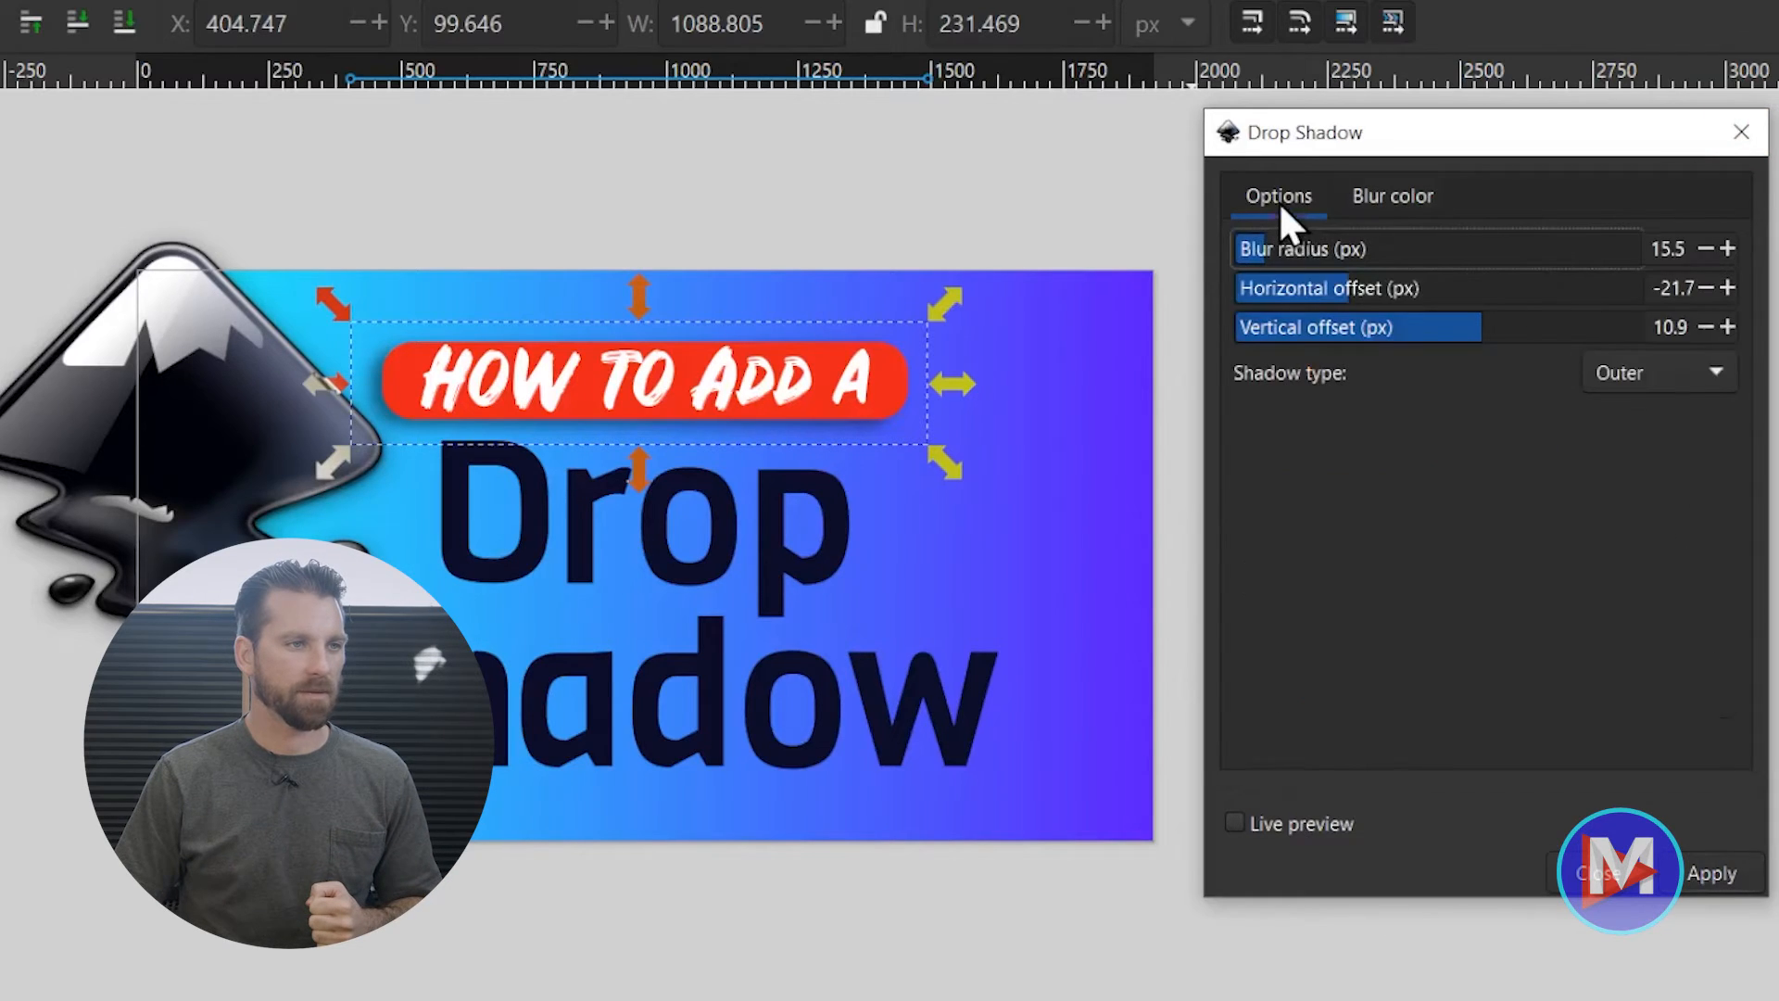
{"action": "left_click", "coordinate": [1654, 370]}
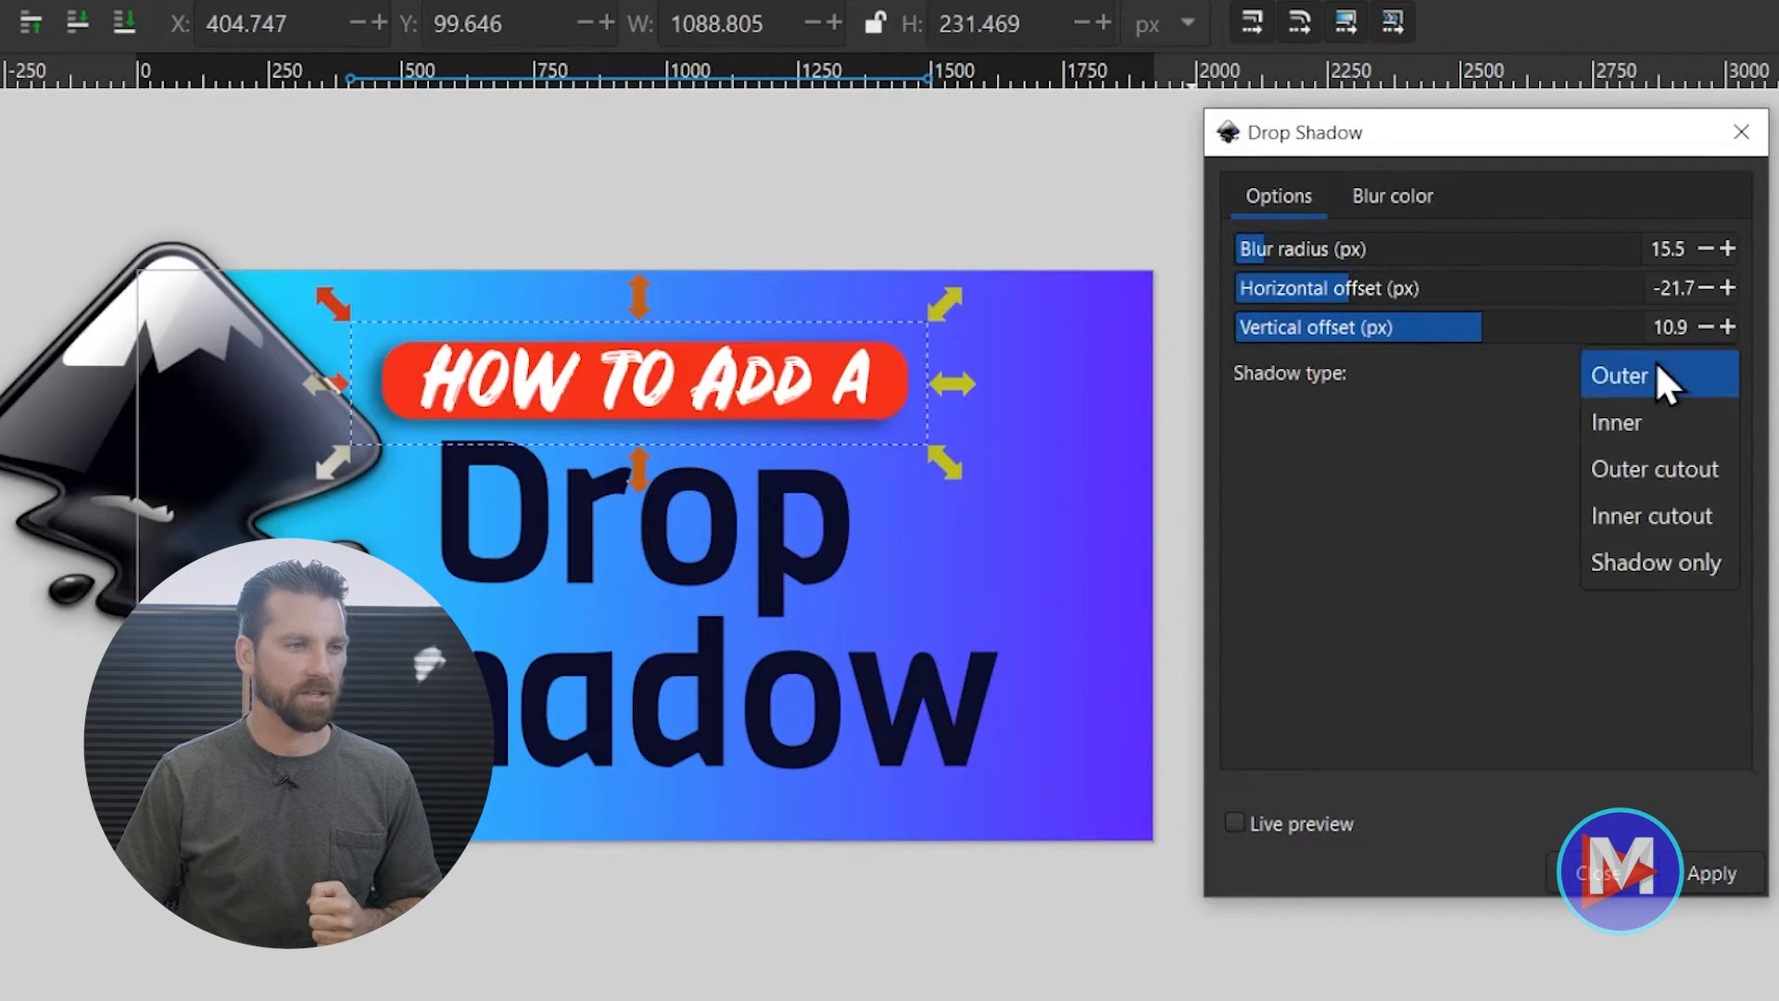
{"action": "left_click", "coordinate": [1615, 421]}
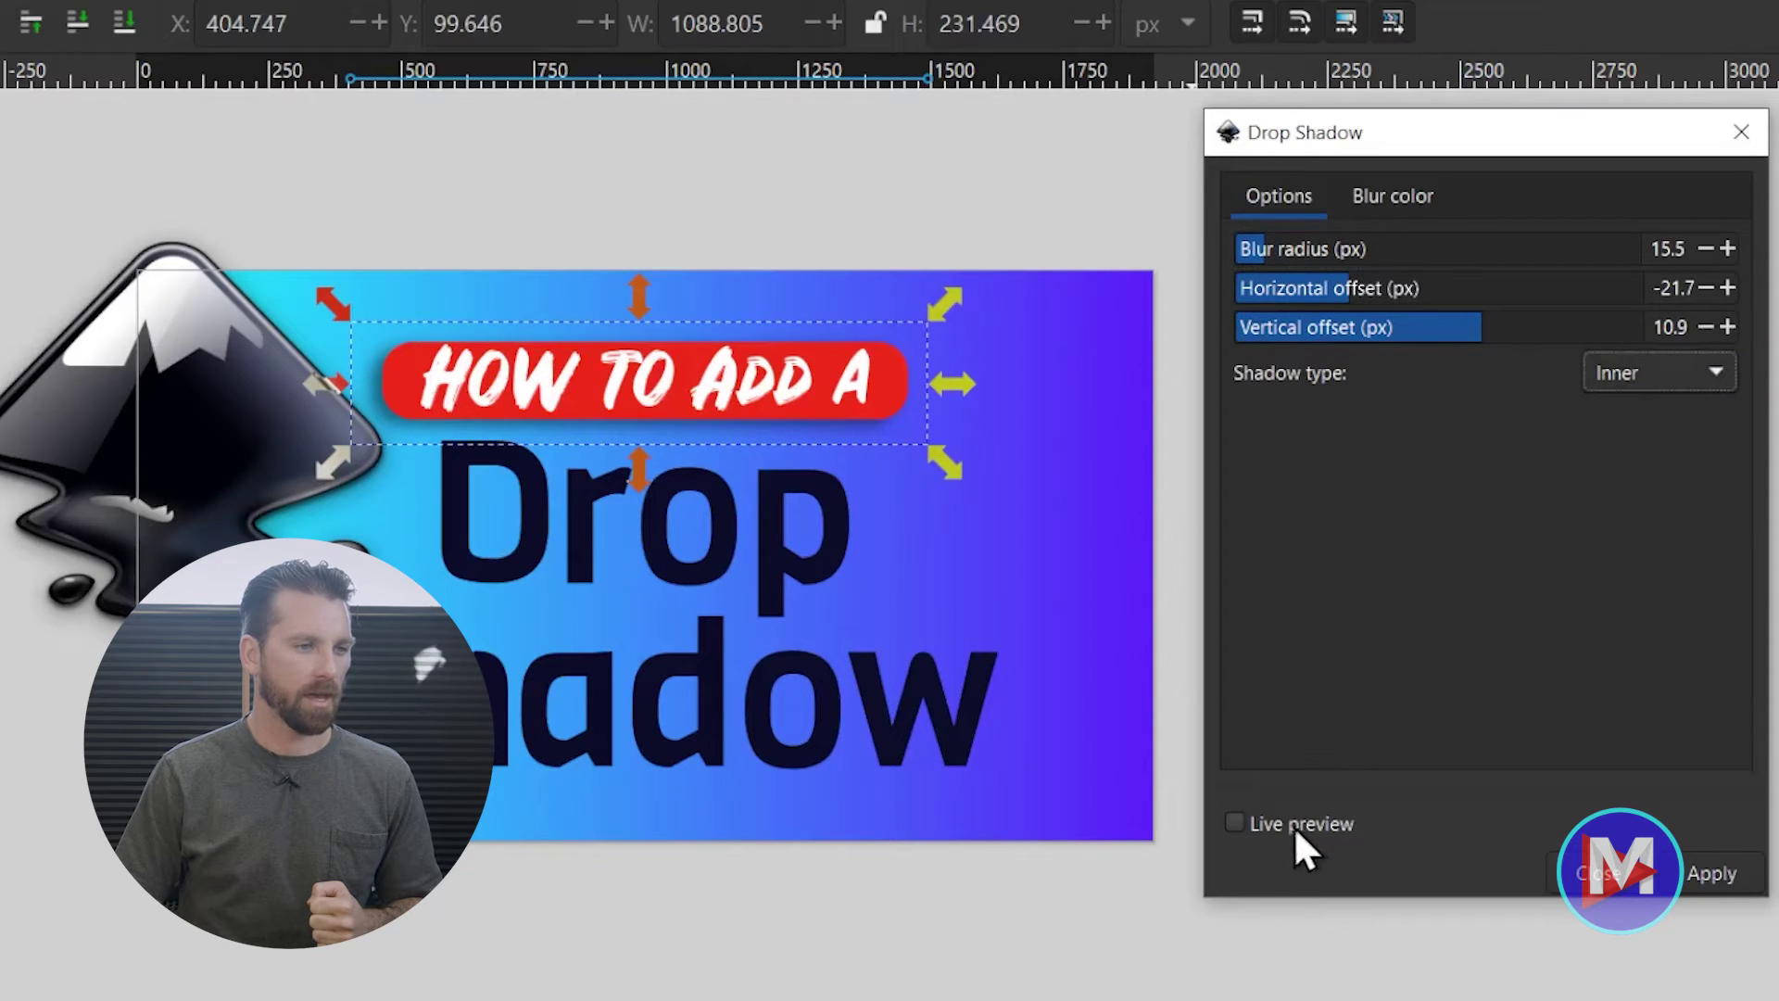
{"action": "left_click", "coordinate": [1234, 822]}
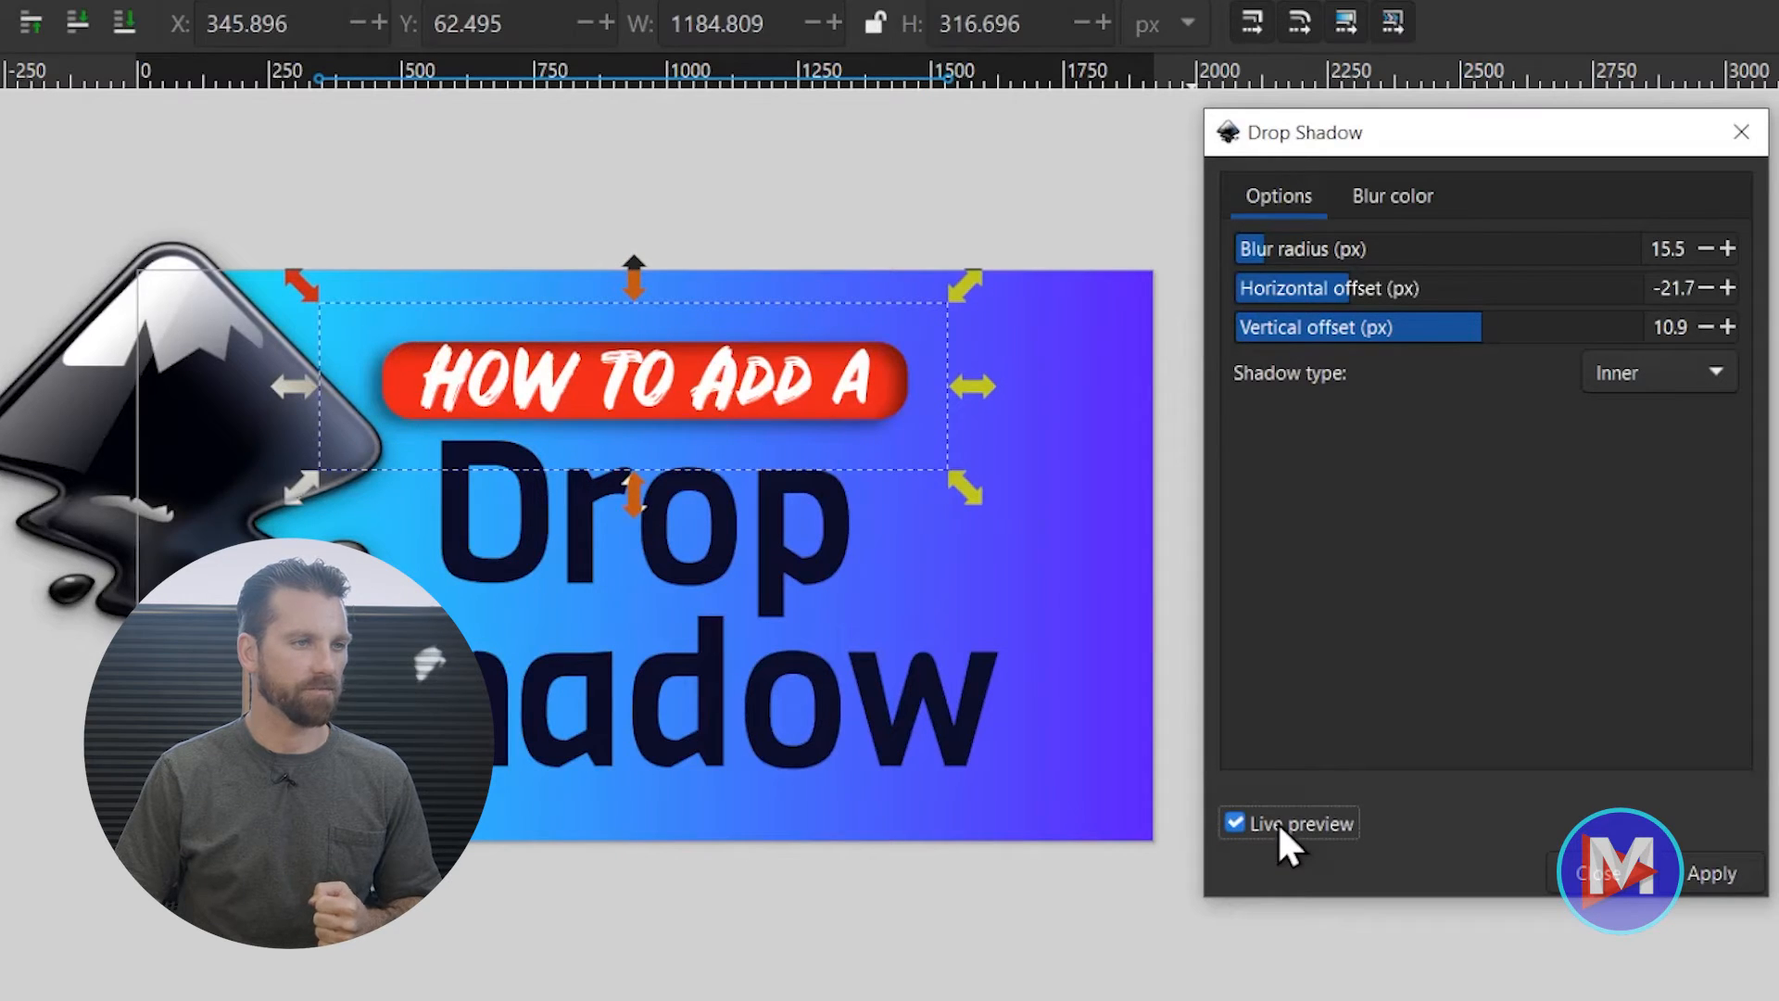
Set the inner shadow colour to white ffffff82 and apply it to the banner.
{"action": "left_click", "coordinate": [1391, 195]}
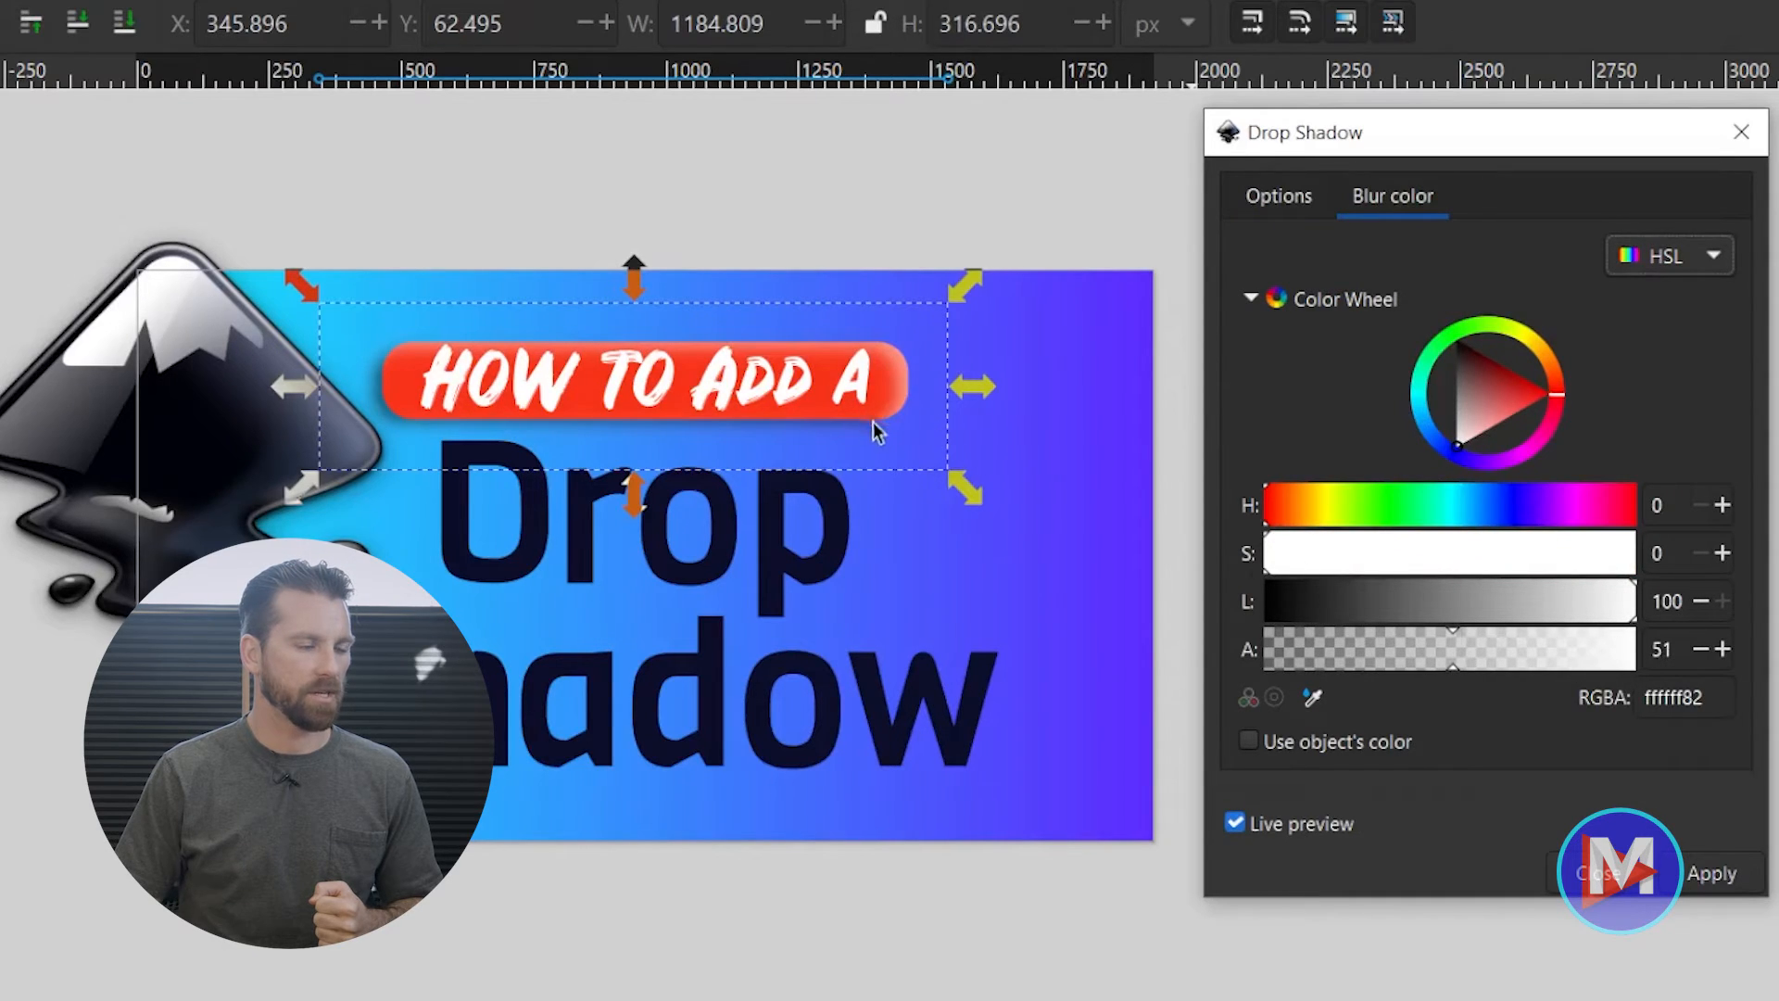
{"action": "mouse_move", "coordinate": [953, 420]}
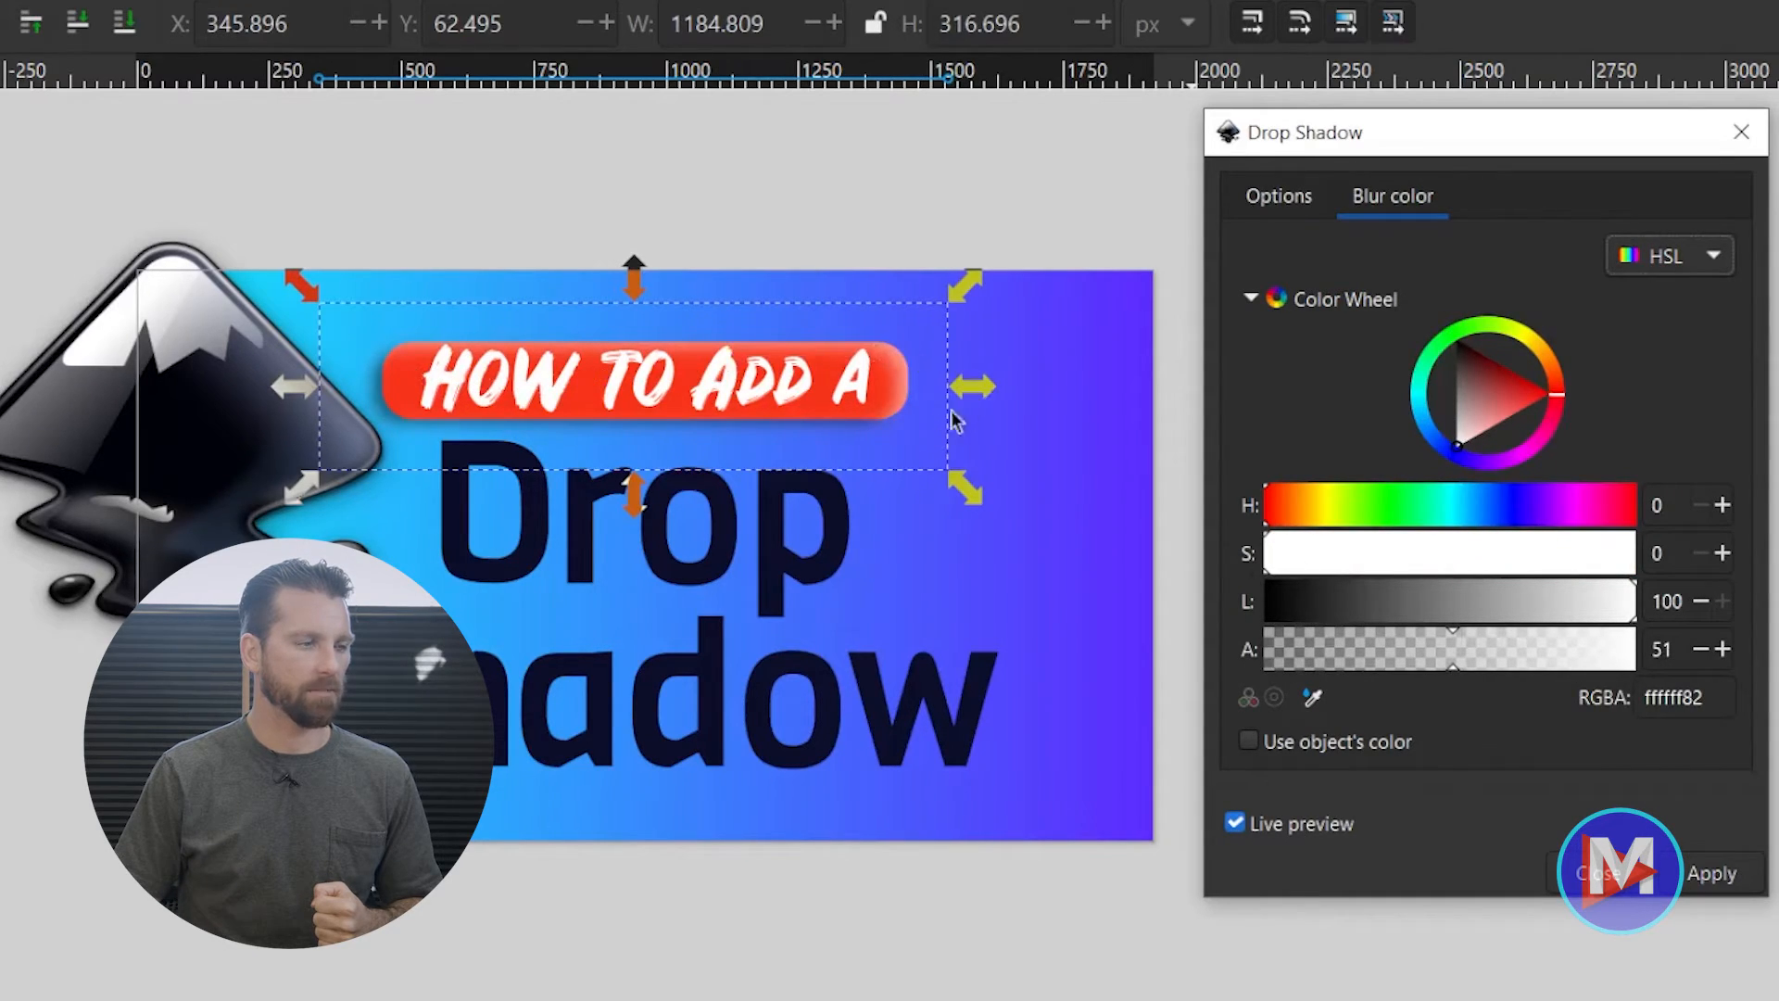
{"action": "mouse_move", "coordinate": [795, 426]}
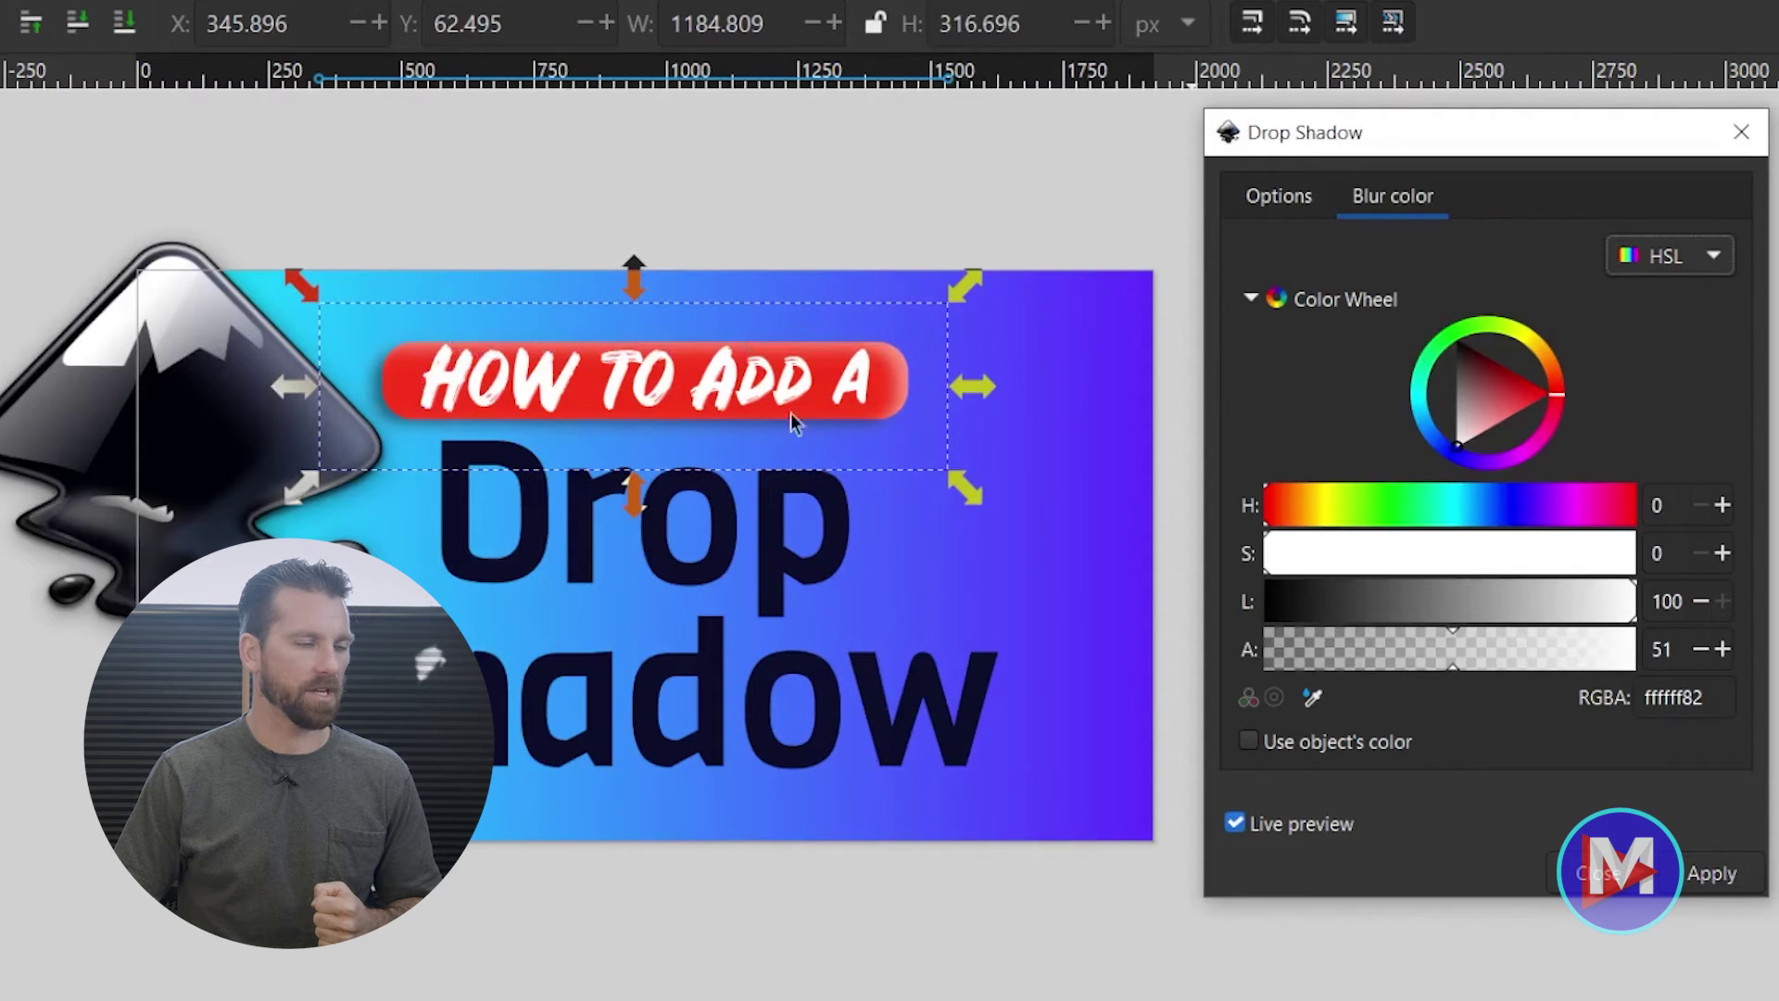
{"action": "mouse_move", "coordinate": [555, 443]}
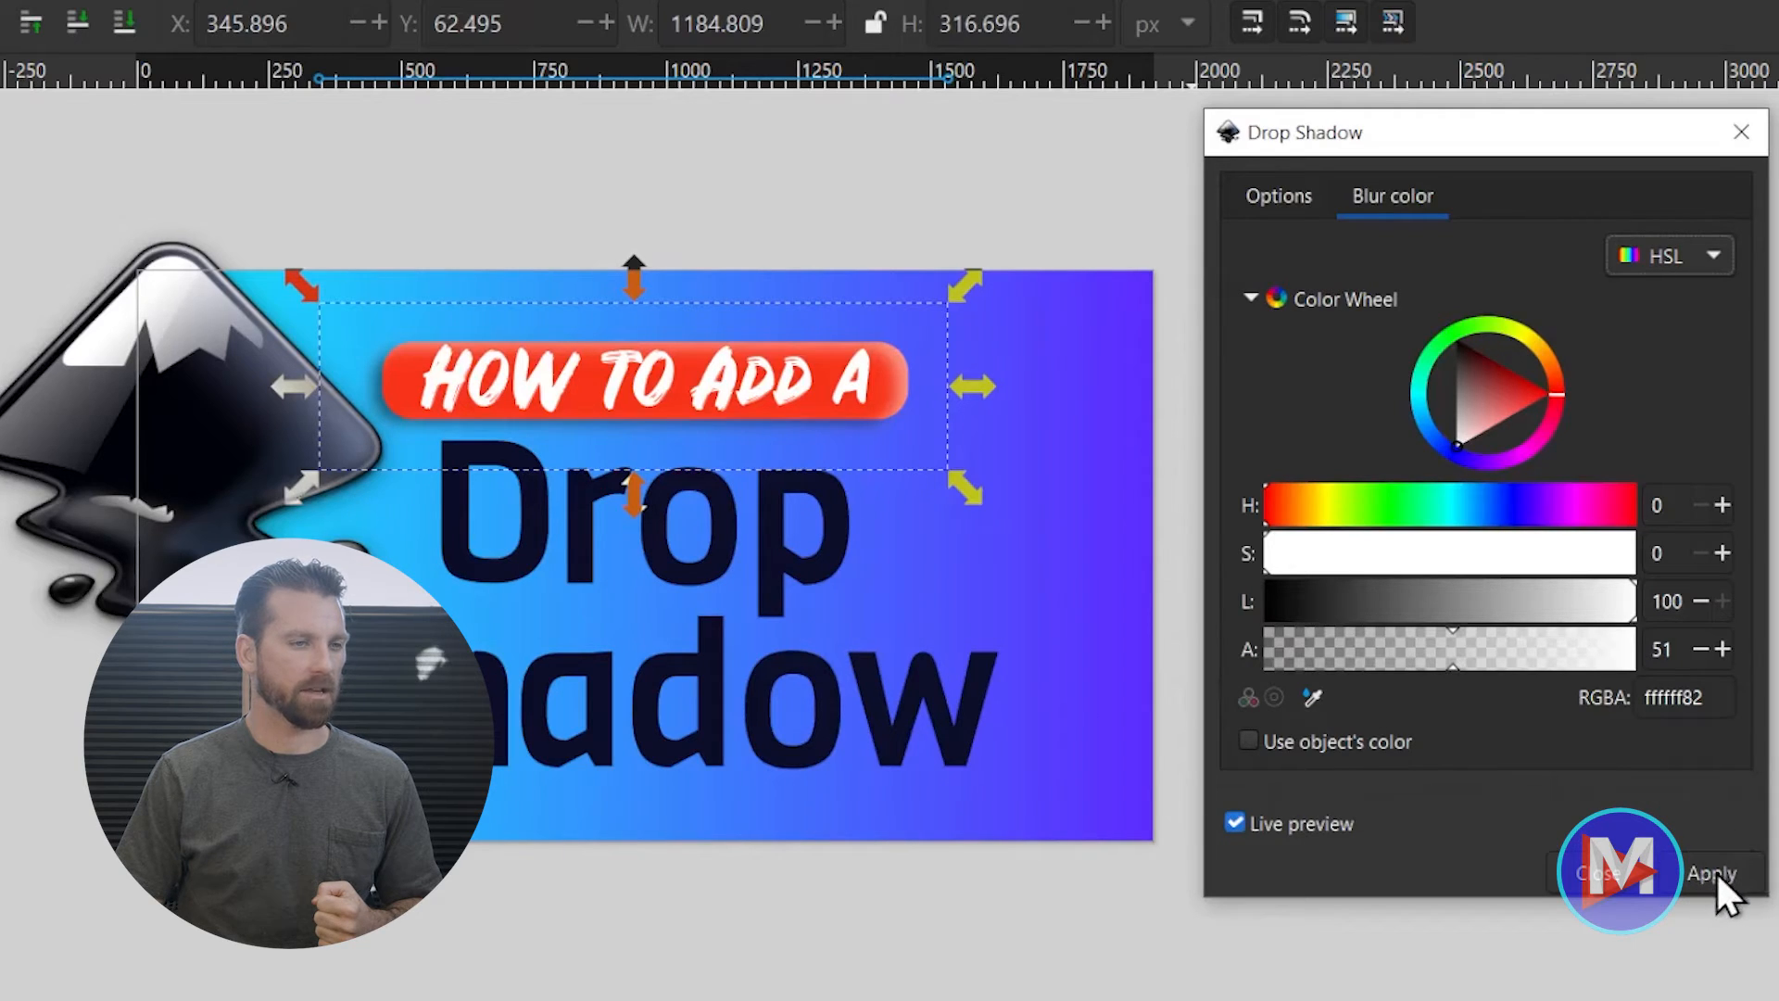
{"action": "left_click", "coordinate": [1234, 823]}
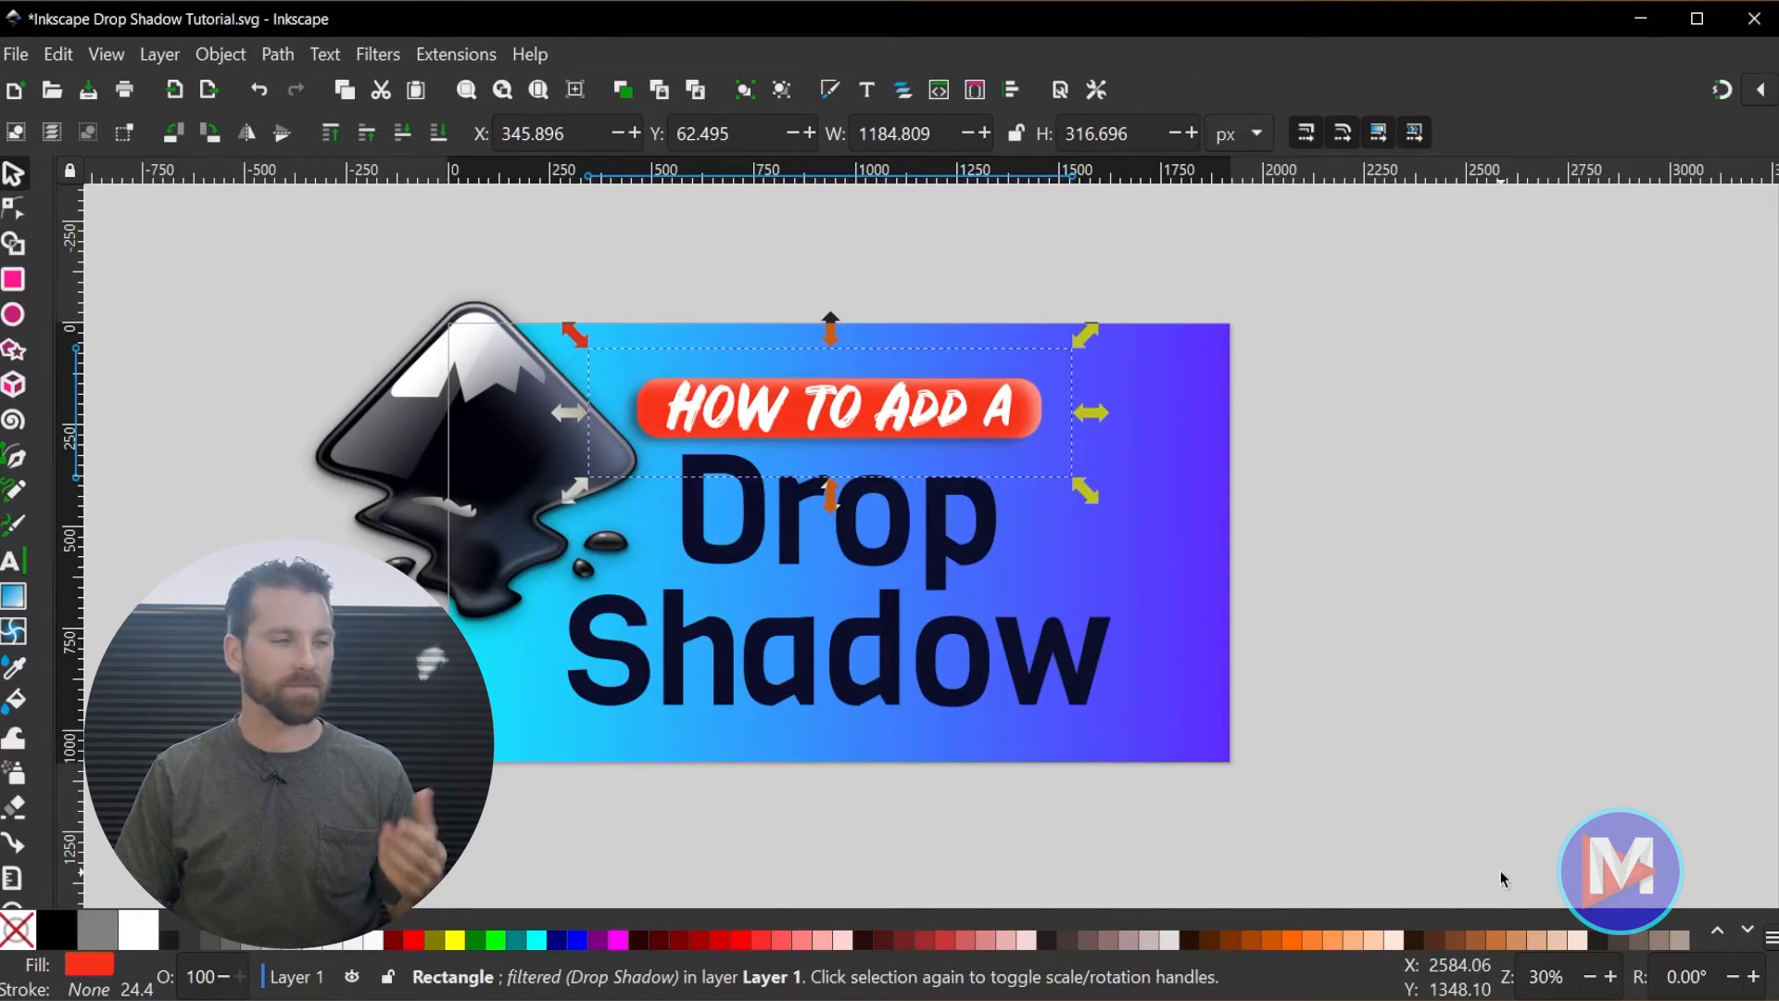
Select the Drop and Shadow text lines and bring up their Drop Shadow settings.
{"action": "left_click", "coordinate": [834, 517]}
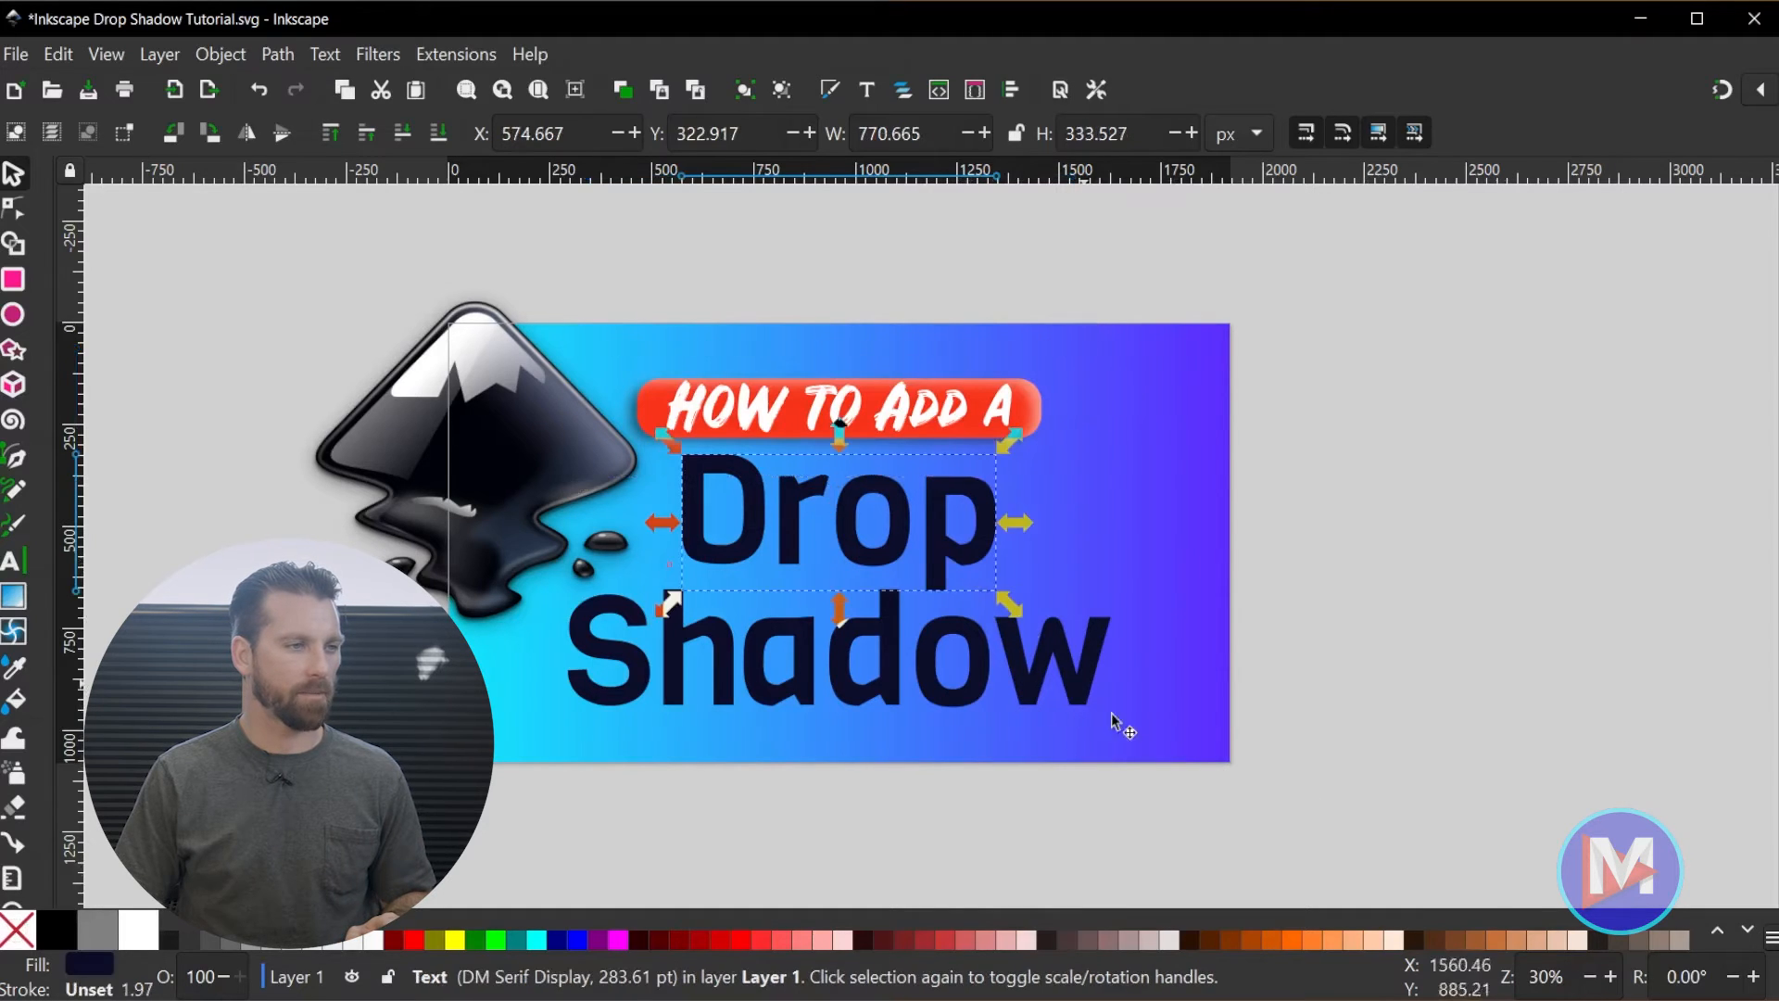
{"action": "mouse_move", "coordinate": [988, 667]}
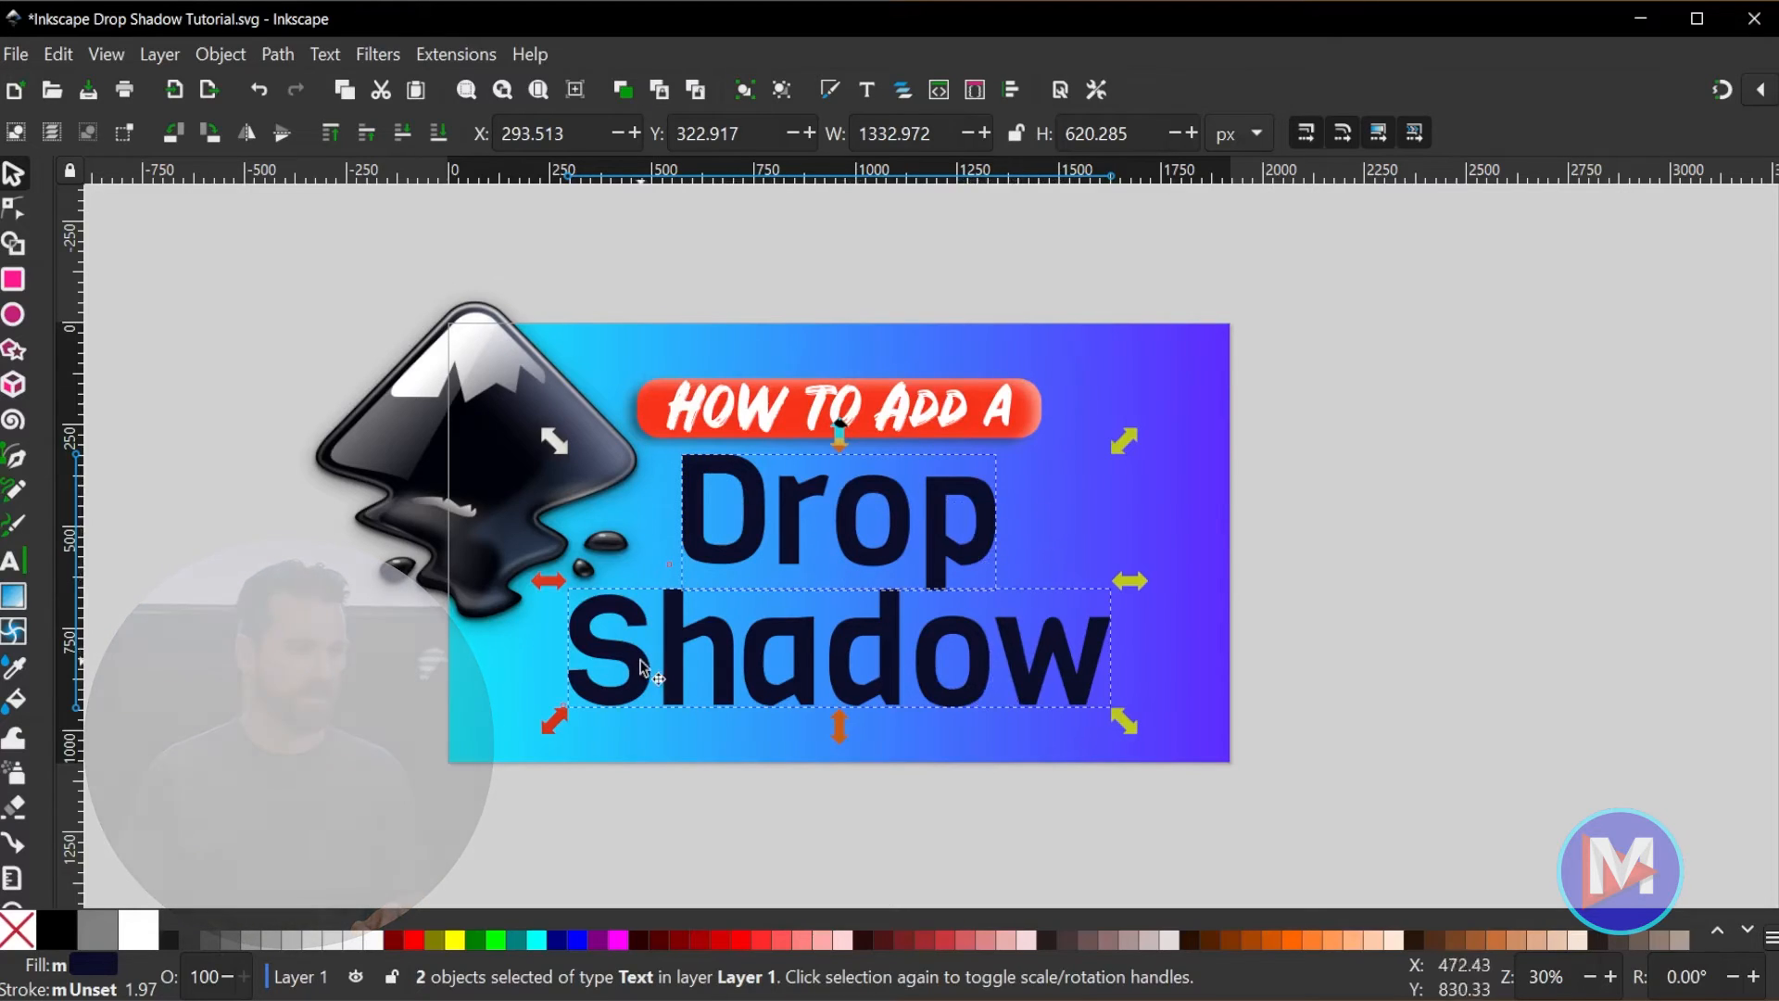
{"action": "mouse_move", "coordinate": [815, 700]}
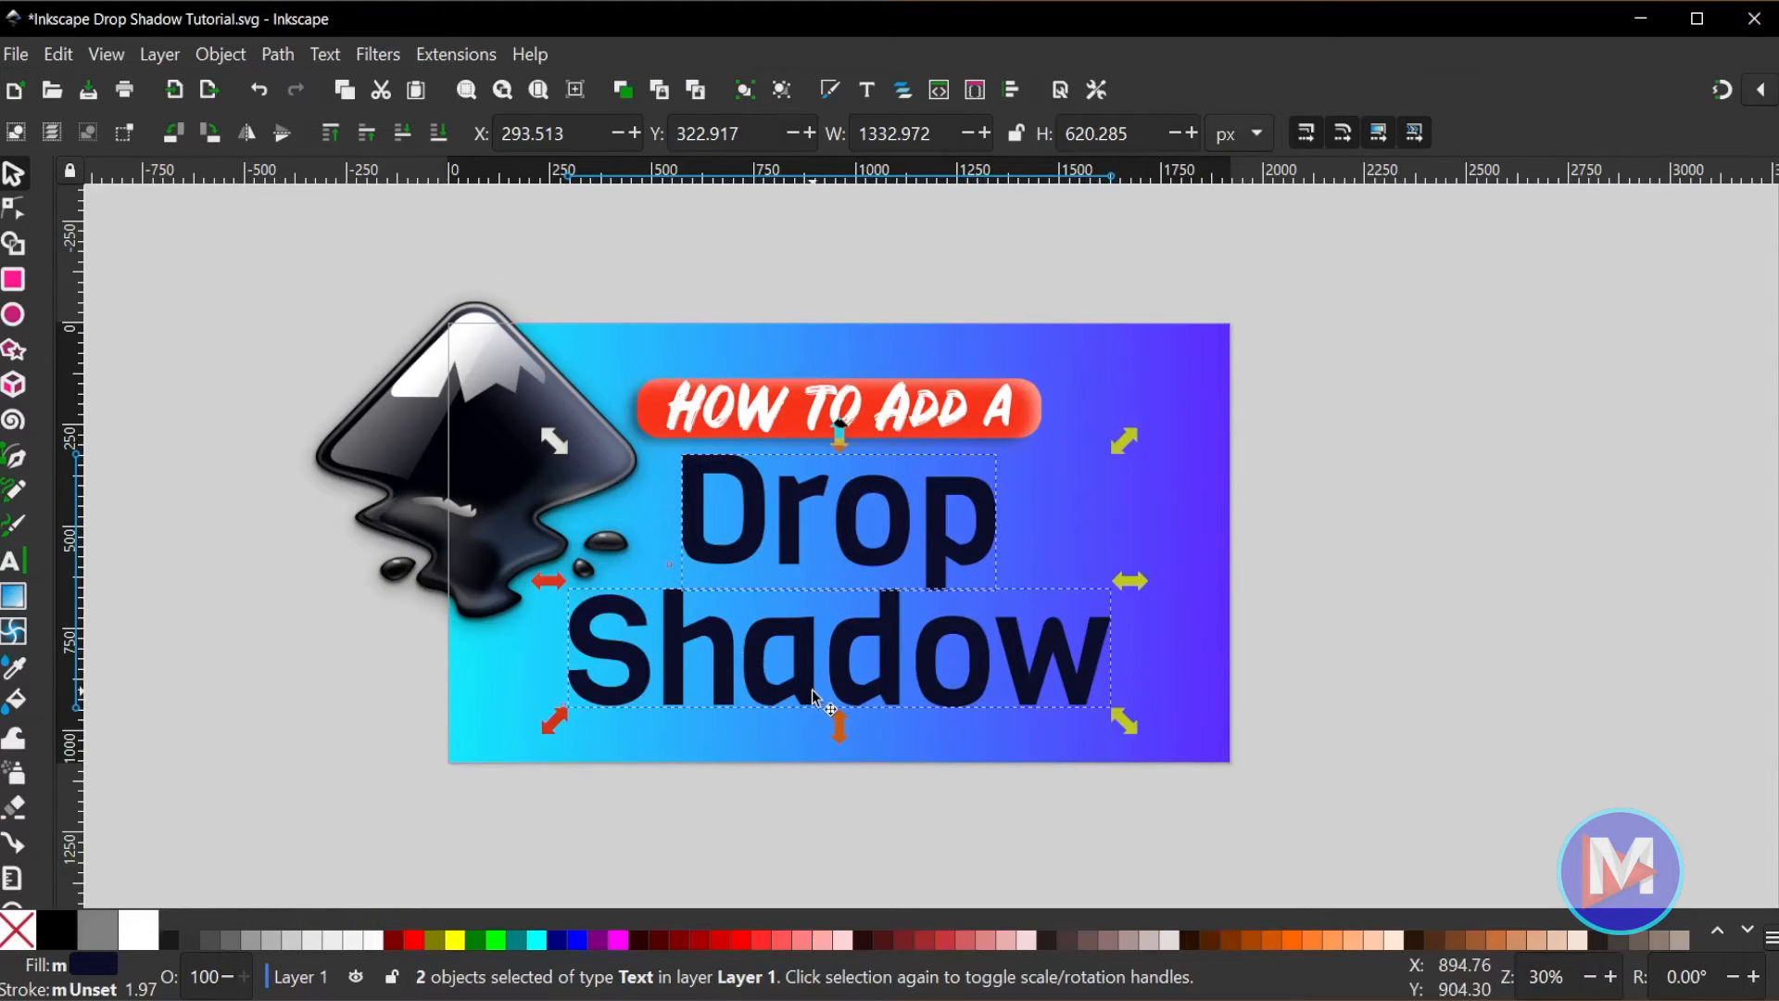
{"action": "left_click", "coordinate": [376, 54]}
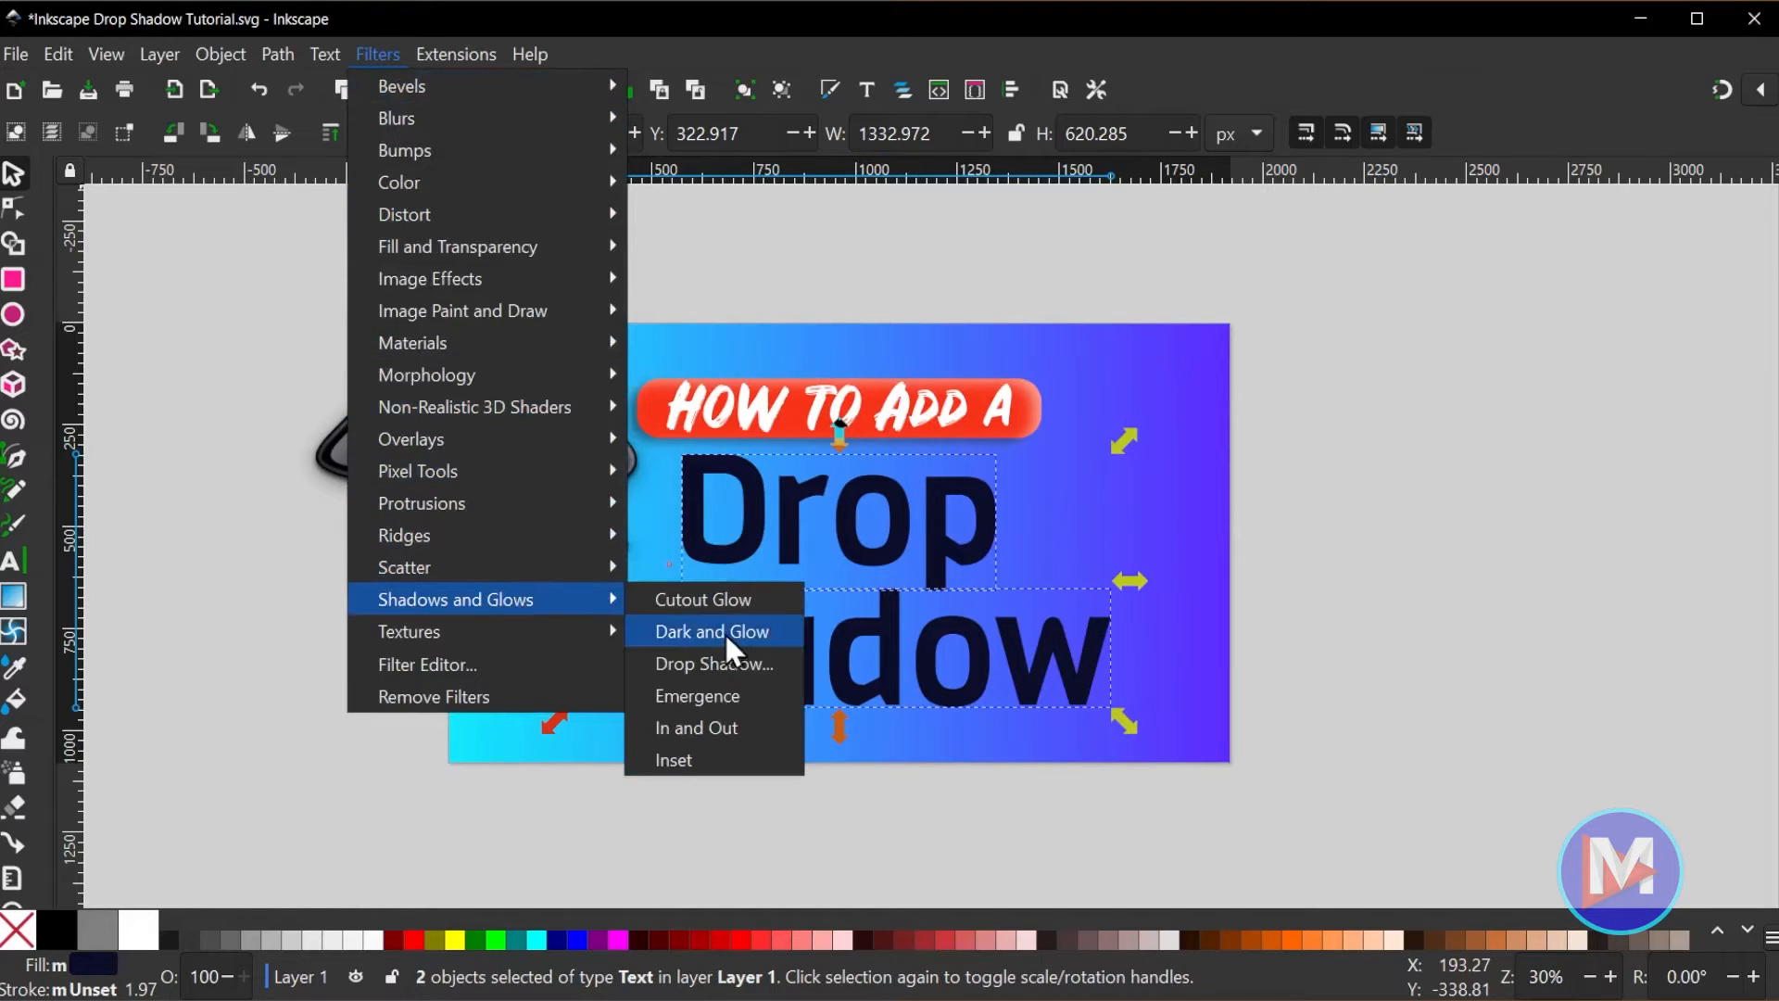
{"action": "left_click", "coordinate": [714, 663]}
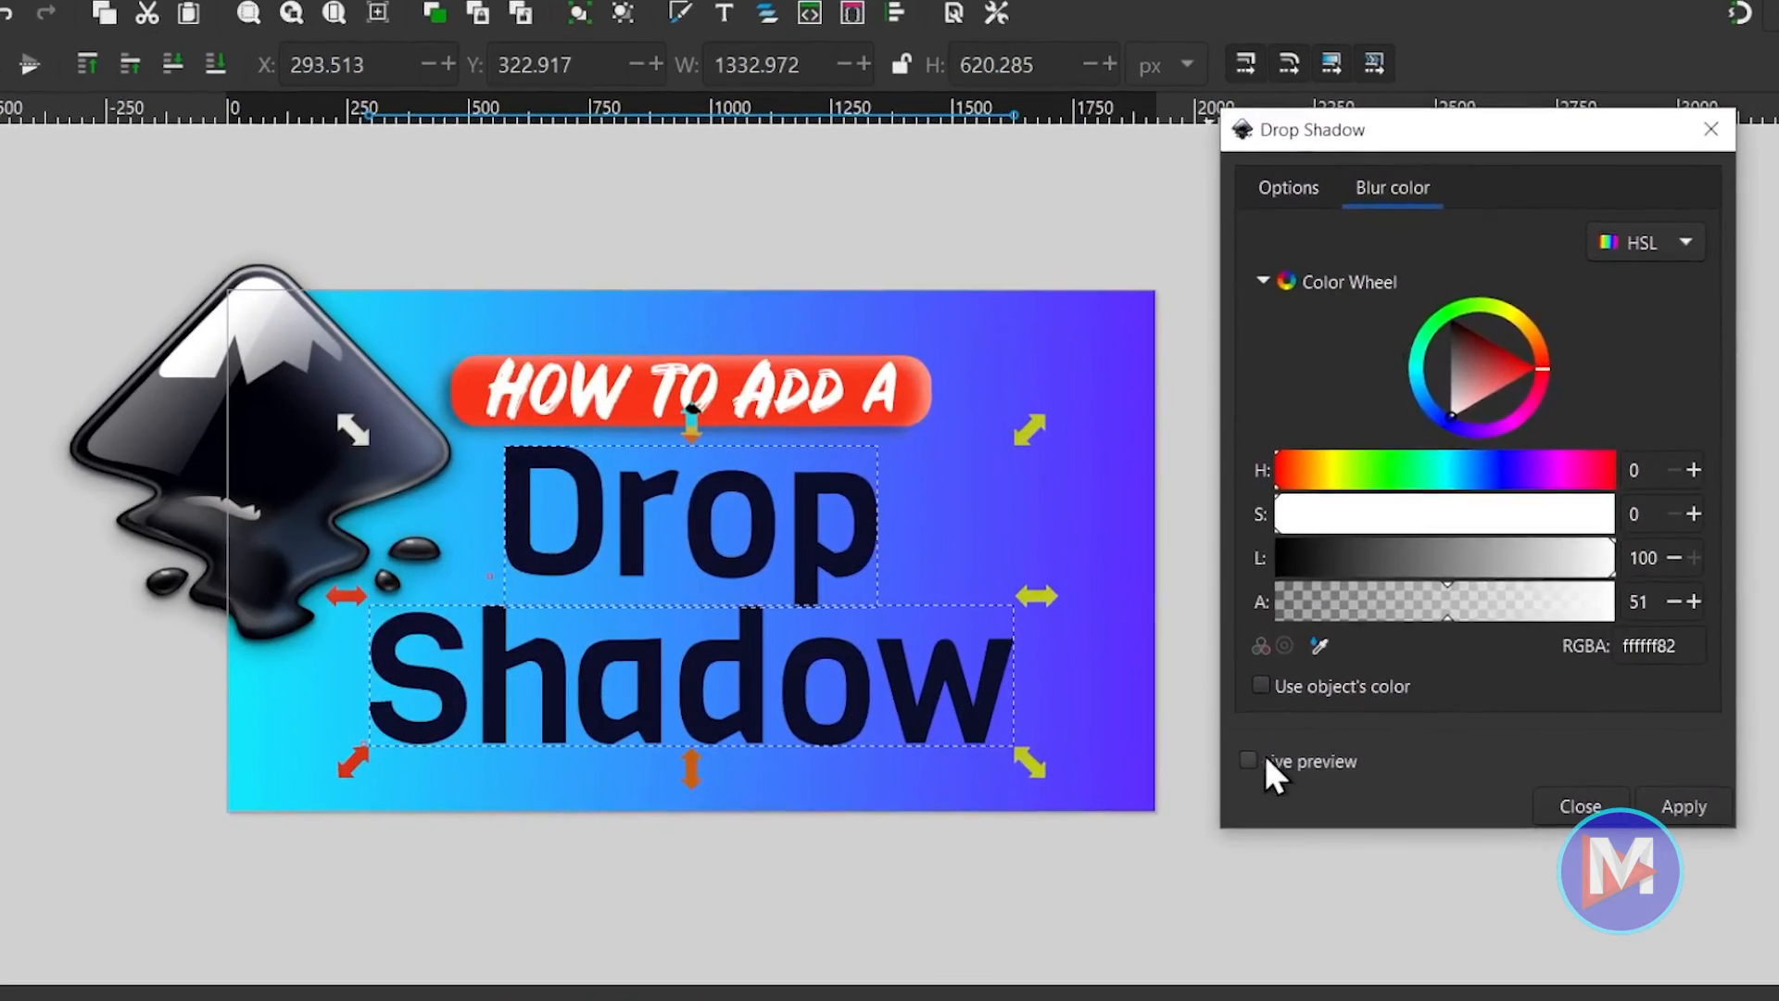
With Live preview on, try Outer cutout, Inner cutout and Shadow only, then return to Outer.
{"action": "left_click", "coordinate": [1251, 761]}
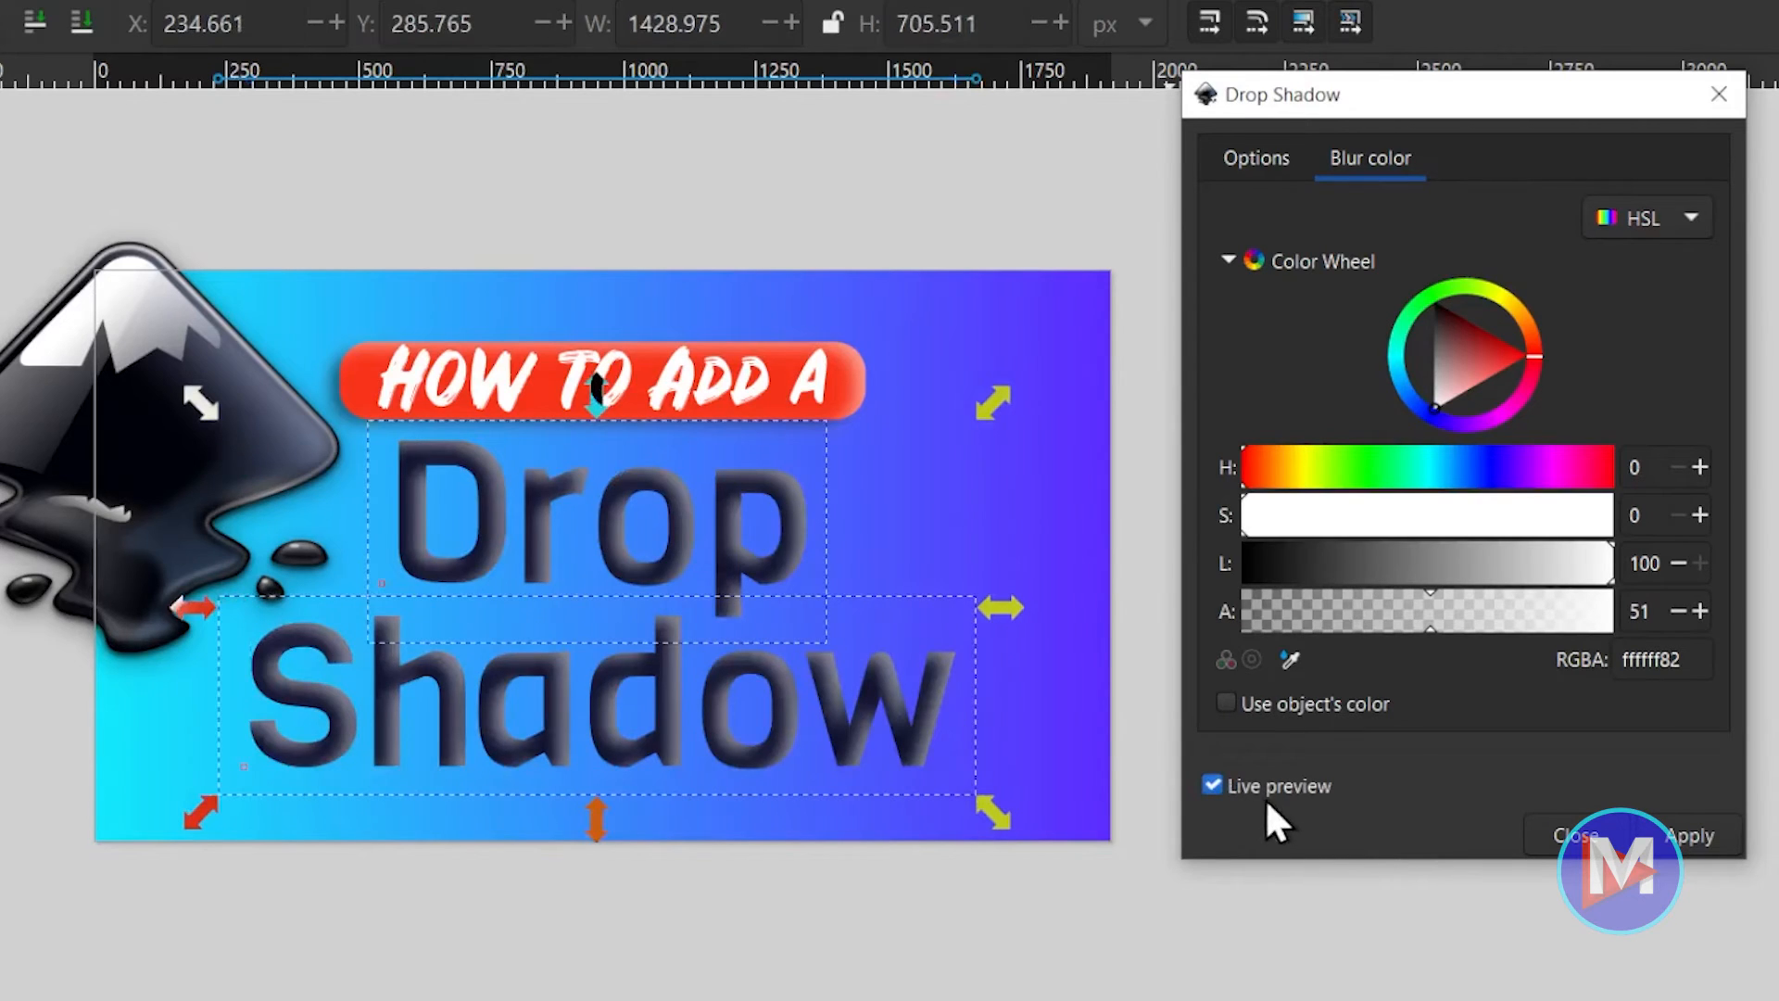
{"action": "mouse_move", "coordinate": [1412, 806]}
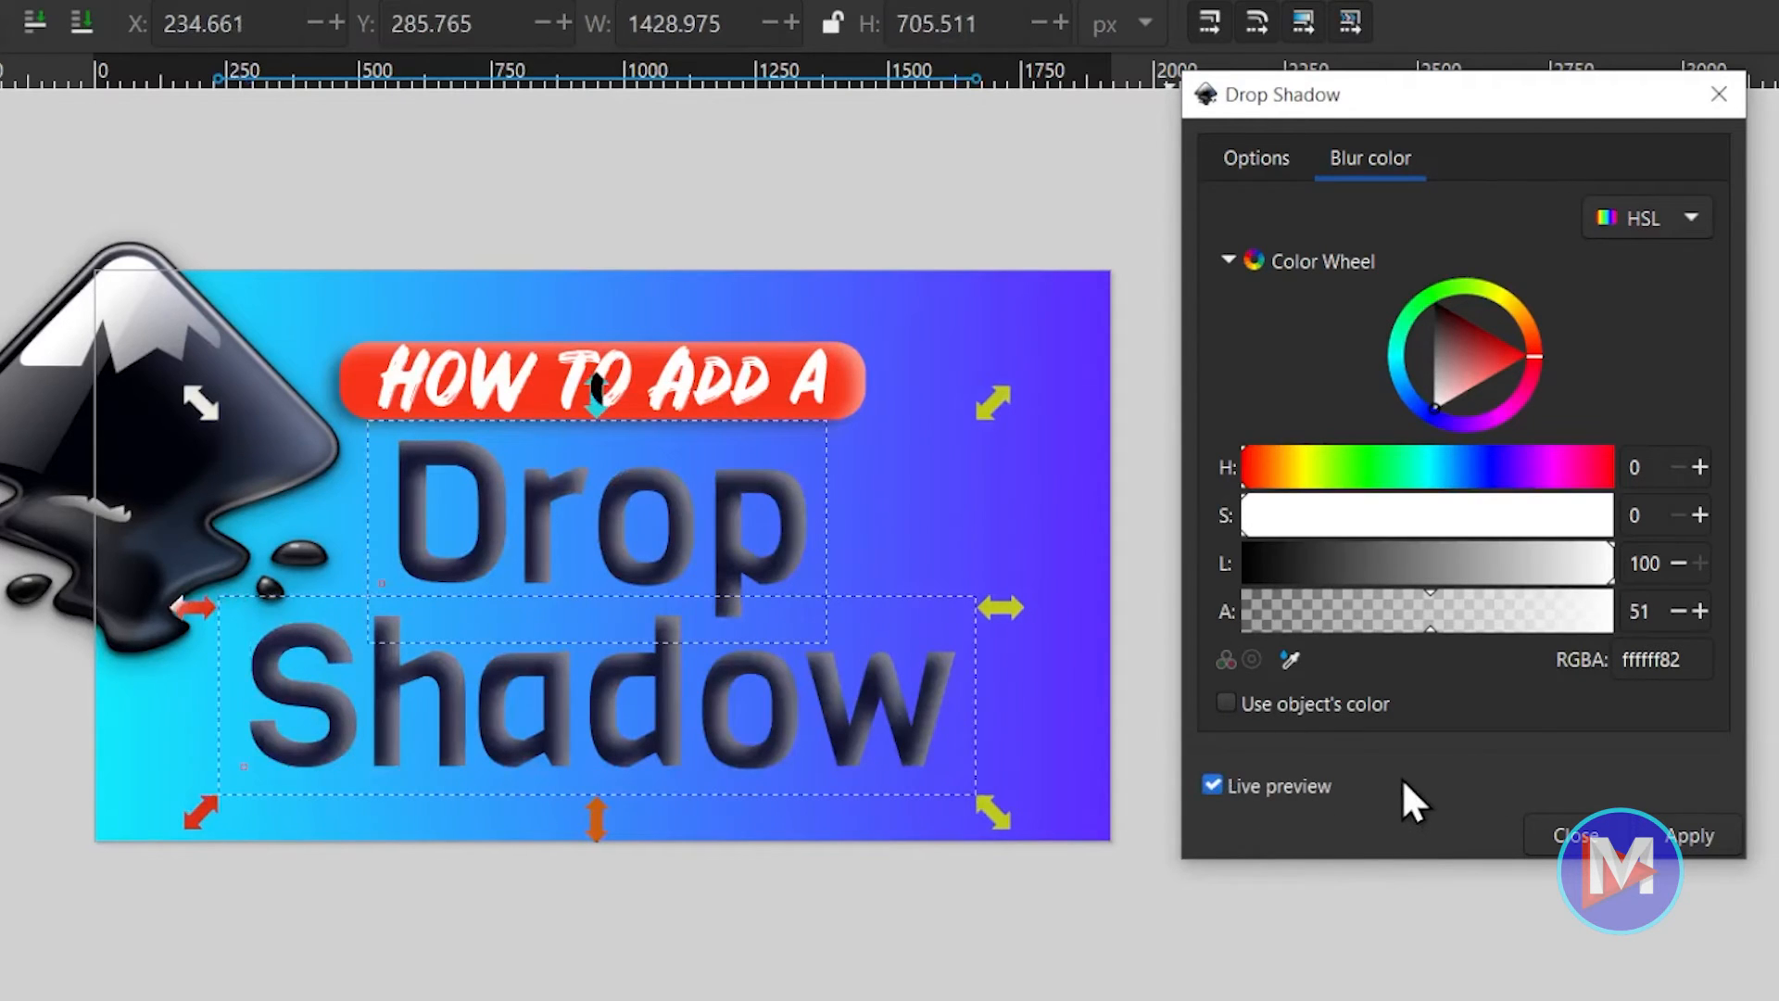
{"action": "left_click", "coordinate": [1254, 157]}
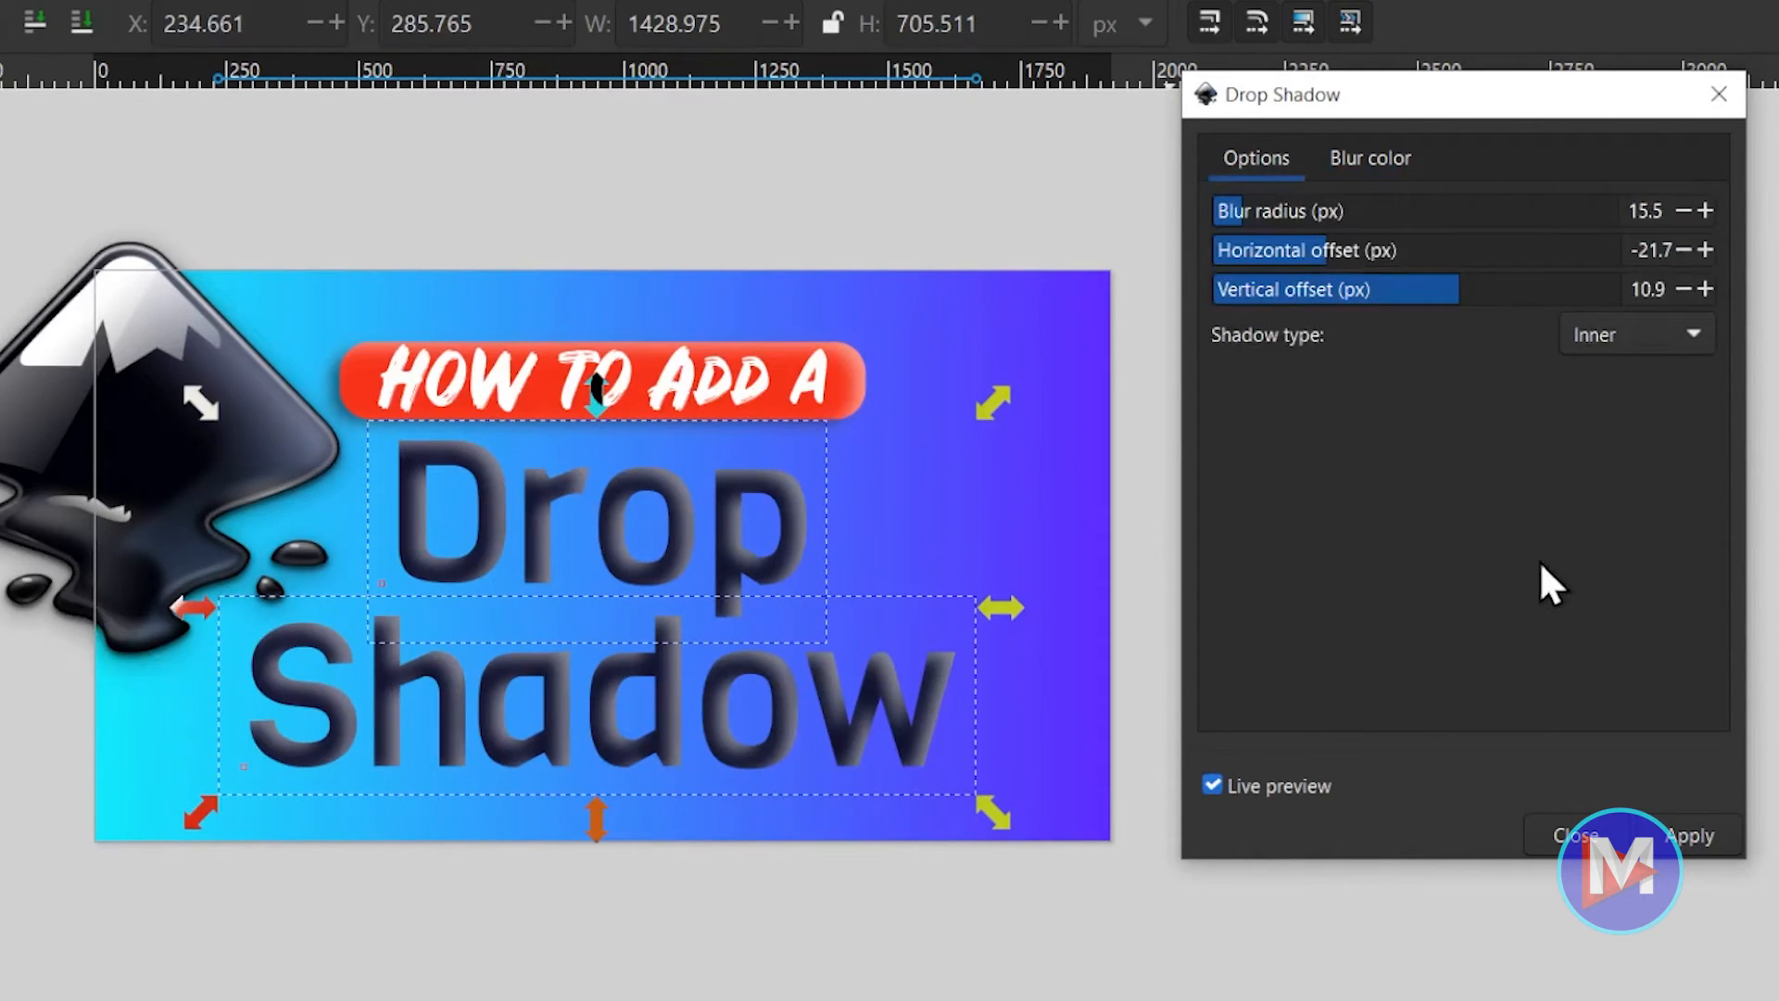
{"action": "left_click", "coordinate": [1634, 332]}
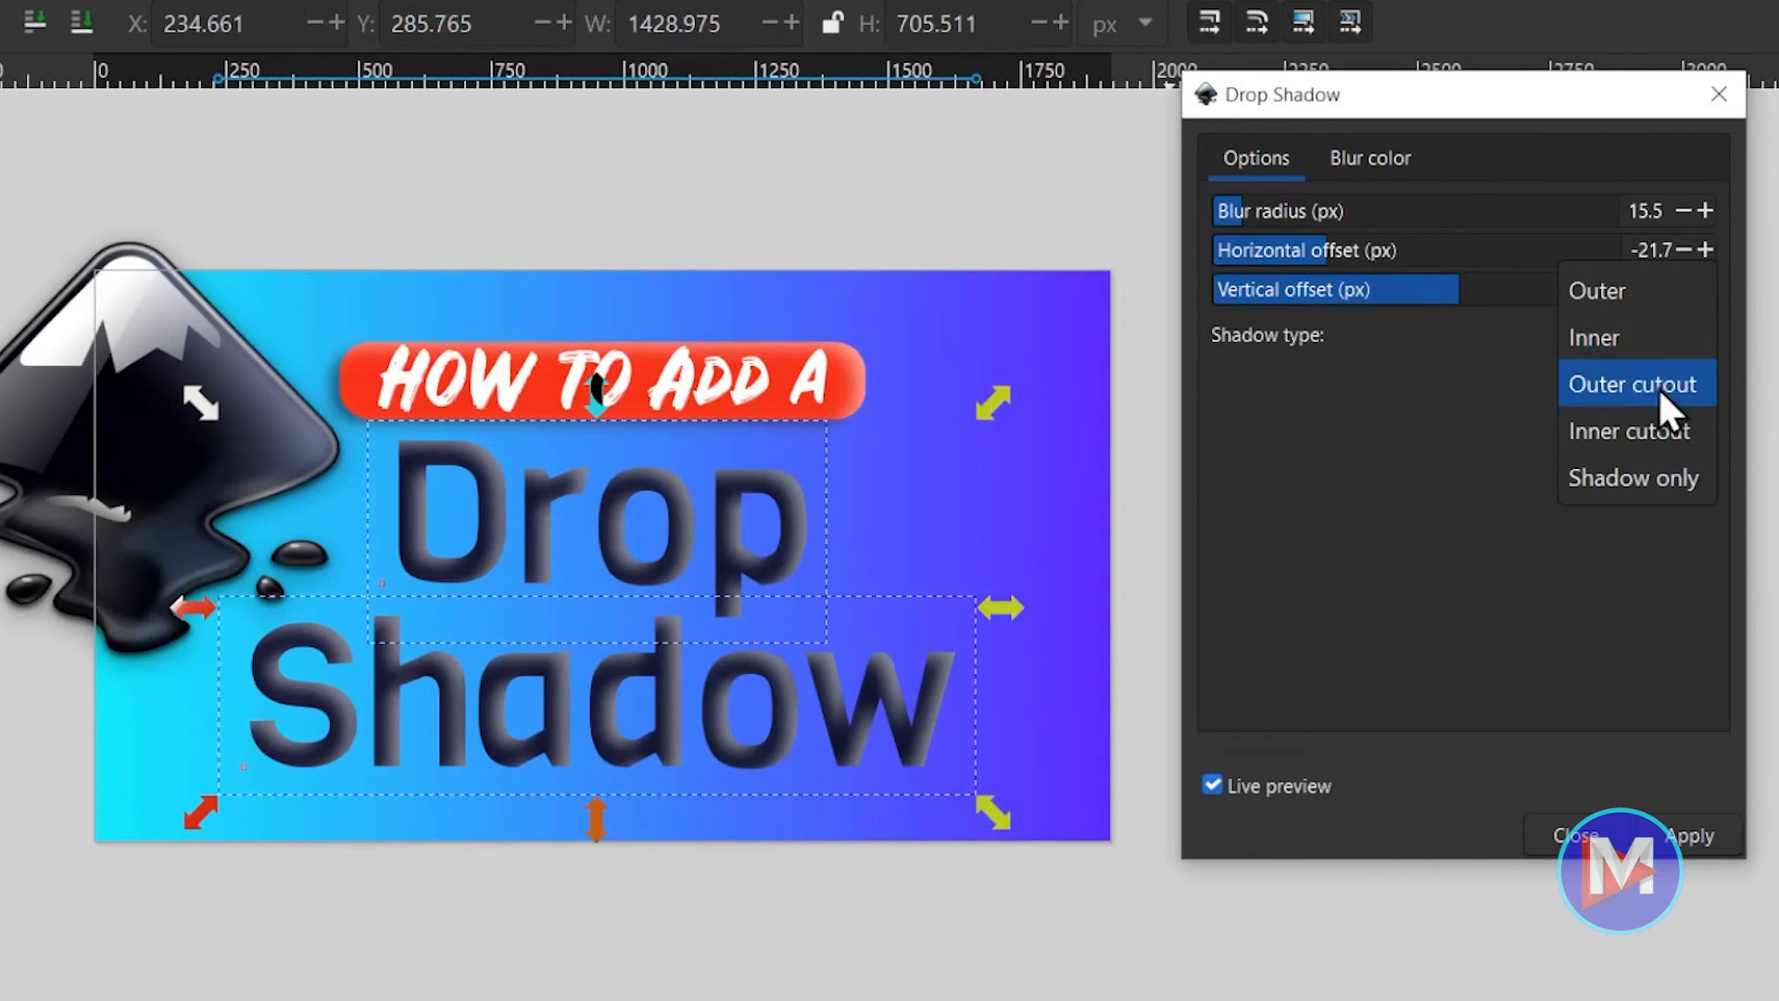
{"action": "left_click", "coordinate": [1634, 384]}
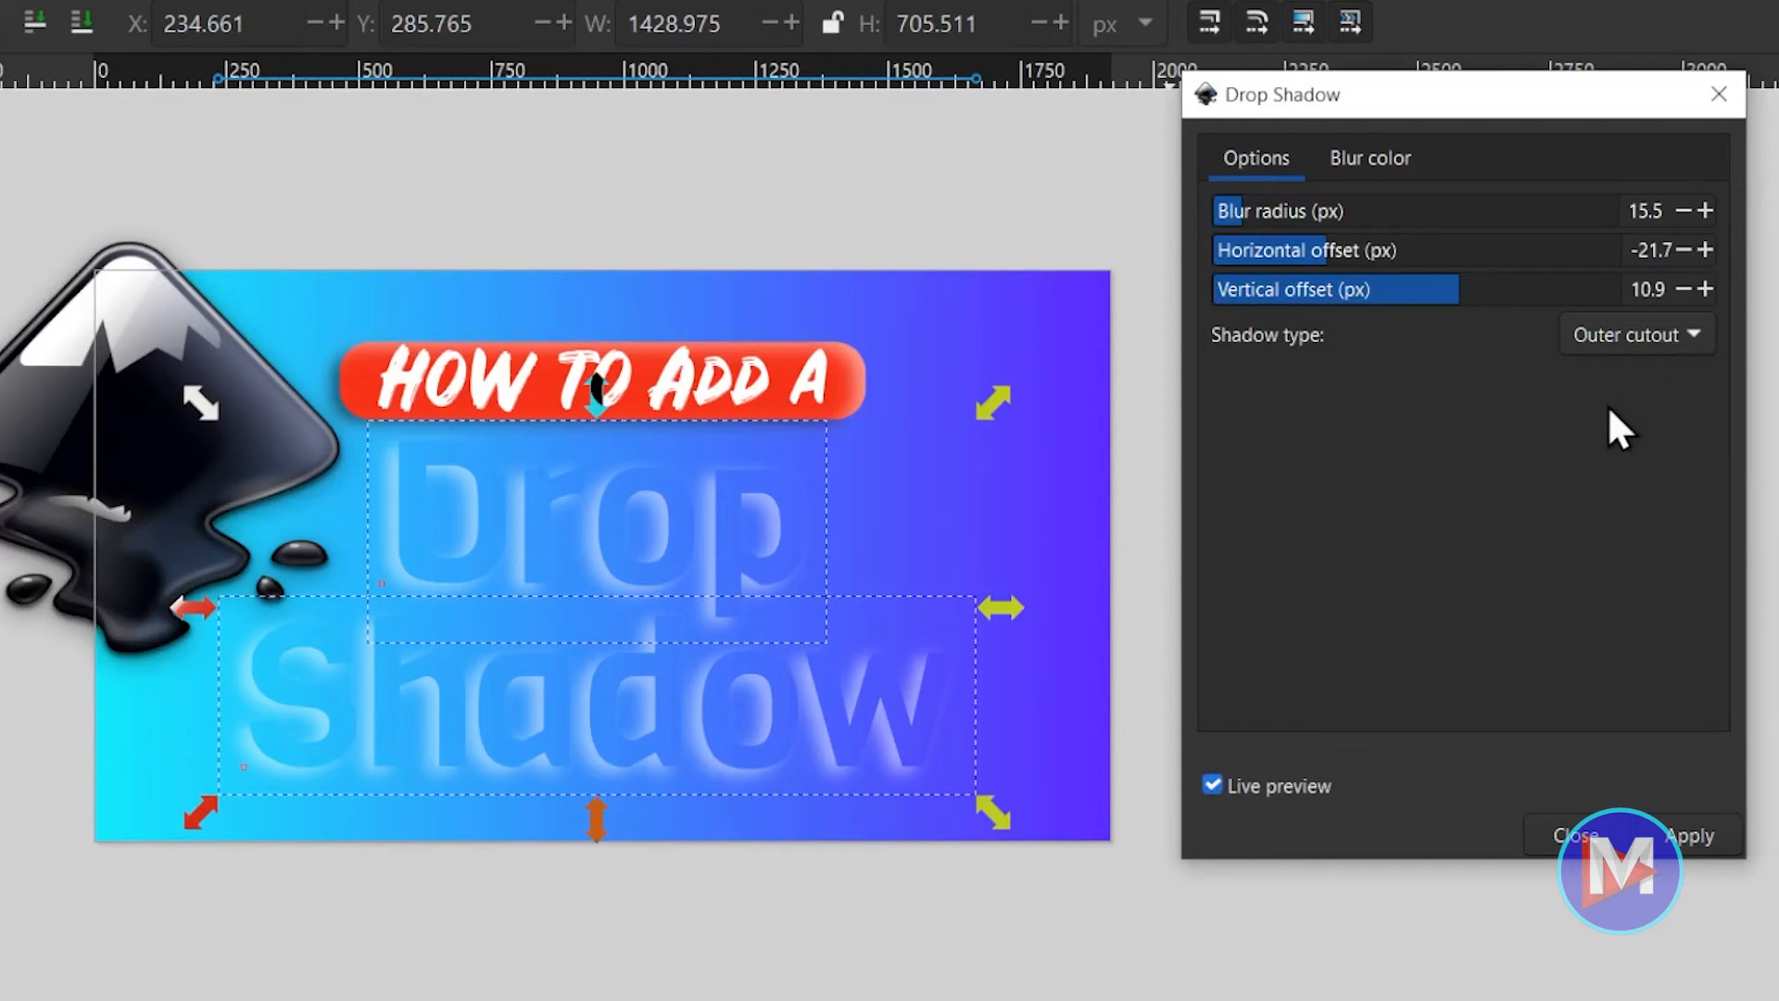
{"action": "mouse_move", "coordinate": [1349, 732]}
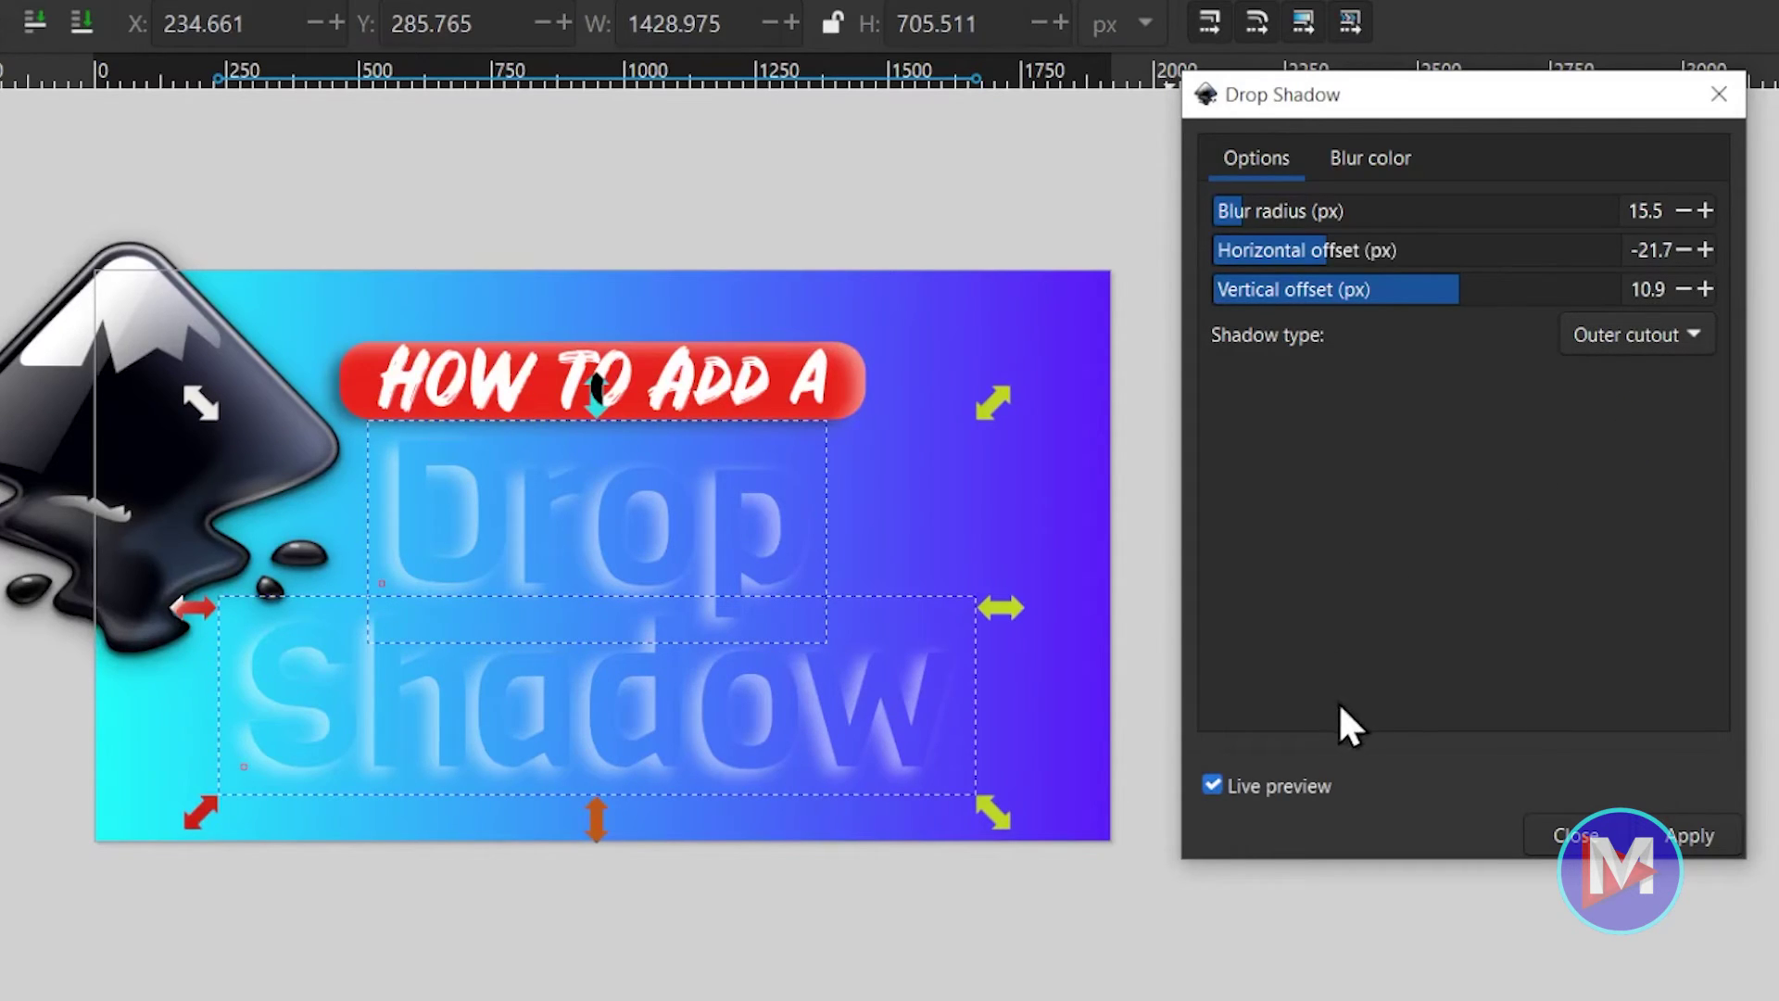
{"action": "mouse_move", "coordinate": [1367, 691]}
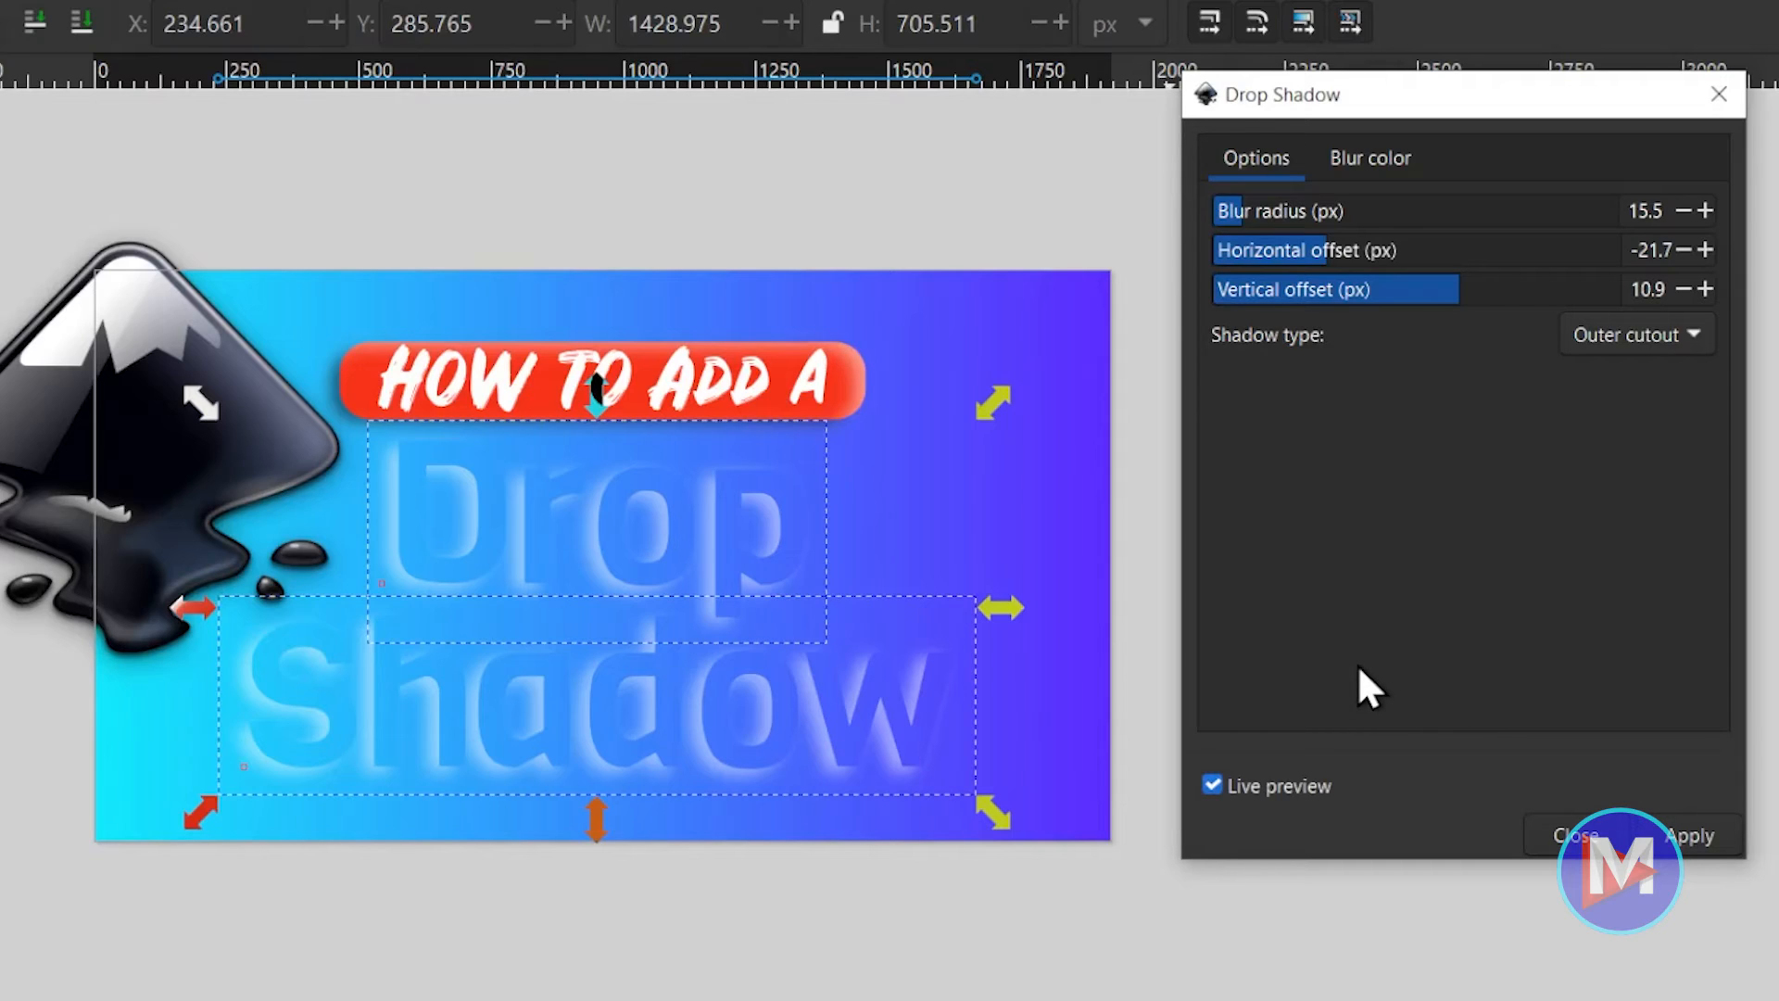
{"action": "mouse_move", "coordinate": [737, 522]}
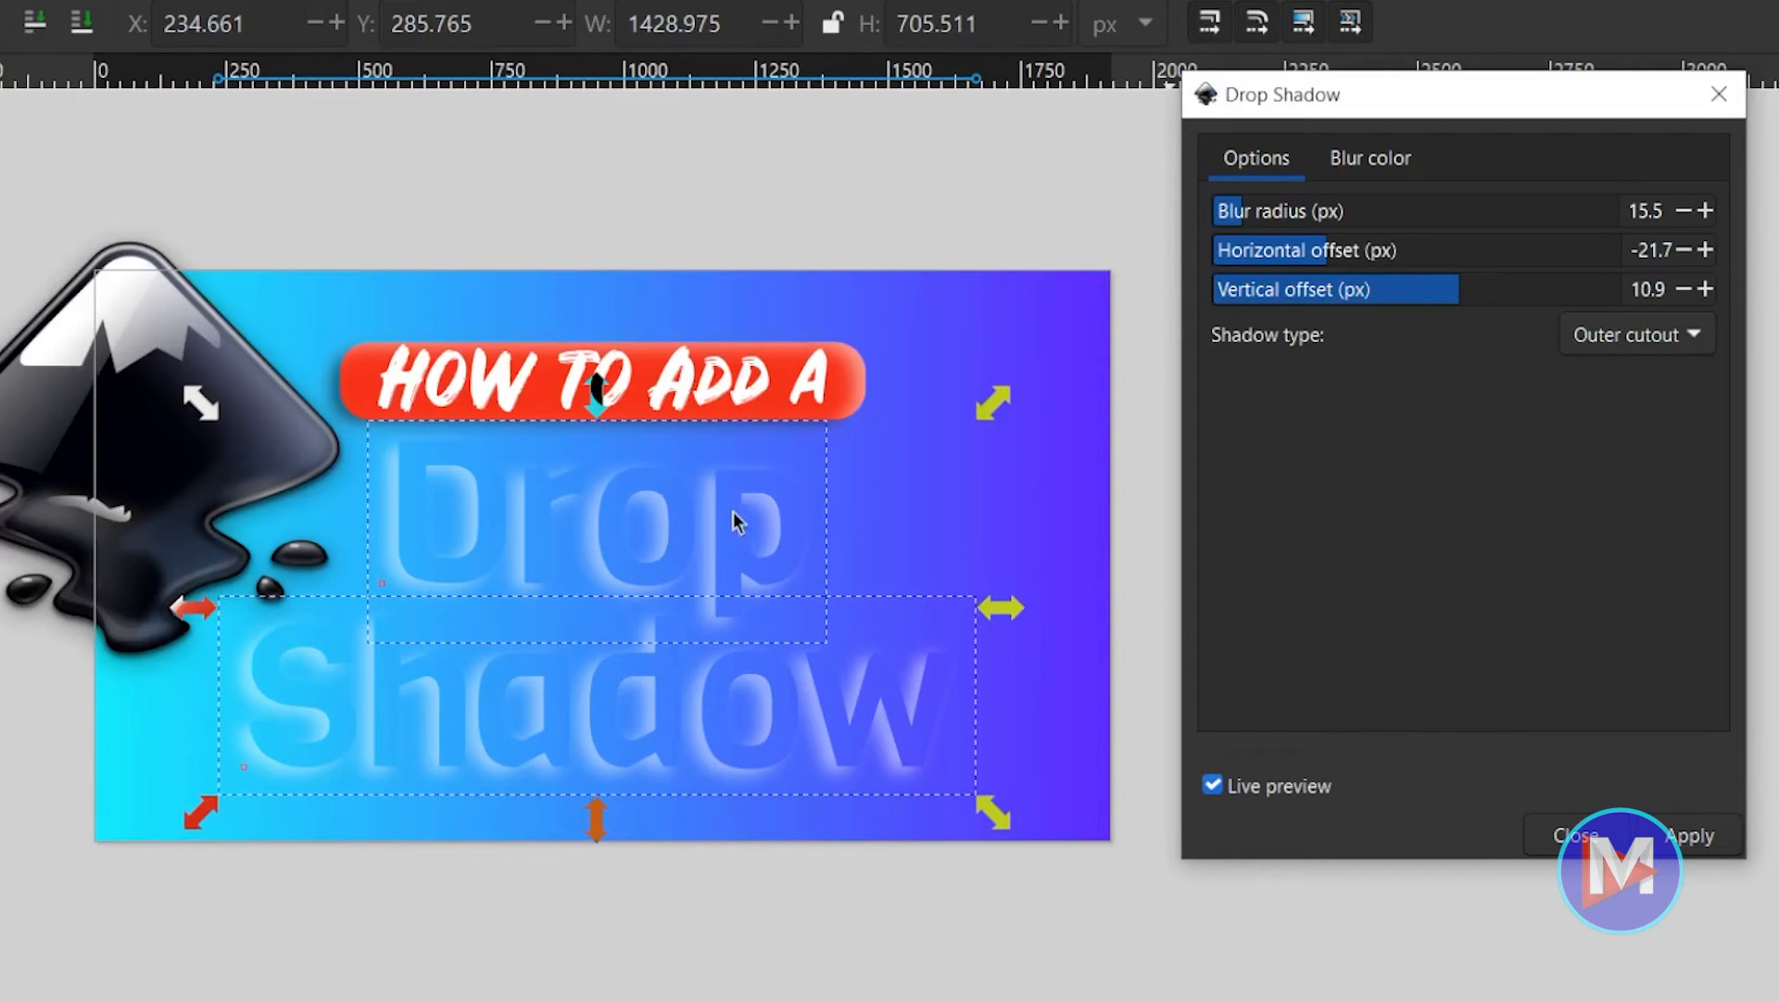
{"action": "mouse_move", "coordinate": [698, 493]}
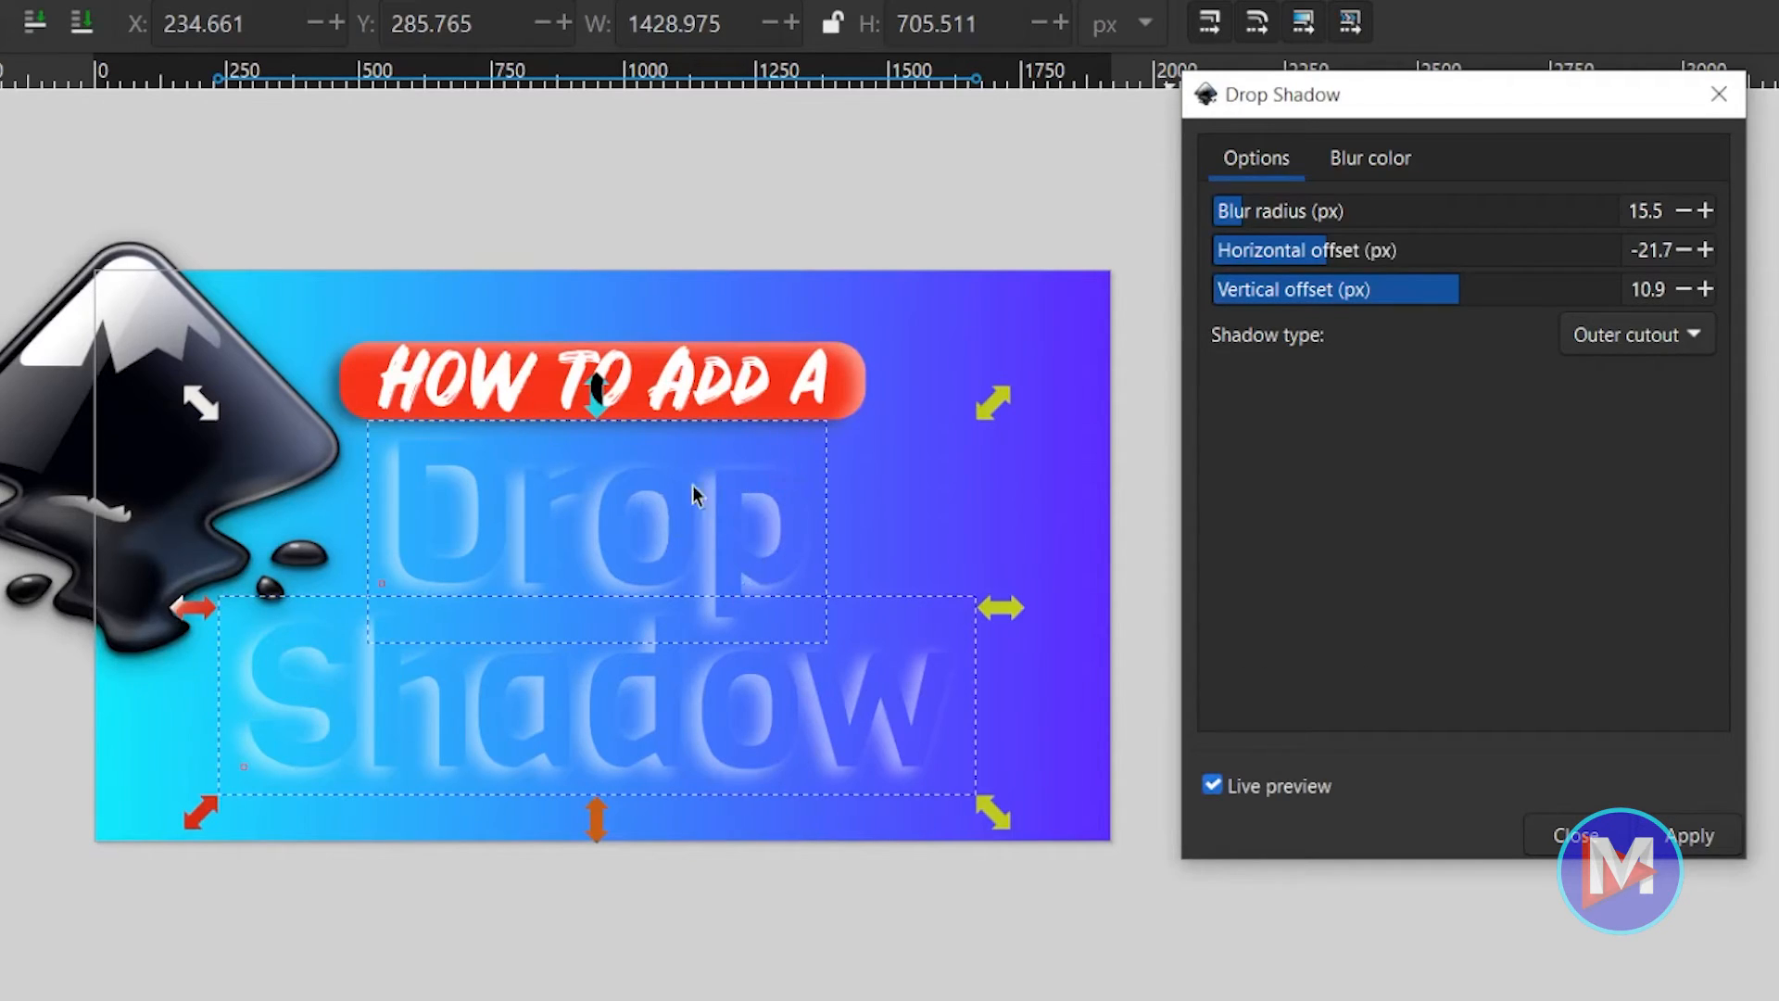
{"action": "left_click", "coordinate": [1634, 333]}
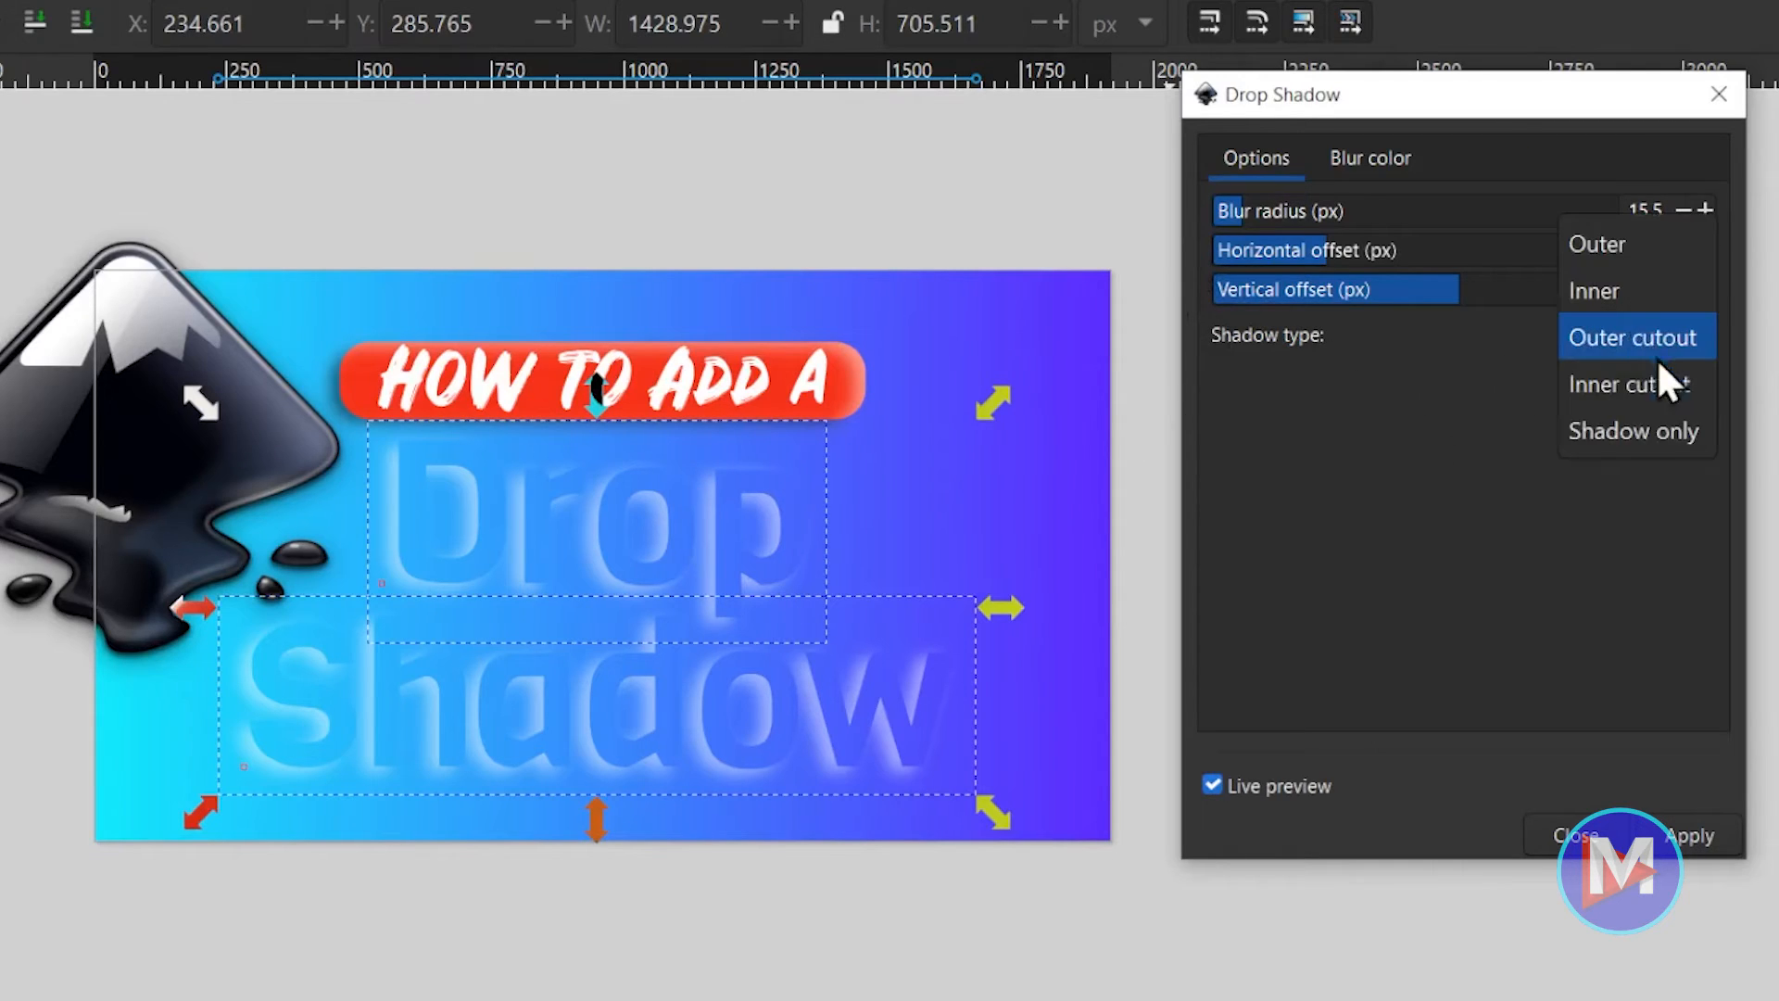
{"action": "left_click", "coordinate": [1623, 383]}
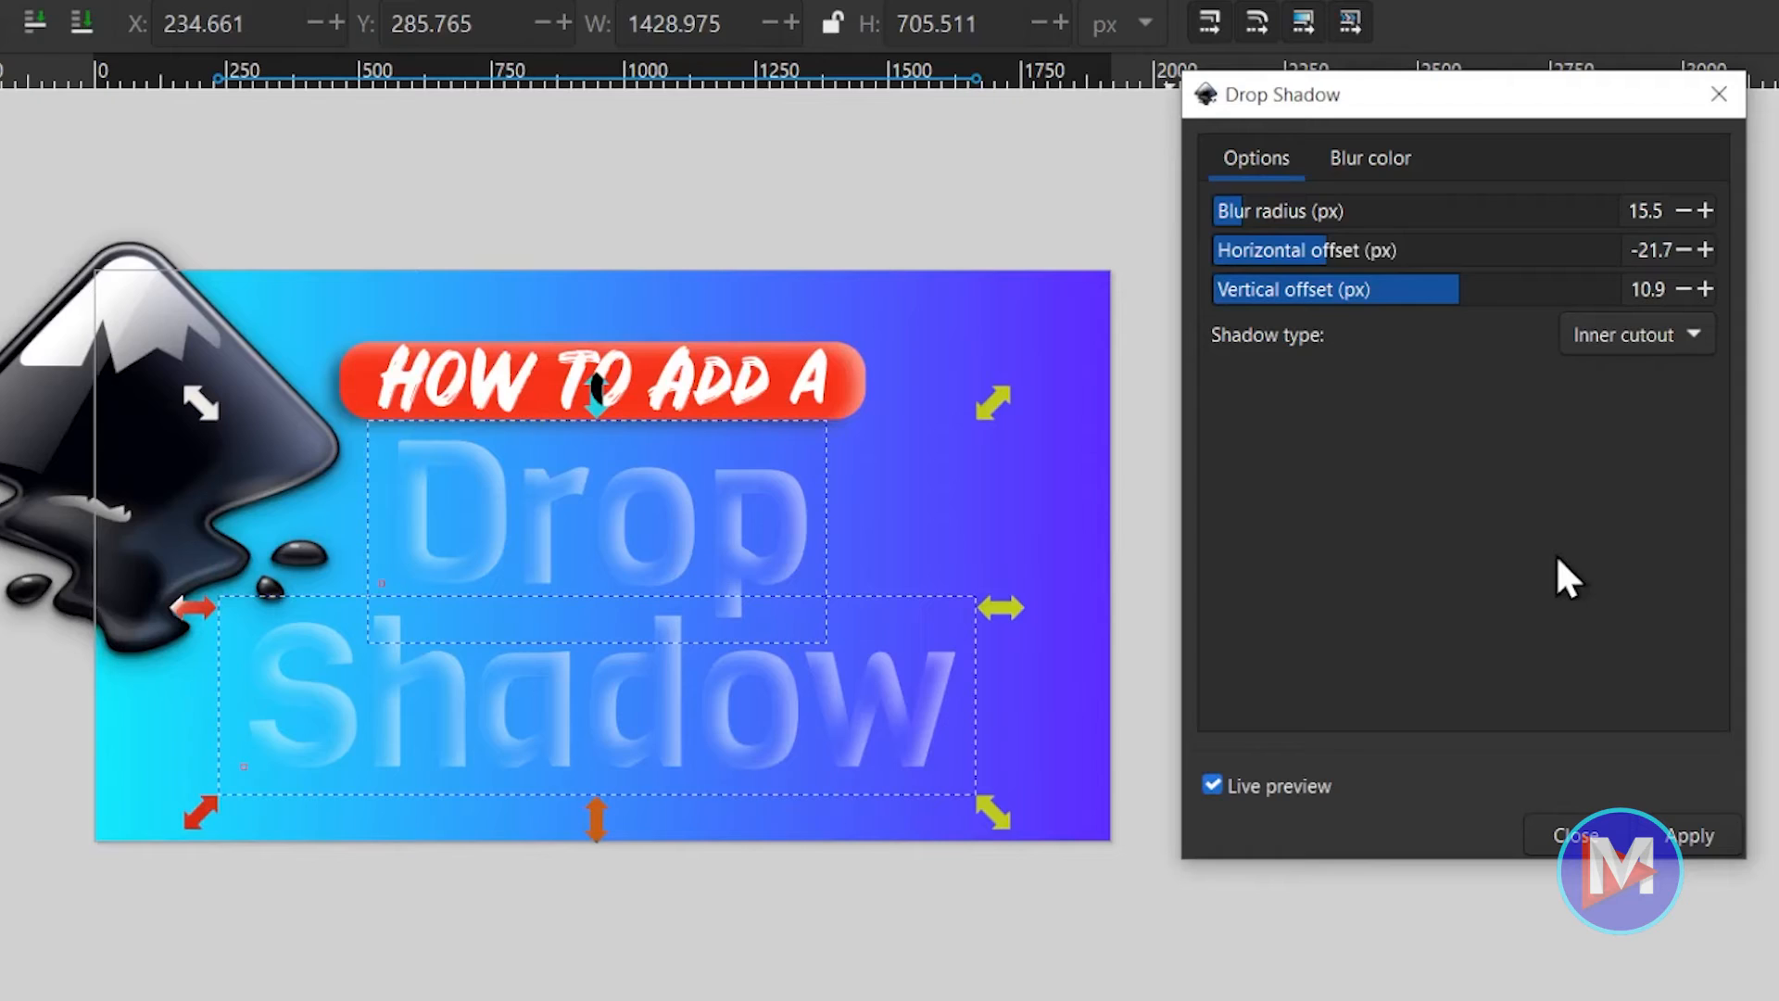
{"action": "left_click", "coordinate": [1635, 334]}
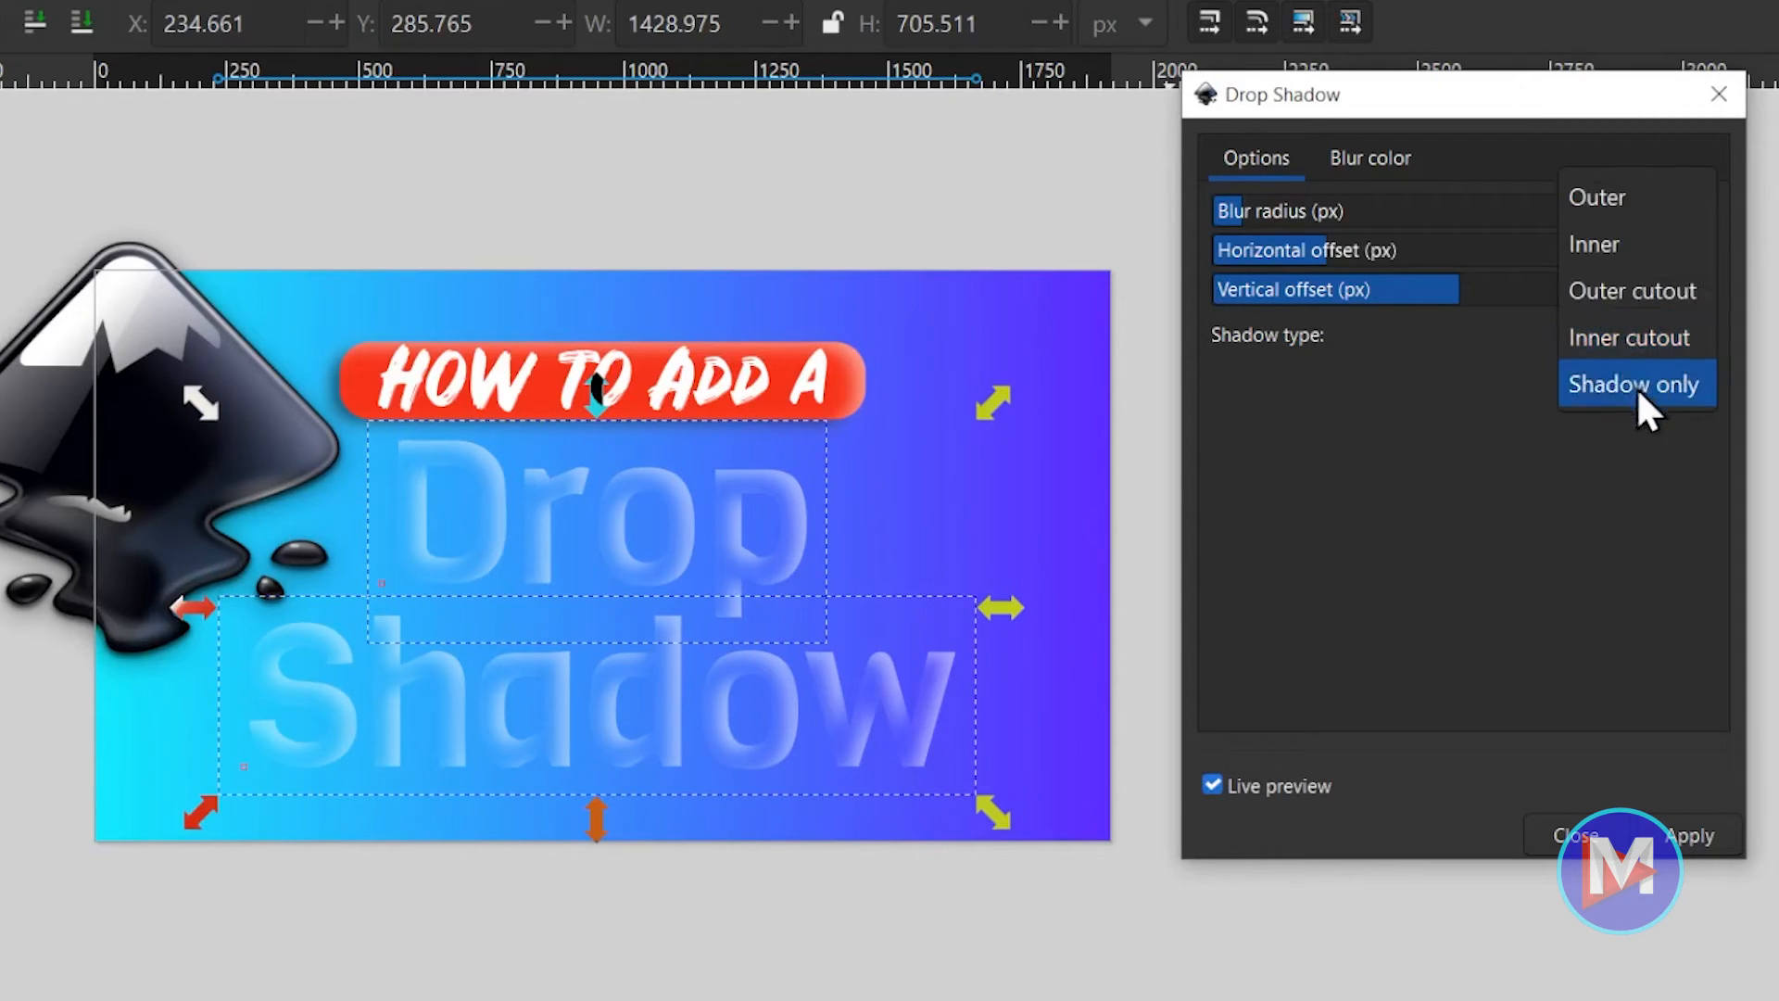
{"action": "left_click", "coordinate": [1634, 384]}
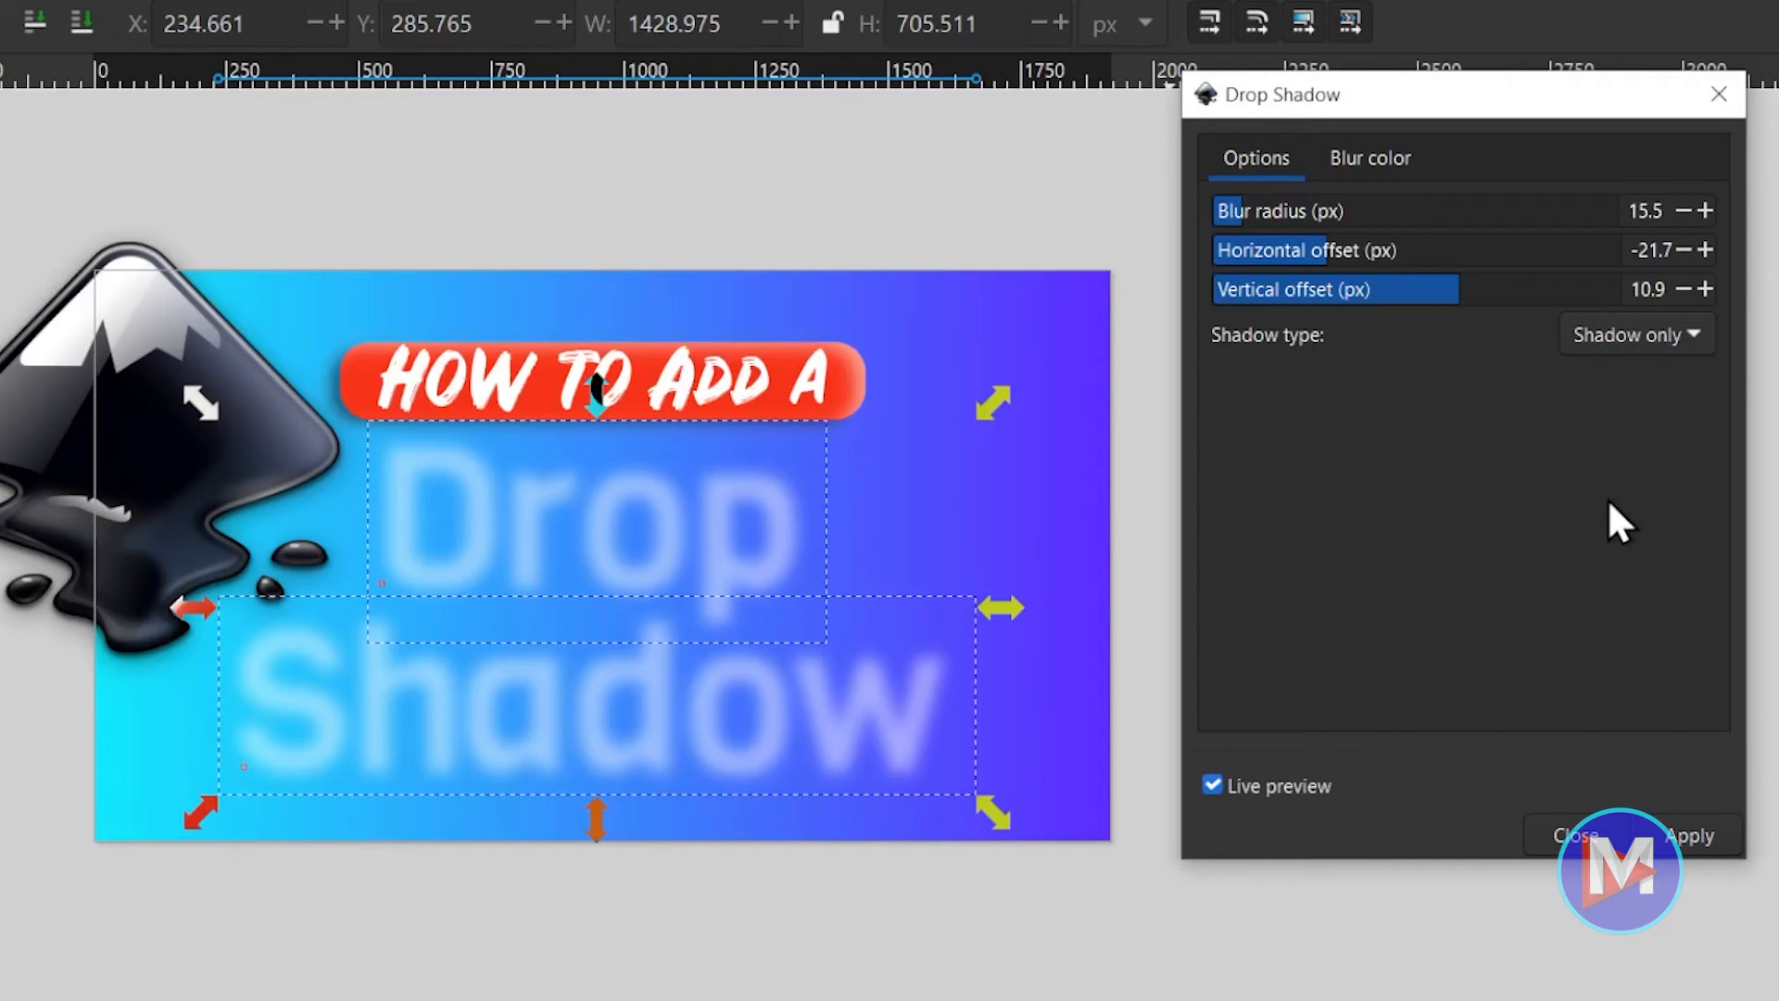
{"action": "left_click", "coordinate": [1632, 333]}
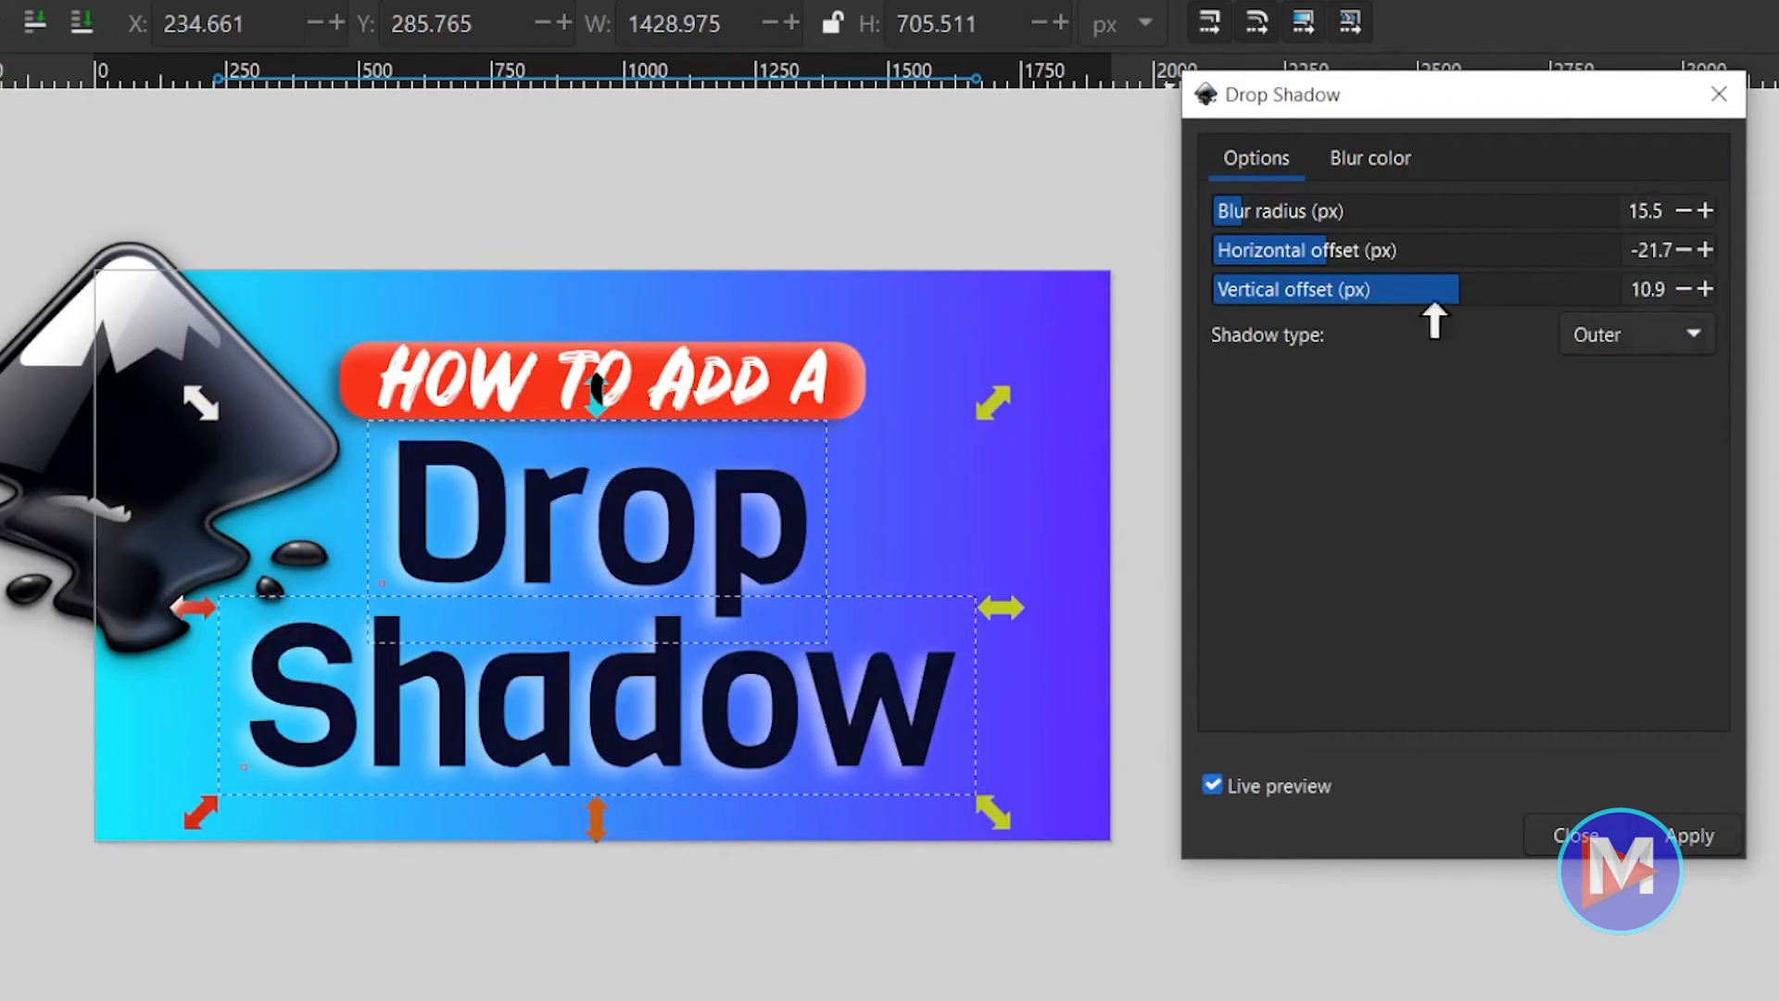
Review the shadow colour settings and close the dialog without applying.
{"action": "left_click", "coordinate": [1367, 158]}
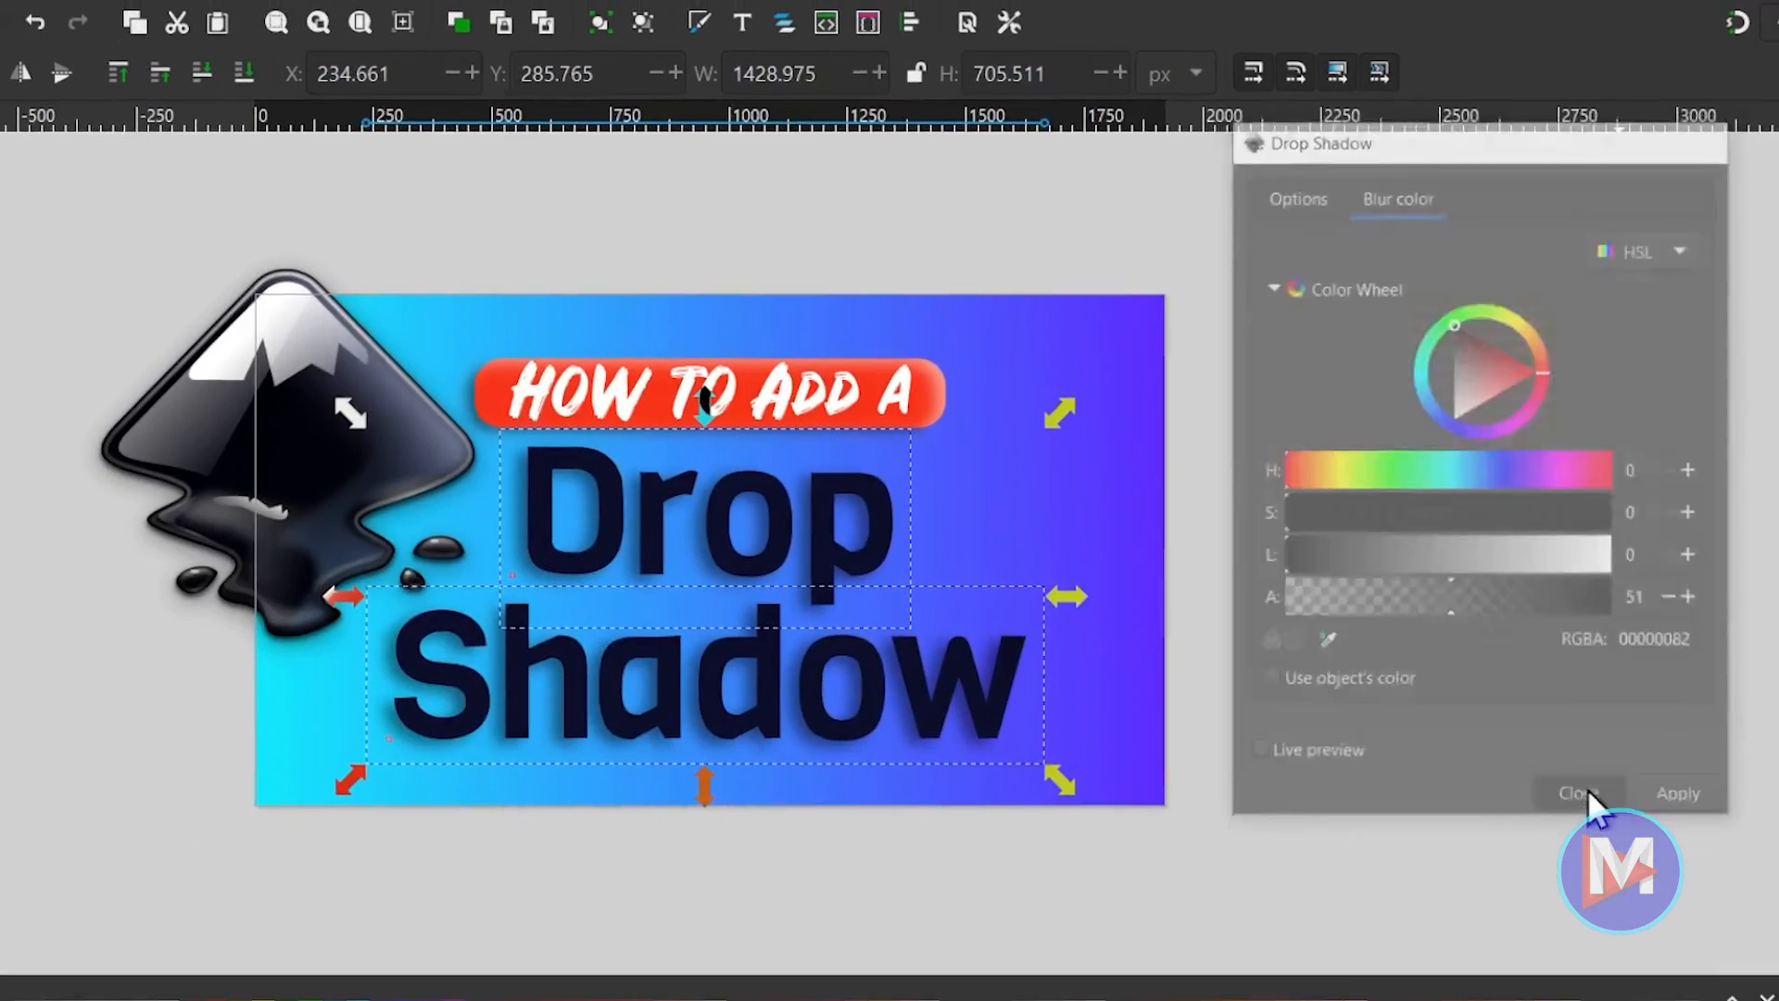
{"action": "left_click", "coordinate": [1575, 791]}
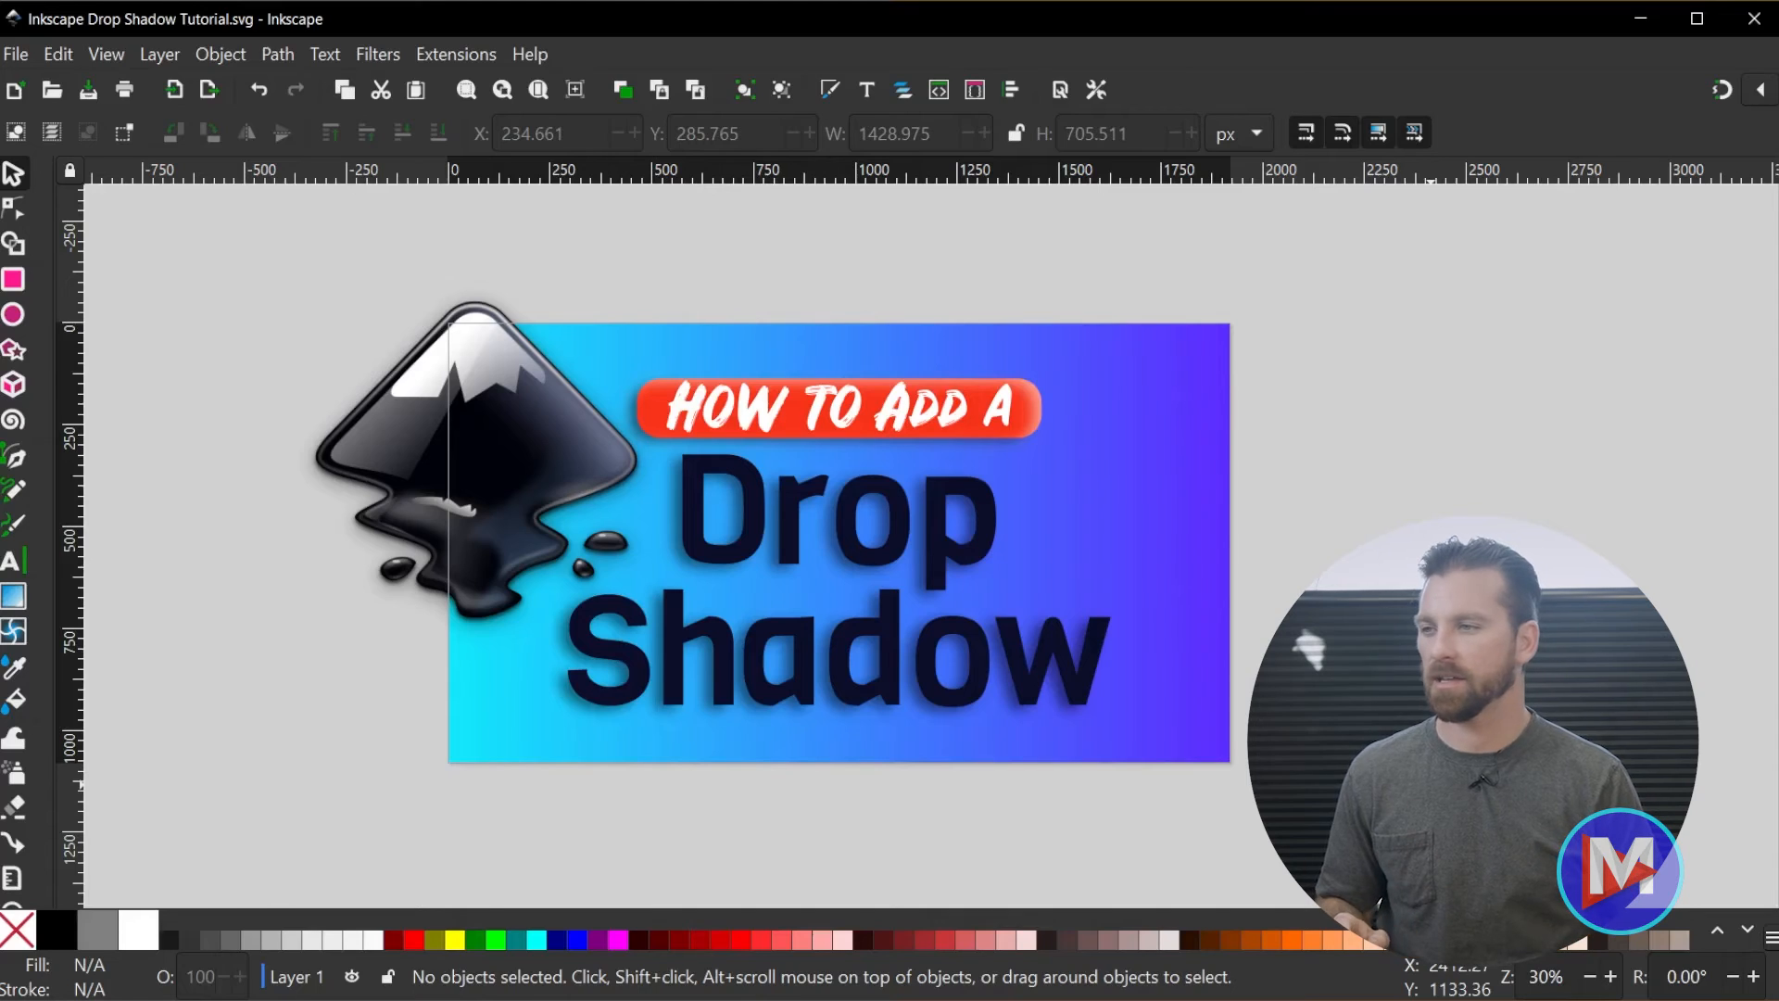
Replace the word Drop with Invisible and reselect that text line with the Selector.
{"action": "left_click", "coordinate": [17, 559]}
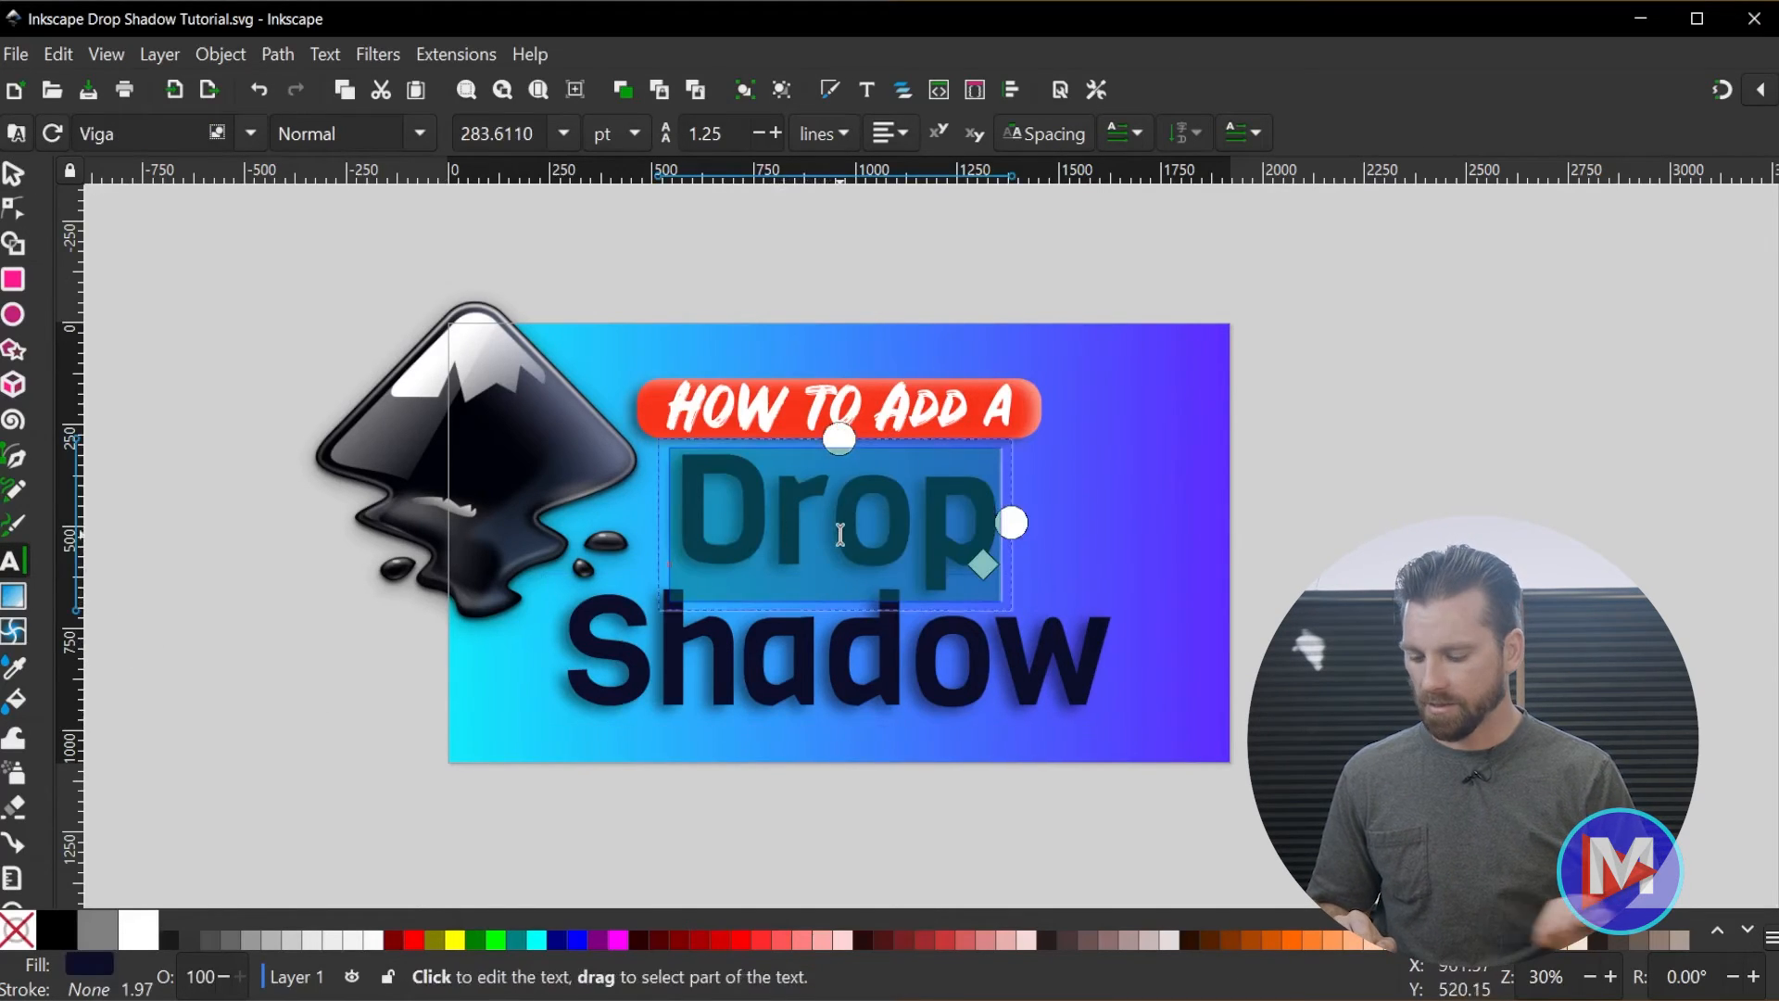
{"action": "key", "text": "Delete"}
{"action": "type", "text": "Invisible"}
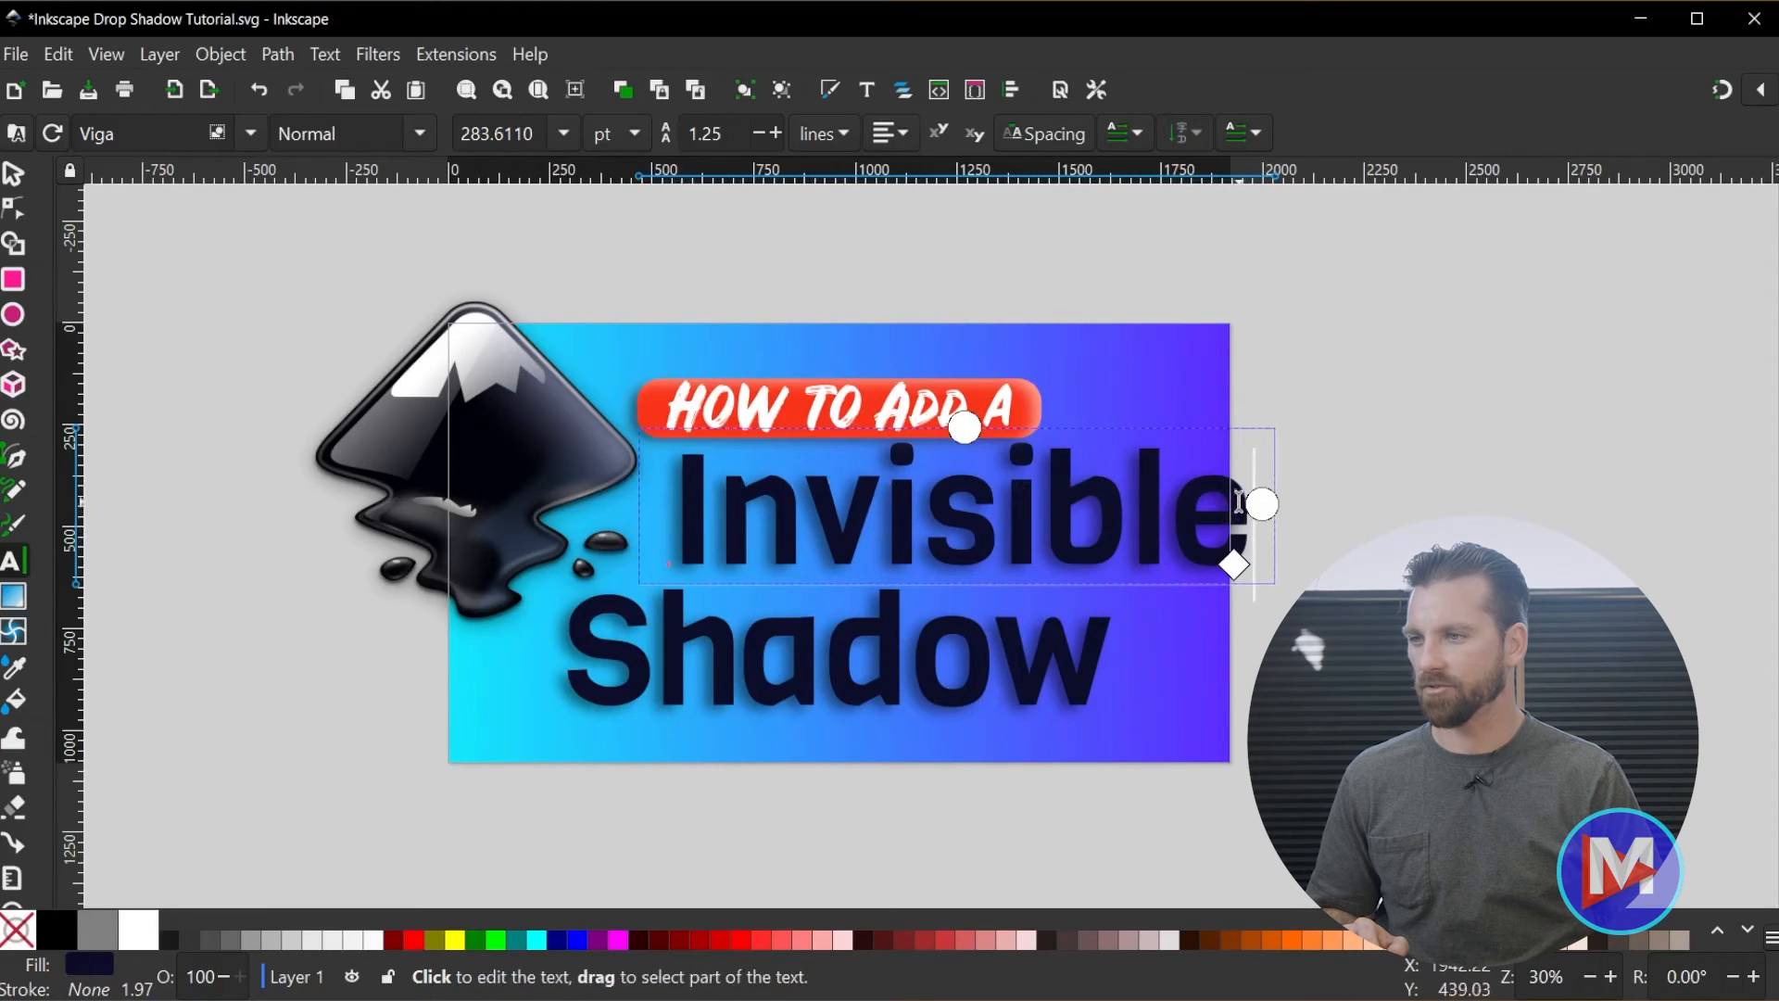
{"action": "left_click", "coordinate": [16, 174]}
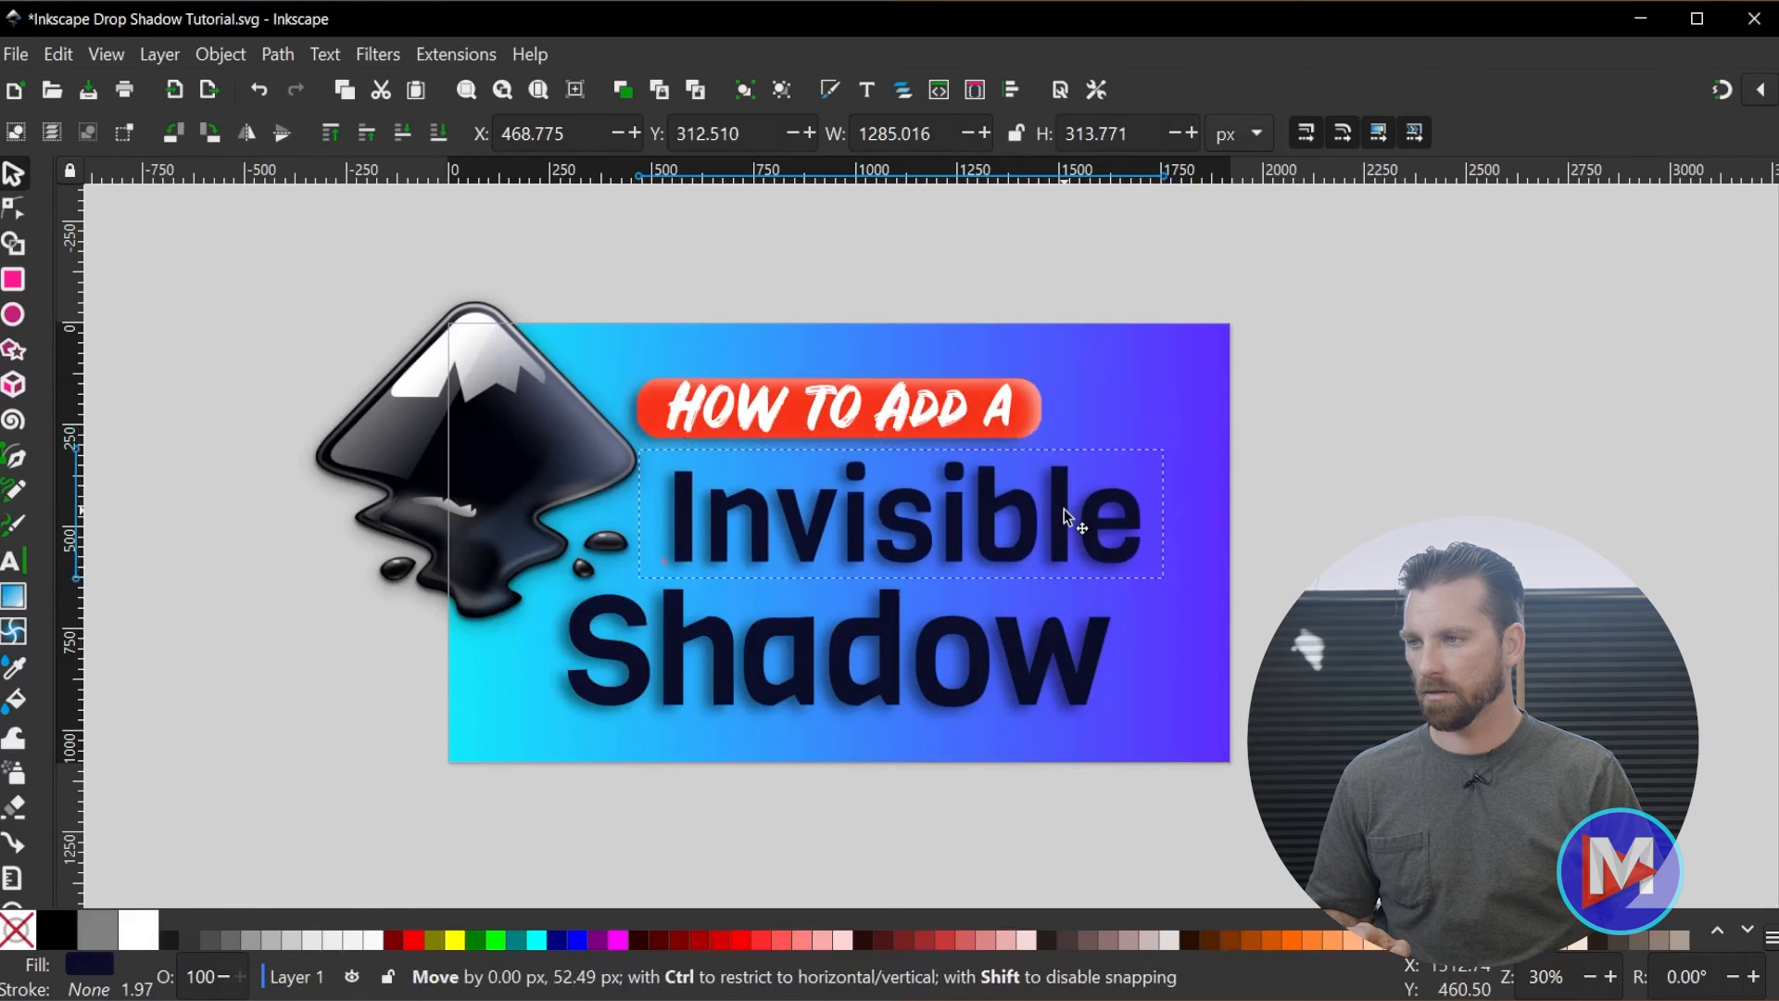
{"action": "left_click", "coordinate": [897, 511]}
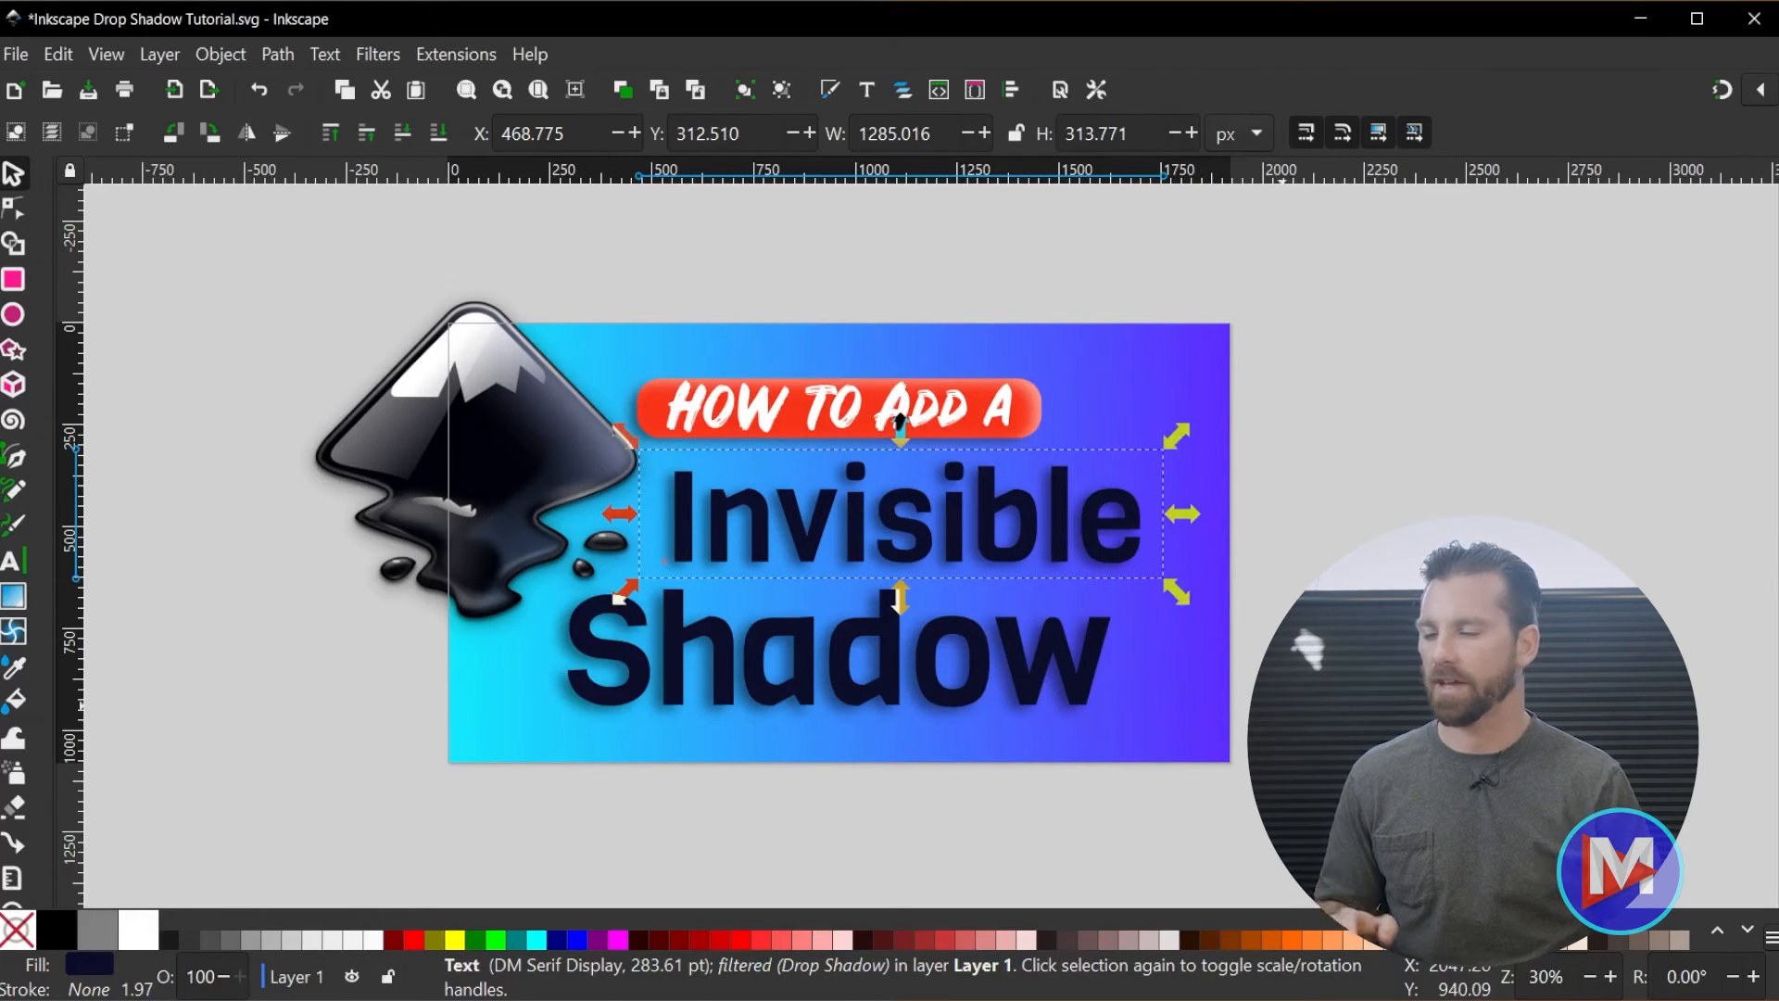
{"action": "mouse_move", "coordinate": [400, 70]}
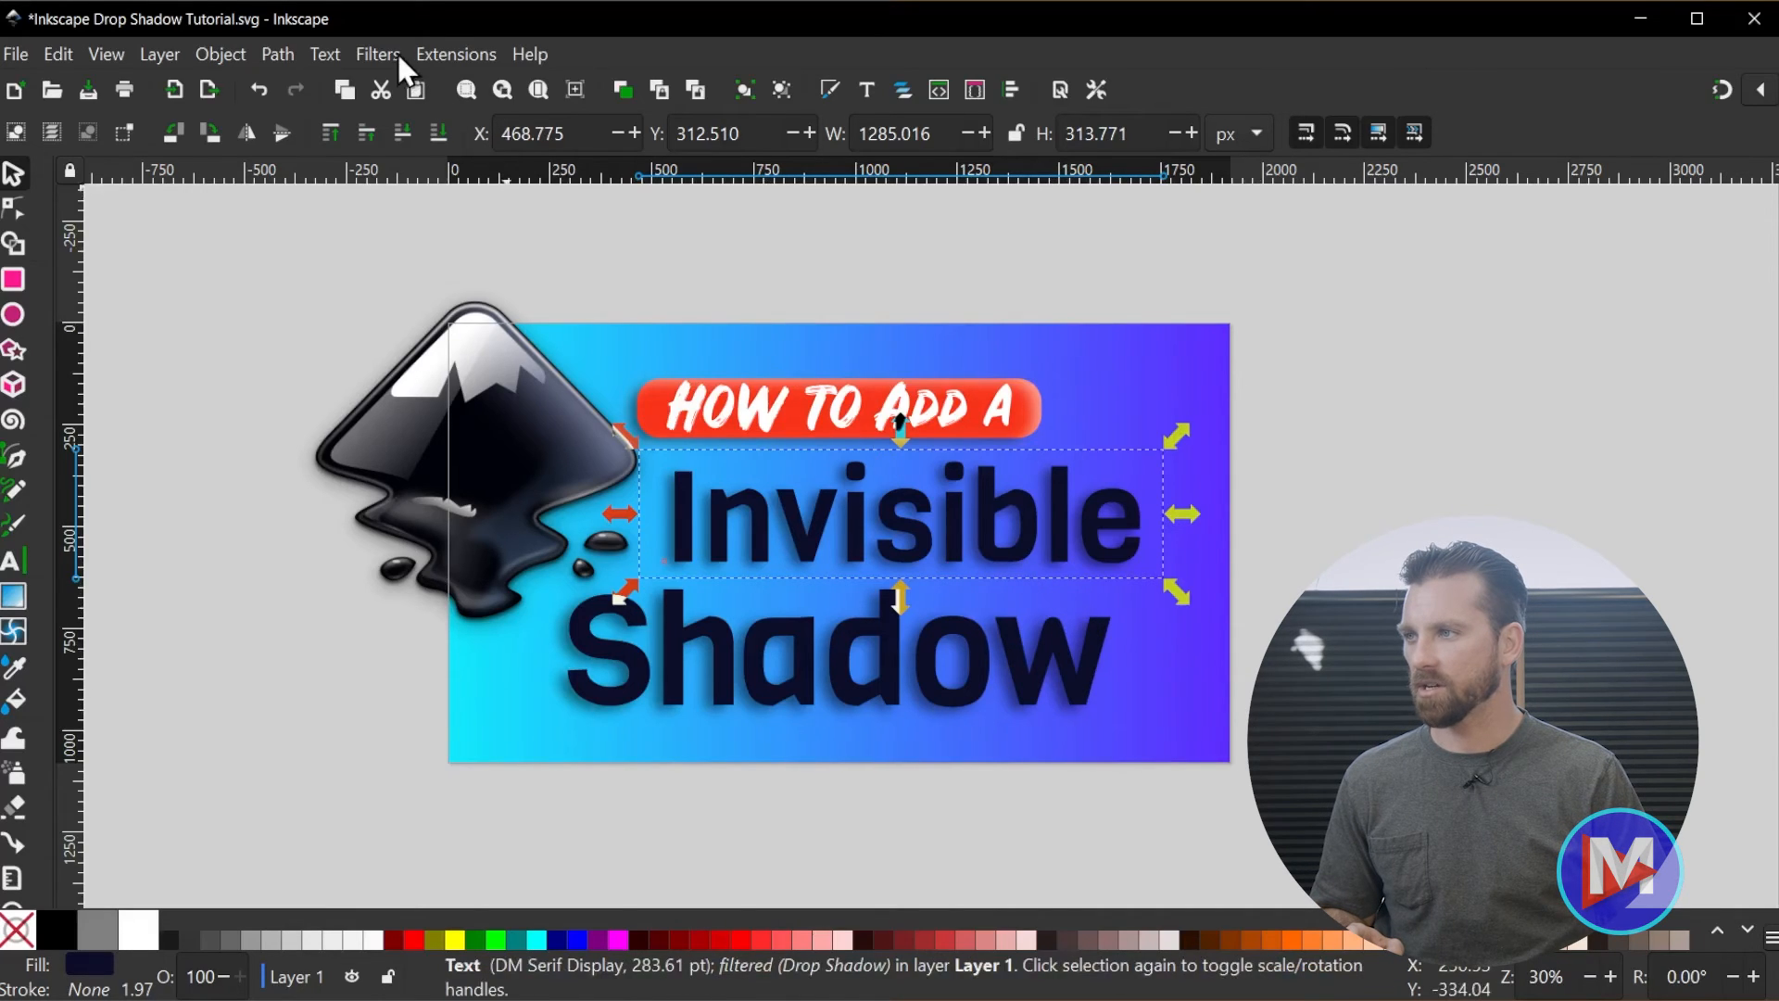
In the Filter Editor, set the Invisible text's Flood colour to white (ffffffff) at 0.61 opacity.
{"action": "left_click", "coordinate": [376, 54]}
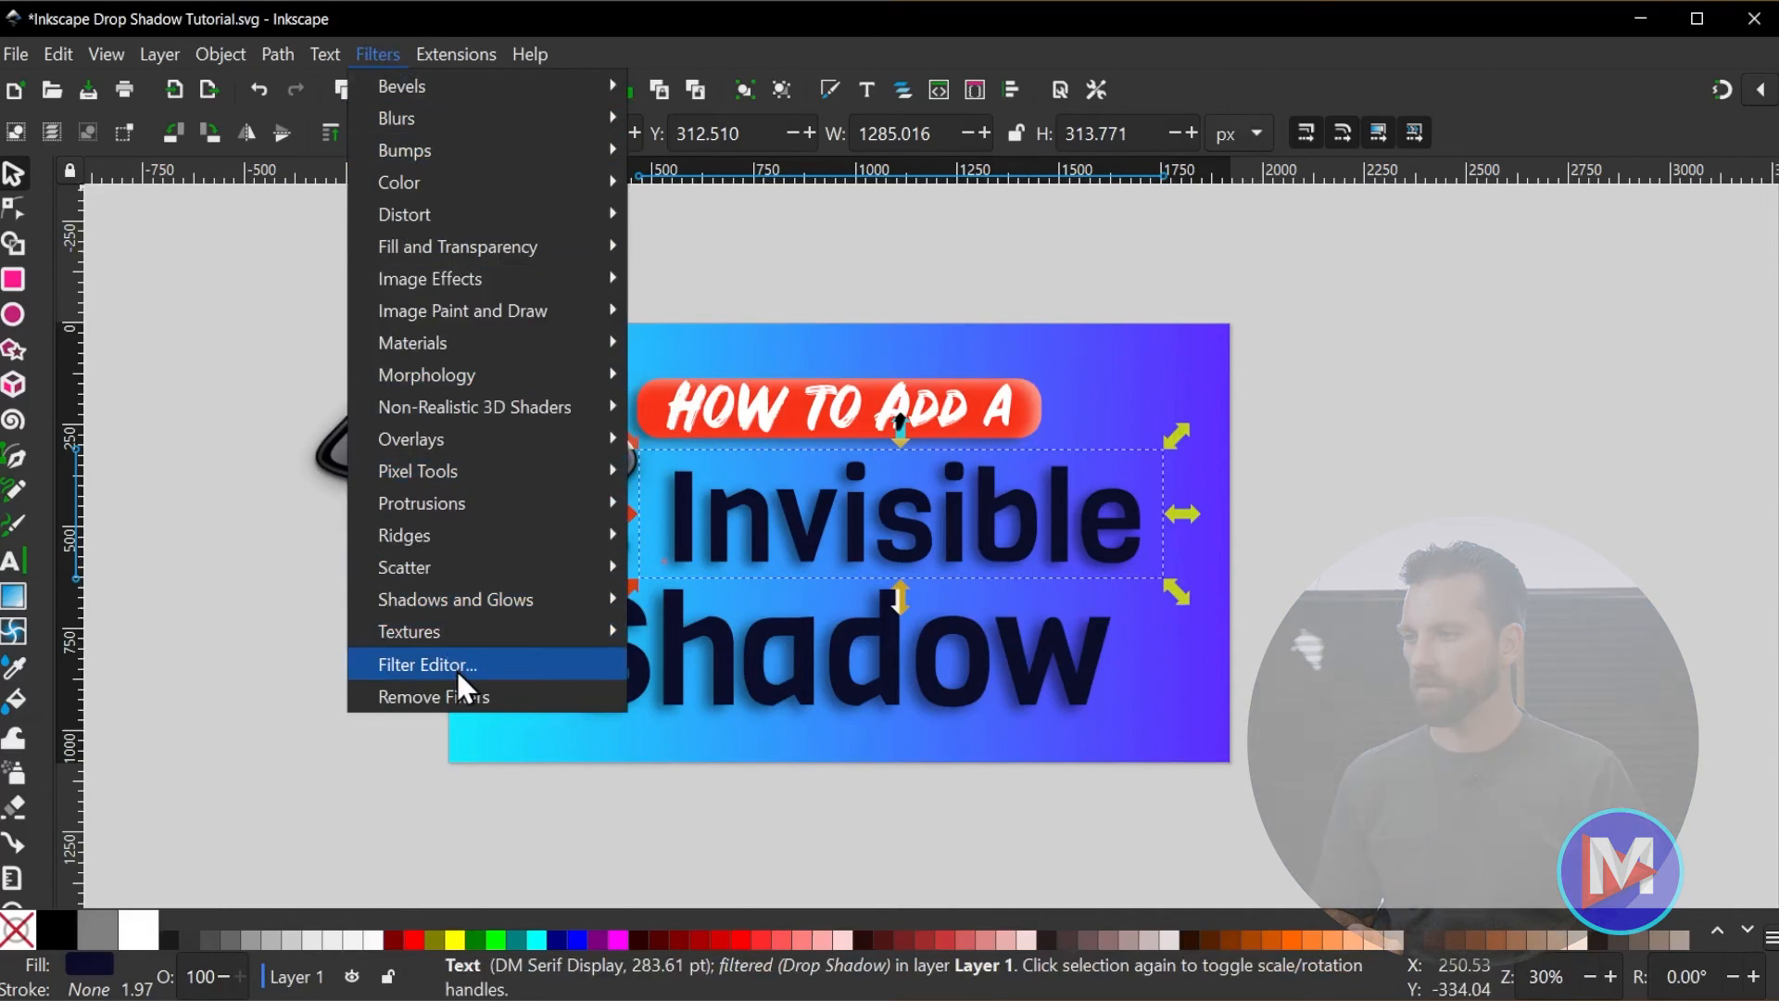
{"action": "left_click", "coordinate": [426, 663]}
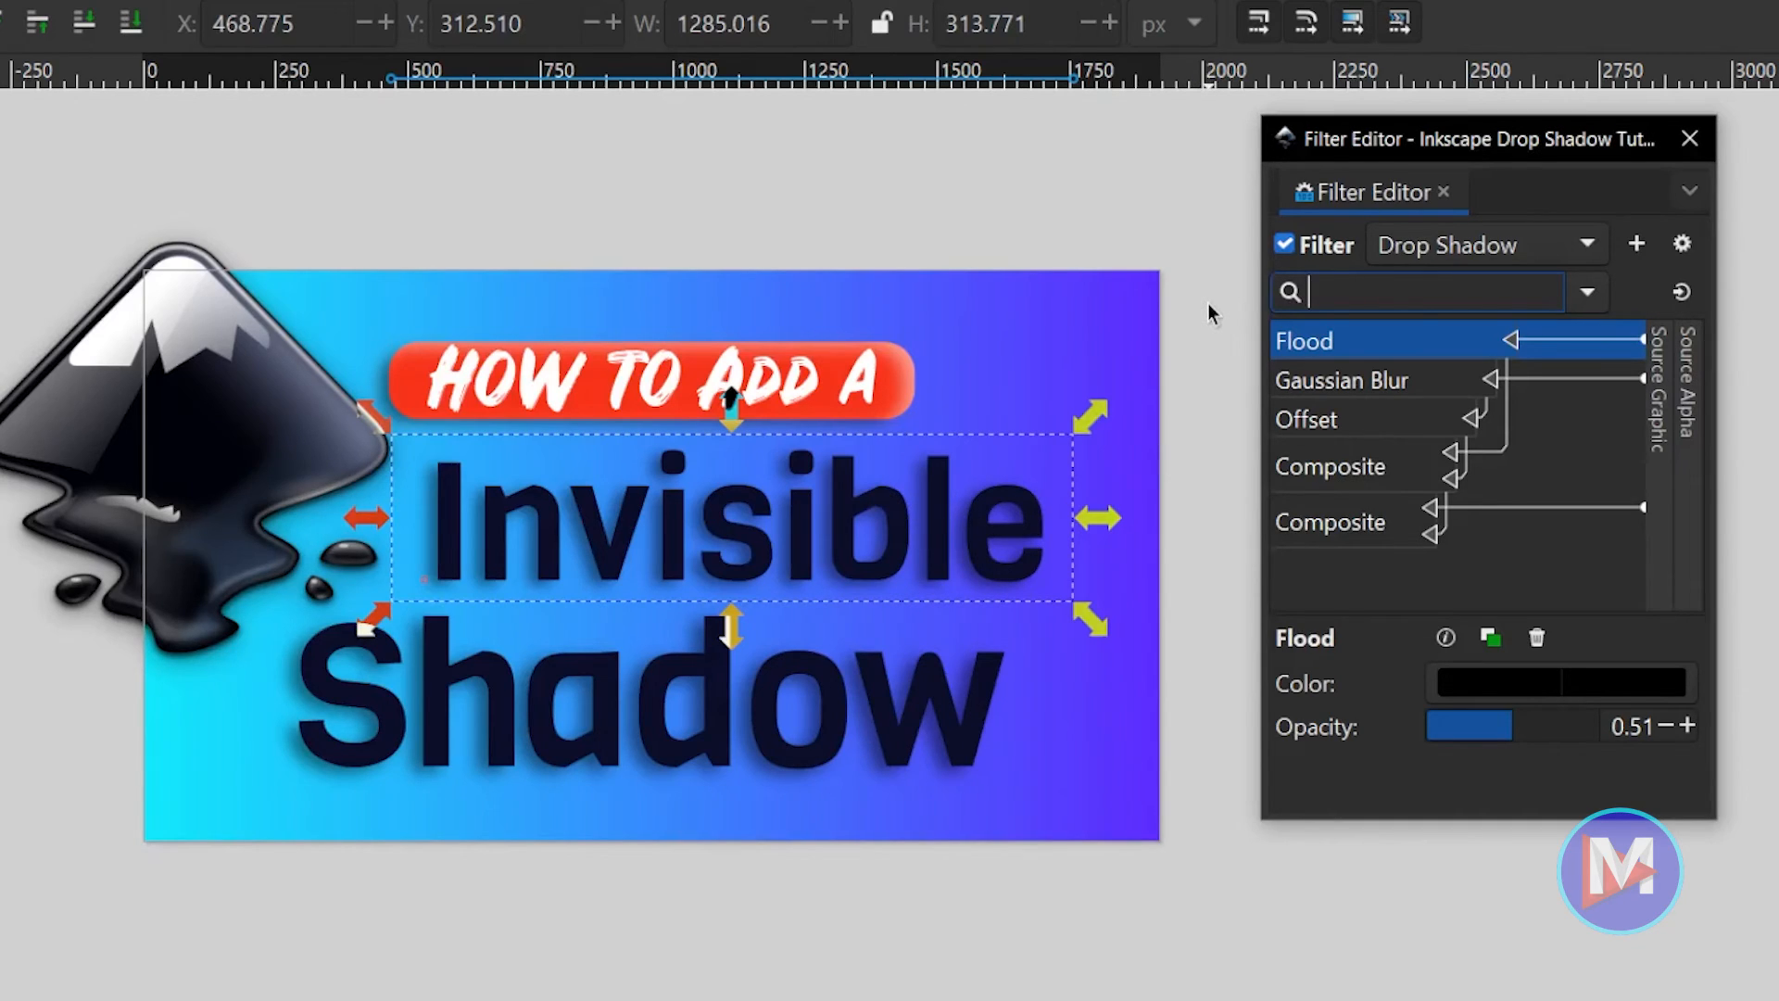
{"action": "mouse_move", "coordinate": [1333, 391]}
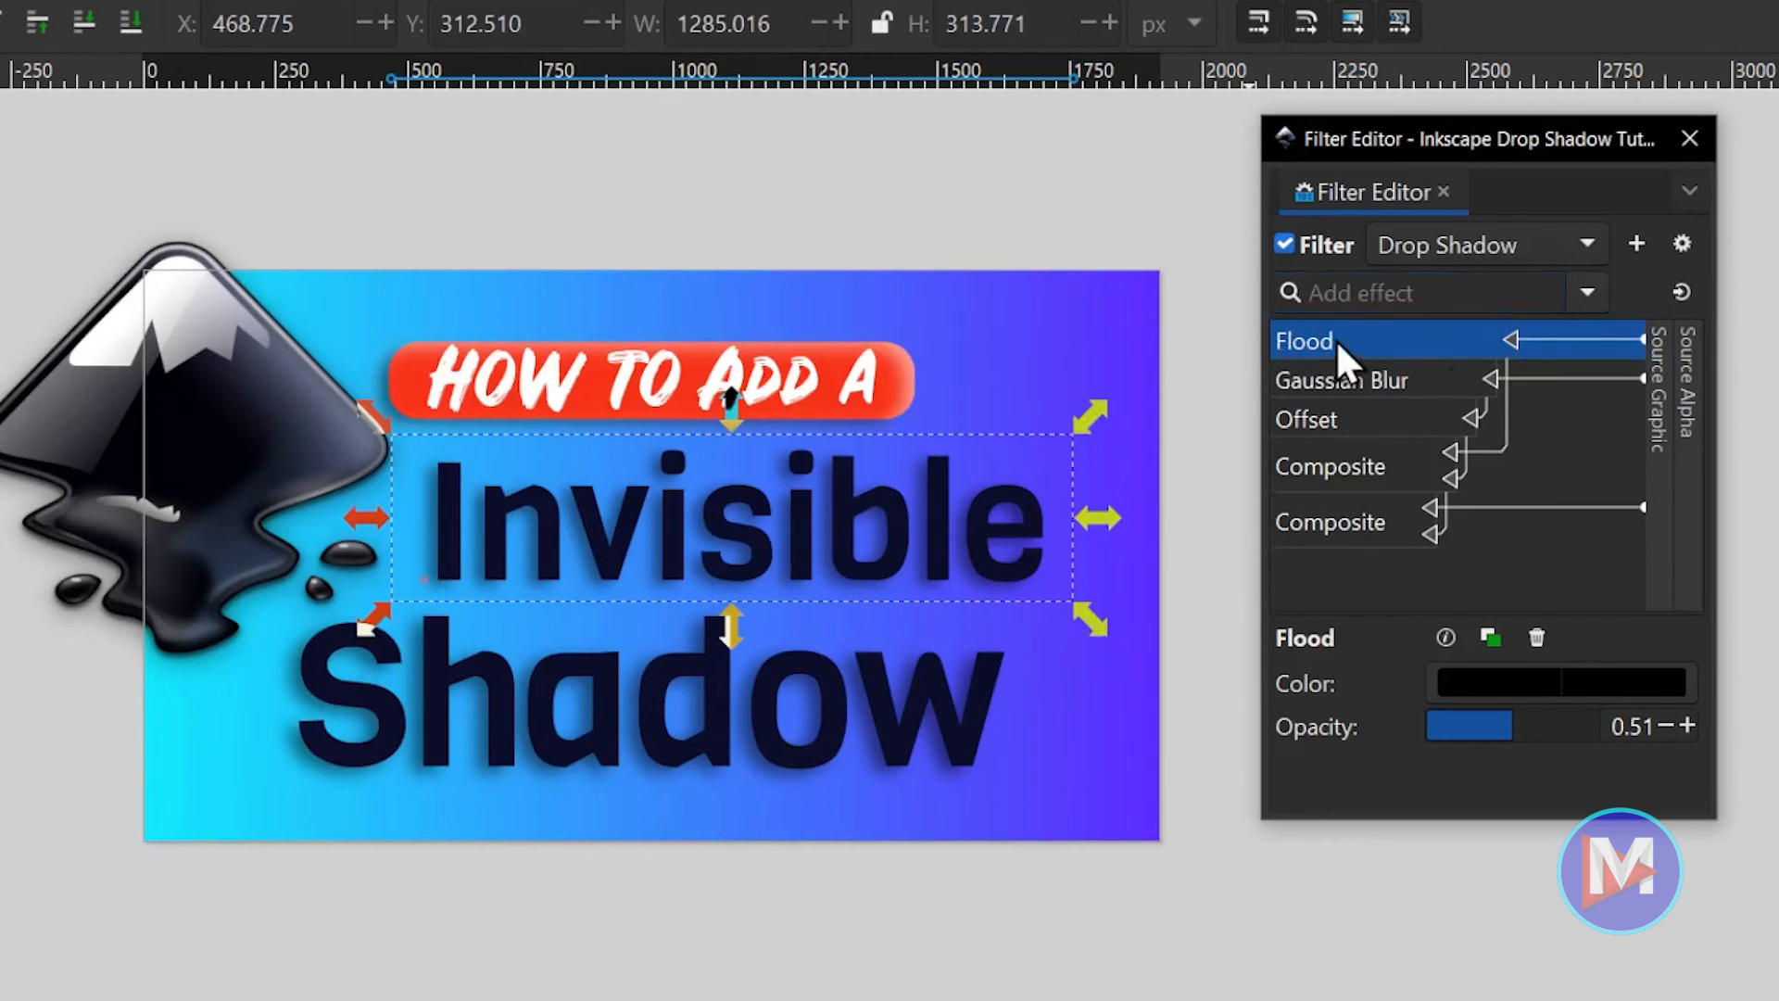
{"action": "mouse_move", "coordinate": [1588, 669]}
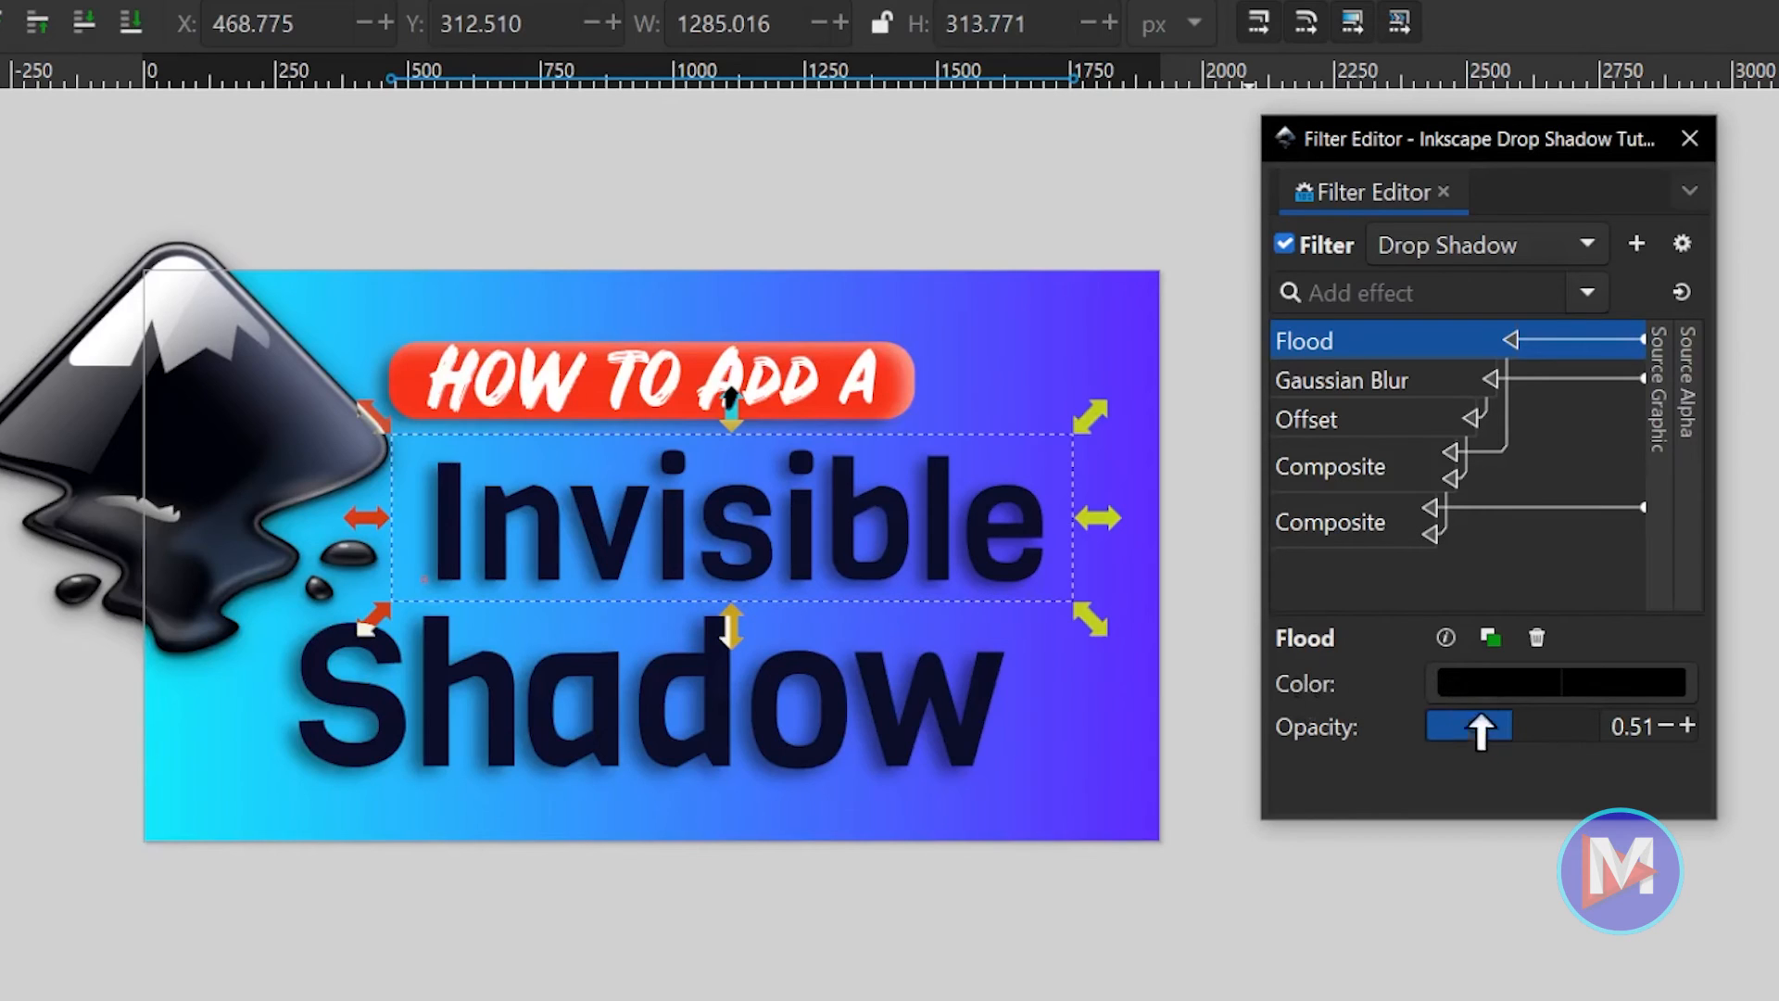
{"action": "left_click", "coordinate": [1560, 681]}
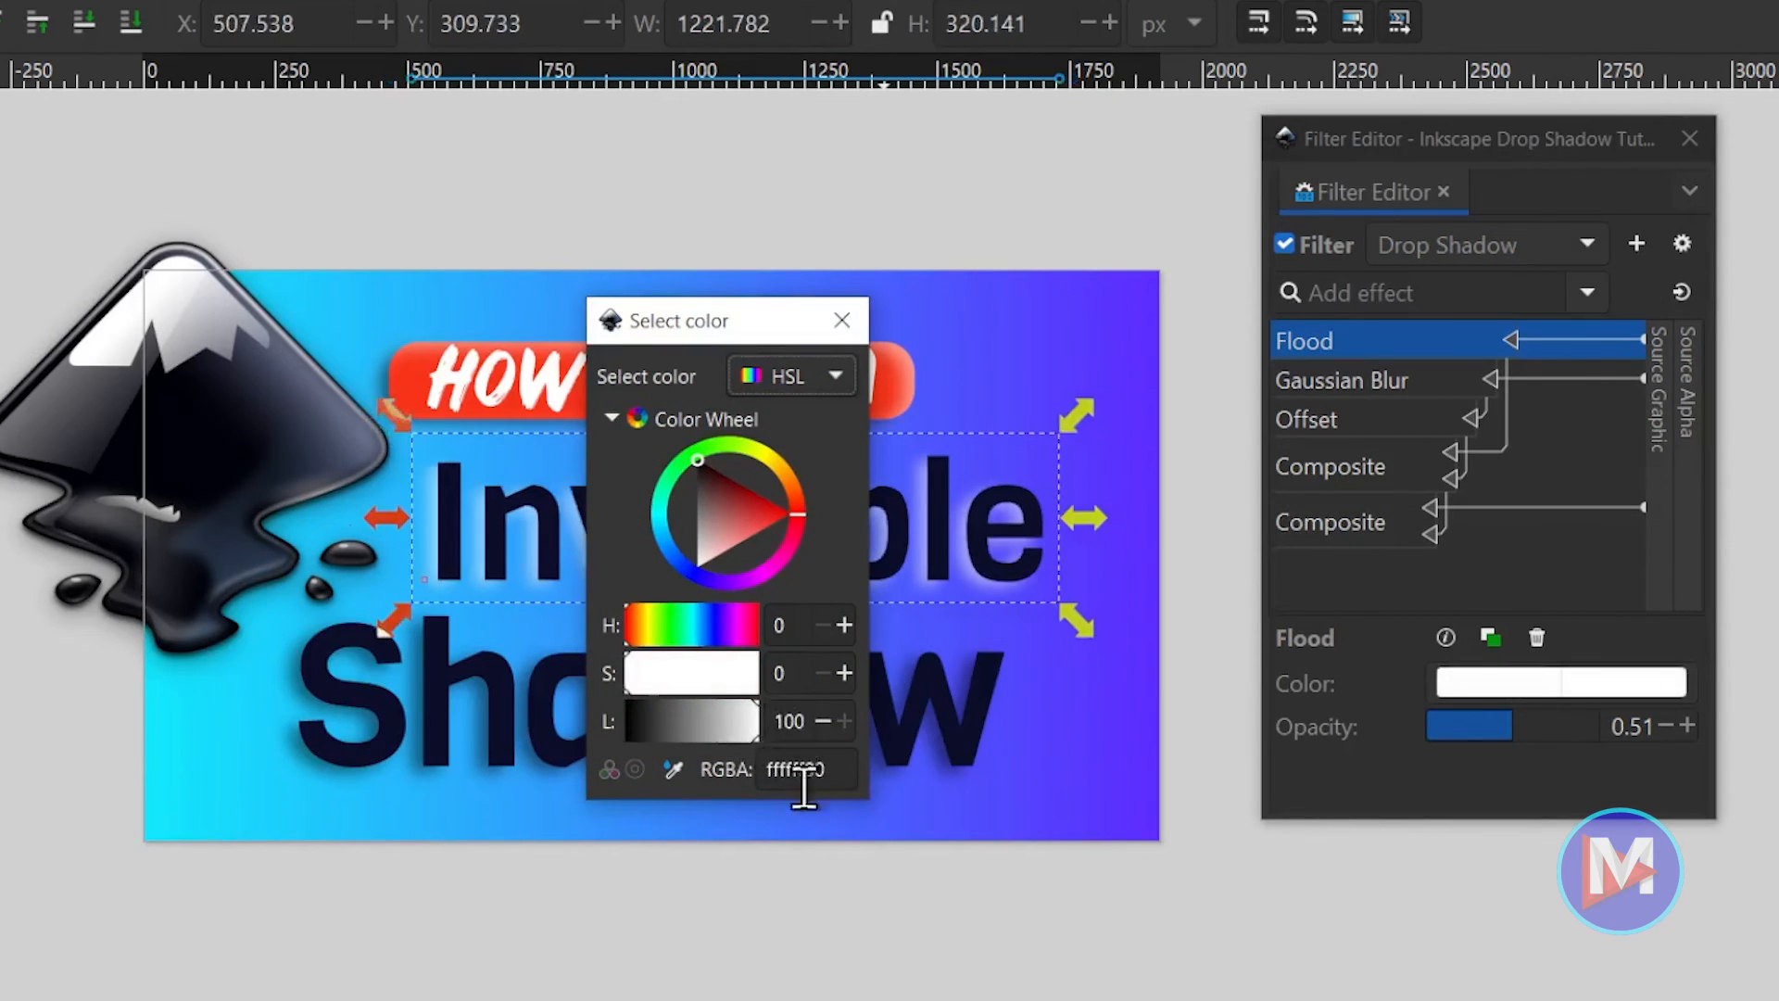
{"action": "left_click", "coordinate": [839, 321]}
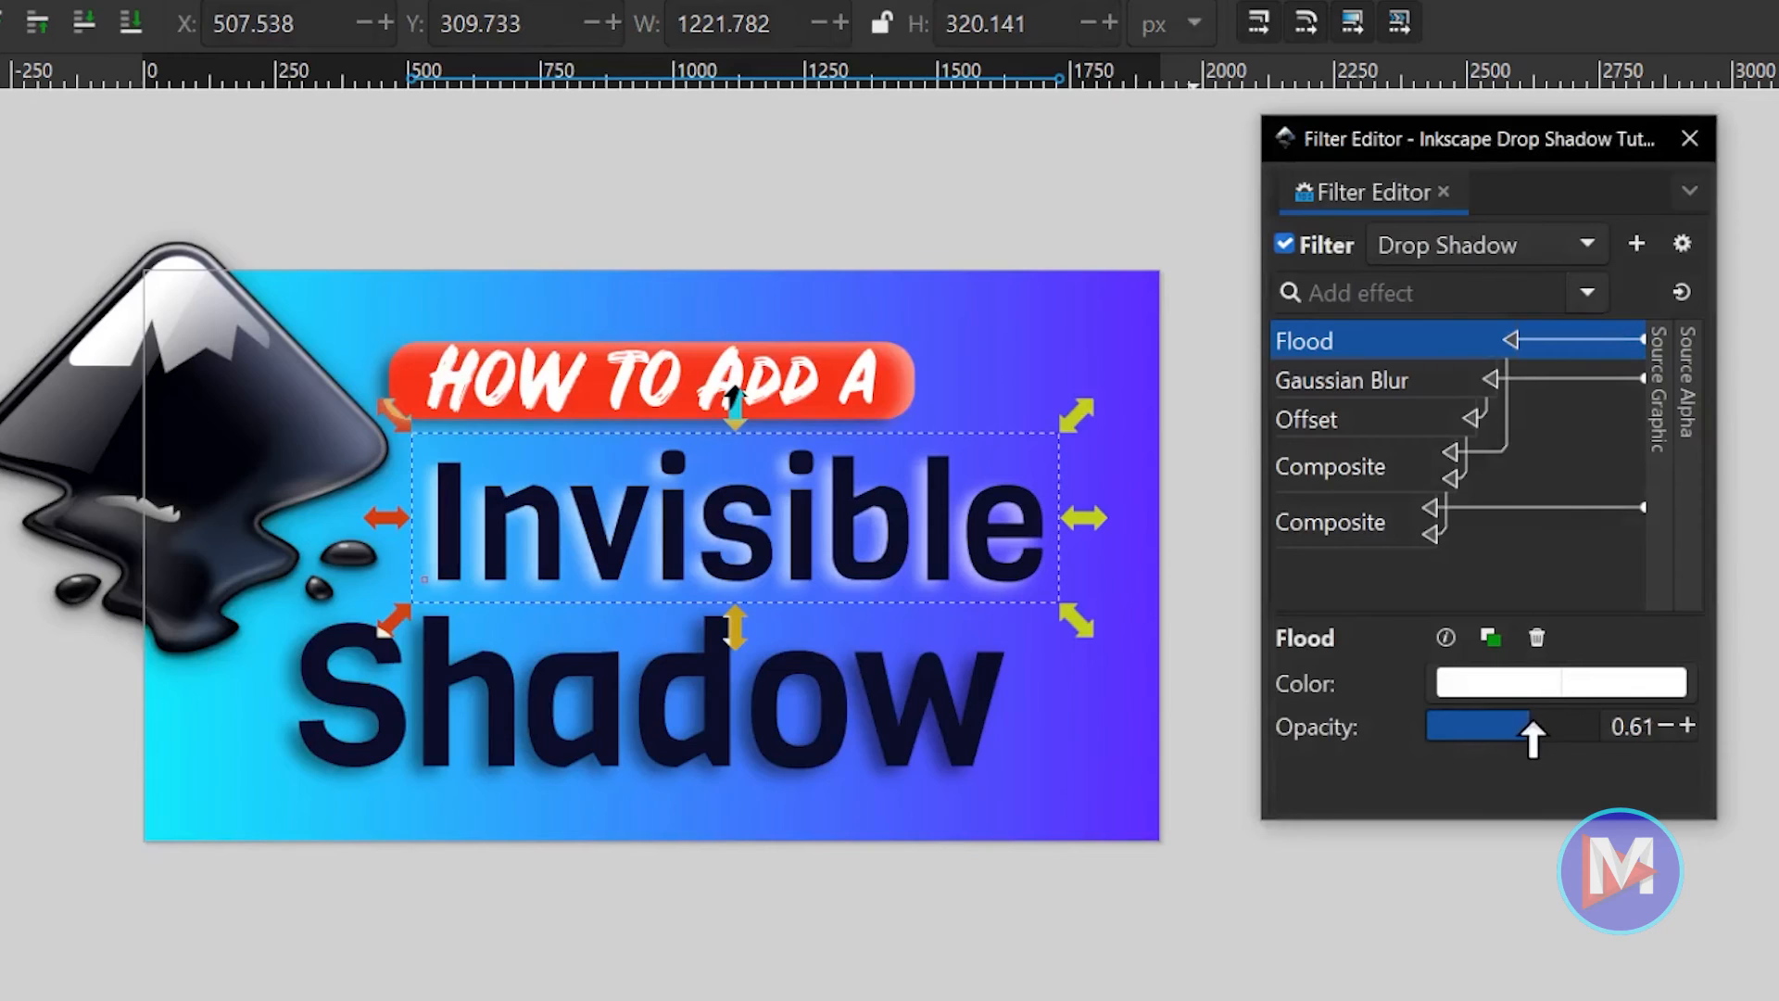
Adjust the Gaussian Blur and set the Offset's Delta X to -12.50.
{"action": "left_click", "coordinate": [1341, 379]}
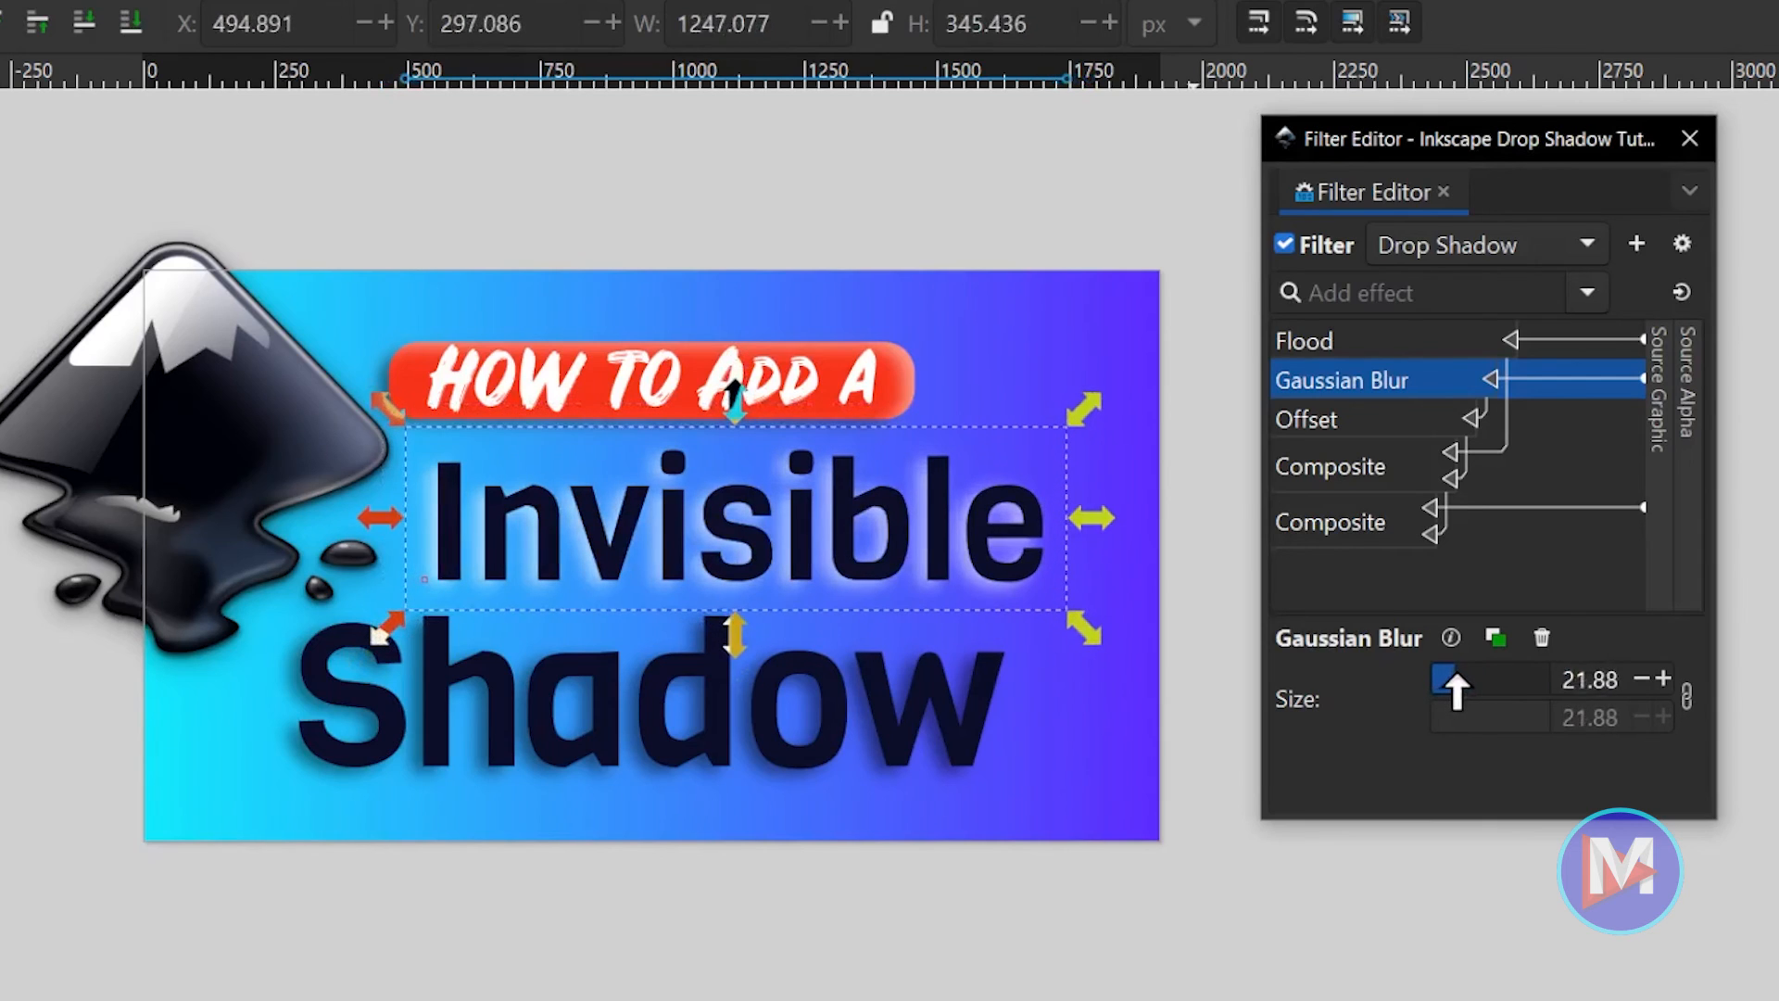
{"action": "left_click", "coordinate": [1307, 419]}
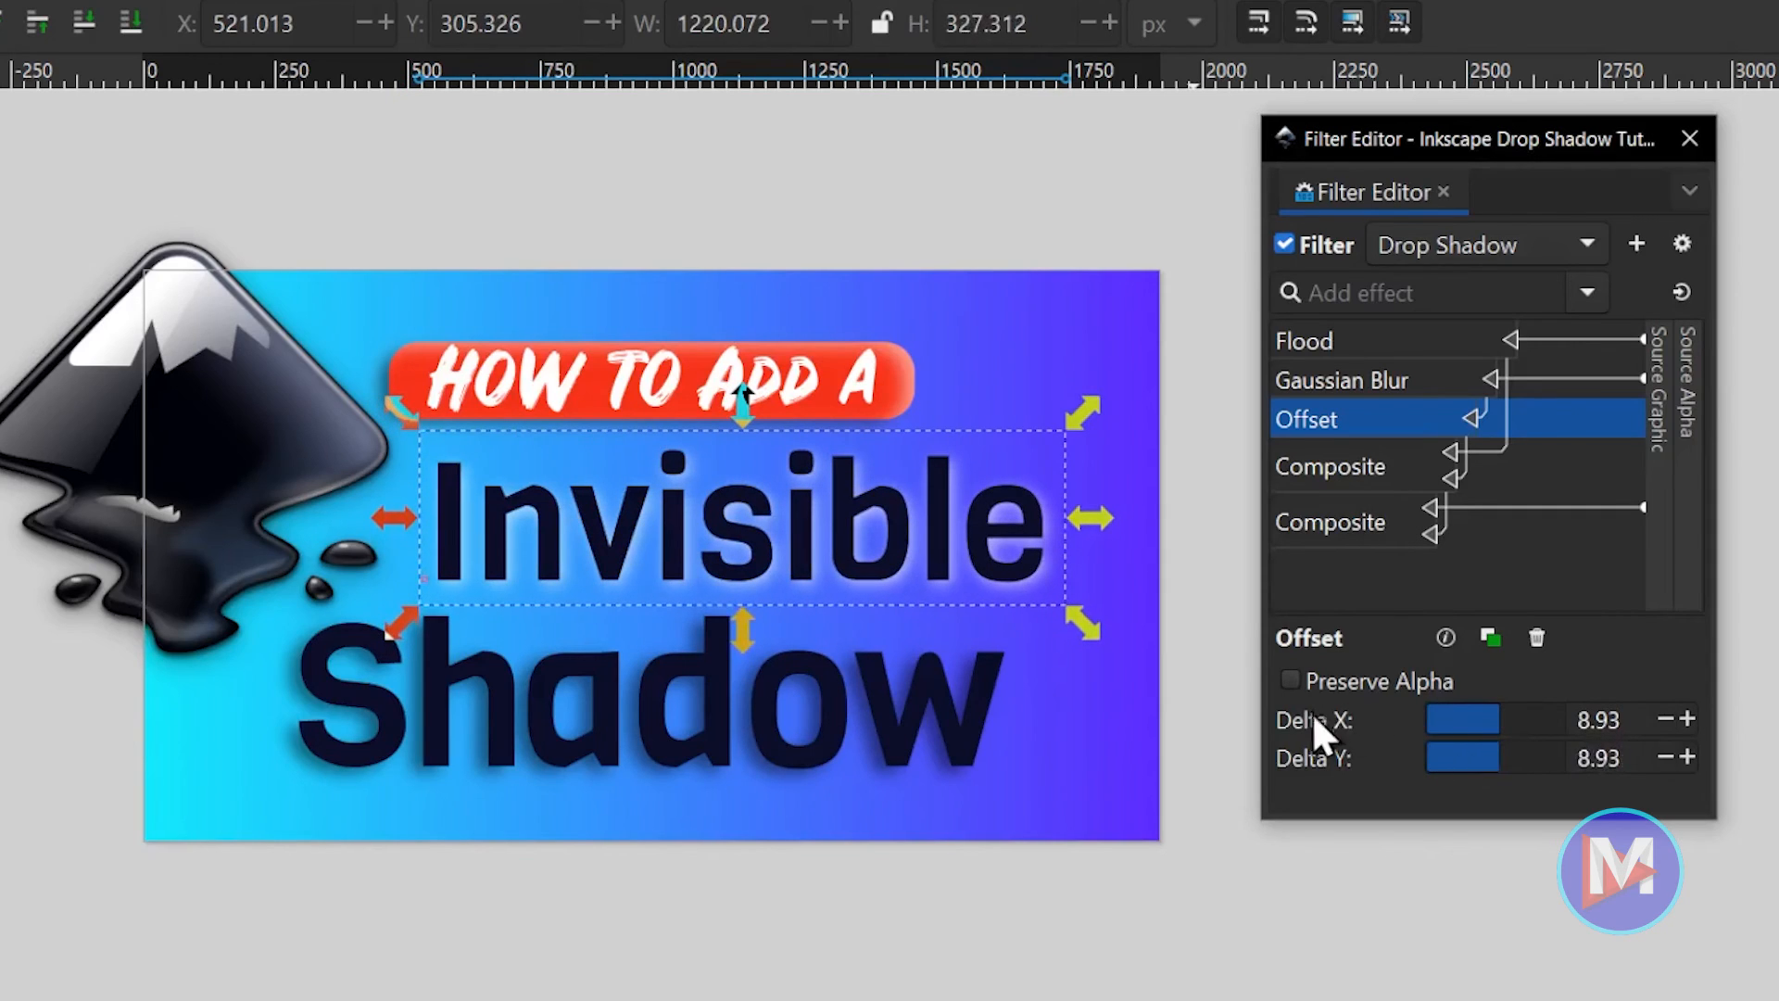
{"action": "mouse_move", "coordinate": [1345, 790]}
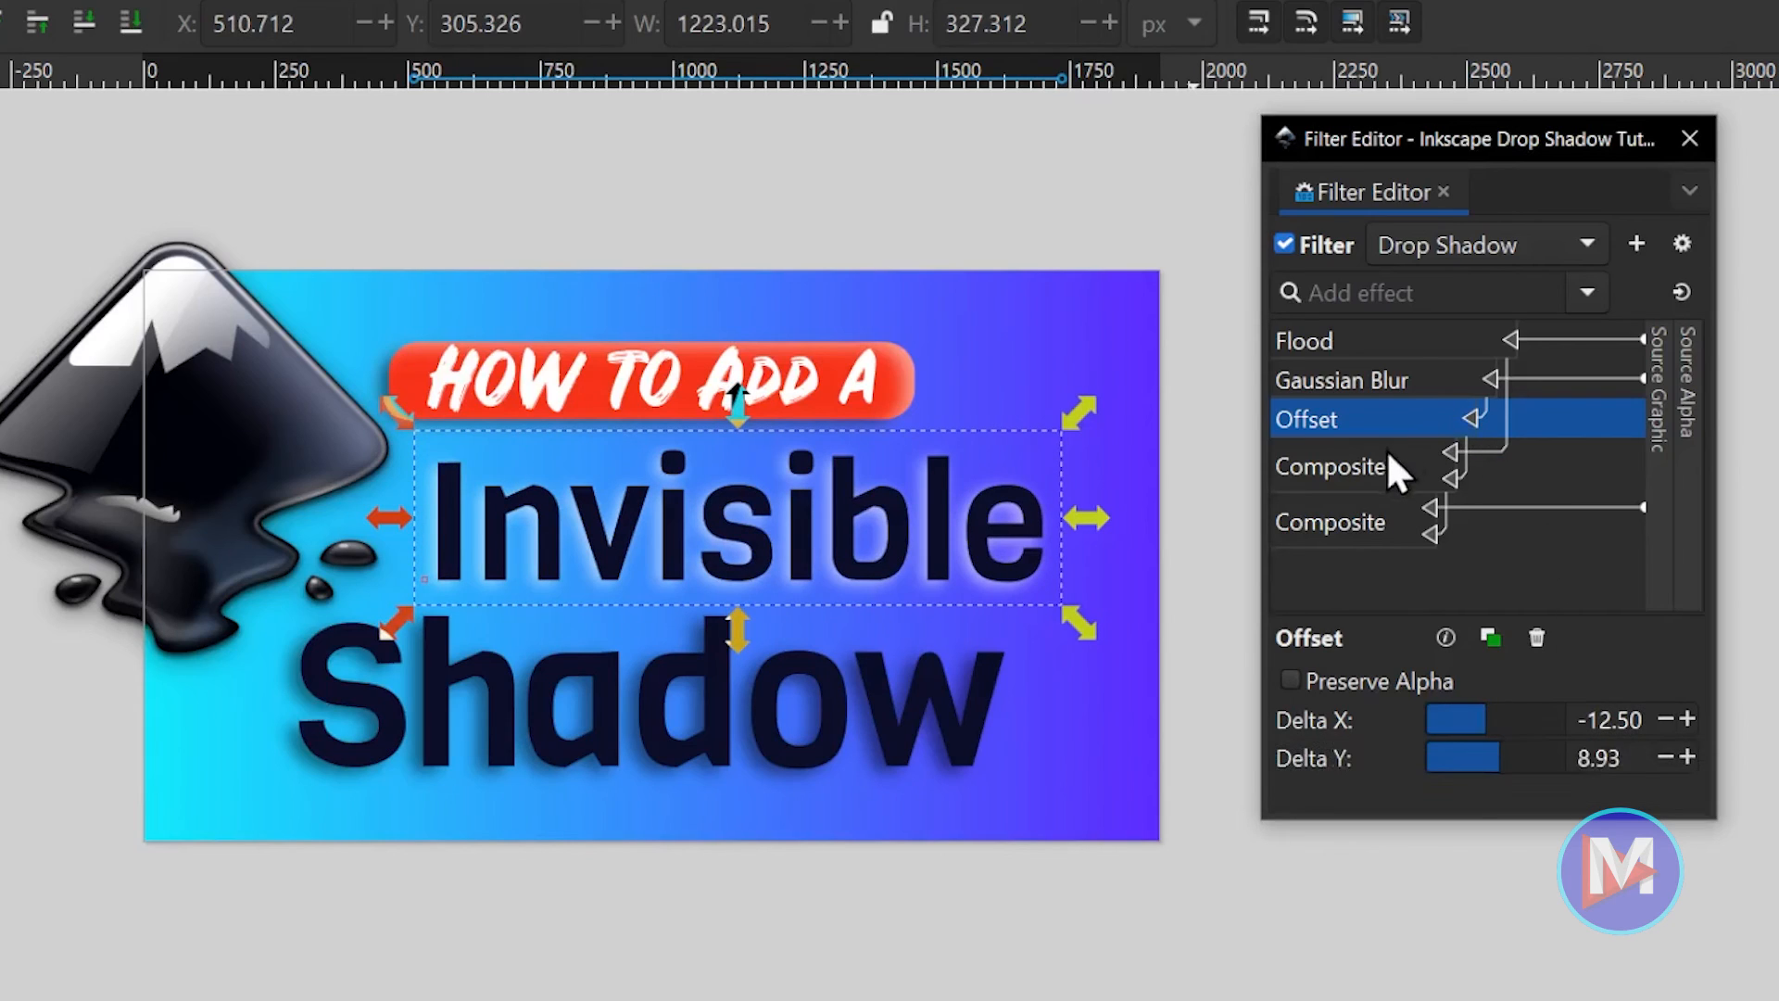
Set the first Composite operator to Over and the second to Out so only the shadow shows.
{"action": "left_click", "coordinate": [1330, 465]}
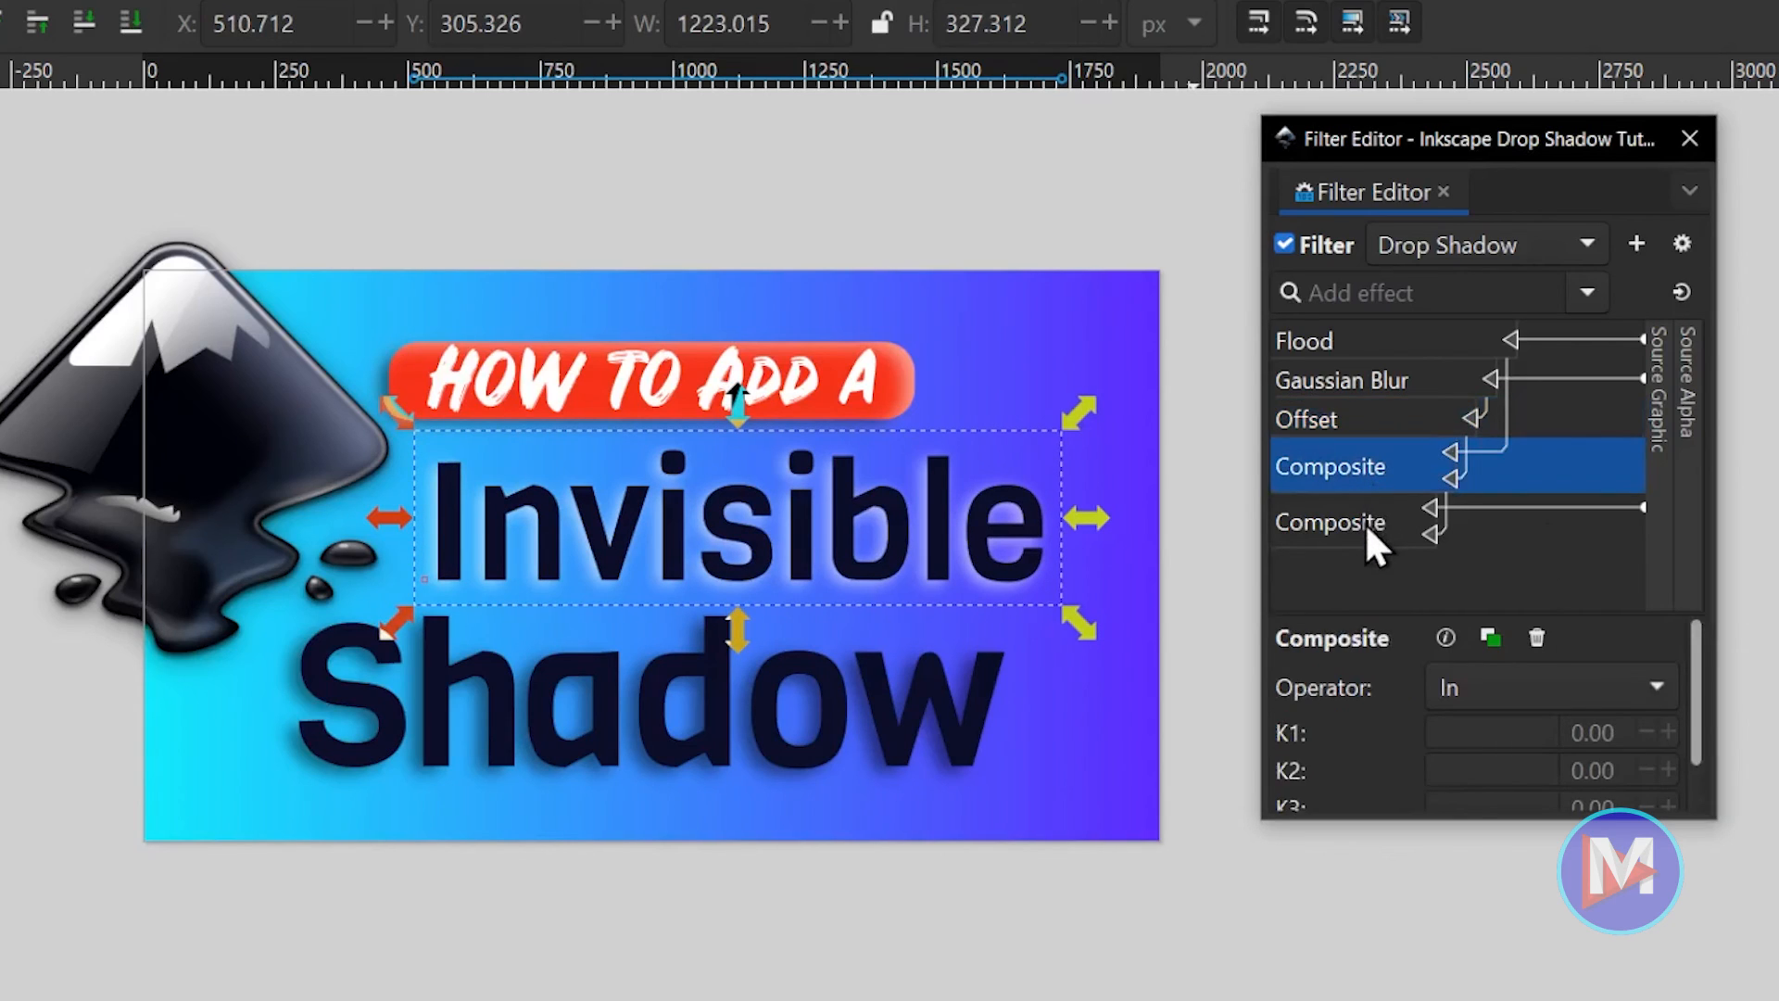
{"action": "mouse_move", "coordinate": [1379, 487]}
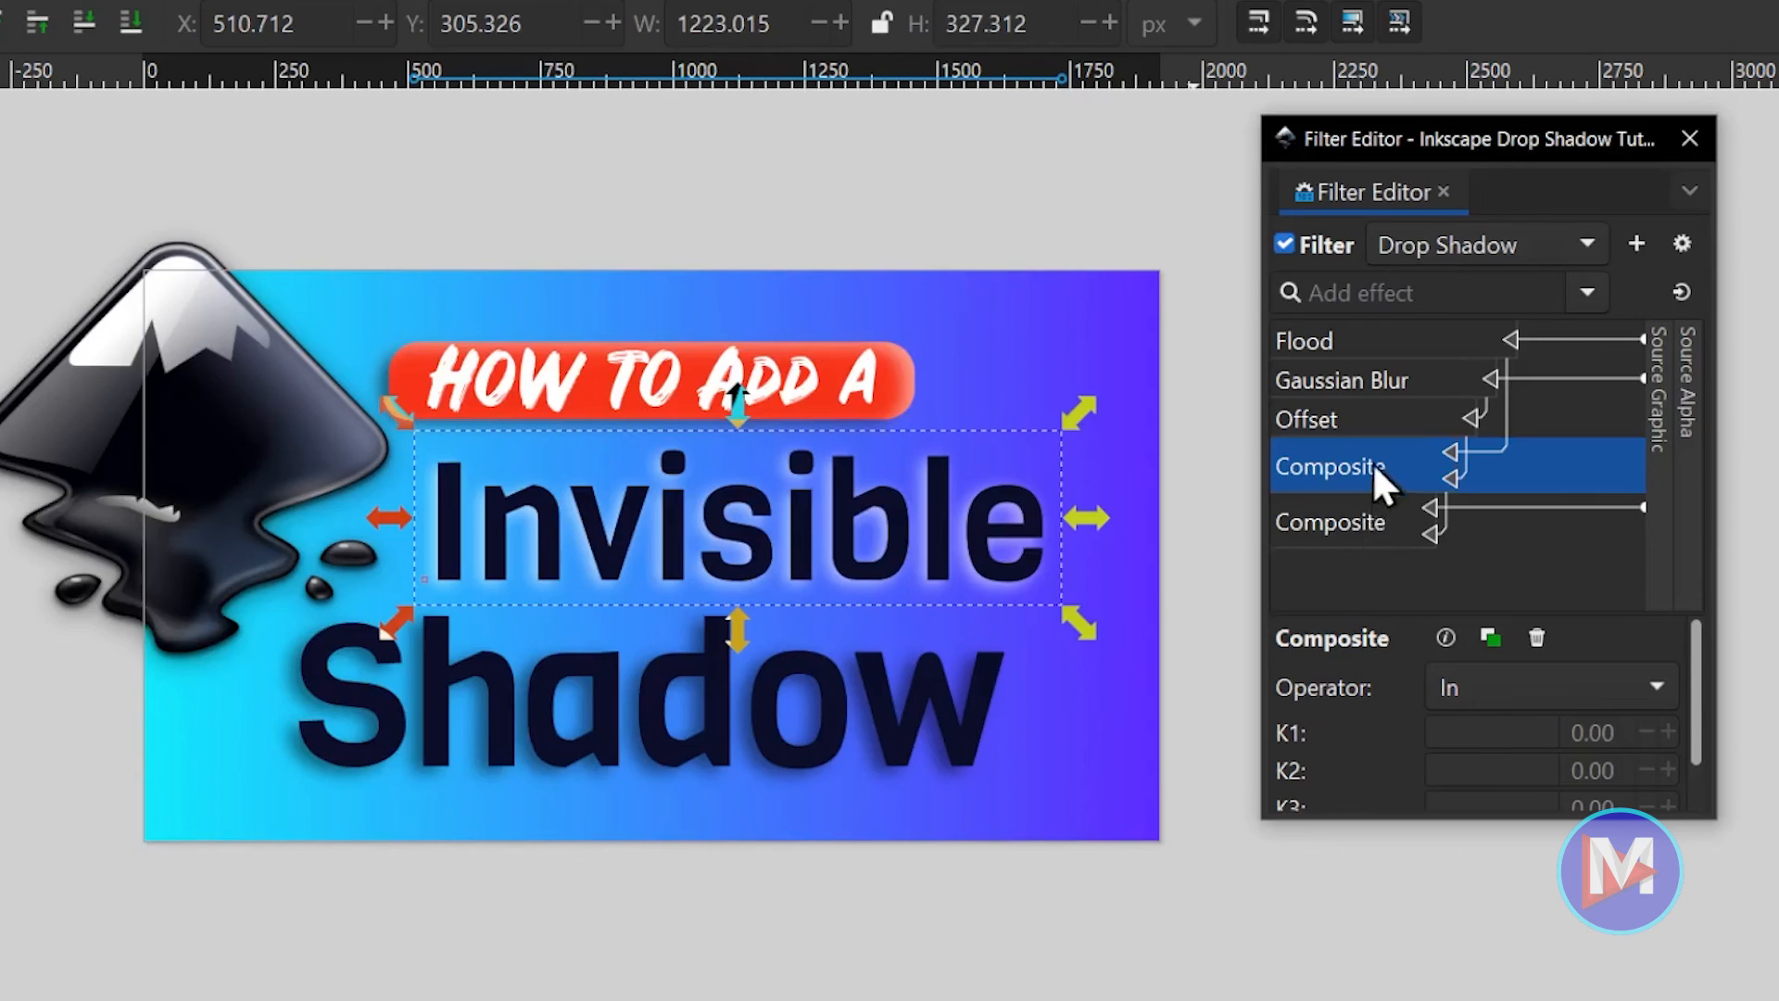
{"action": "left_click", "coordinate": [1549, 686]}
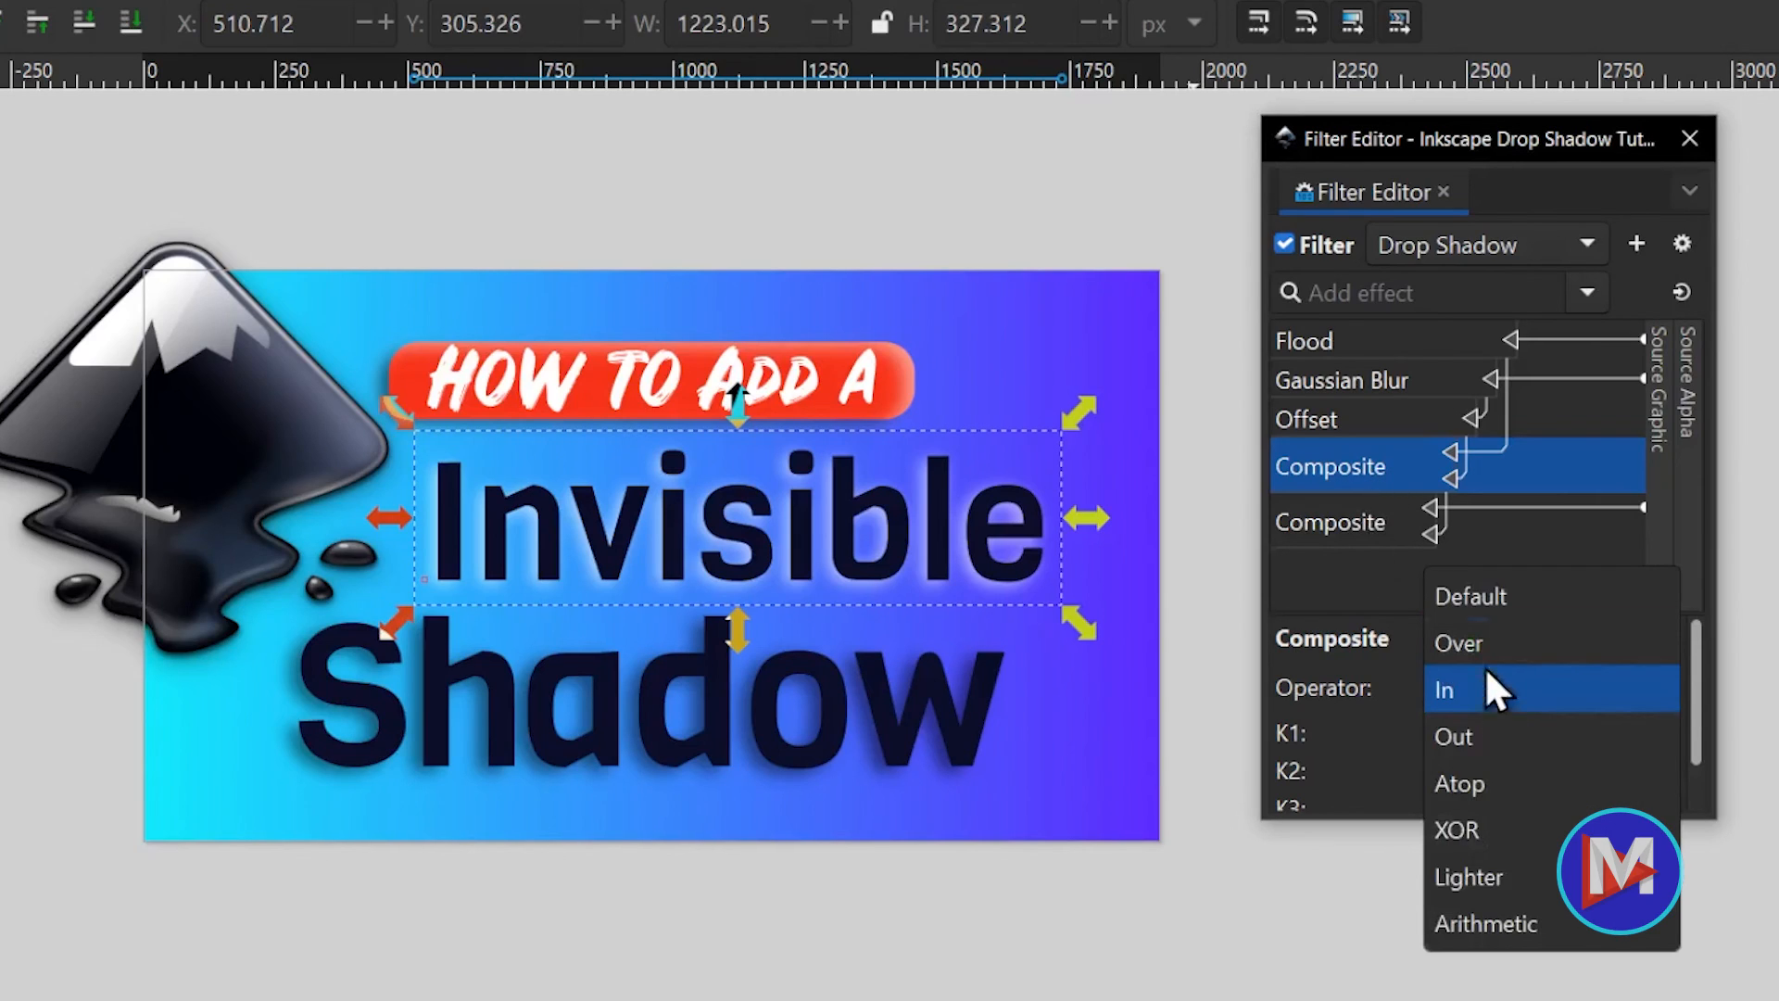
{"action": "left_click", "coordinate": [1460, 643]}
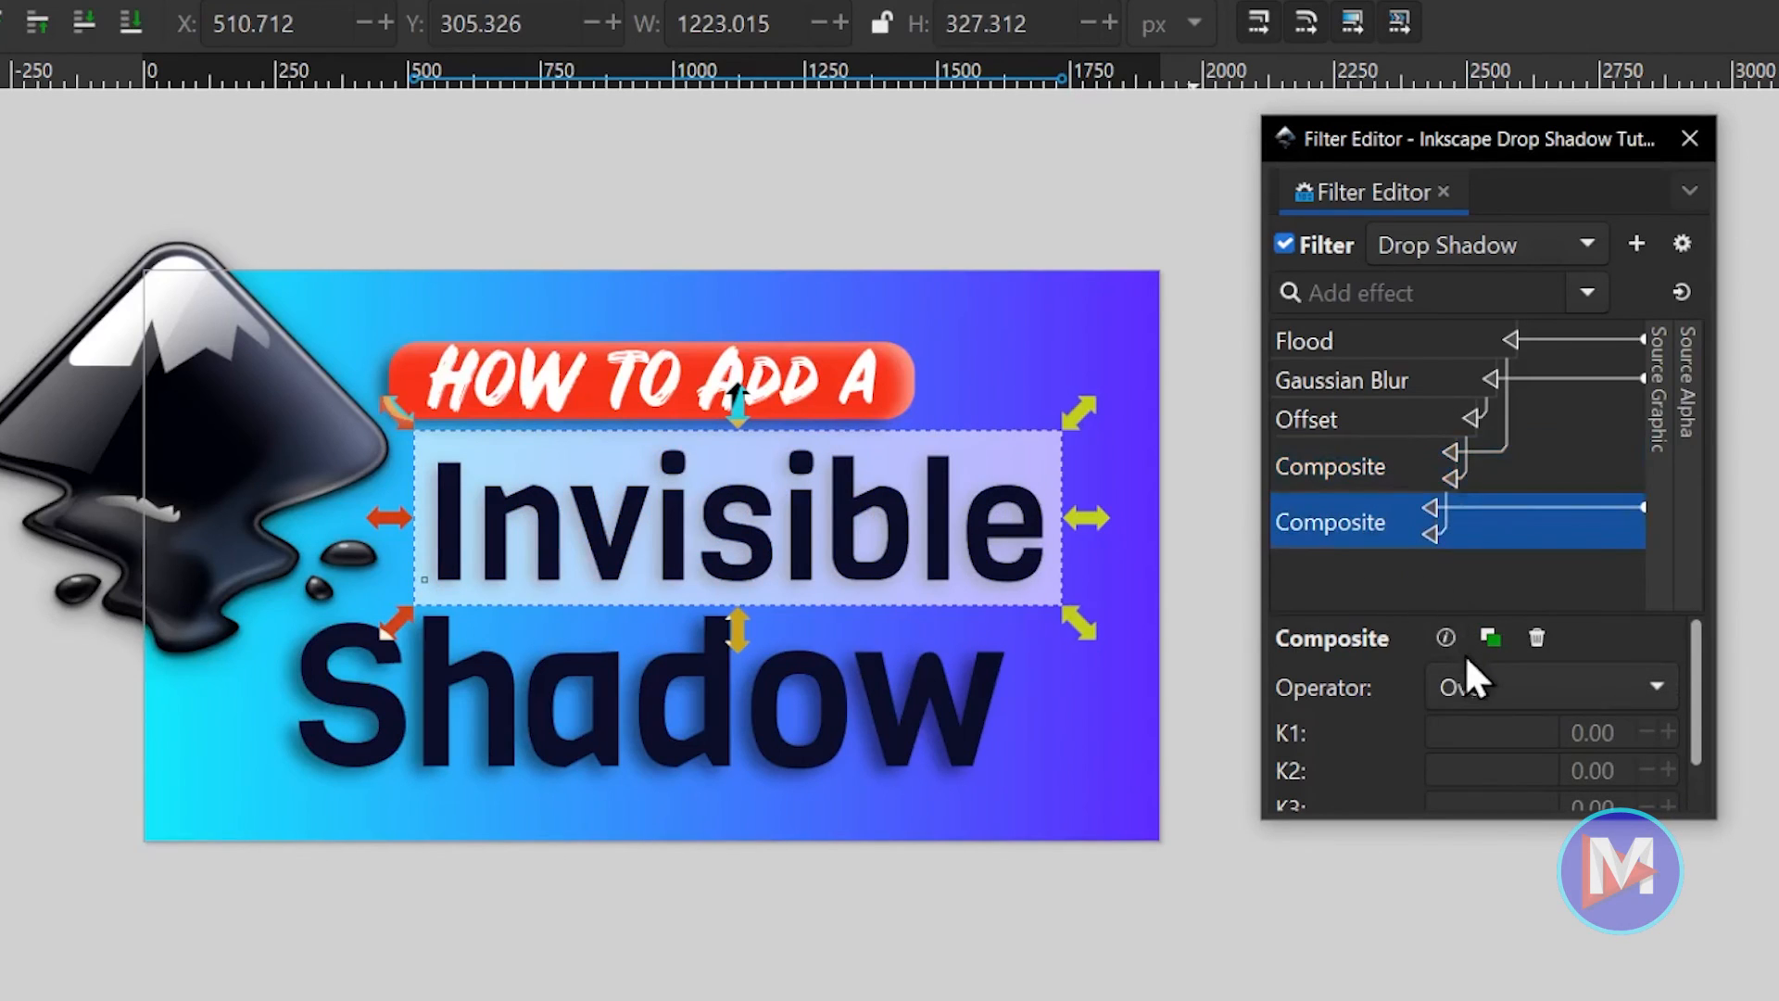
{"action": "left_click", "coordinate": [1546, 685]}
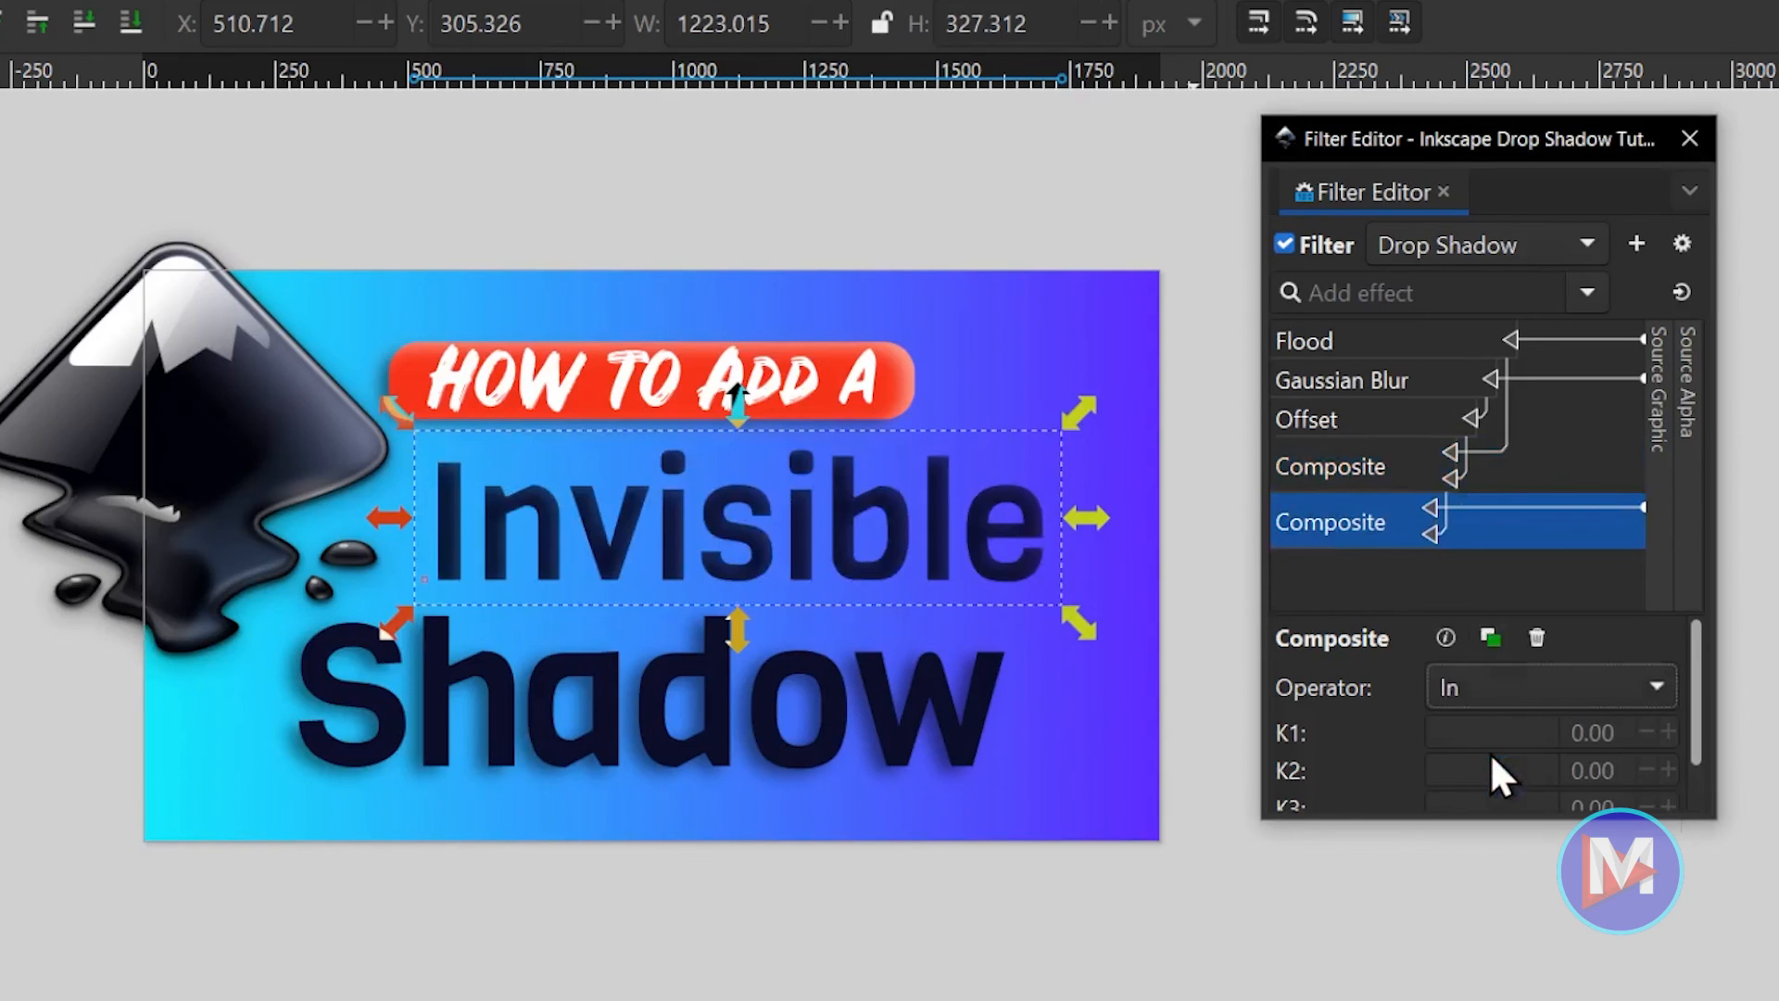
{"action": "left_click", "coordinate": [1549, 686]}
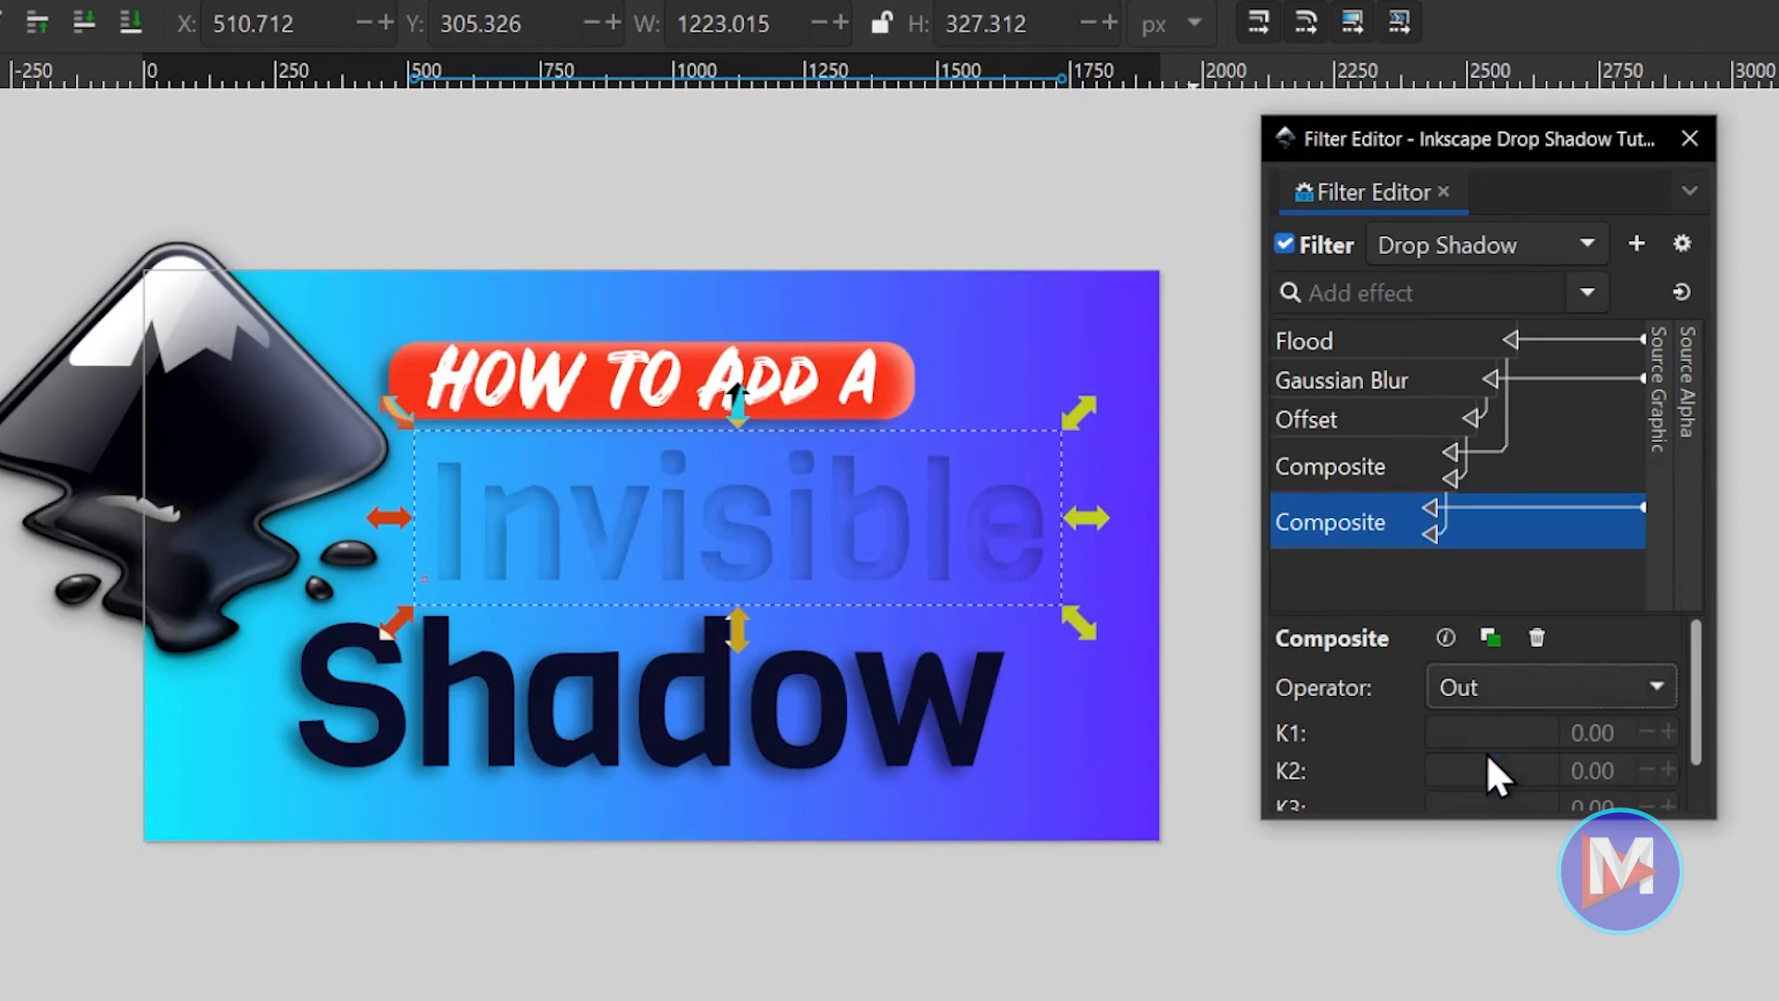
{"action": "mouse_move", "coordinate": [1525, 699]}
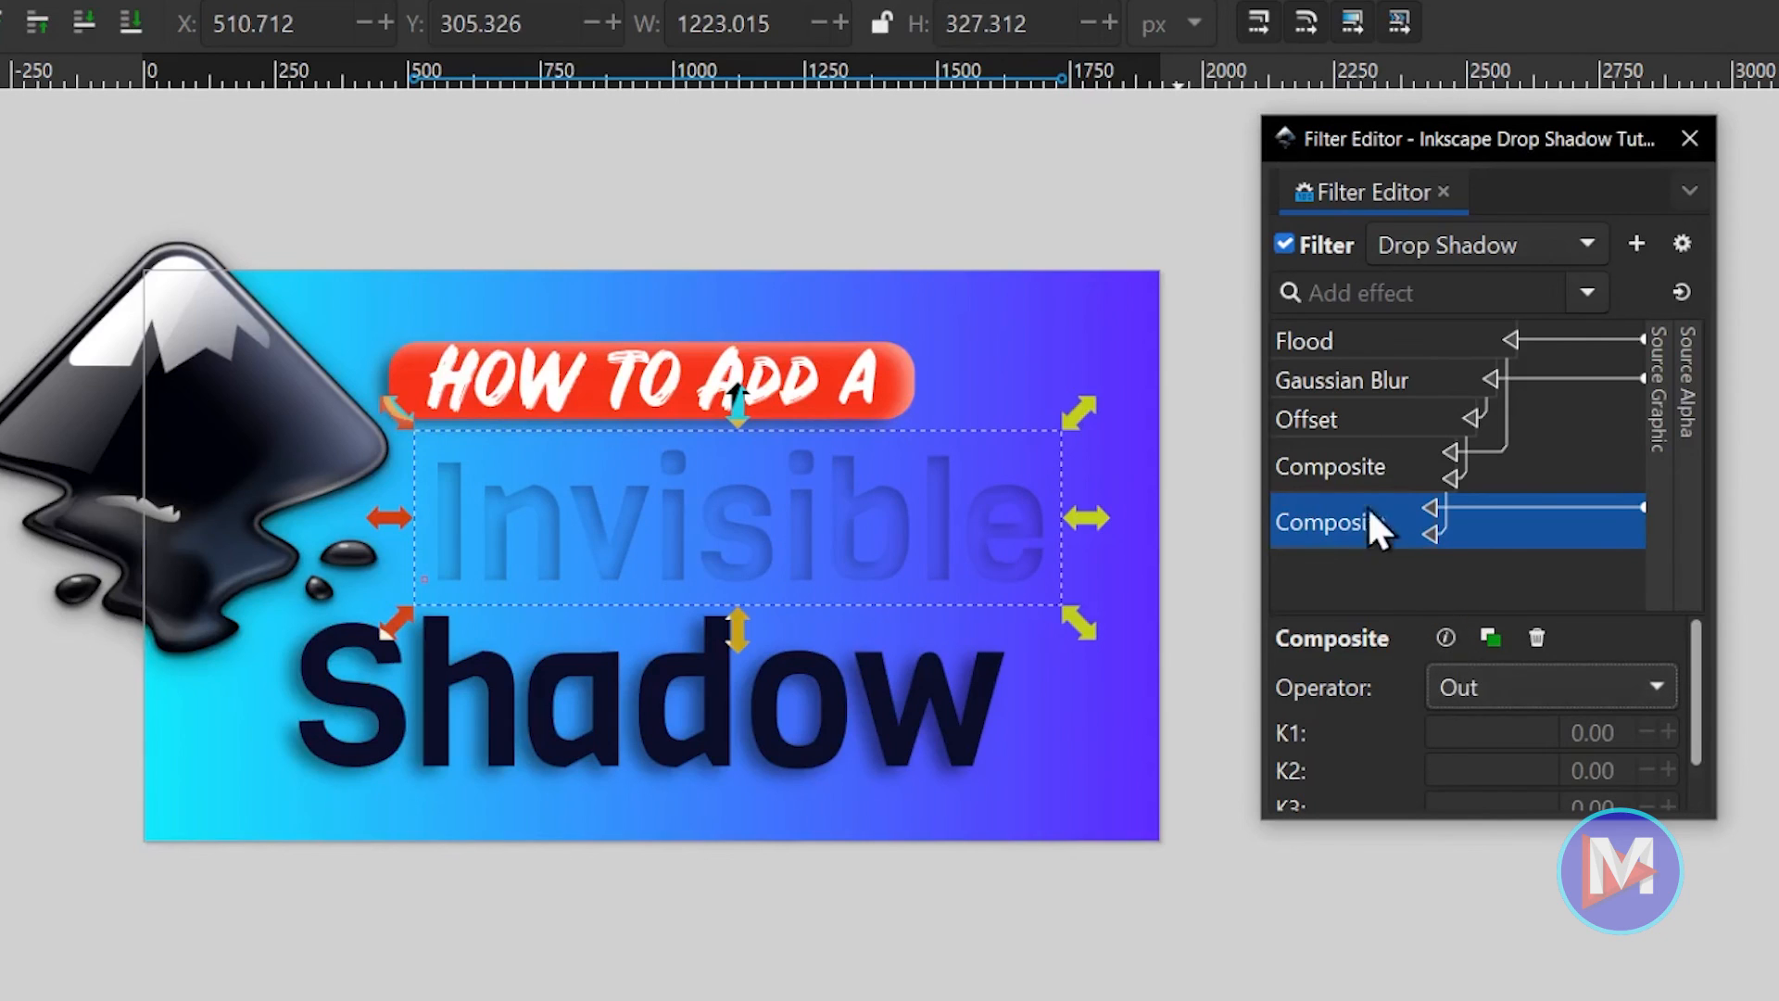
{"action": "left_click", "coordinate": [1331, 465]}
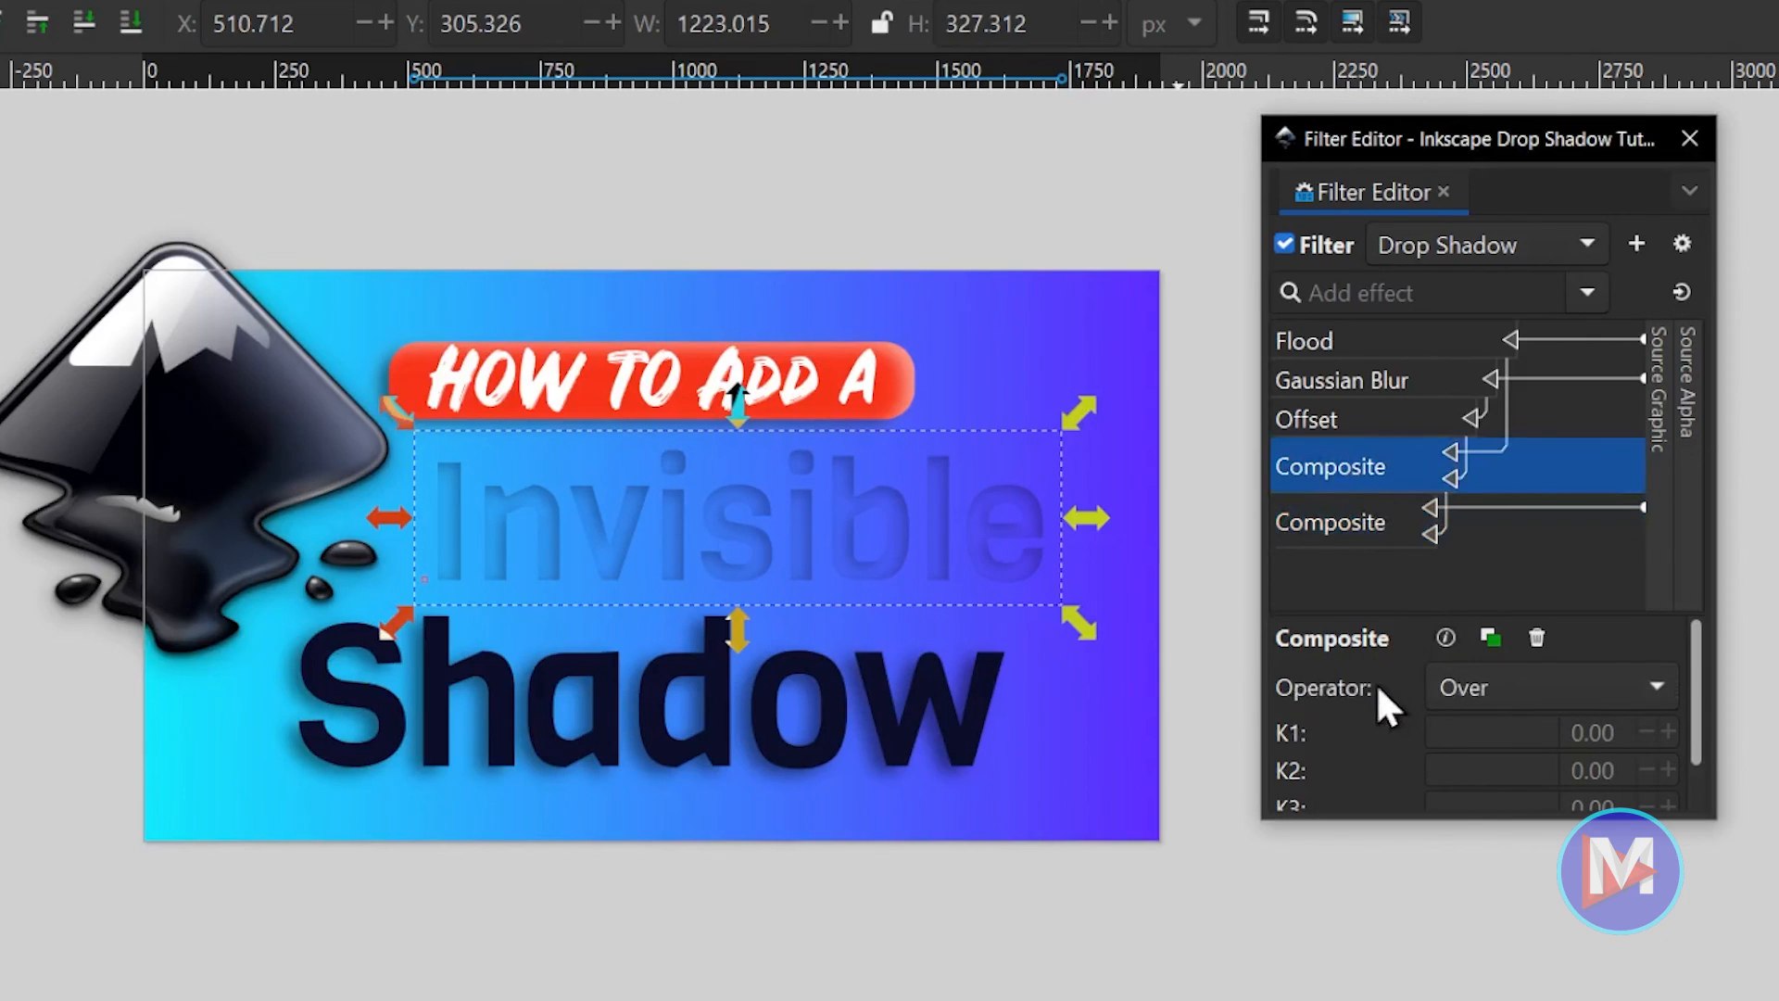
{"action": "mouse_move", "coordinate": [635, 535]}
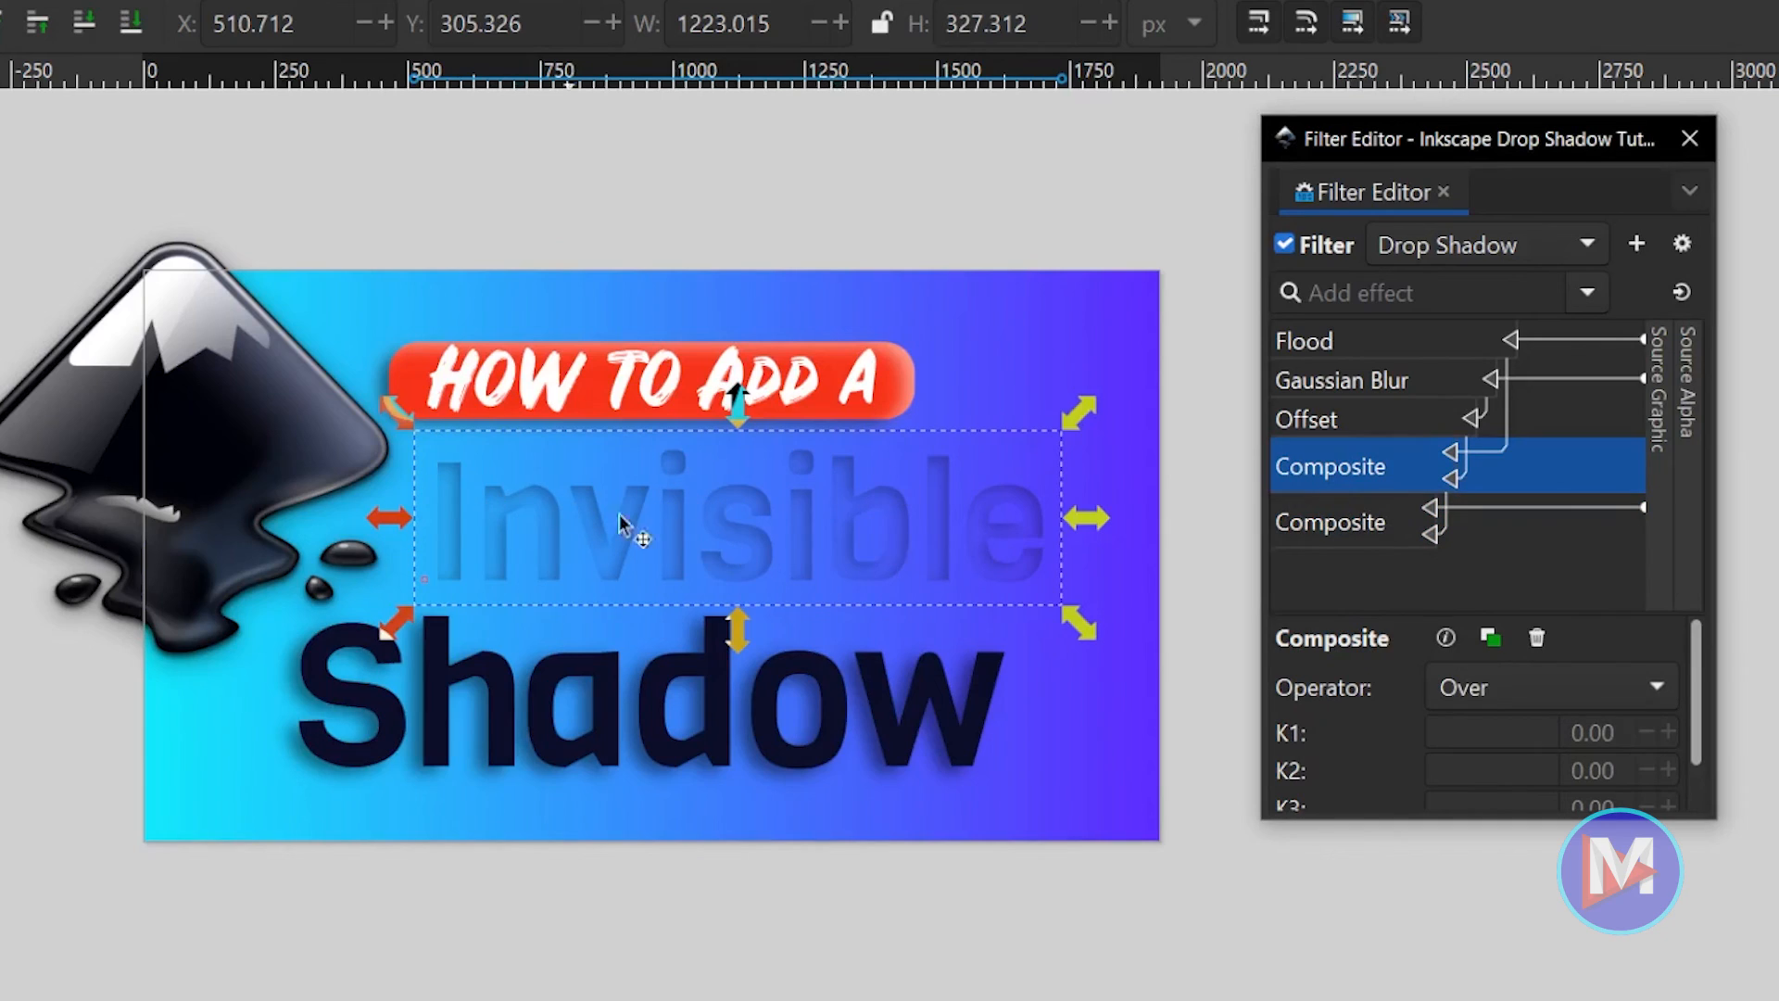
{"action": "mouse_move", "coordinate": [1117, 657]}
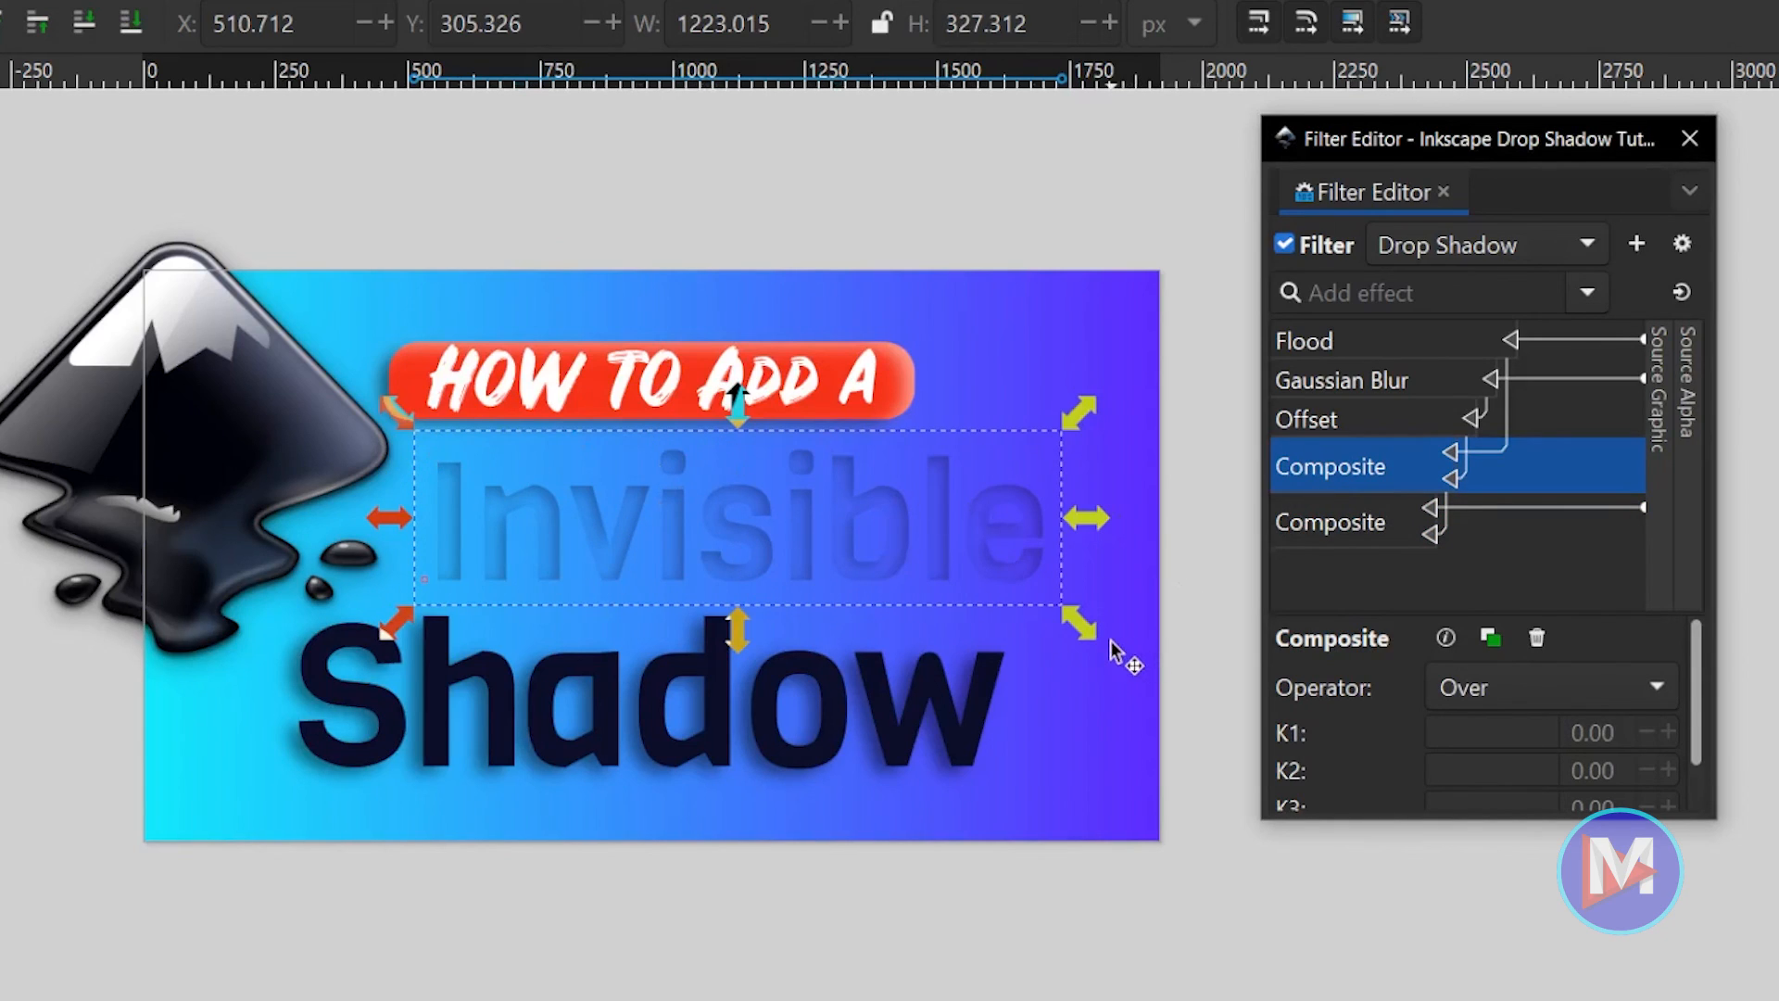
{"action": "mouse_move", "coordinate": [1411, 545]}
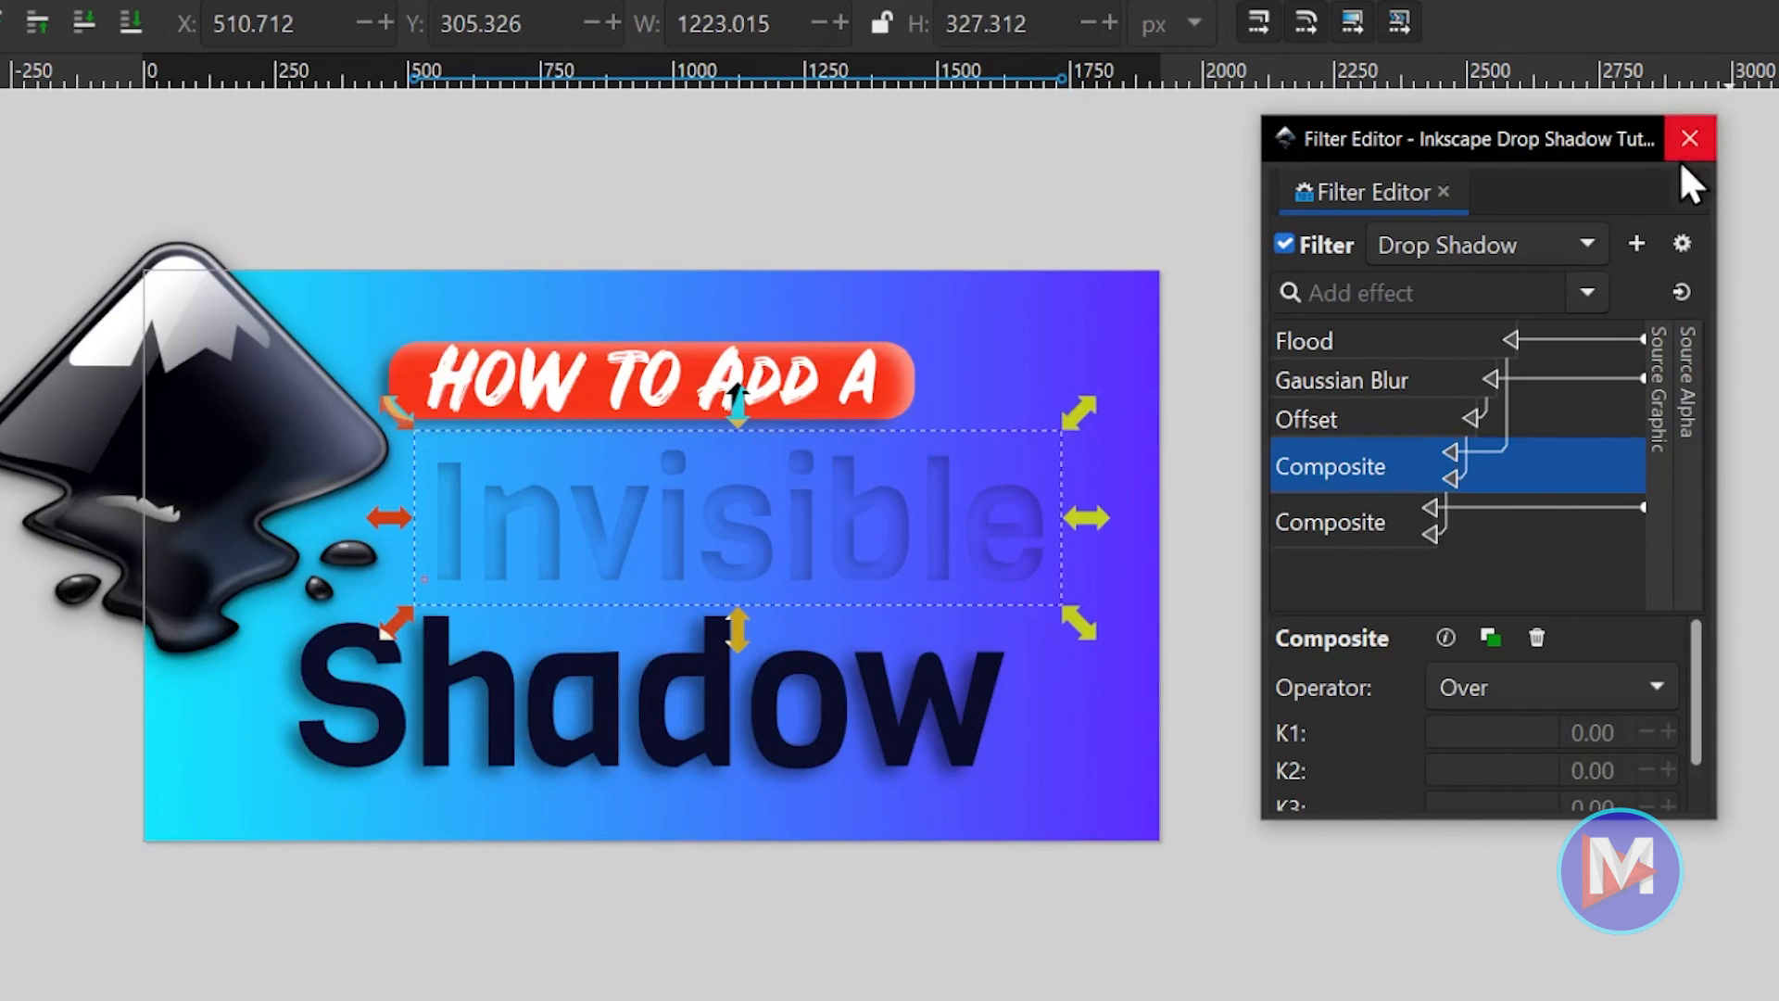
Close the Filter Editor and go to Filters to remove the Shadow text's filter.
{"action": "left_click", "coordinate": [1689, 139]}
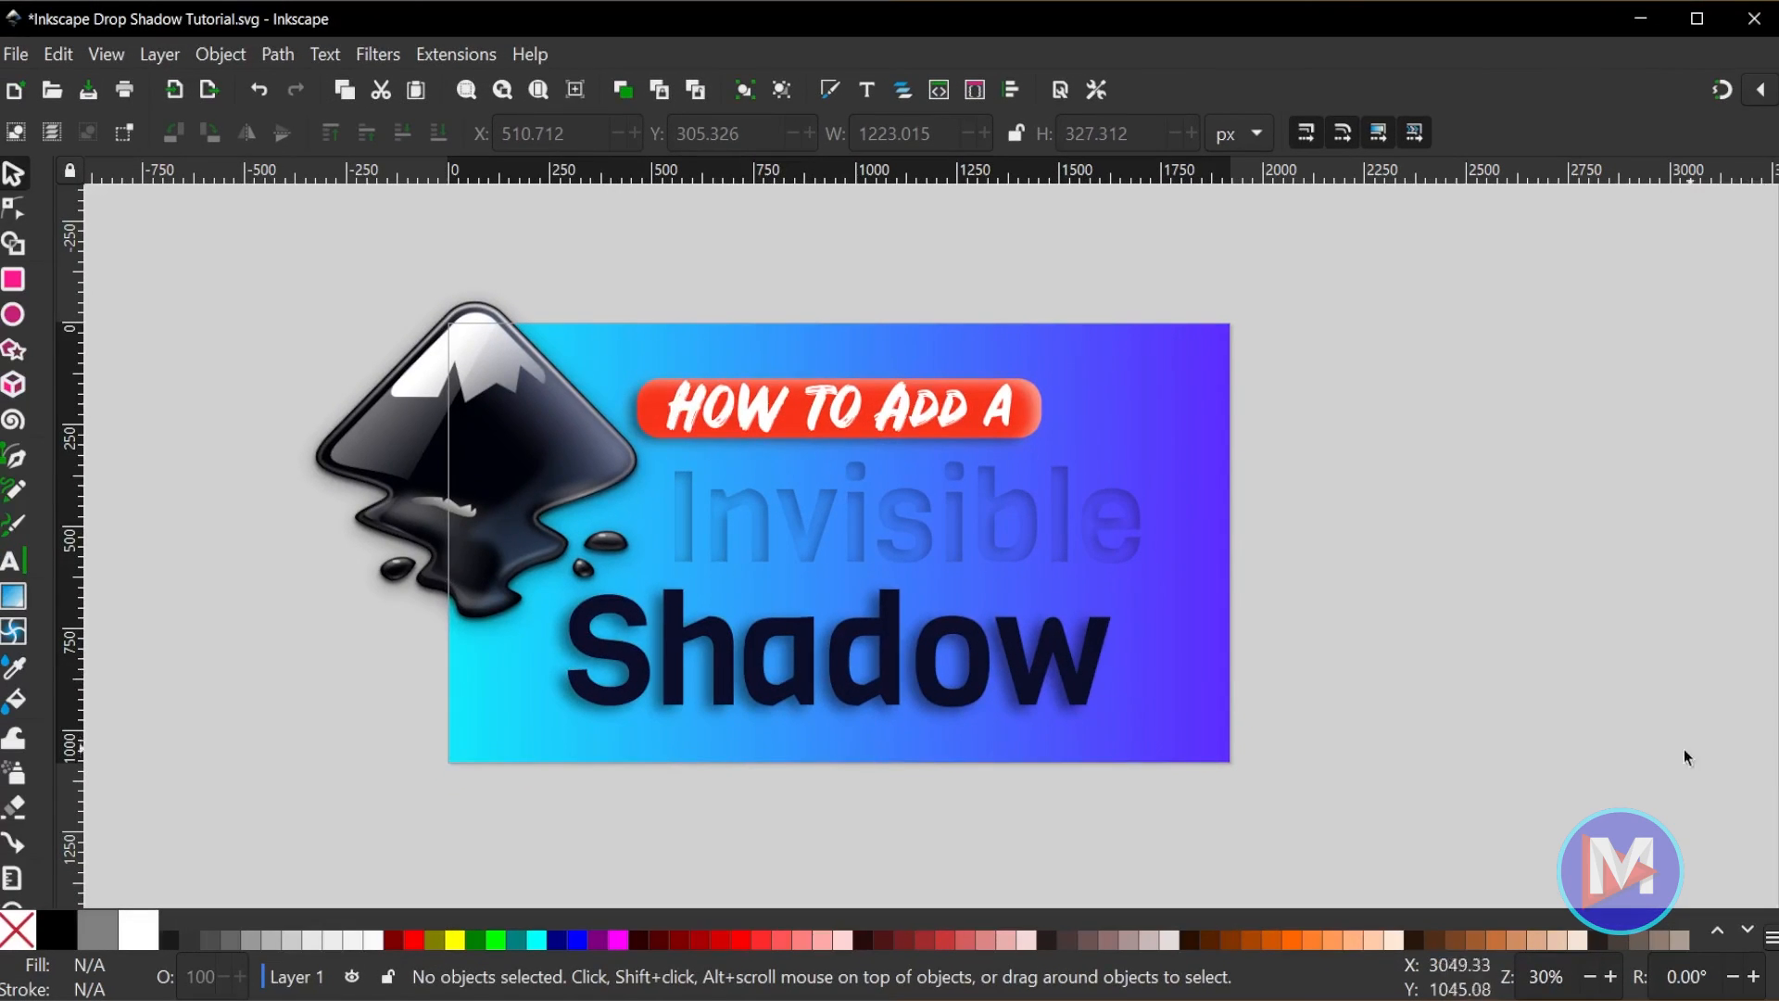
{"action": "mouse_move", "coordinate": [1689, 744]}
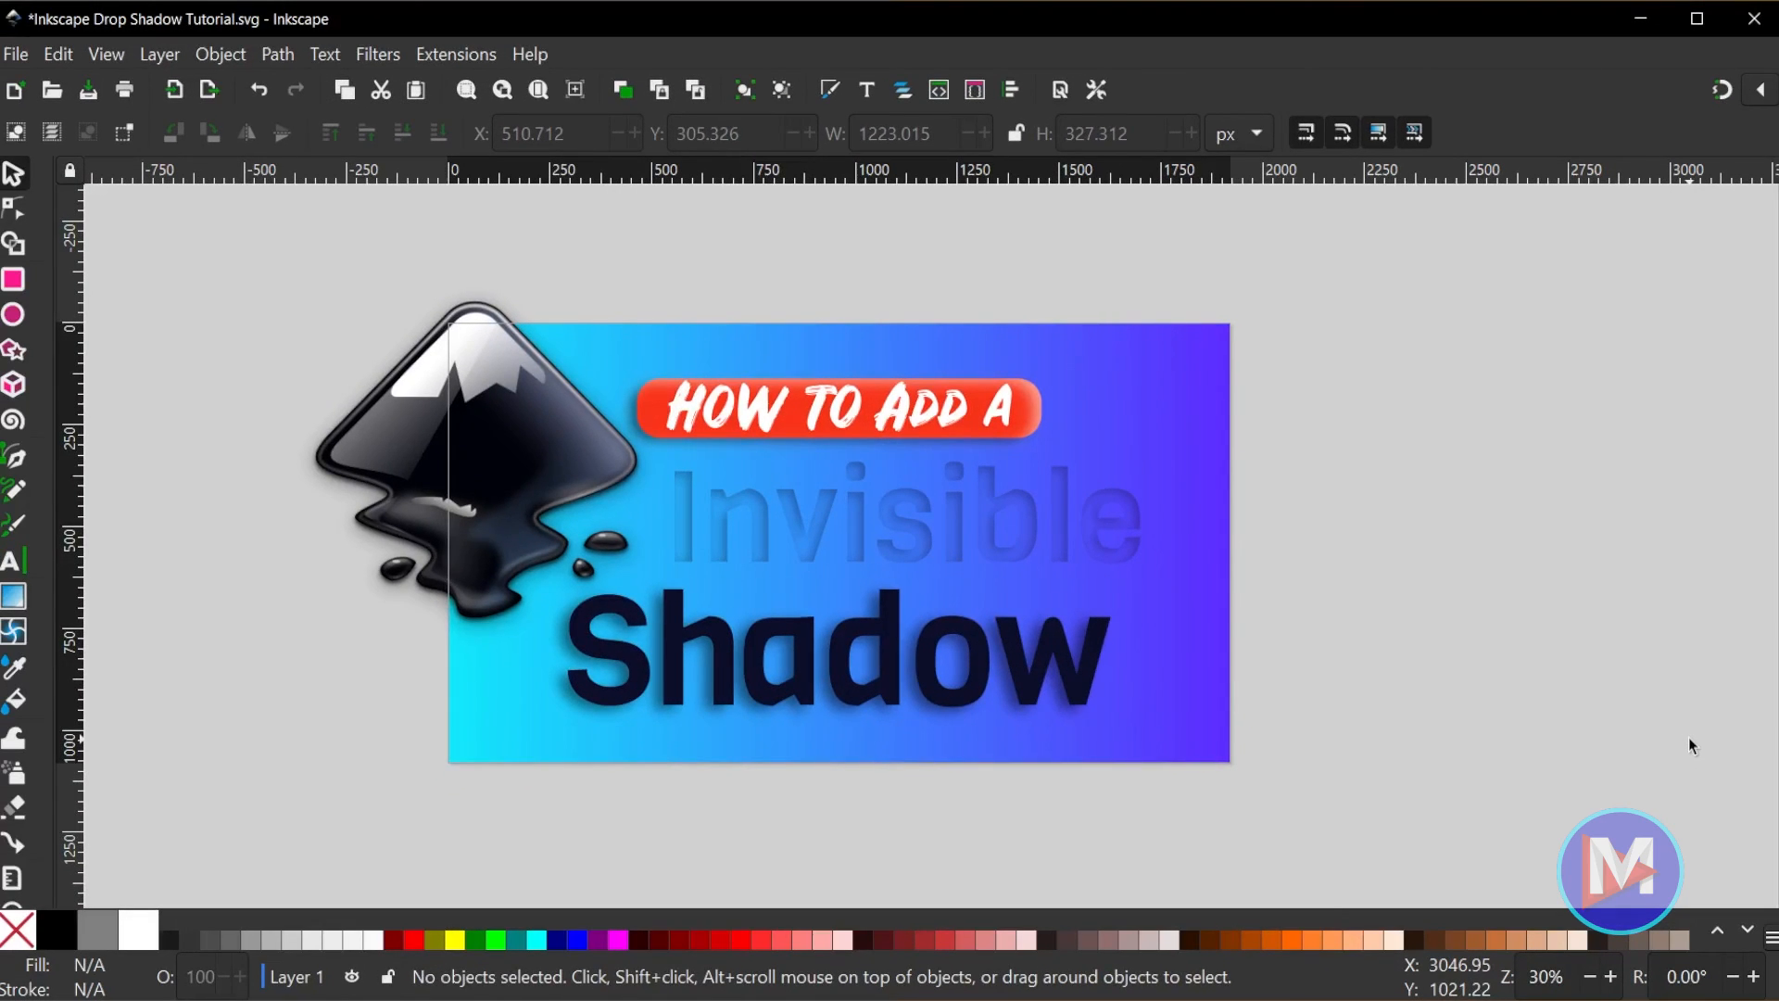
{"action": "mouse_move", "coordinate": [930, 698]}
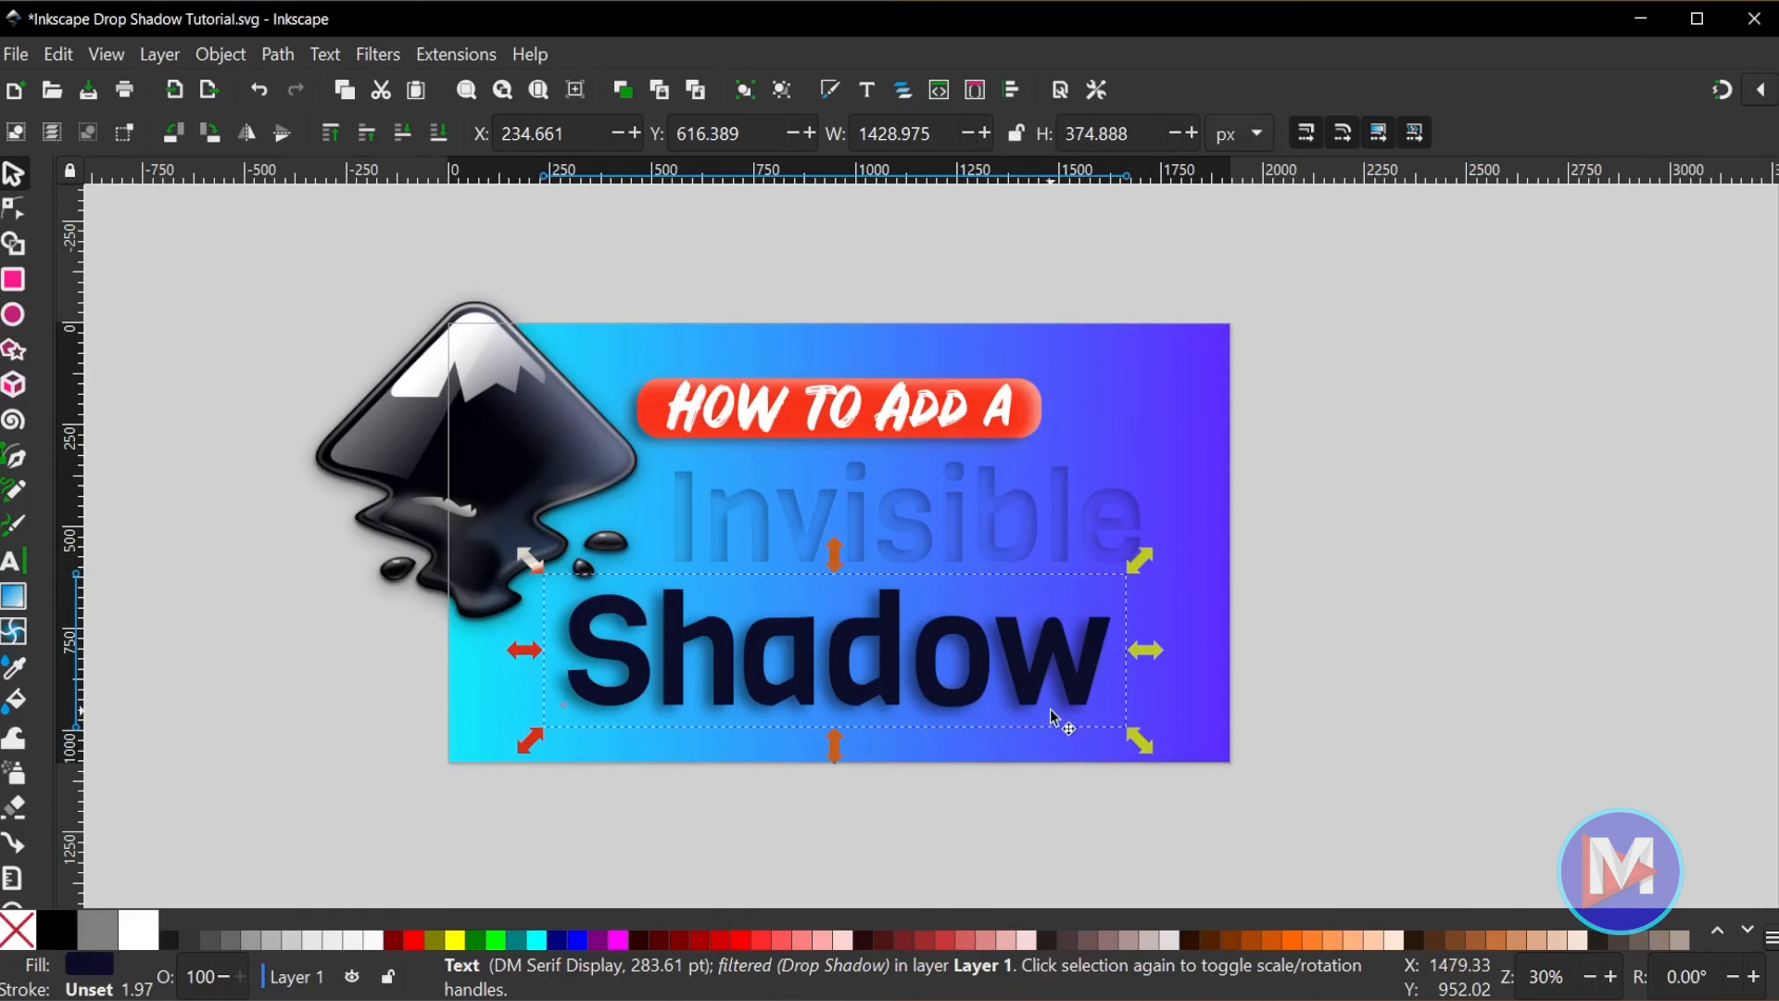
{"action": "mouse_move", "coordinate": [390, 70]}
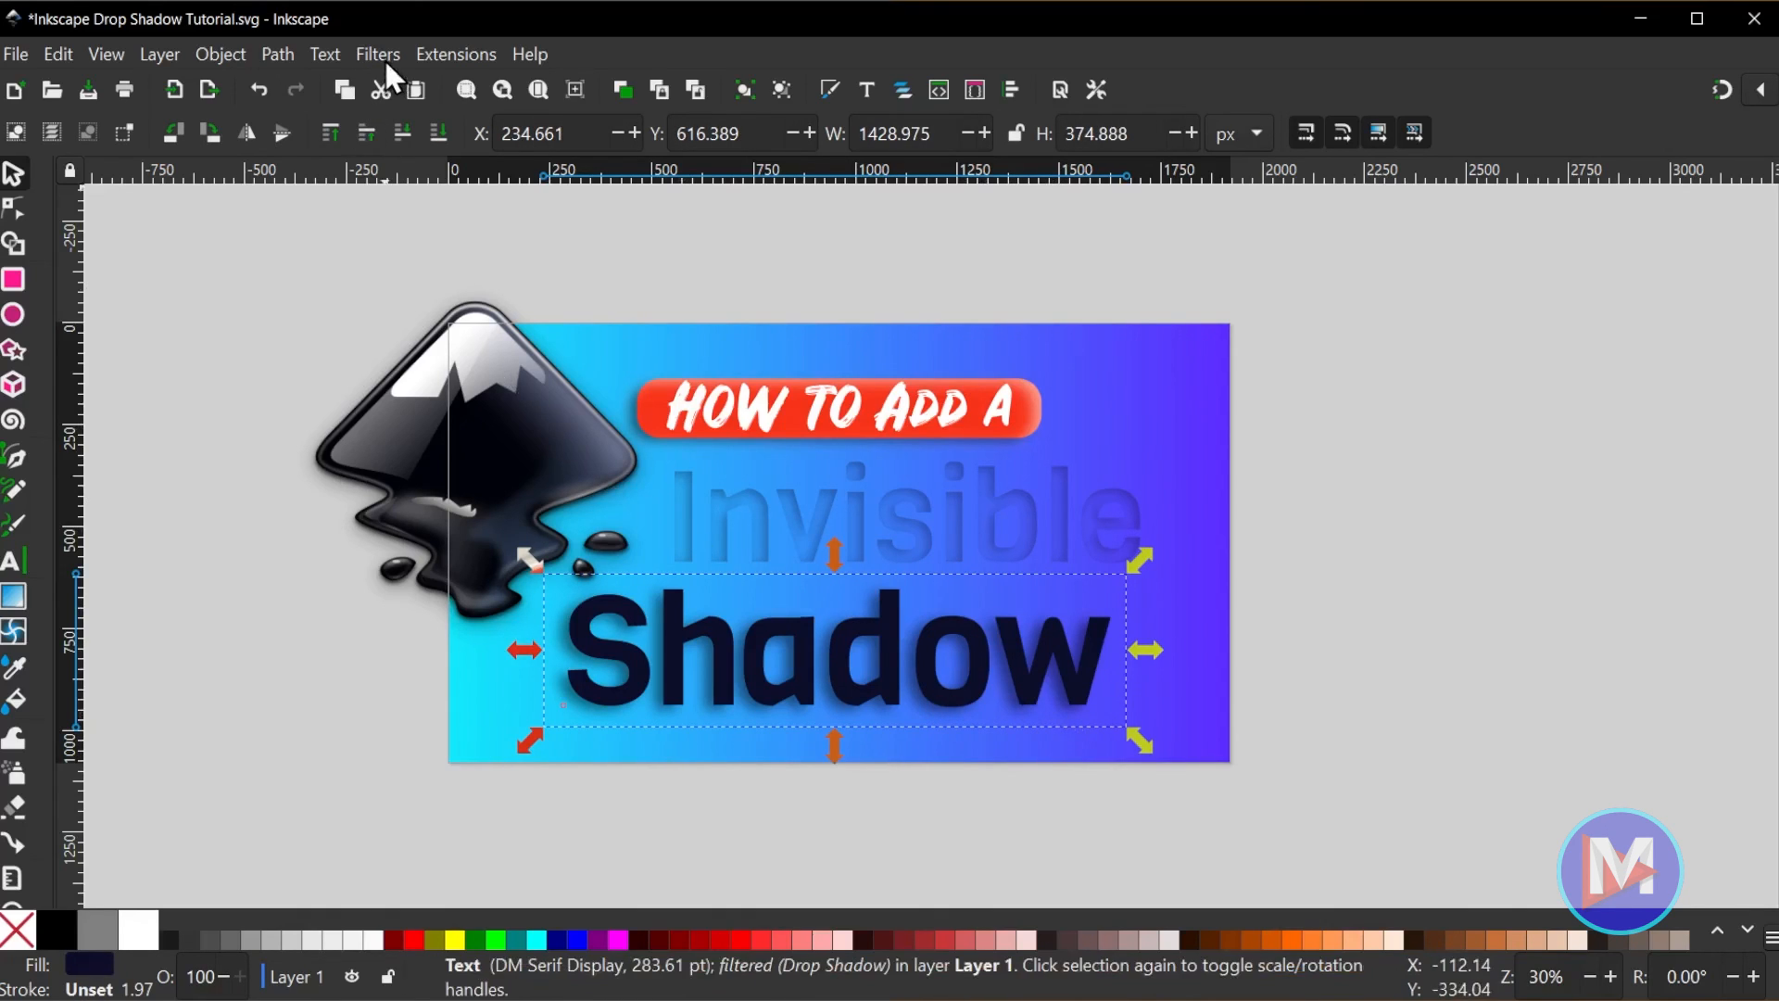
{"action": "left_click", "coordinate": [376, 54]}
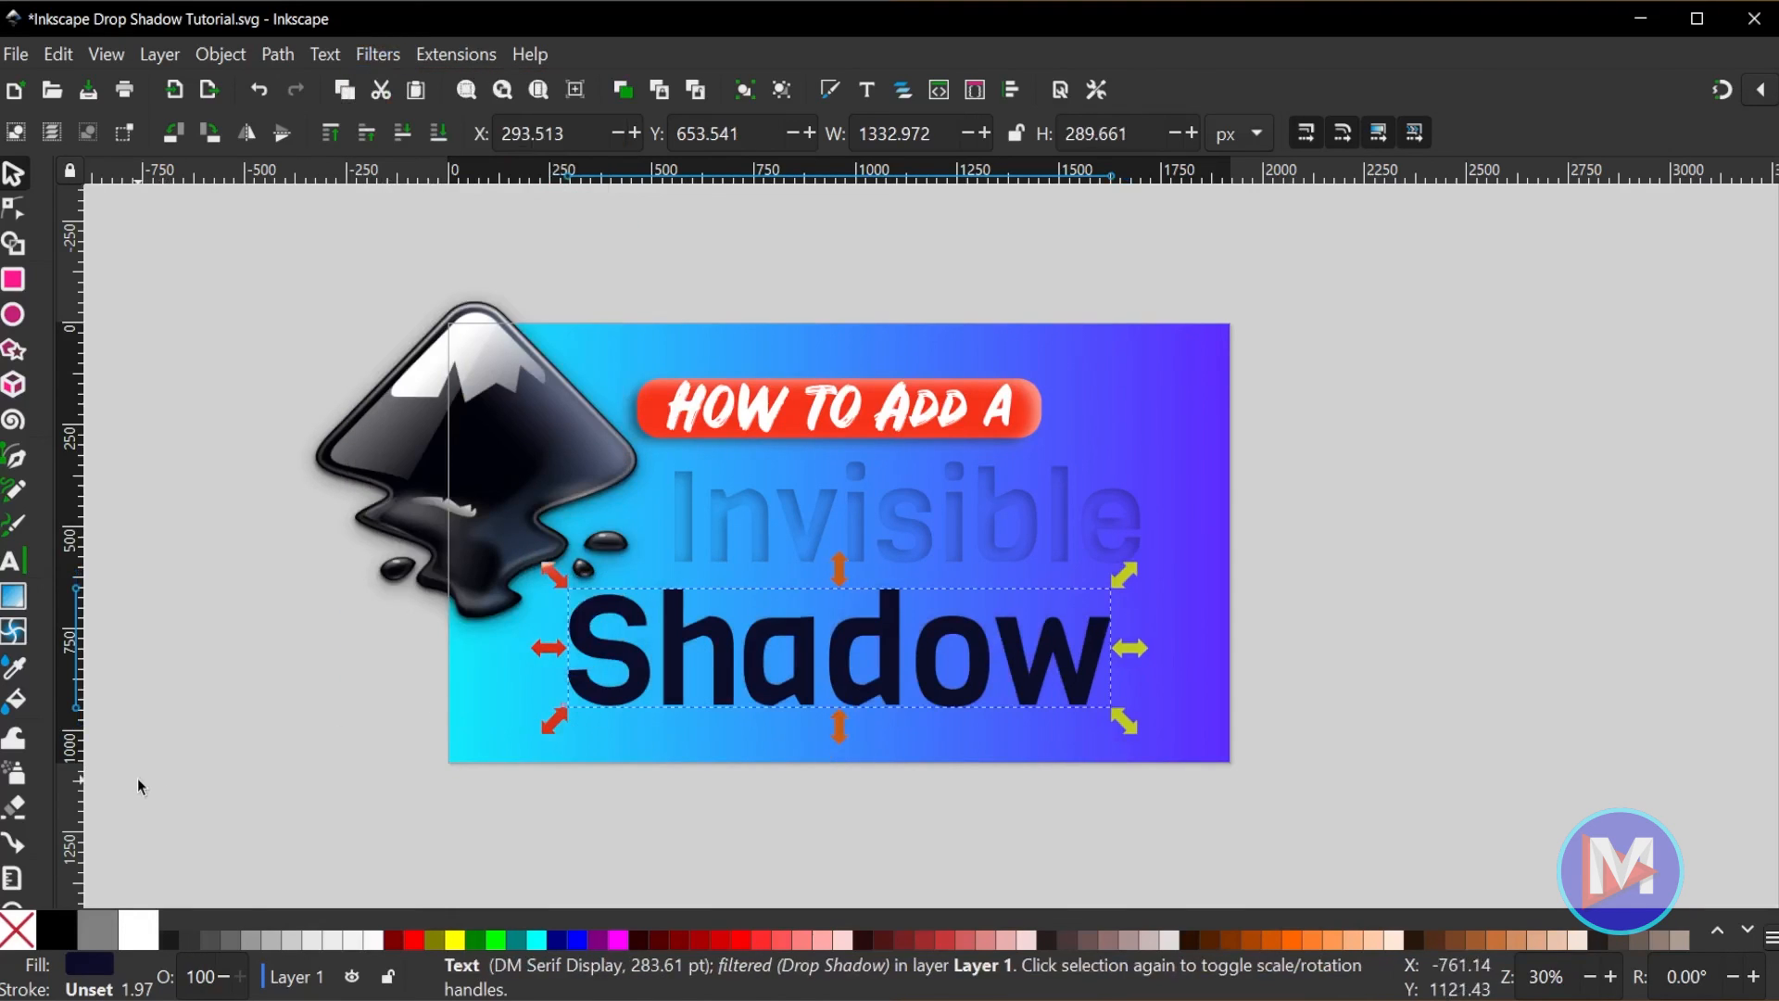
{"action": "mouse_move", "coordinate": [1560, 511]}
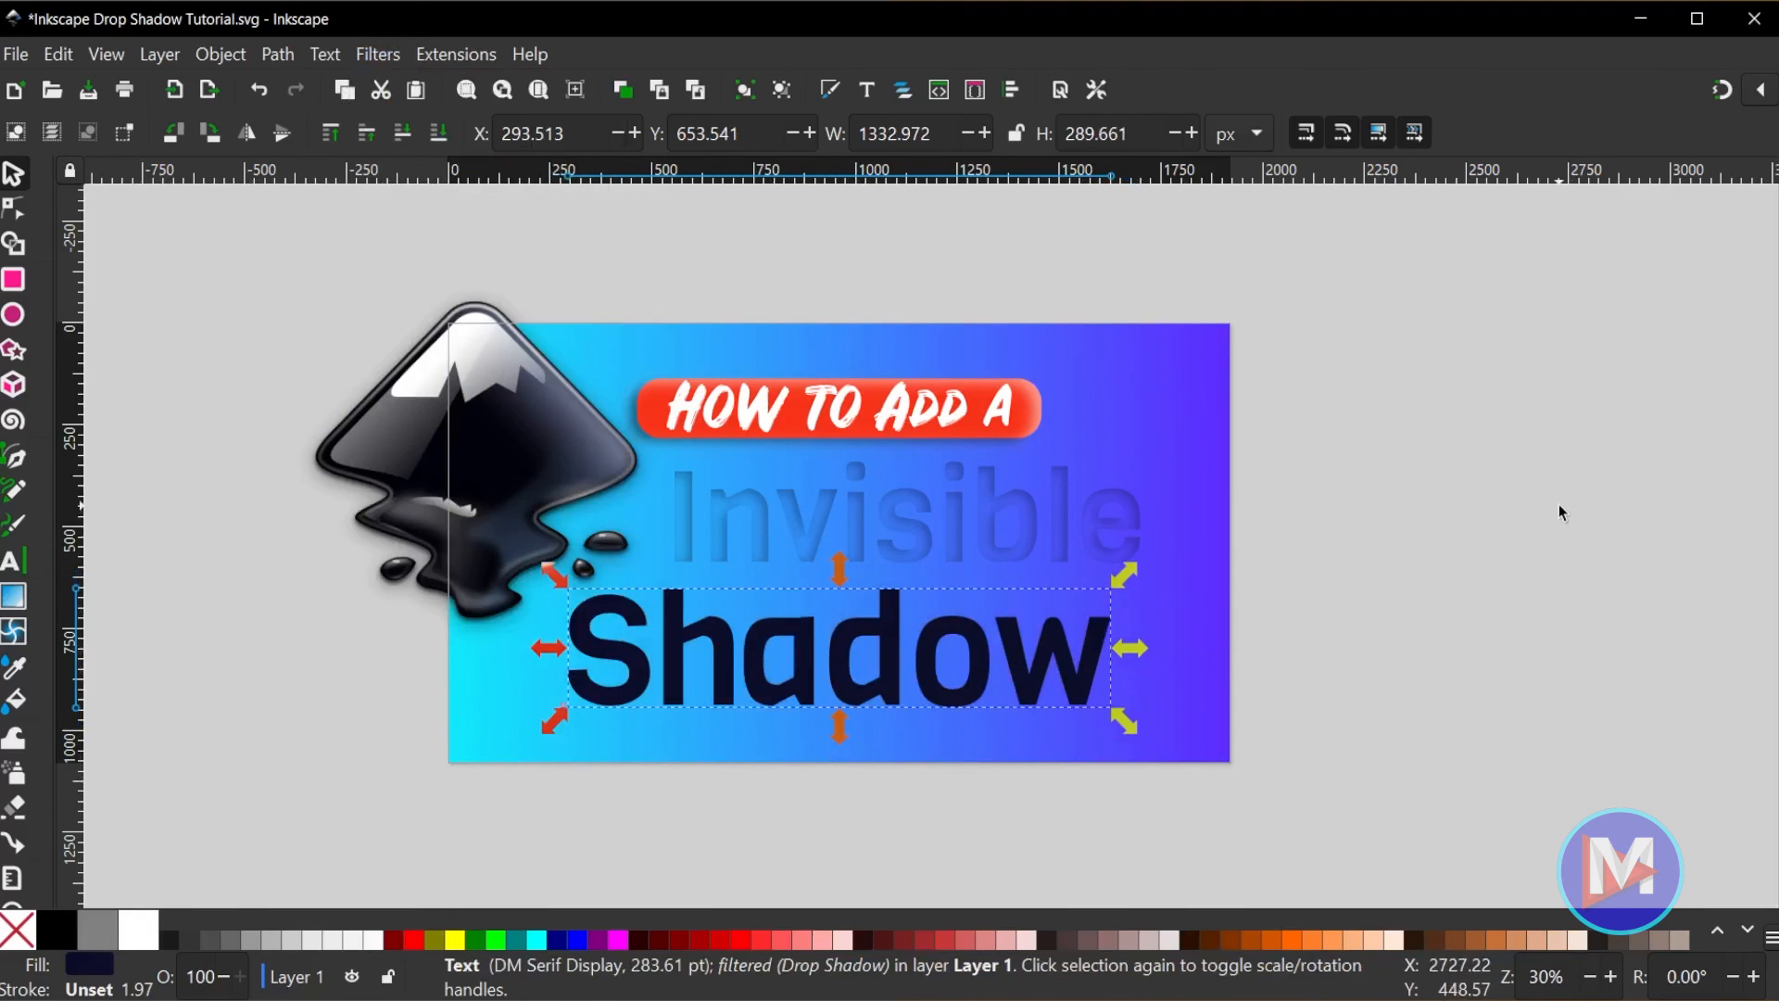